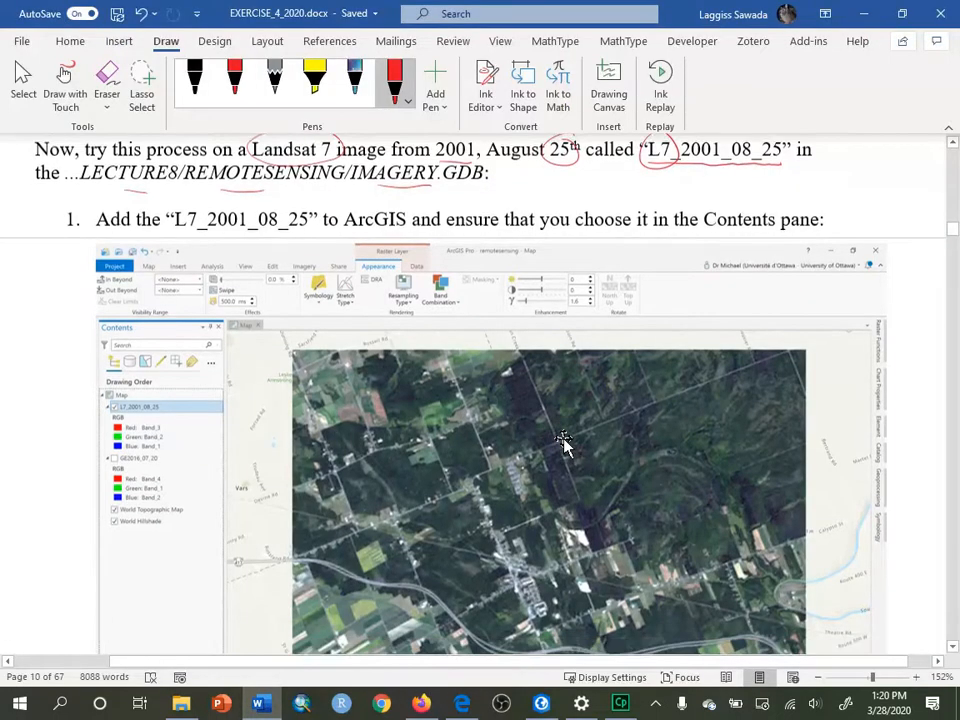
- Open the Training Samples Manager for L7_2001_08_25 from Imagery Classification Tools
{"action": "scroll", "scroll_direction": "down", "scroll_amount": 3}
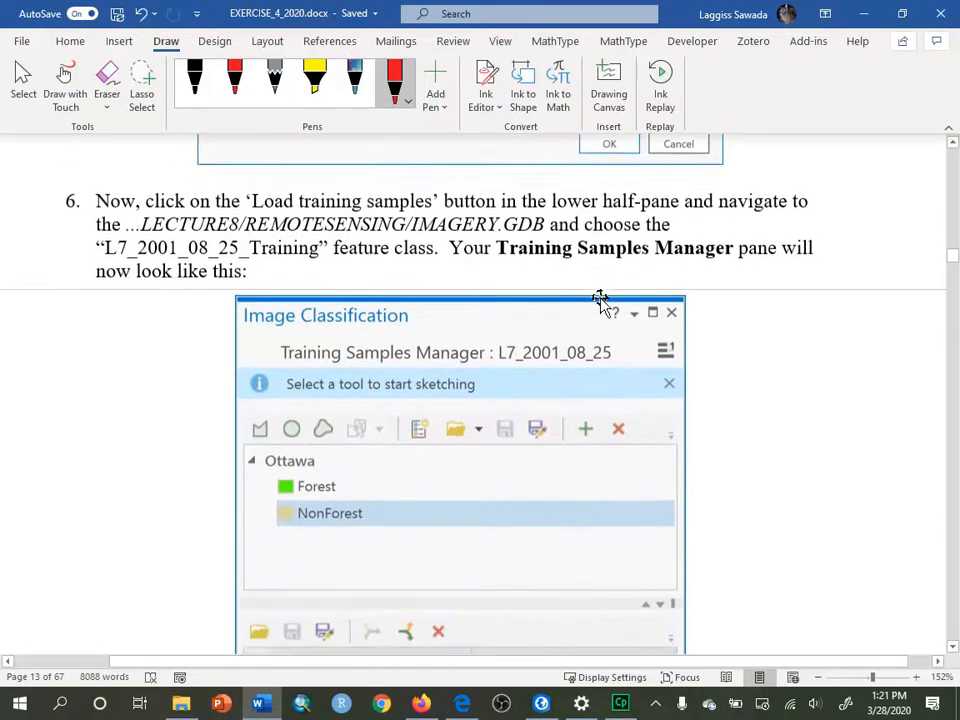
{"action": "scroll", "scroll_direction": "down", "scroll_amount": 3}
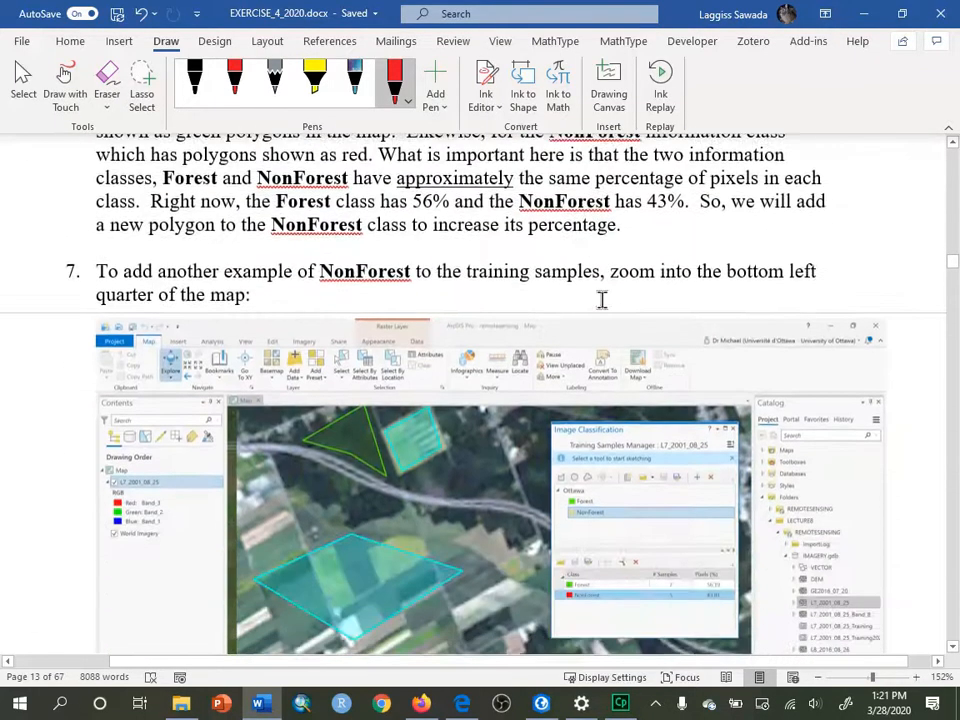
{"action": "scroll", "scroll_direction": "down", "scroll_amount": 3}
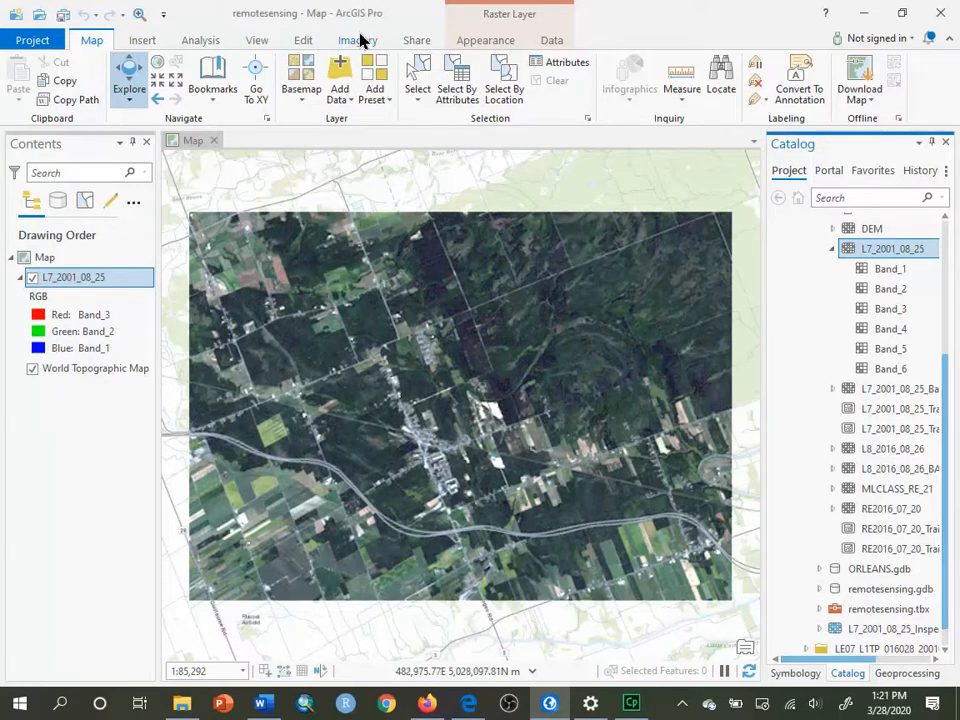
{"action": "left_click", "coordinate": [357, 40]}
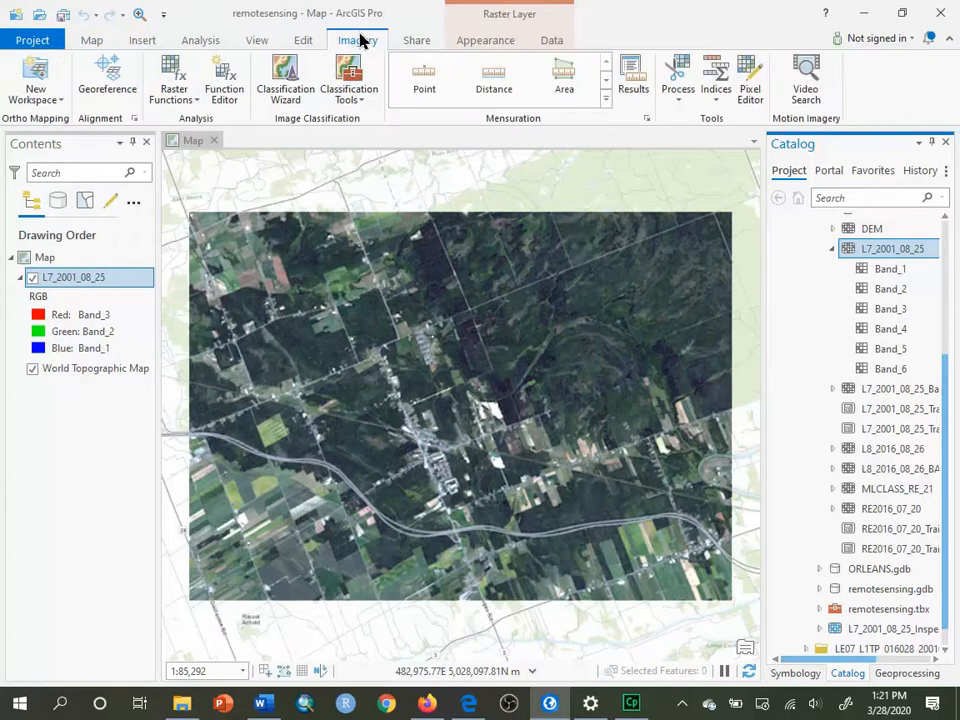
{"action": "mouse_move", "coordinate": [349, 80]}
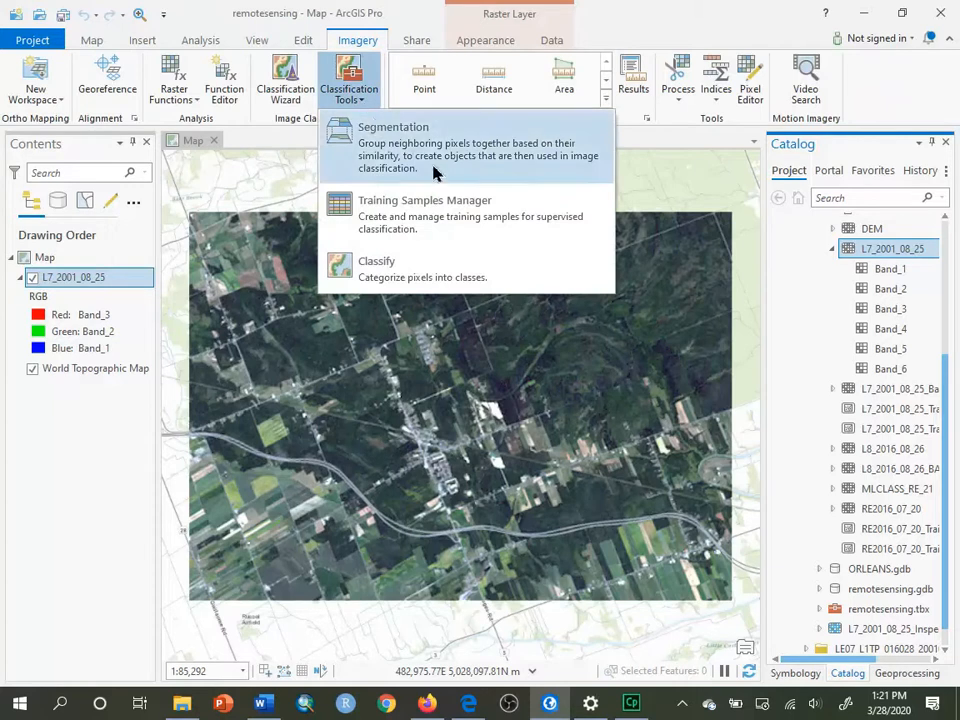
{"action": "mouse_move", "coordinate": [527, 214]}
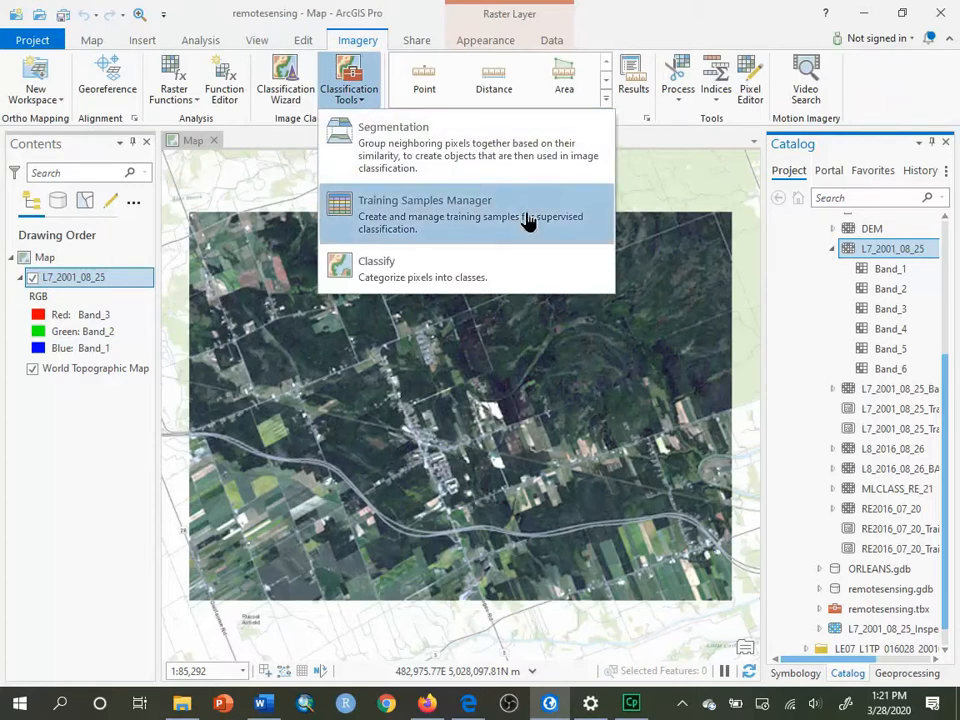
{"action": "left_click", "coordinate": [424, 200]}
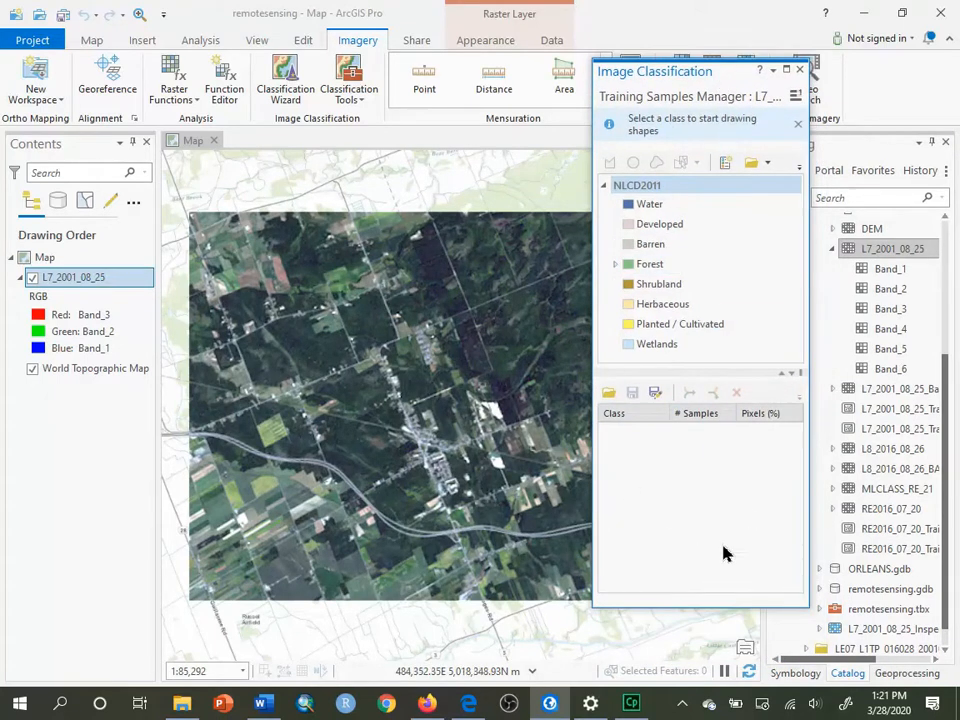
- Review the NLCD2011 Wetlands, Water, Herbaceous and Developed classes, then start Load Schema
{"action": "left_click", "coordinate": [657, 344]}
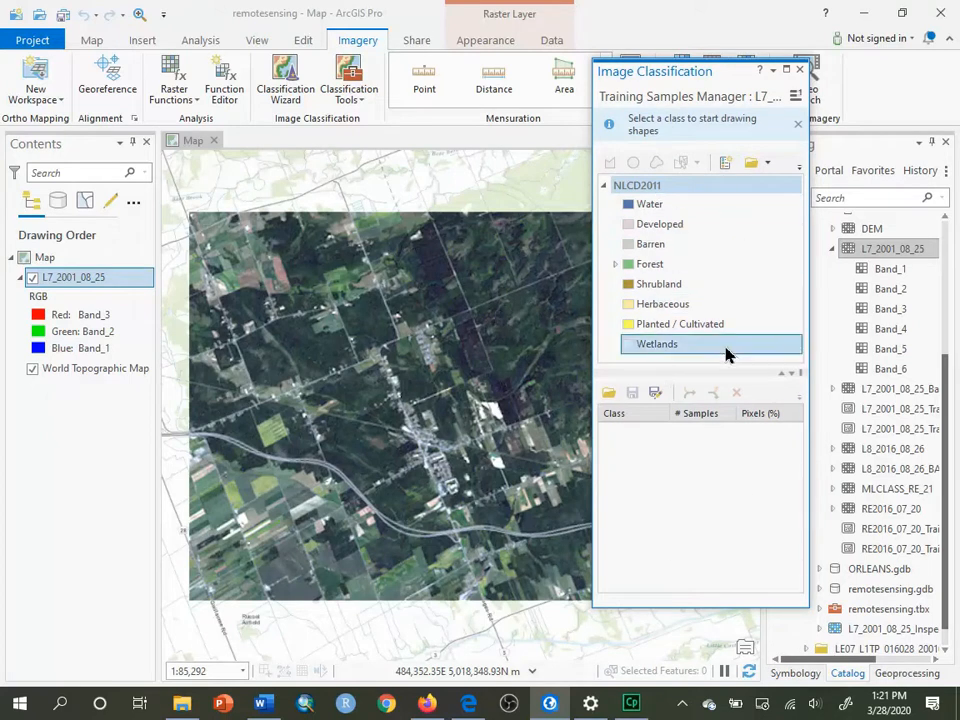
{"action": "left_click", "coordinate": [649, 204]}
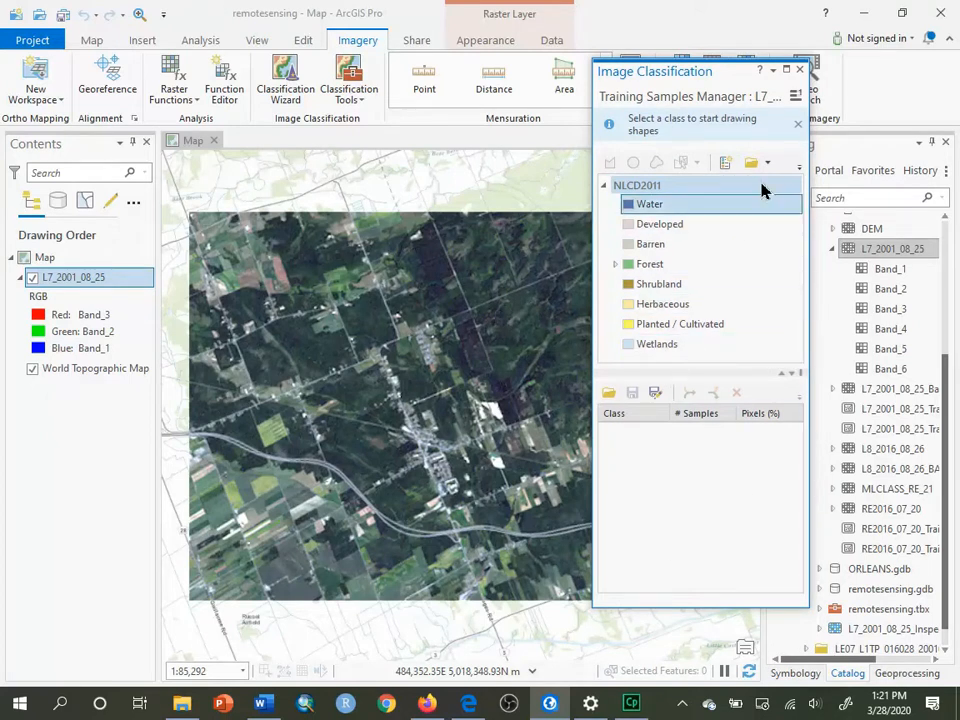
{"action": "left_click", "coordinate": [662, 303]}
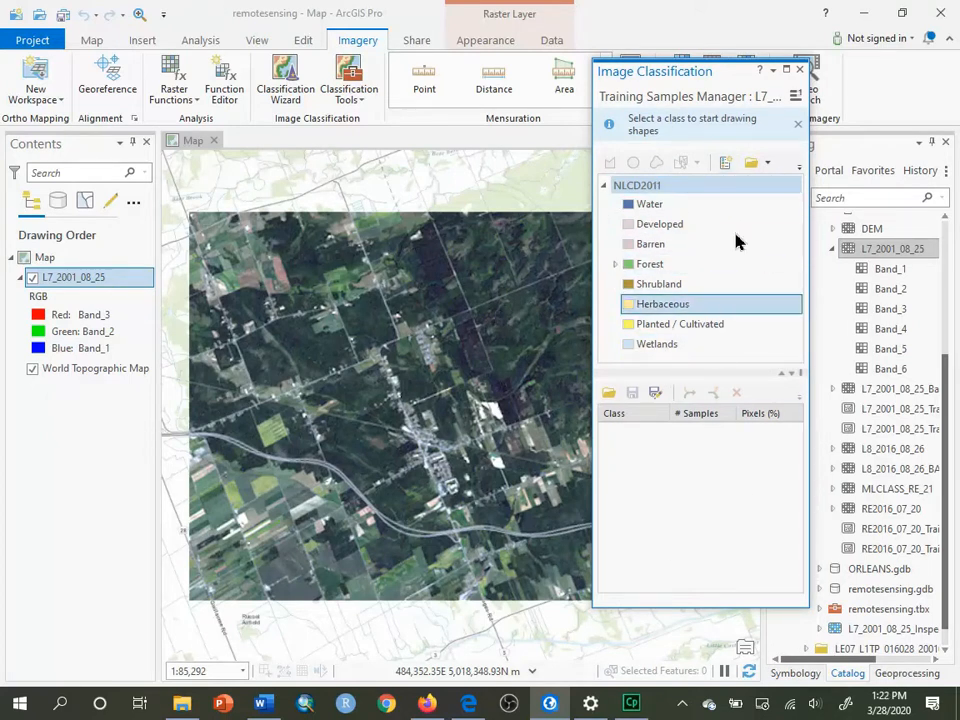
{"action": "left_click", "coordinate": [637, 185]}
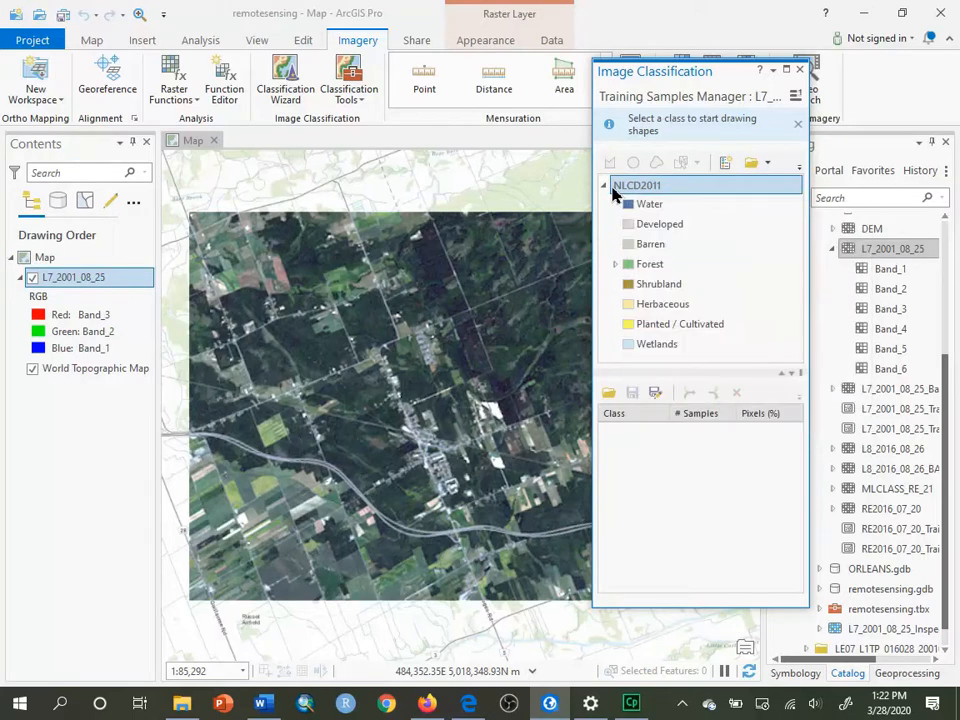
{"action": "mouse_move", "coordinate": [637, 185]}
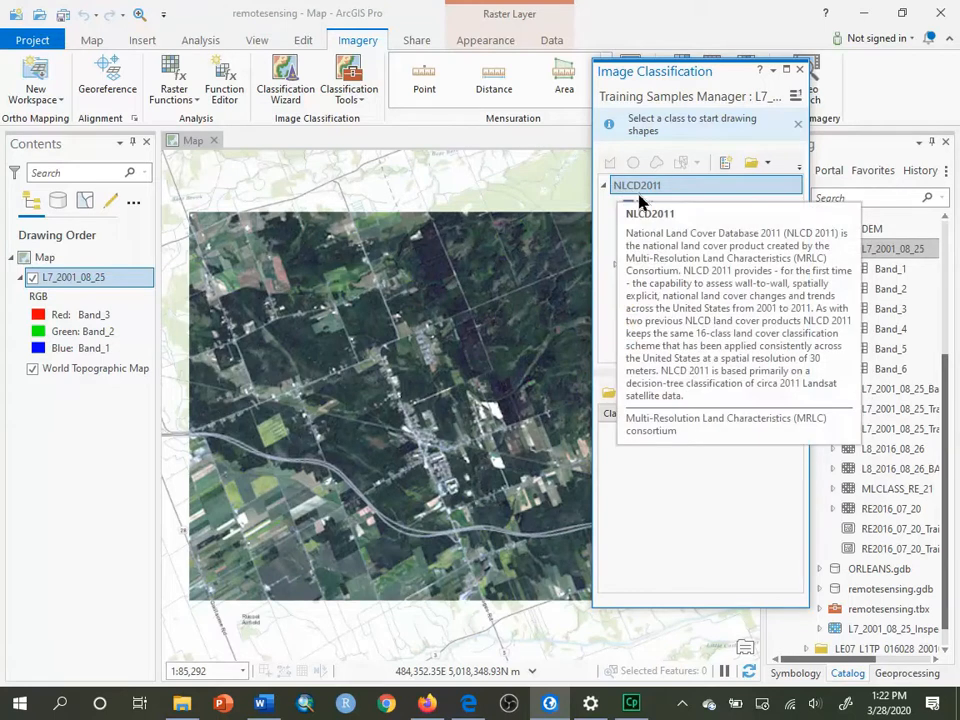
{"action": "left_click", "coordinate": [636, 185]}
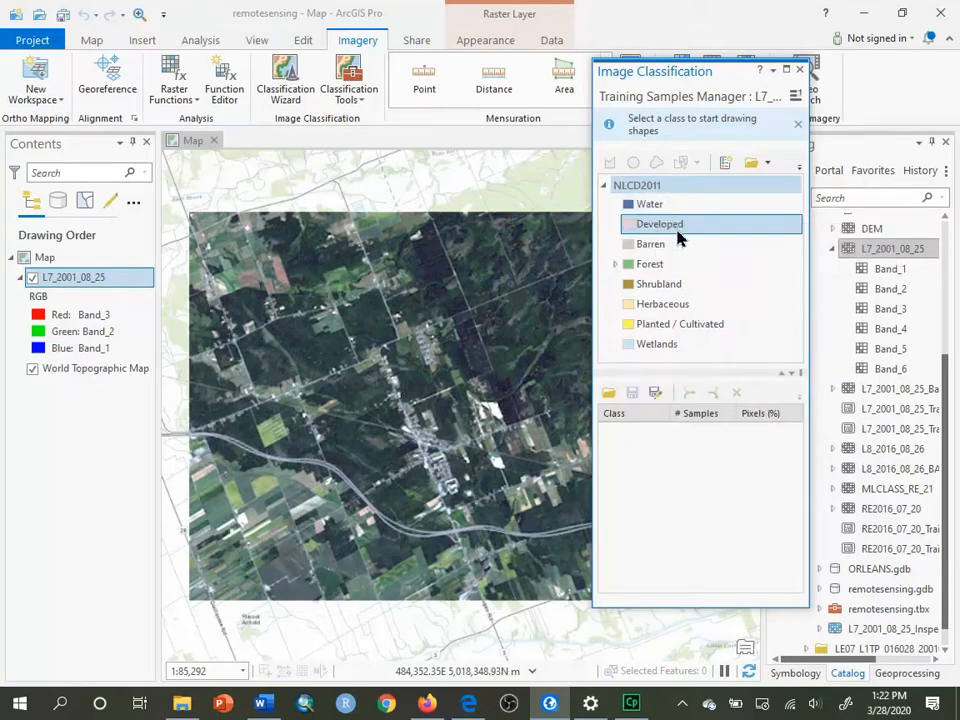
{"action": "mouse_move", "coordinate": [669, 244]}
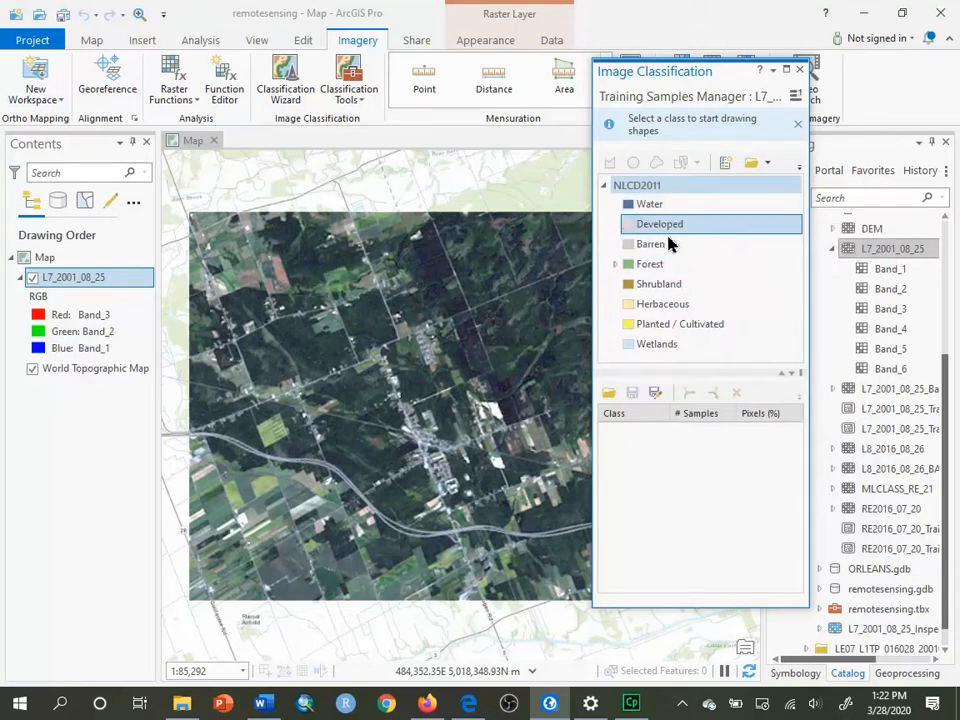
{"action": "left_click", "coordinate": [658, 224]}
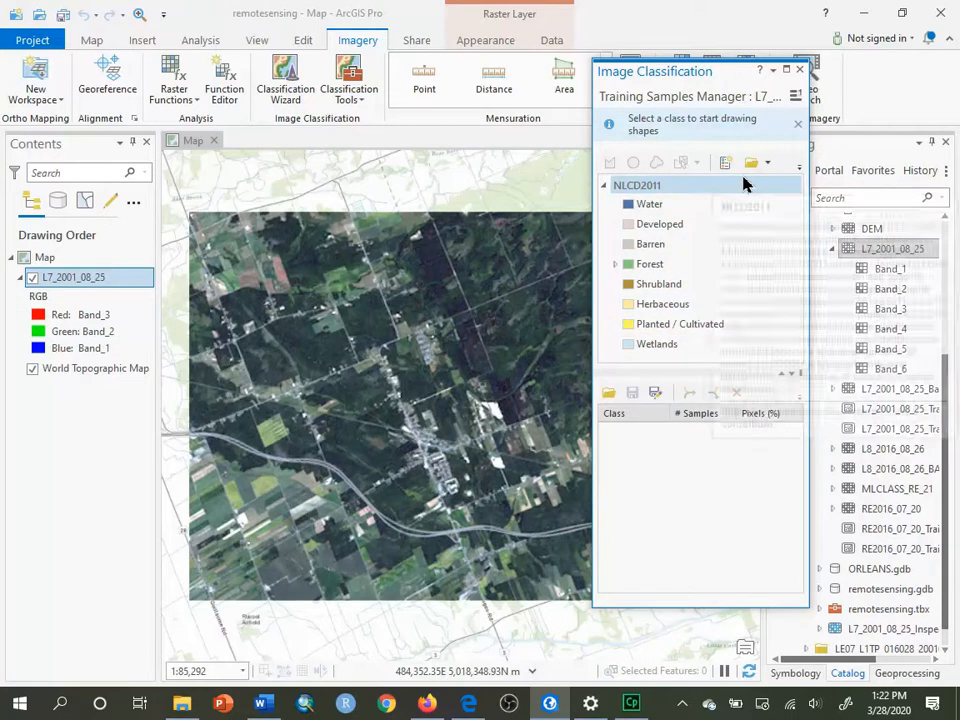
{"action": "mouse_move", "coordinate": [752, 162]}
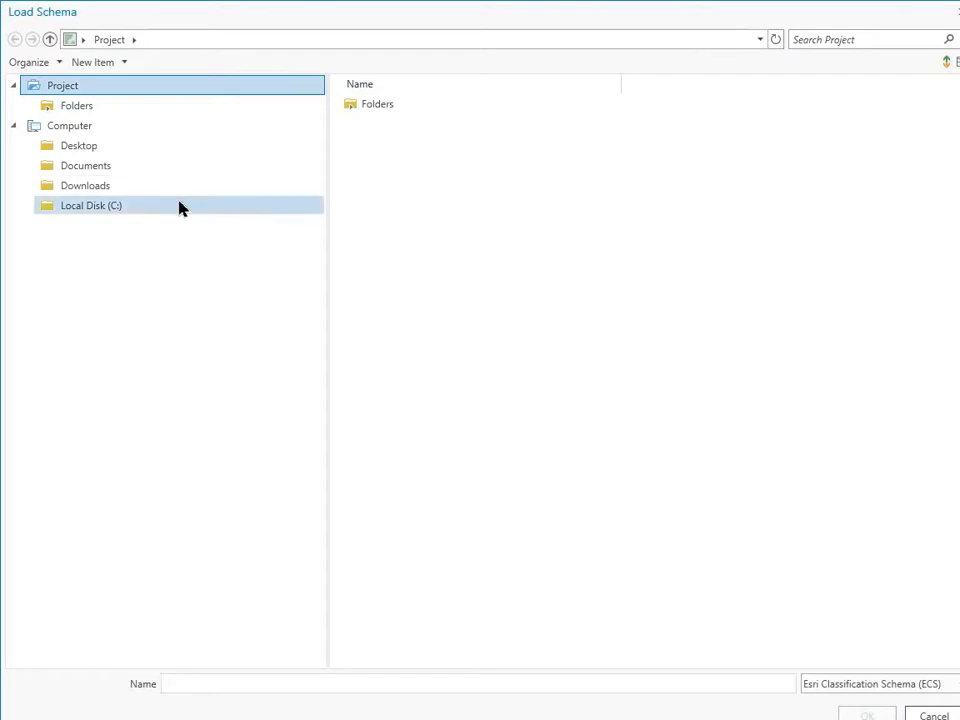
- Load Ottawa.ecs from C:\temp\LECTURE8b, giving Forest and NonForest classes
{"action": "double_click", "coordinate": [90, 205]}
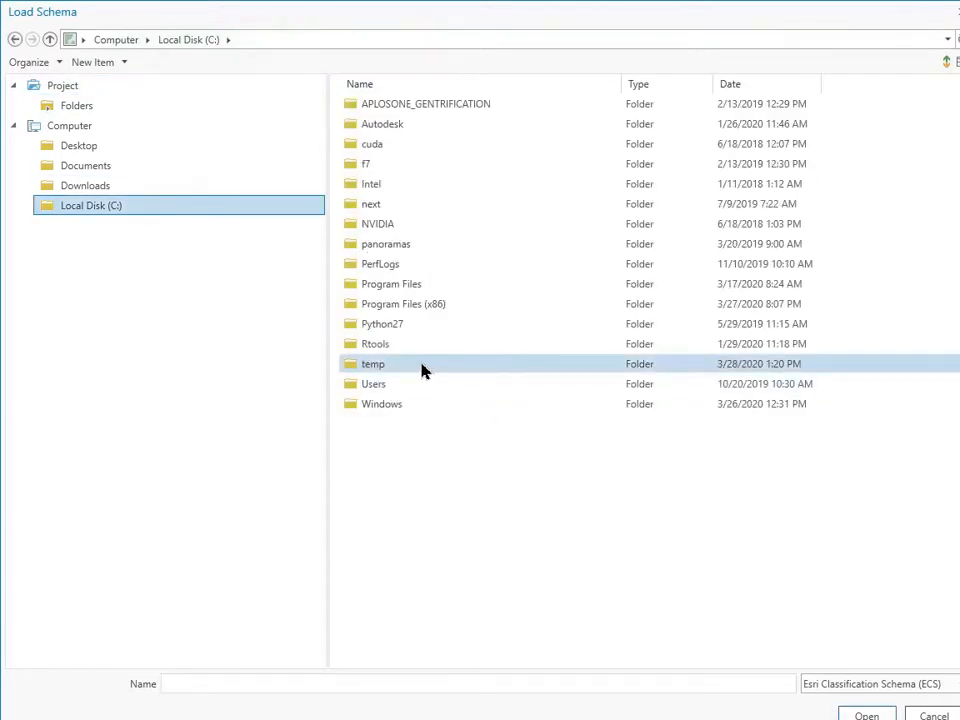
{"action": "double_click", "coordinate": [372, 363]}
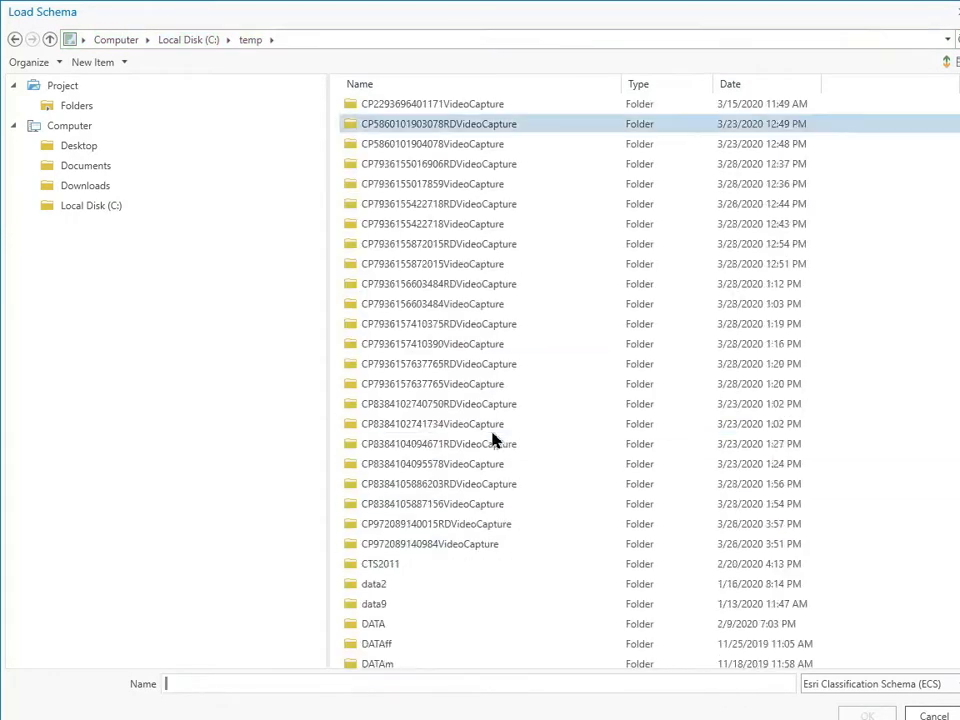
{"action": "scroll", "scroll_direction": "down", "scroll_amount": 3}
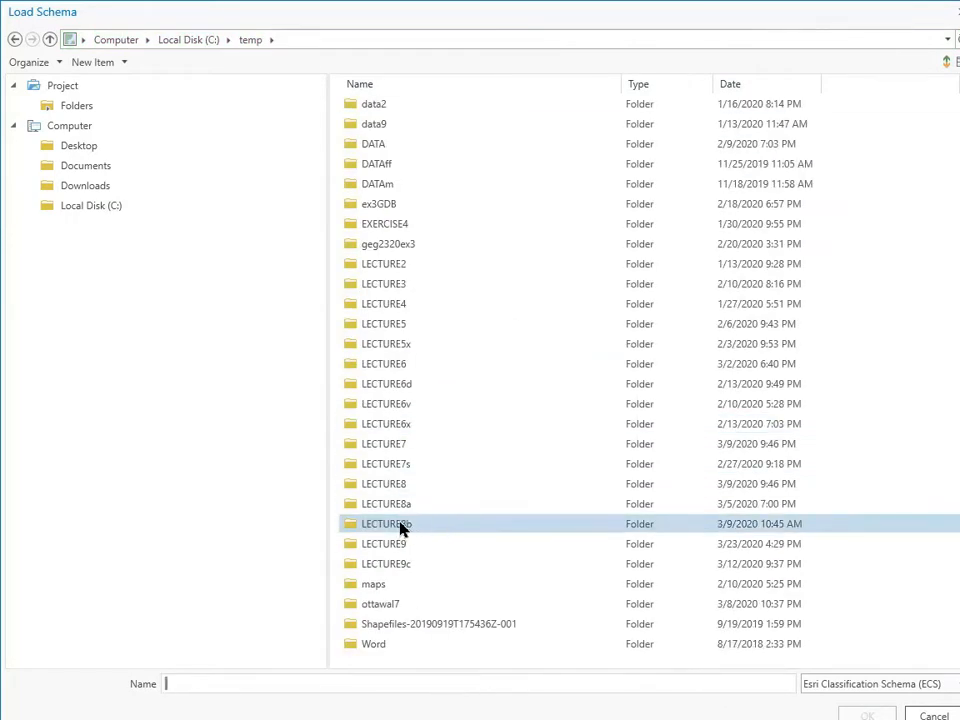
{"action": "double_click", "coordinate": [385, 523]}
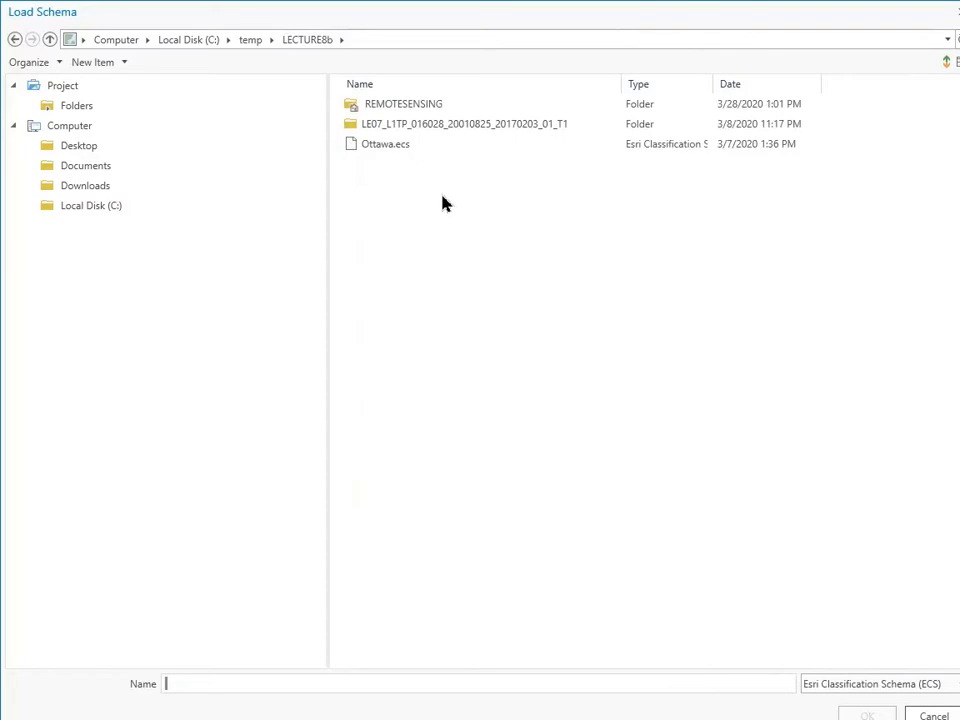
{"action": "left_click", "coordinate": [384, 143]}
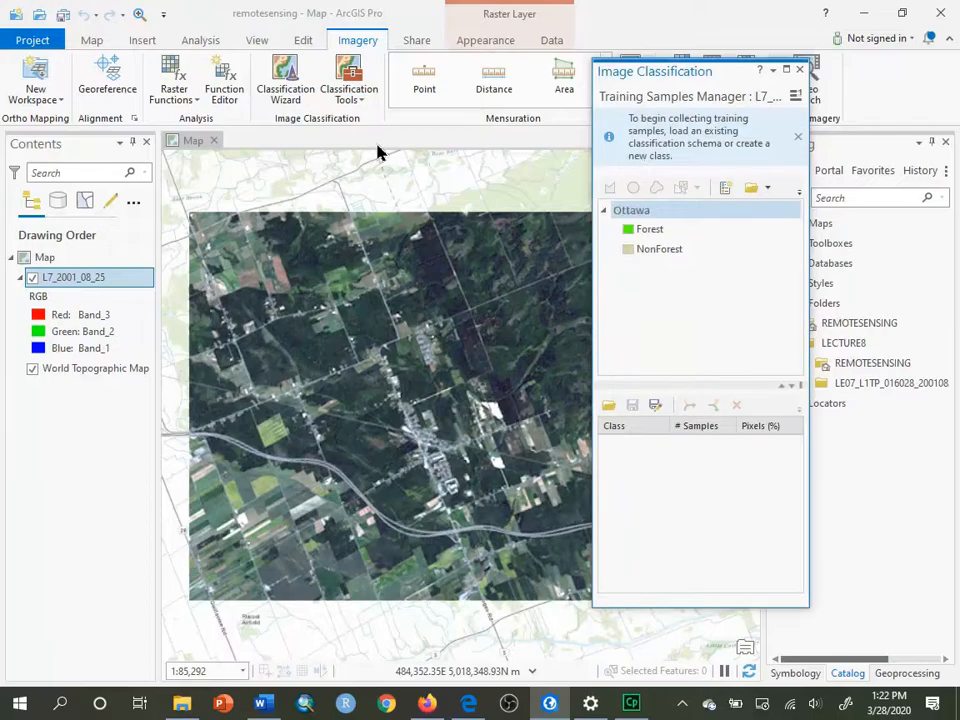
{"action": "left_click", "coordinate": [631, 210]}
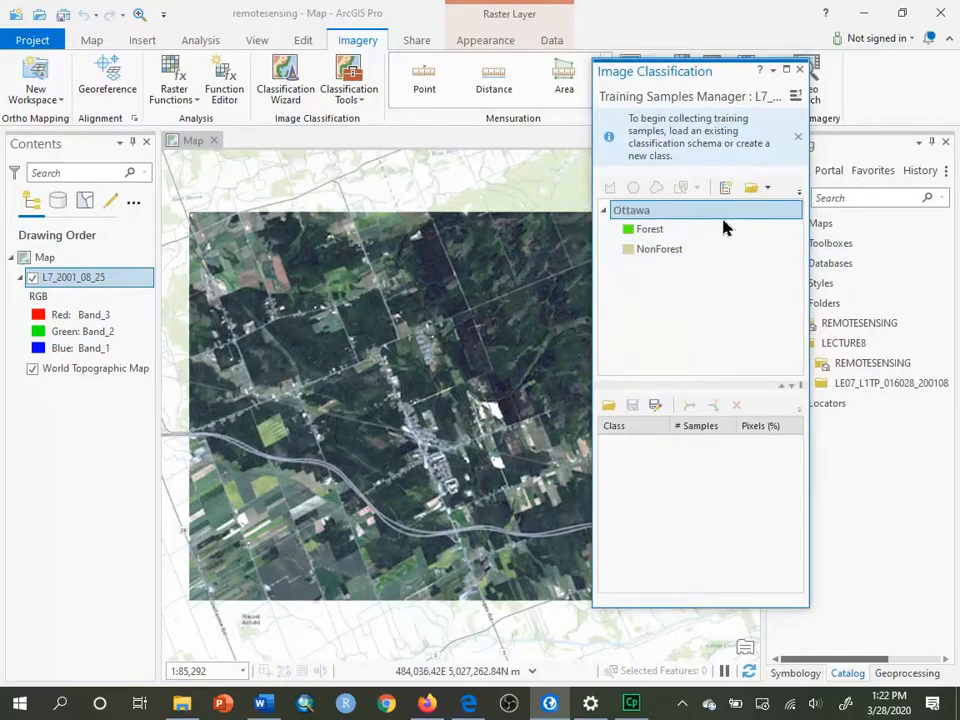
{"action": "left_click", "coordinate": [659, 249]}
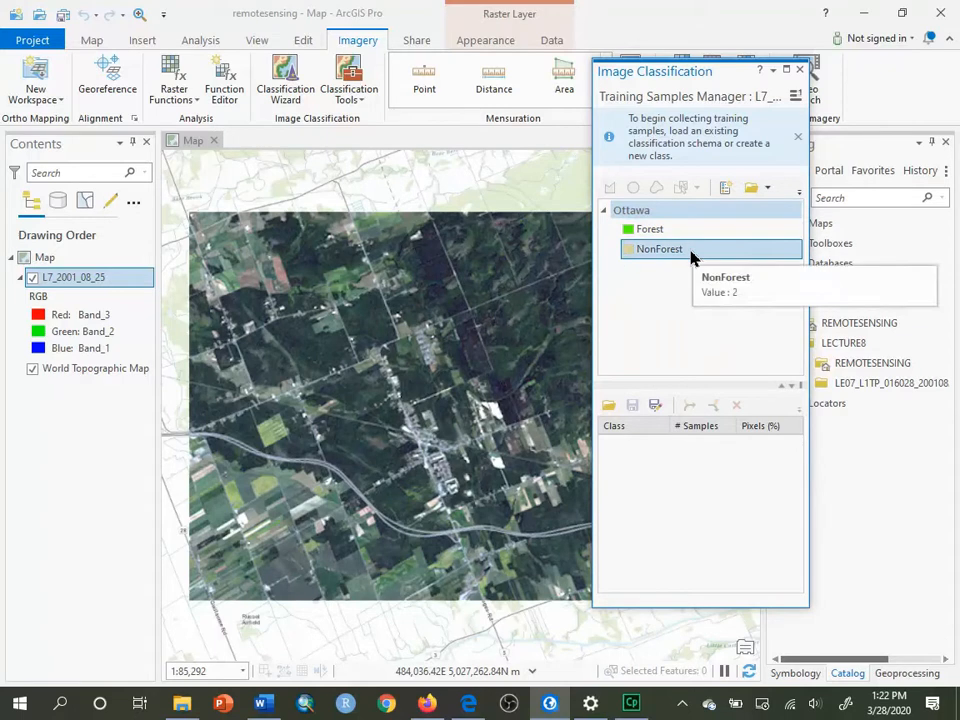
{"action": "mouse_move", "coordinate": [710, 108]}
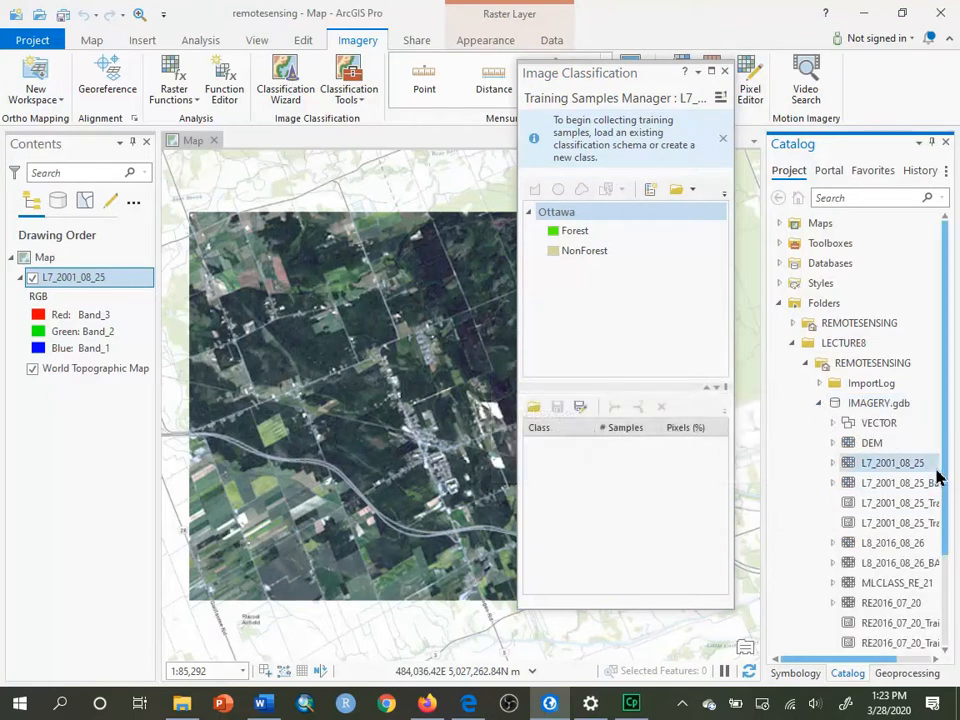
{"action": "scroll", "scroll_direction": "down", "scroll_amount": 3}
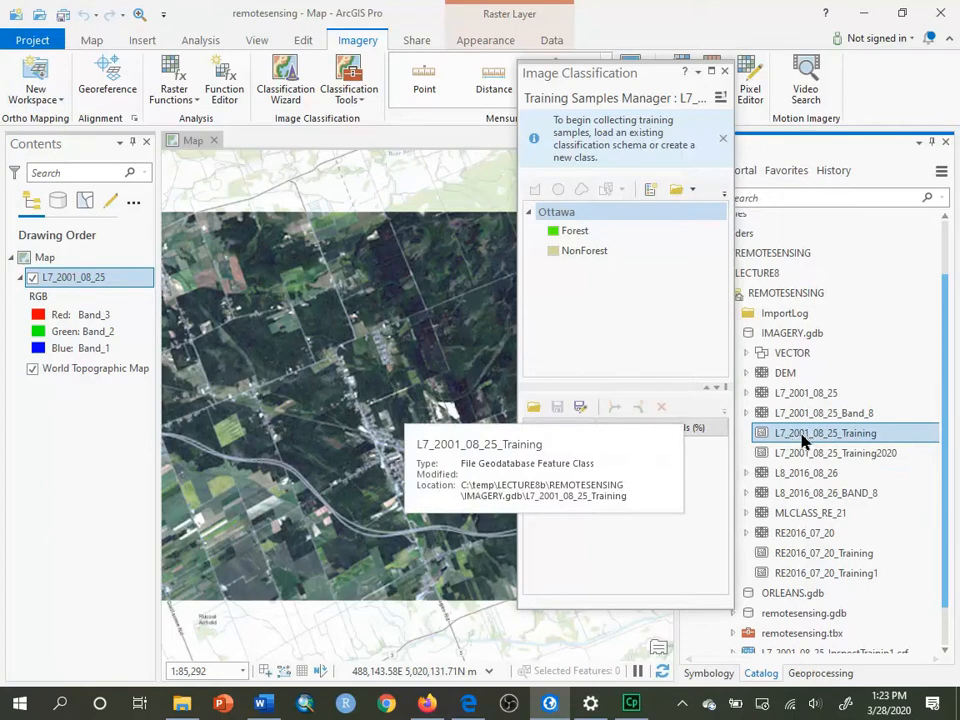
{"action": "mouse_move", "coordinate": [850, 443]}
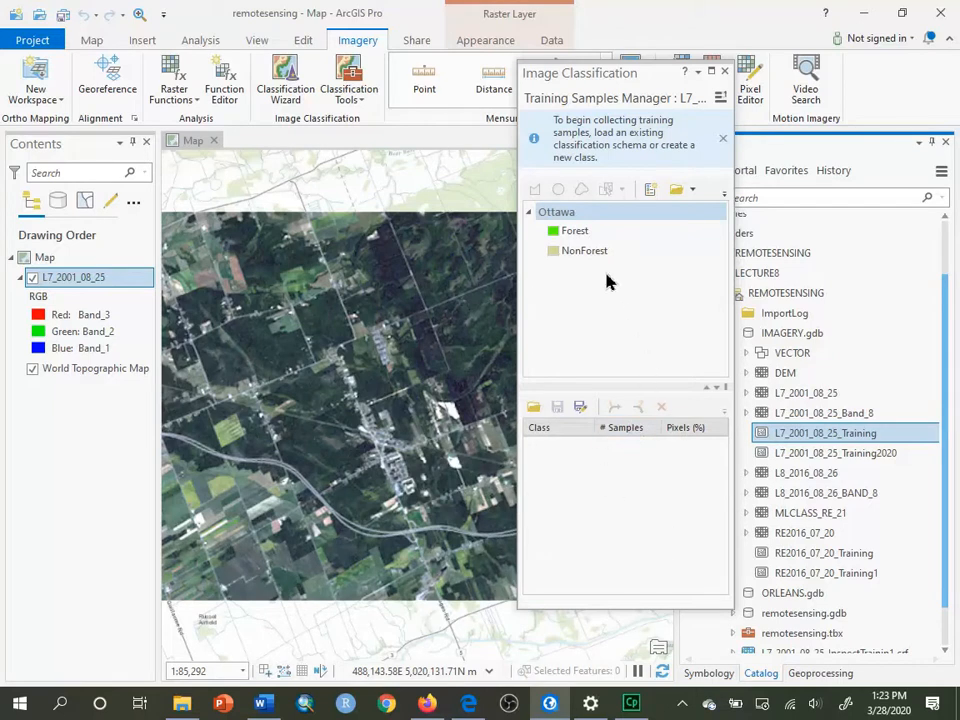
{"action": "mouse_move", "coordinate": [568, 145]}
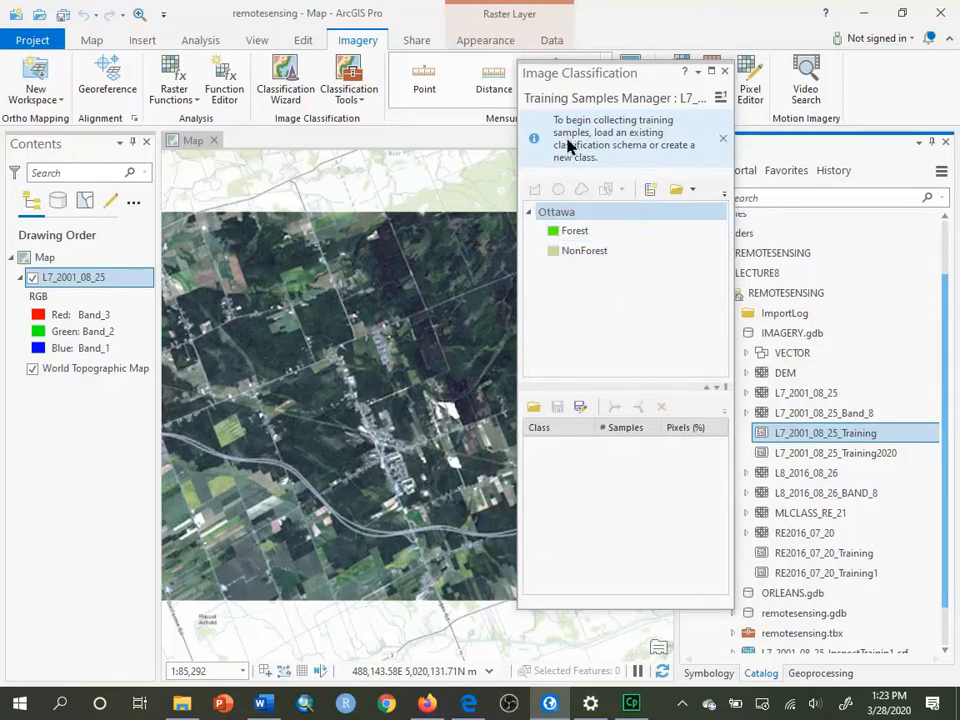
{"action": "left_click", "coordinate": [575, 231]}
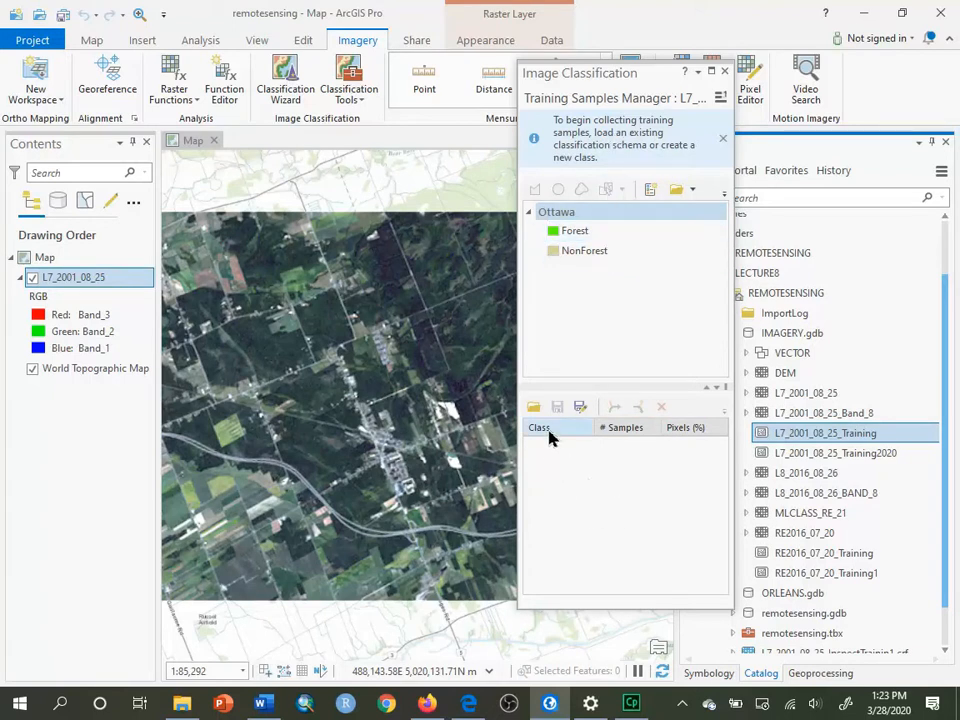
{"action": "mouse_move", "coordinate": [826, 432]}
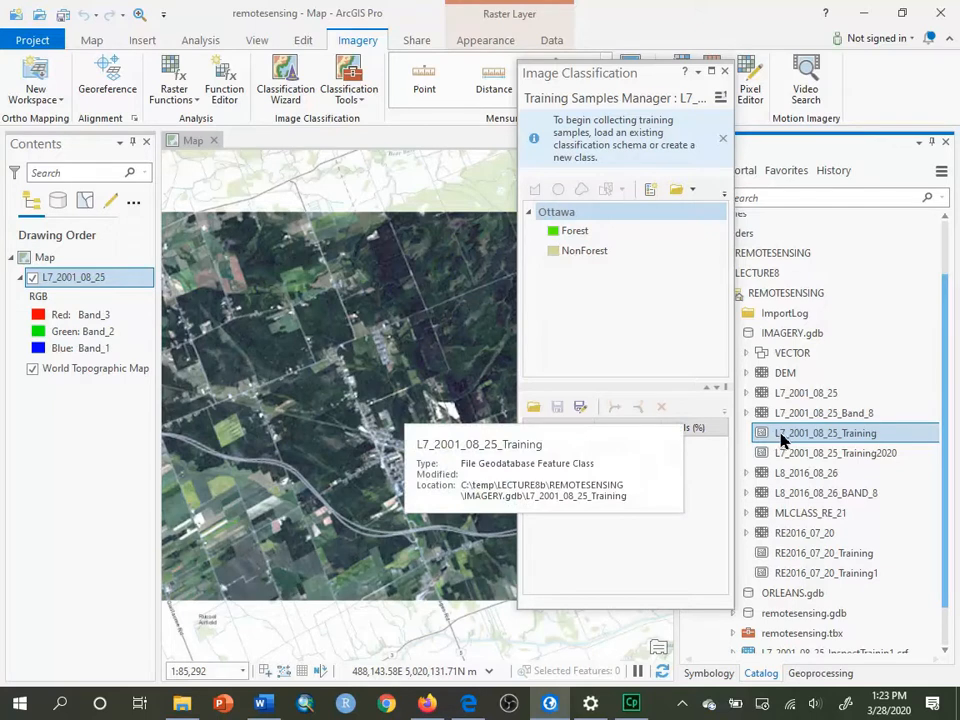
{"action": "mouse_move", "coordinate": [783, 441]}
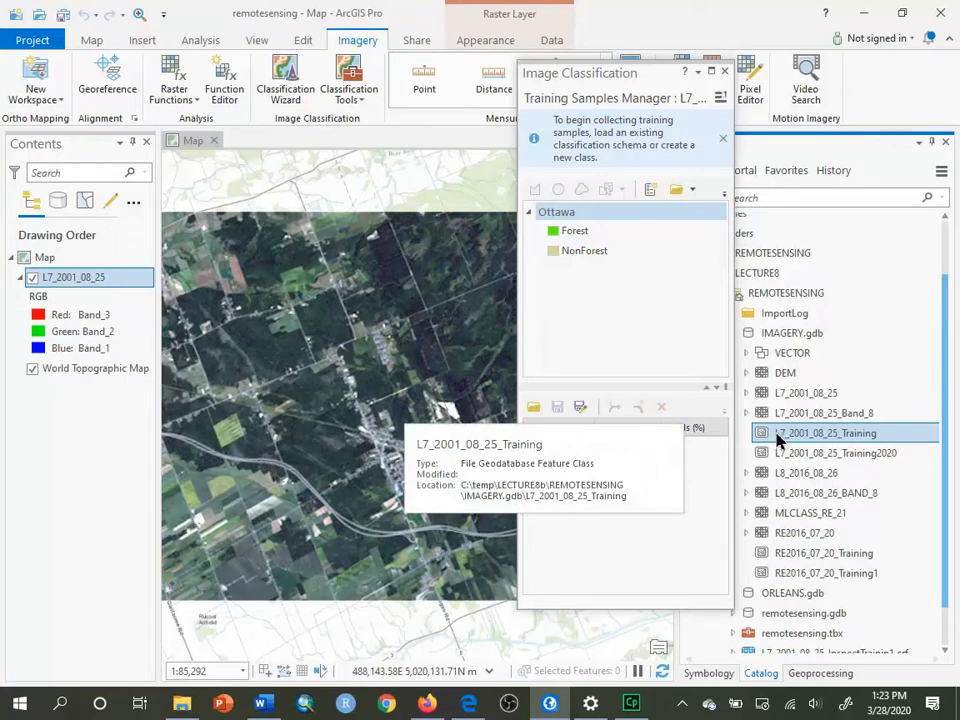
{"action": "mouse_move", "coordinate": [793, 445]}
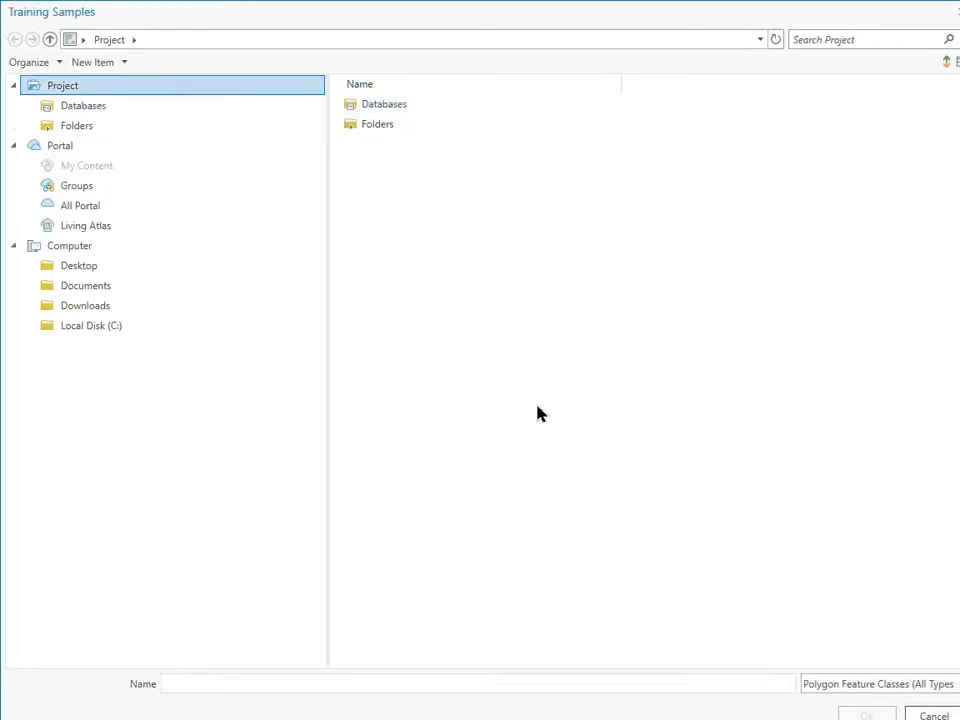
- Load L7_2001_08_25_Training from LECTURE8b\REMOTESENSING\IMAGERY.gdb: 7 Forest, 5 NonForest polygons
{"action": "left_click", "coordinate": [378, 123]}
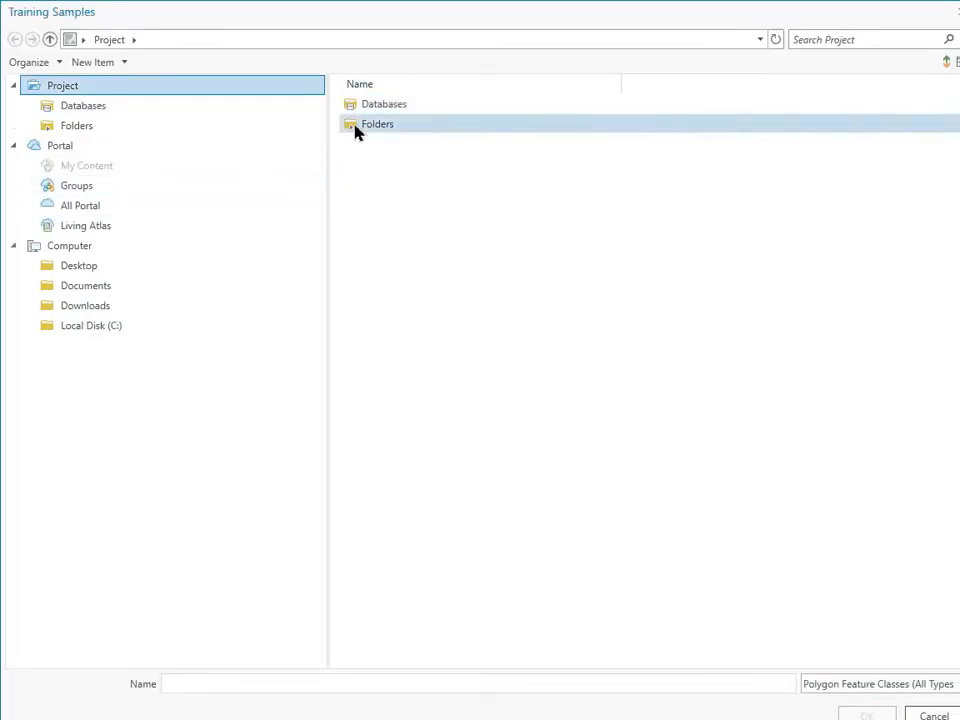
{"action": "double_click", "coordinate": [377, 123]}
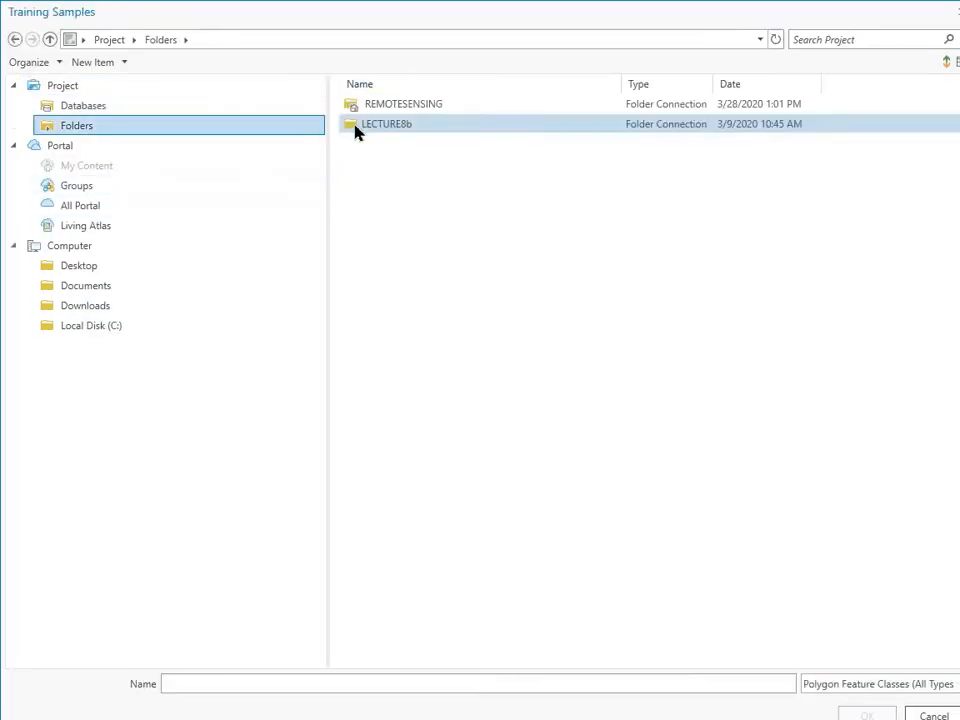
{"action": "left_click", "coordinate": [386, 124]}
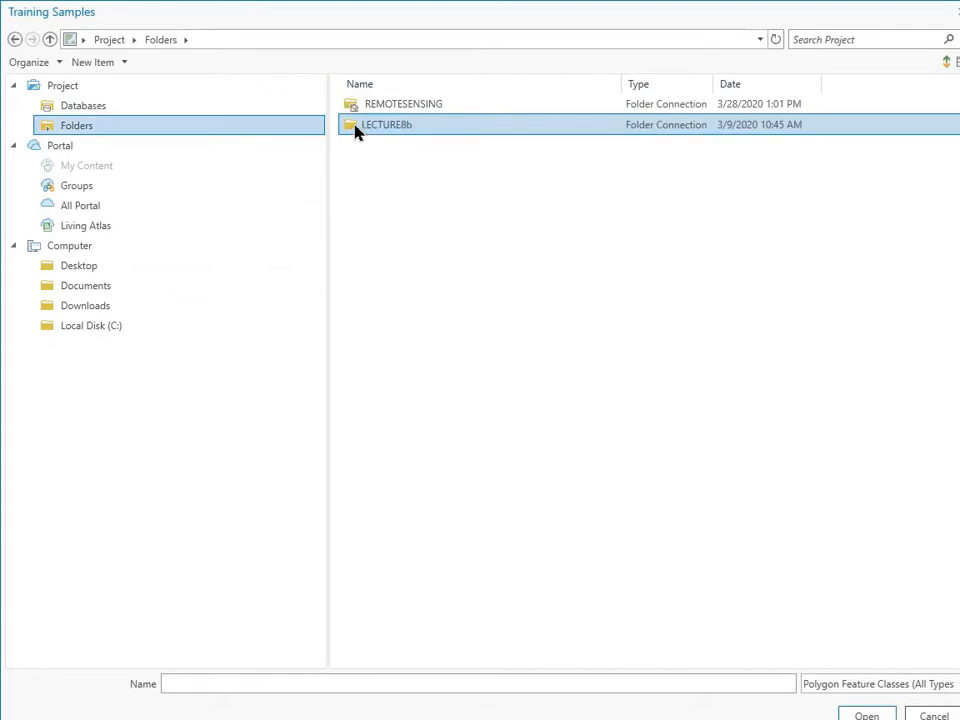
{"action": "double_click", "coordinate": [386, 124]}
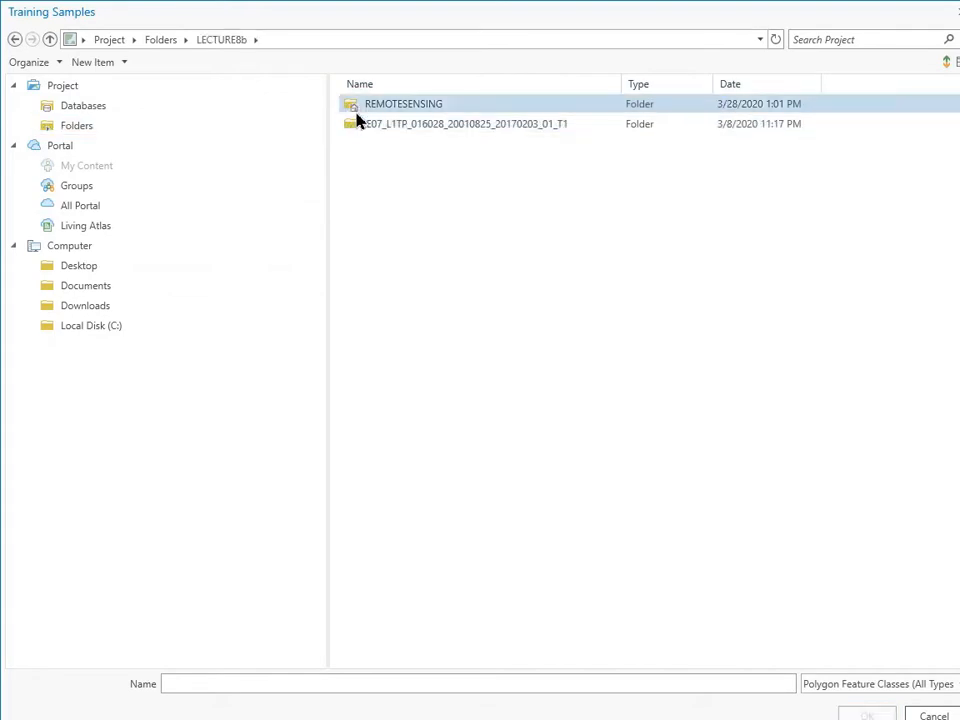
{"action": "double_click", "coordinate": [403, 103]}
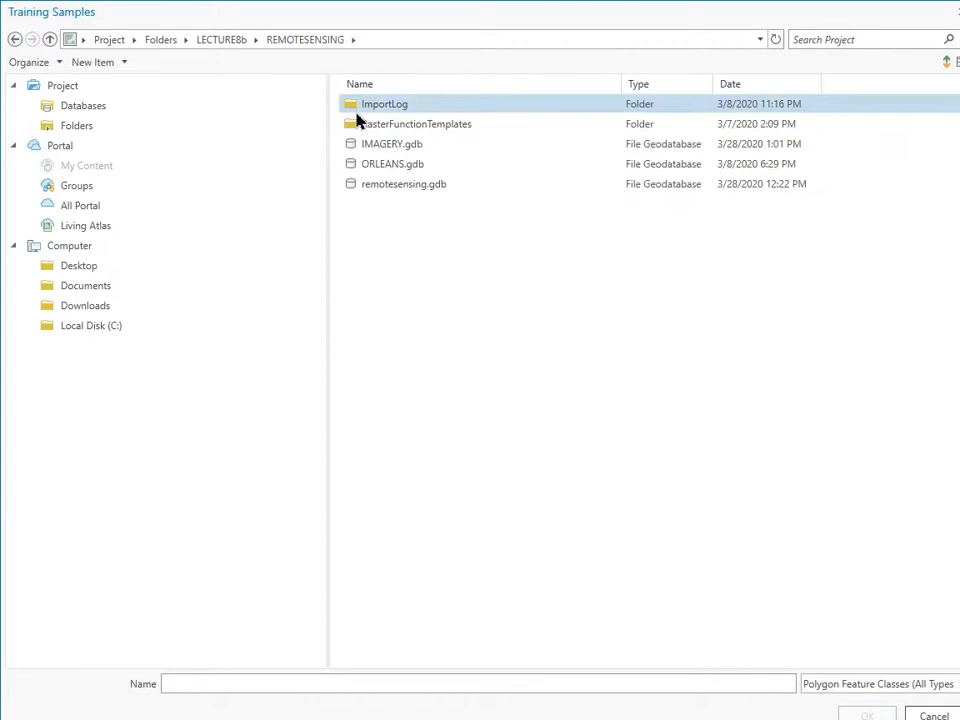
{"action": "double_click", "coordinate": [391, 143]}
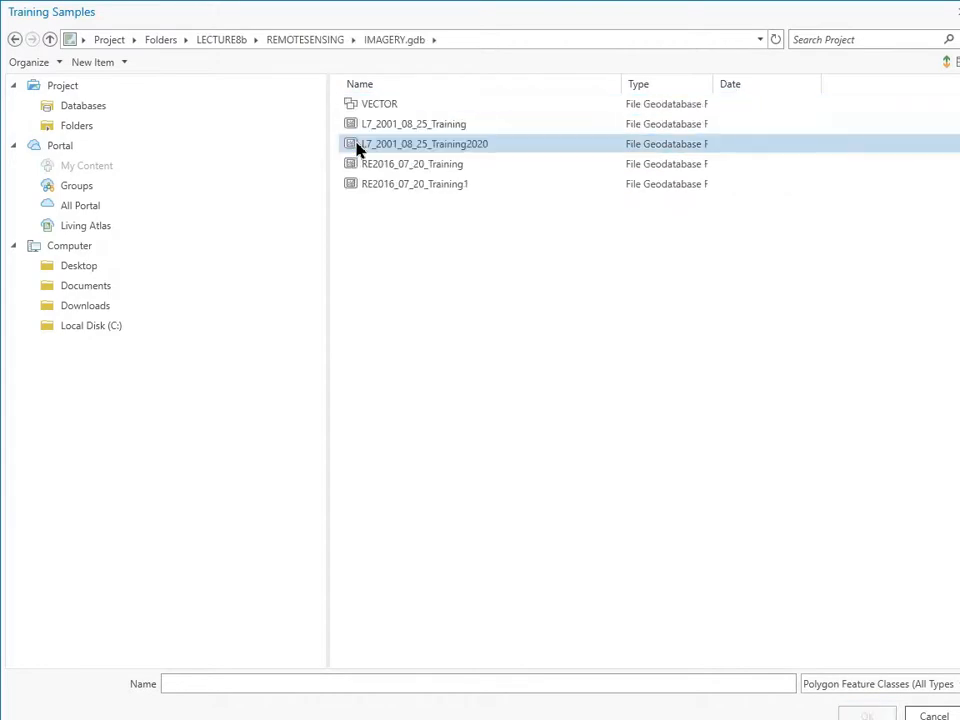
{"action": "left_click", "coordinate": [411, 123]}
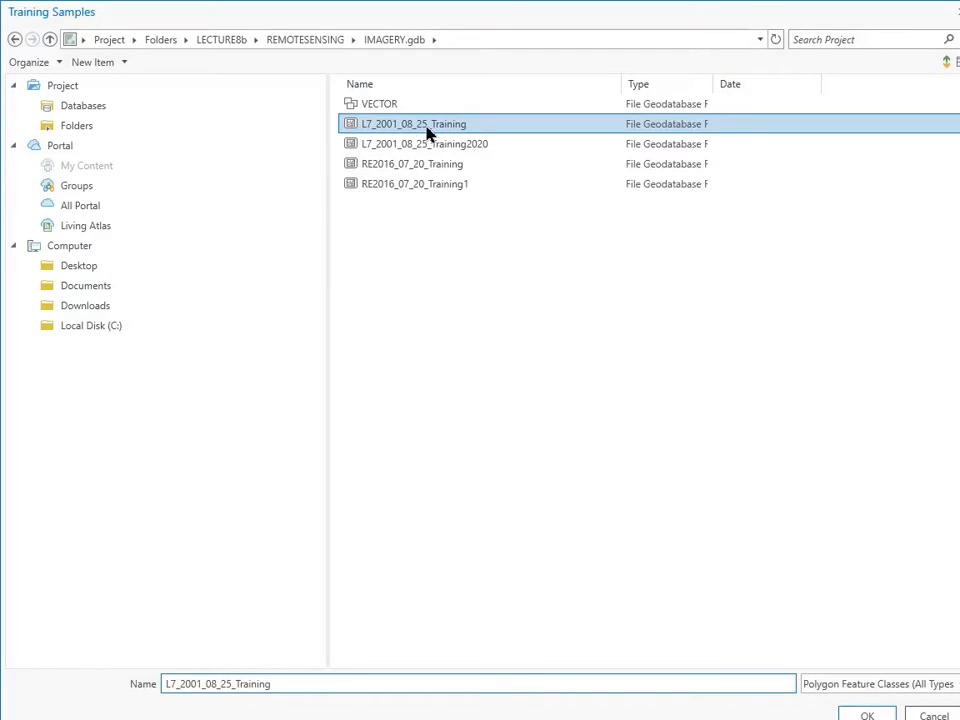
{"action": "mouse_move", "coordinate": [667, 285]}
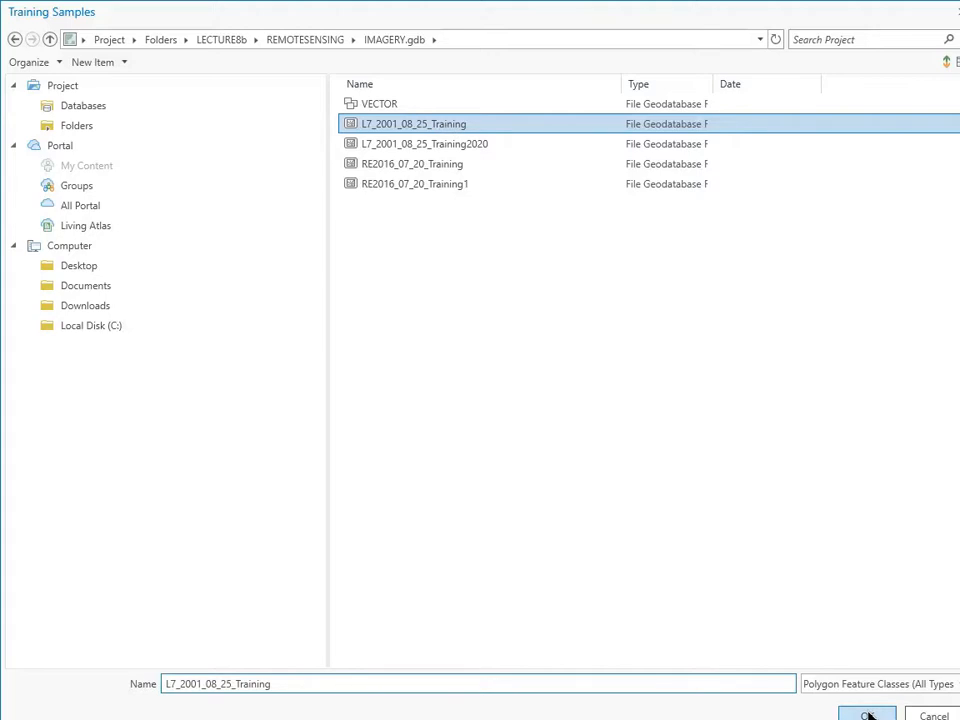
{"action": "left_click", "coordinate": [866, 714]}
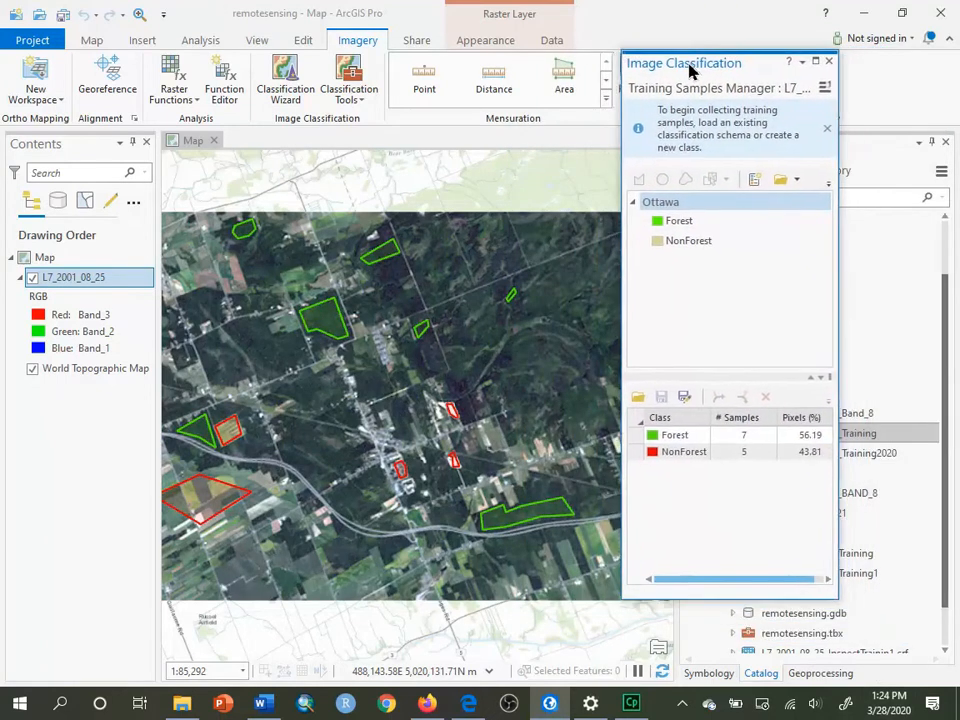
- Highlight the Forest, then NonForest, then Forest training polygons on the image
{"action": "left_click", "coordinate": [674, 434]}
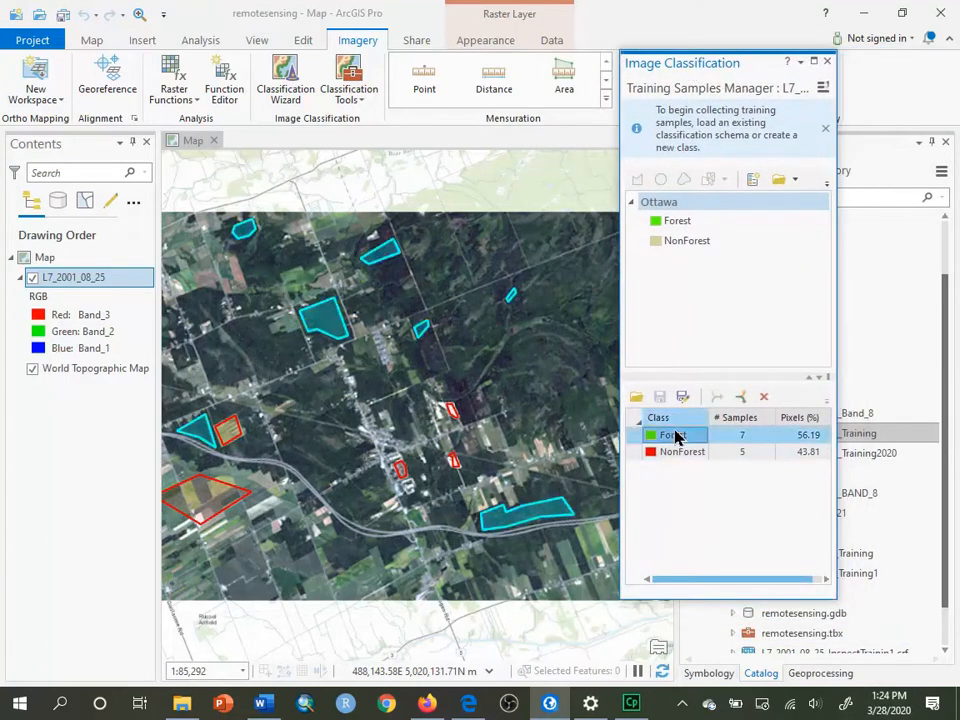
{"action": "left_click", "coordinate": [683, 451]}
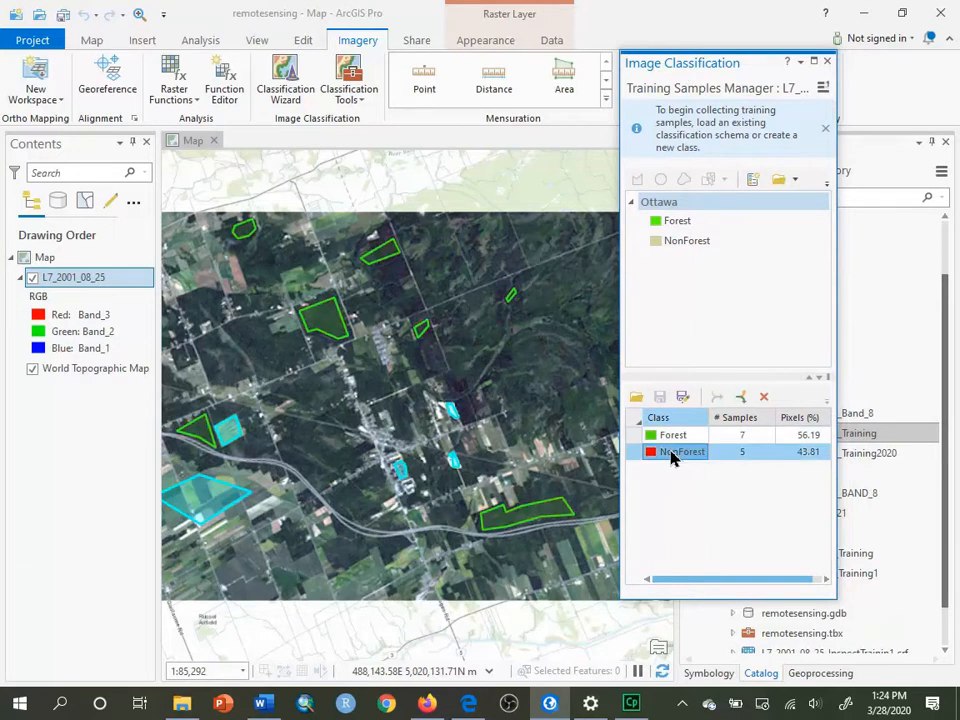
{"action": "left_click", "coordinate": [673, 434]}
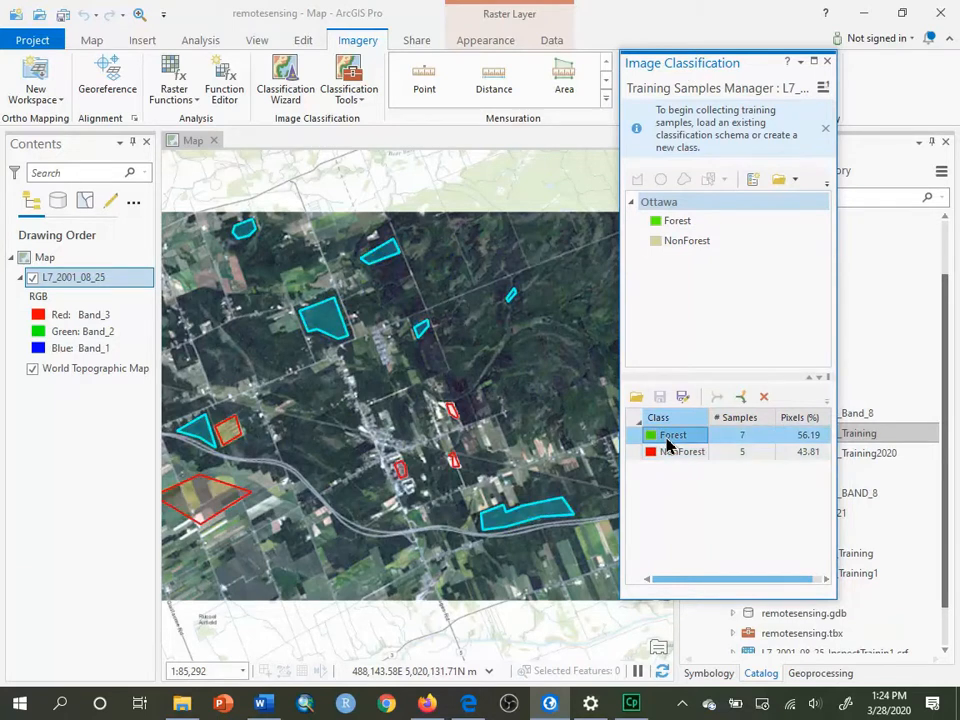
{"action": "mouse_move", "coordinate": [668, 449]}
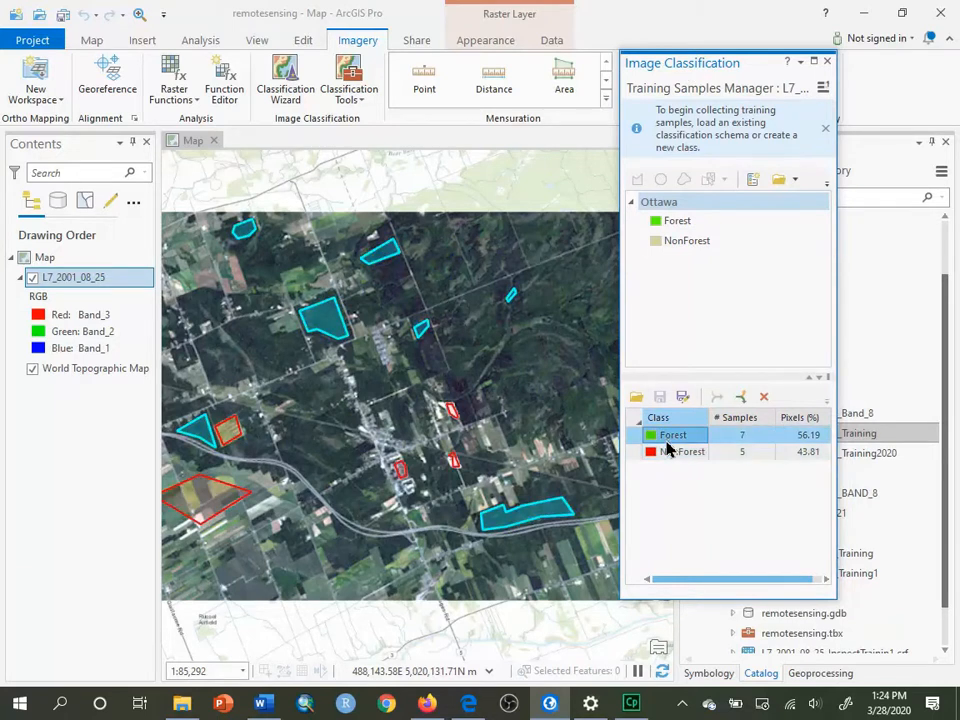
- Highlight NonForest samples, select NonForest in the schema, and show its context menu
{"action": "left_click", "coordinate": [684, 451]}
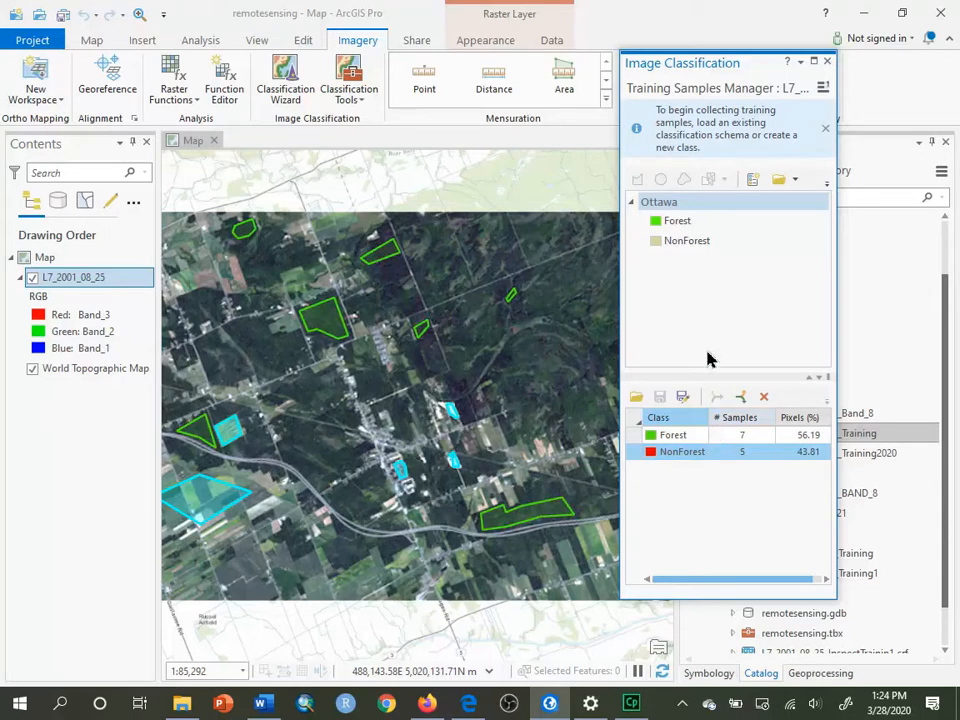
{"action": "left_click", "coordinate": [677, 220]}
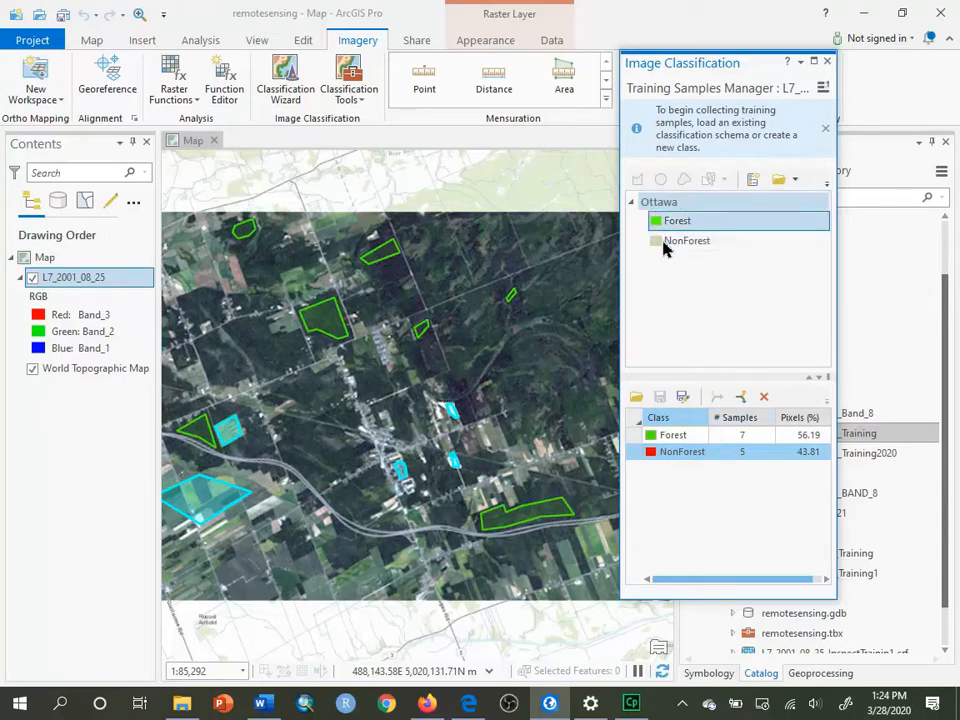
{"action": "mouse_move", "coordinate": [687, 240]}
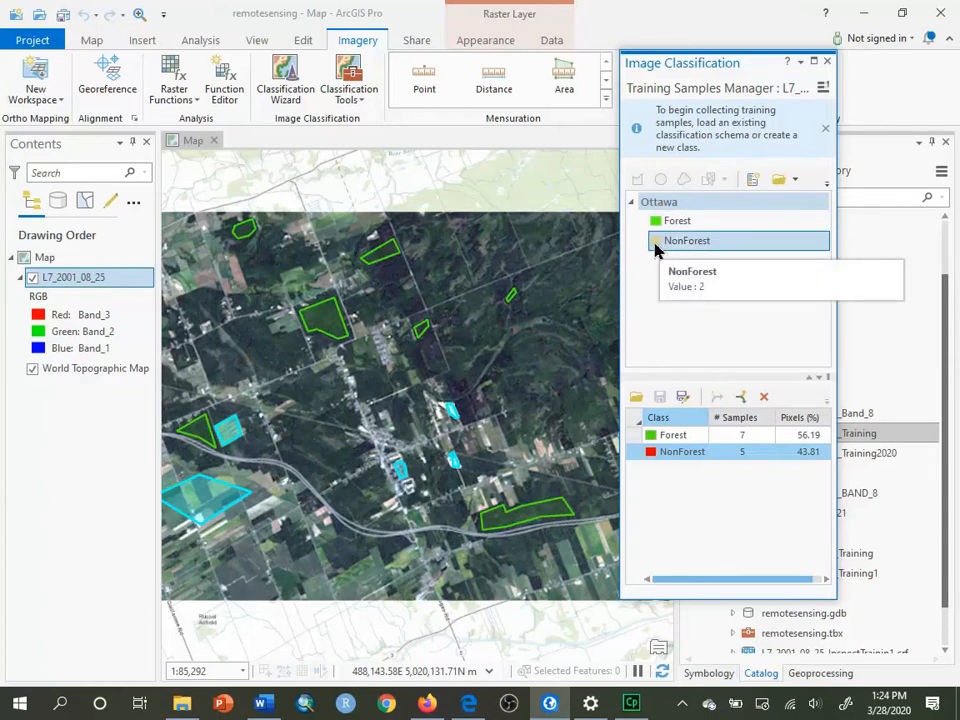
{"action": "left_click", "coordinate": [687, 240]}
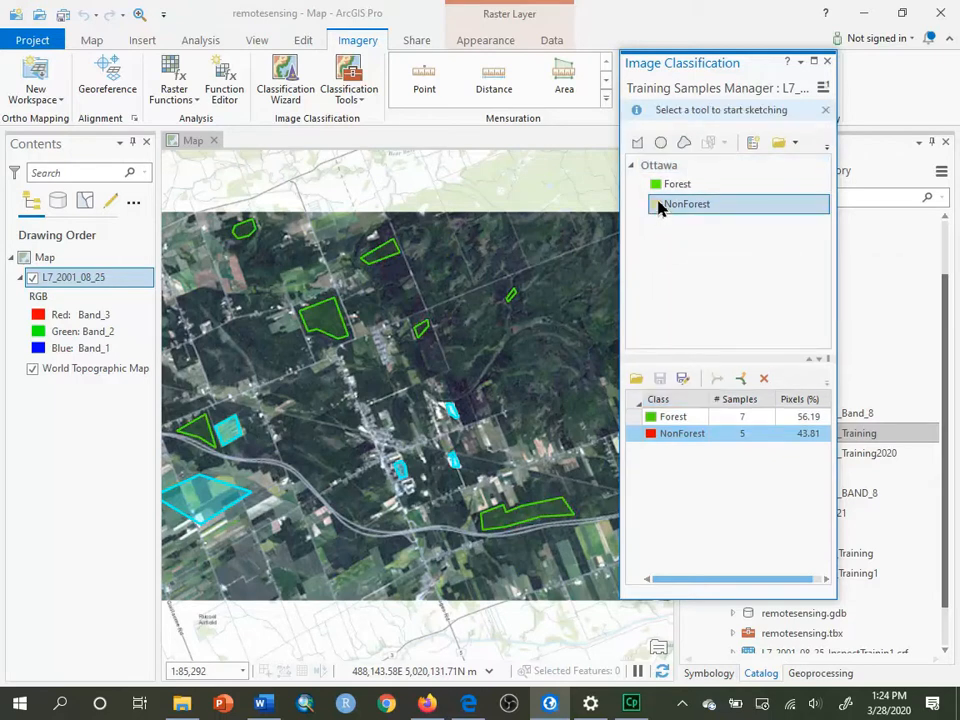
{"action": "right_click", "coordinate": [686, 204]}
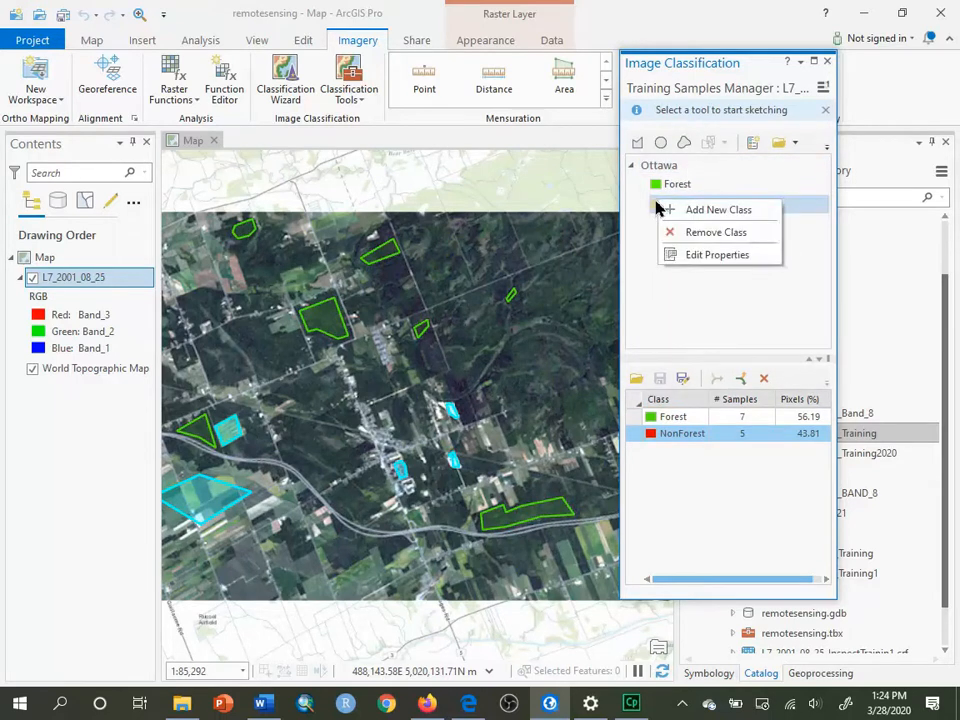
{"action": "mouse_move", "coordinate": [780, 193]}
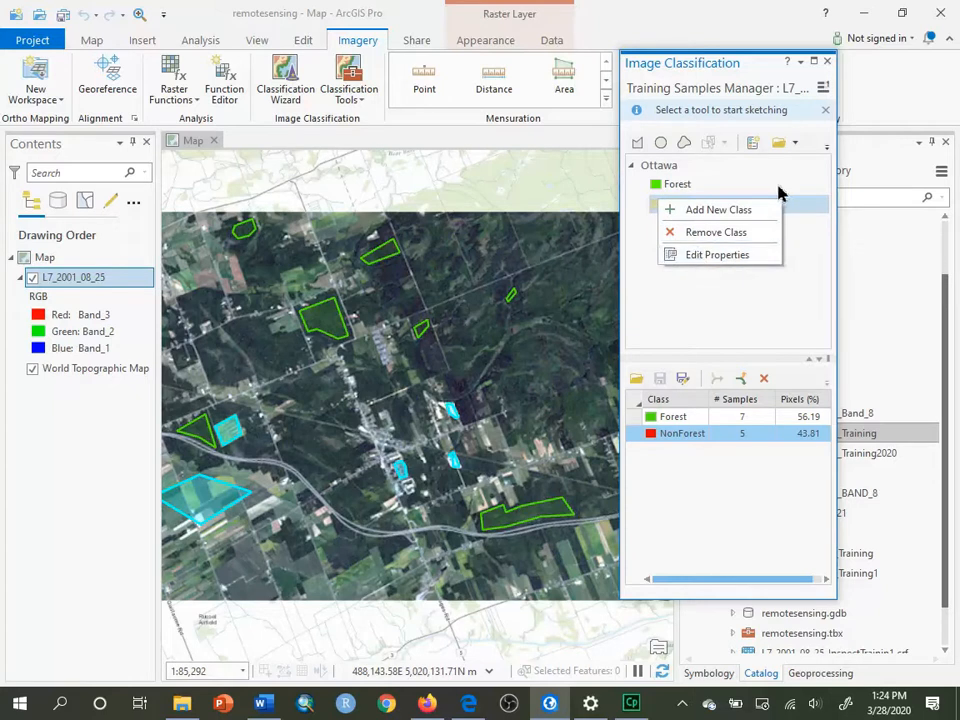
{"action": "right_click", "coordinate": [686, 203]}
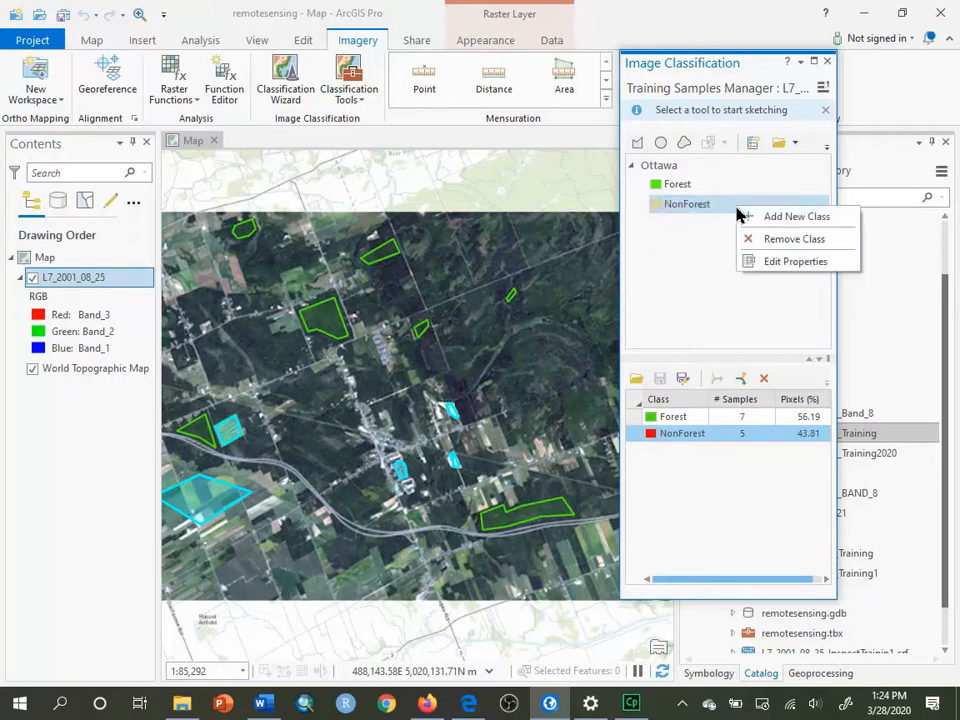
{"action": "mouse_move", "coordinate": [795, 261]}
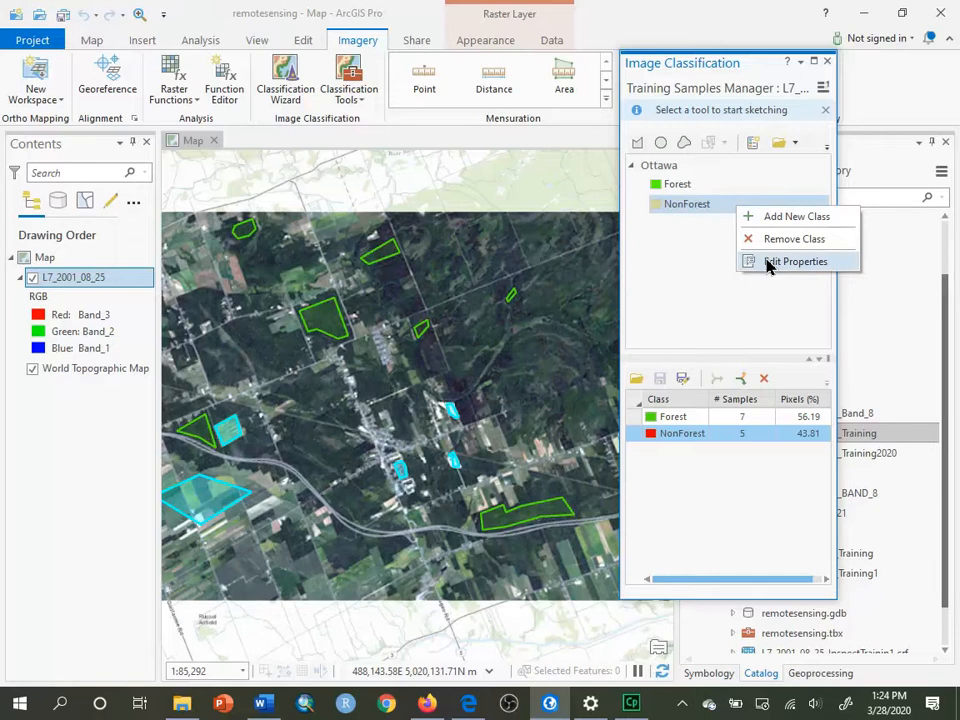
- Set the NonForest schema class colour to red, keeping value 2
{"action": "left_click", "coordinate": [796, 261]}
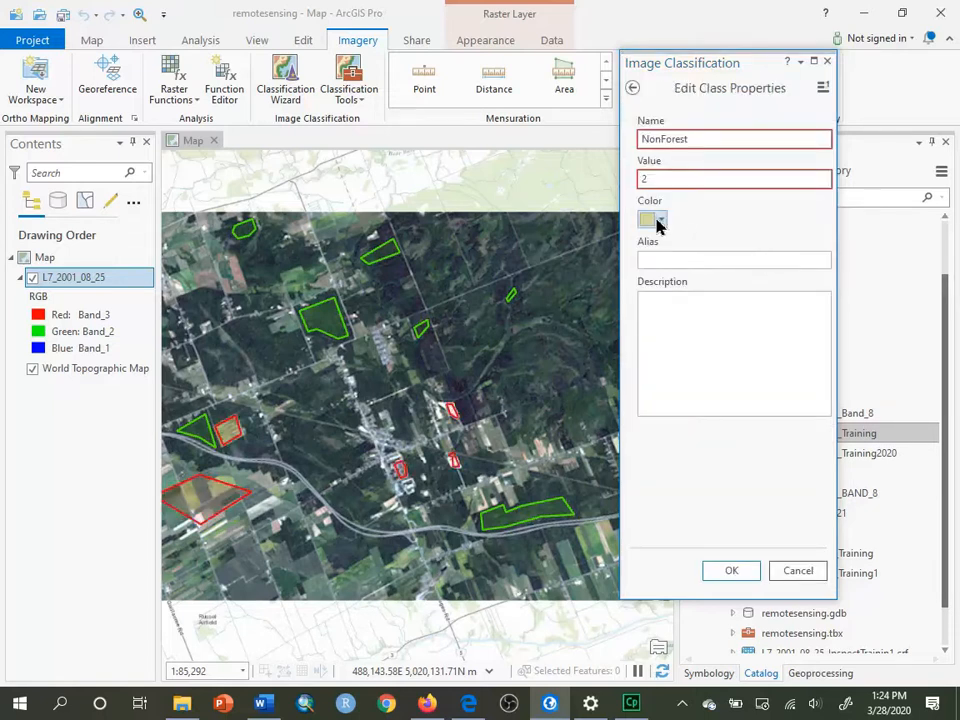
{"action": "left_click", "coordinate": [660, 219]}
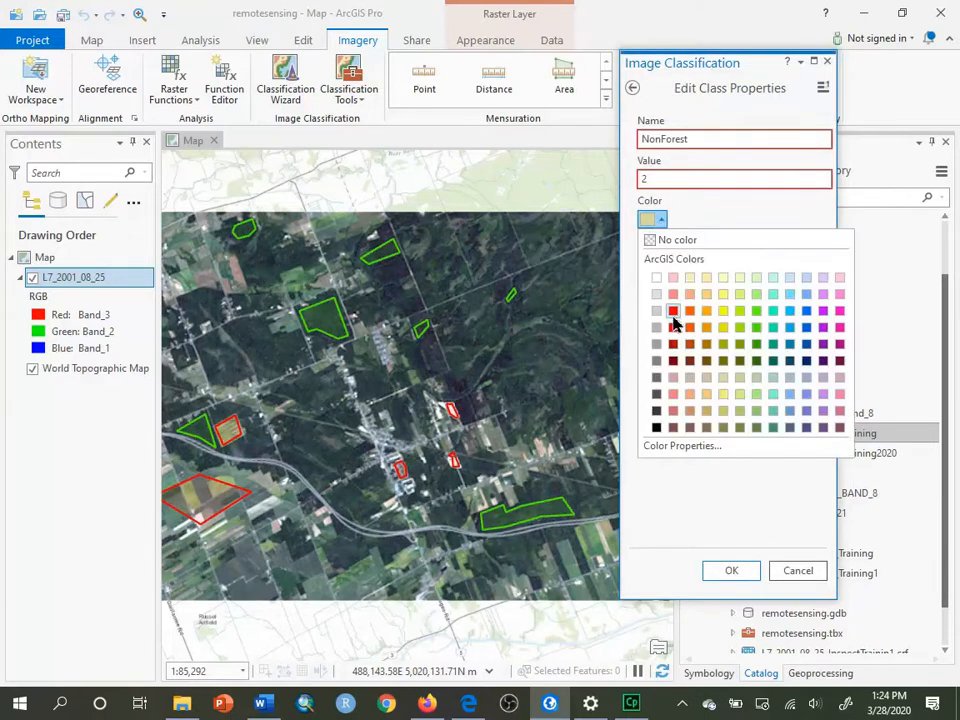
{"action": "left_click", "coordinate": [673, 311]}
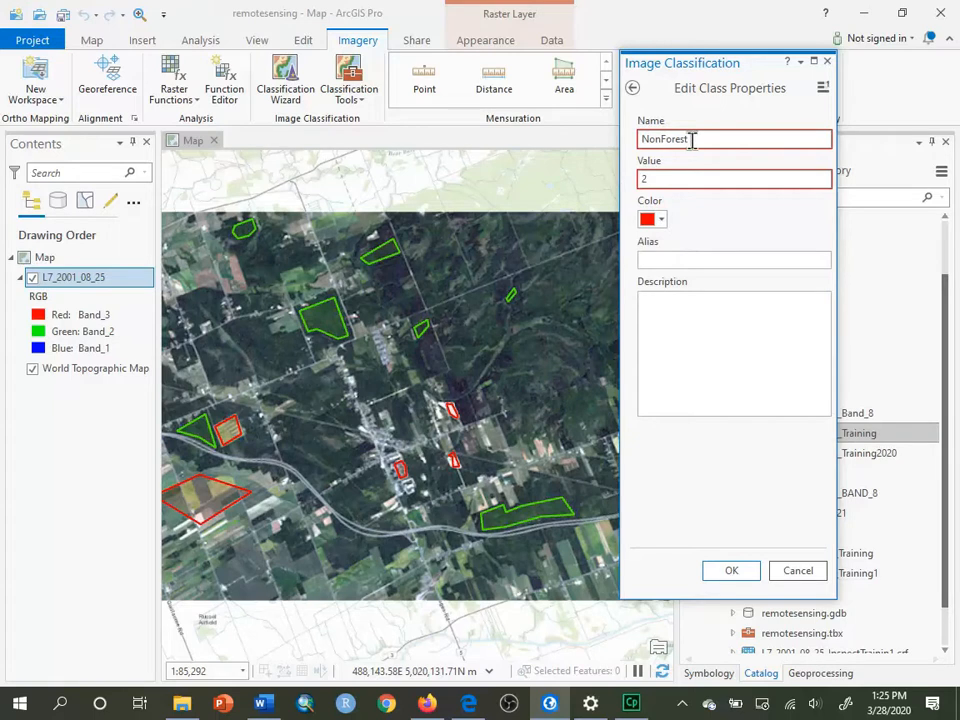
{"action": "mouse_move", "coordinate": [694, 80]}
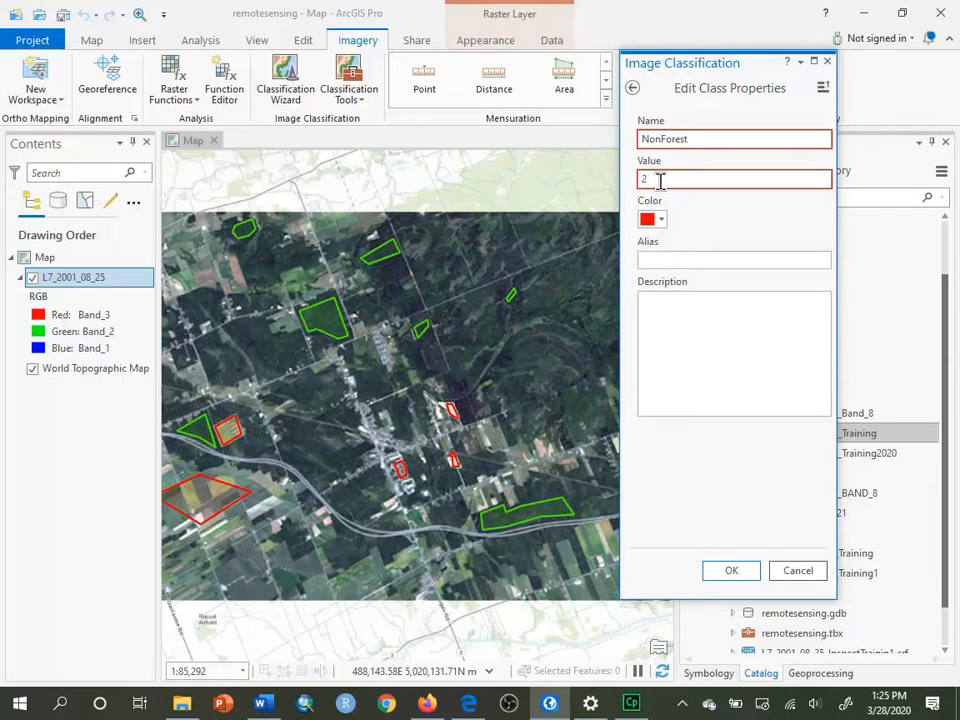
{"action": "type", "text": "4"}
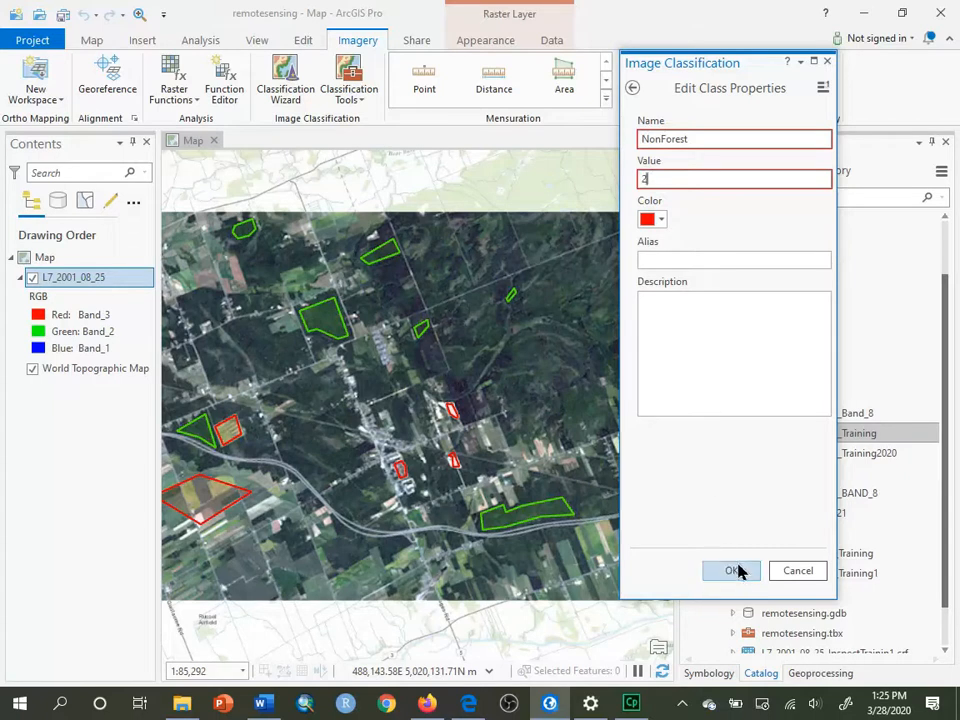
{"action": "left_click", "coordinate": [732, 570]}
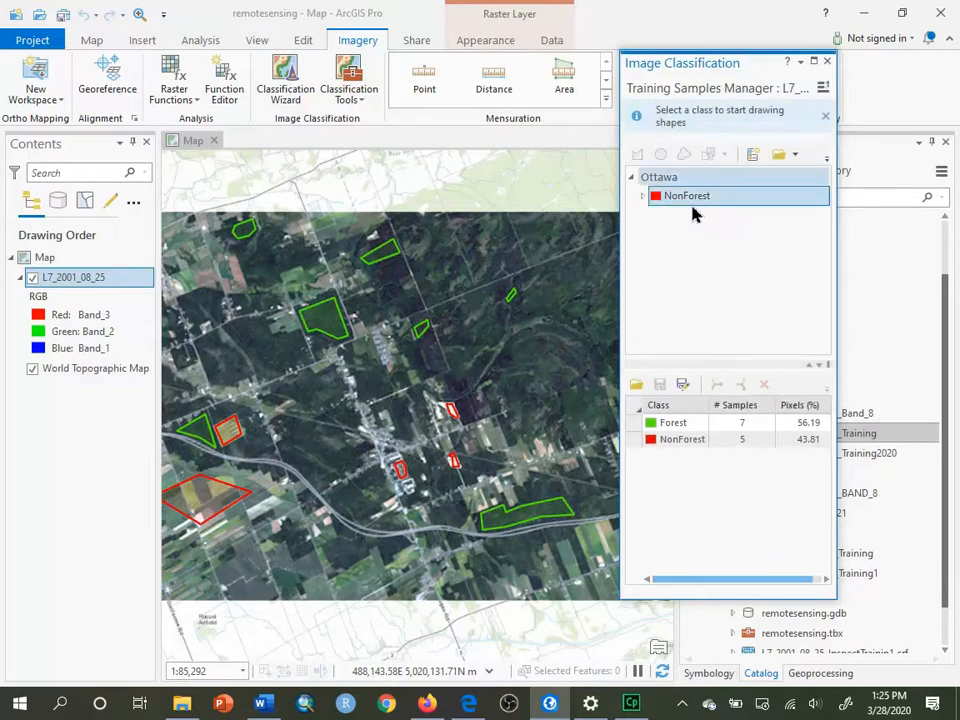
{"action": "left_click", "coordinate": [688, 203]}
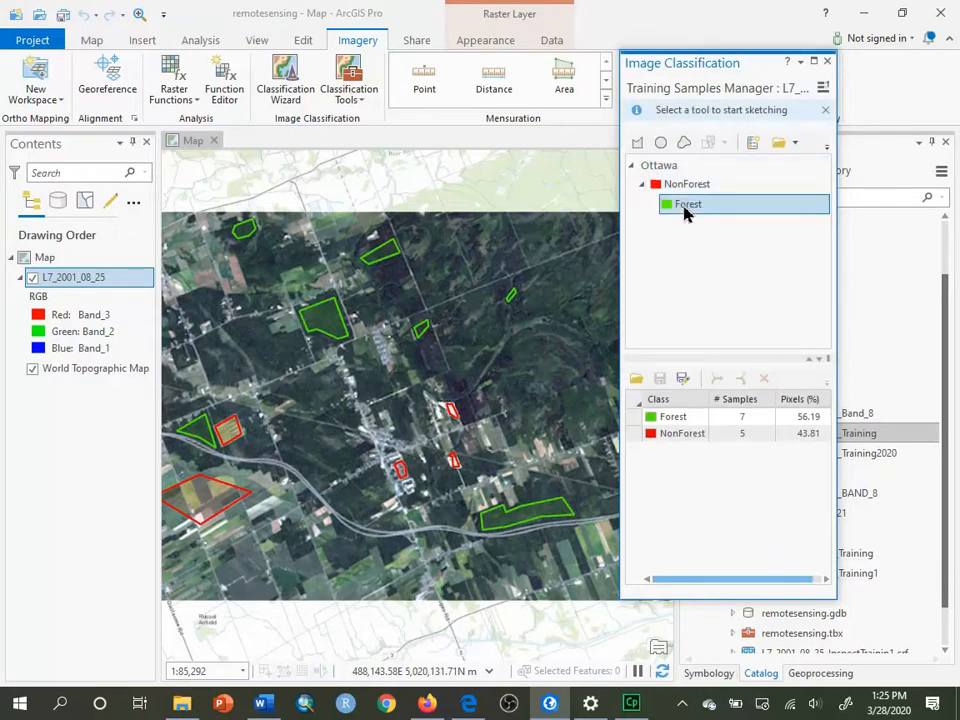
{"action": "left_click", "coordinate": [687, 184]}
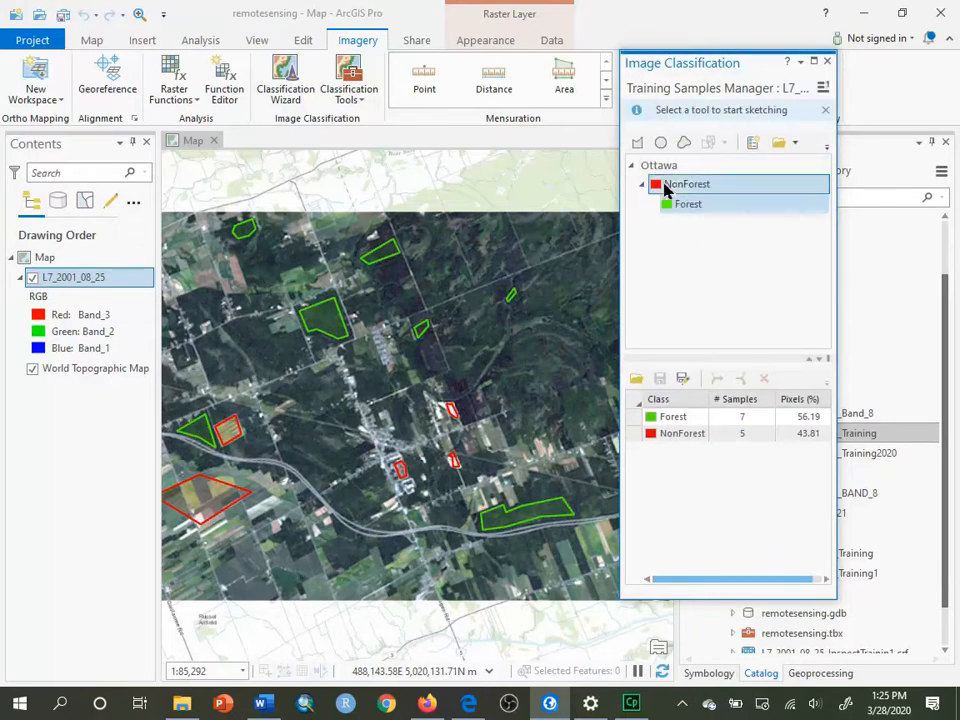
{"action": "left_click", "coordinate": [687, 184]}
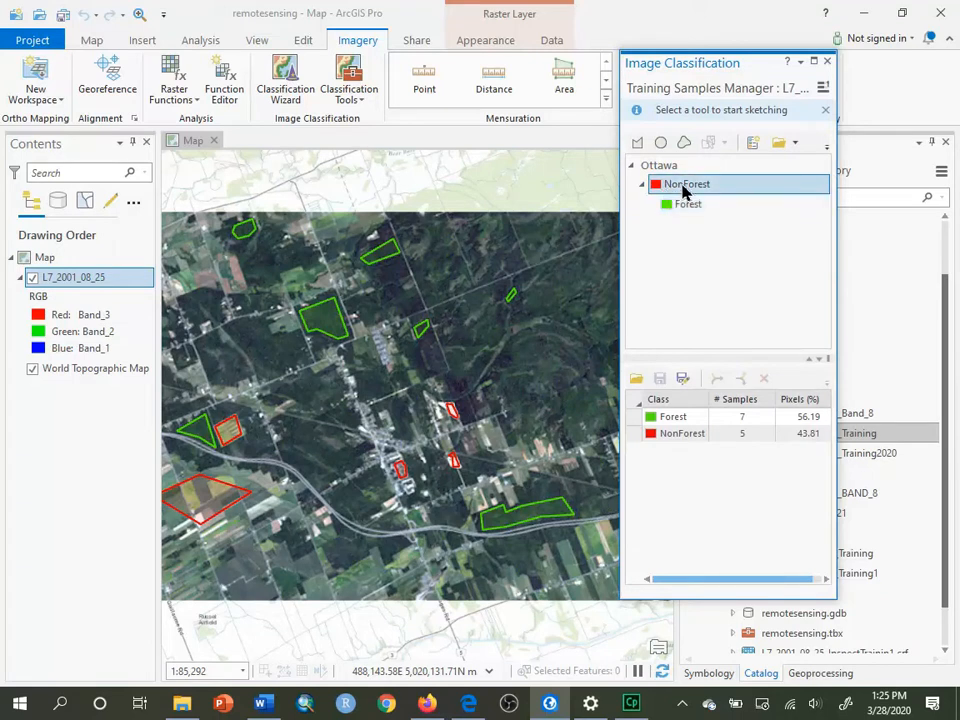
{"action": "left_click", "coordinate": [688, 204]}
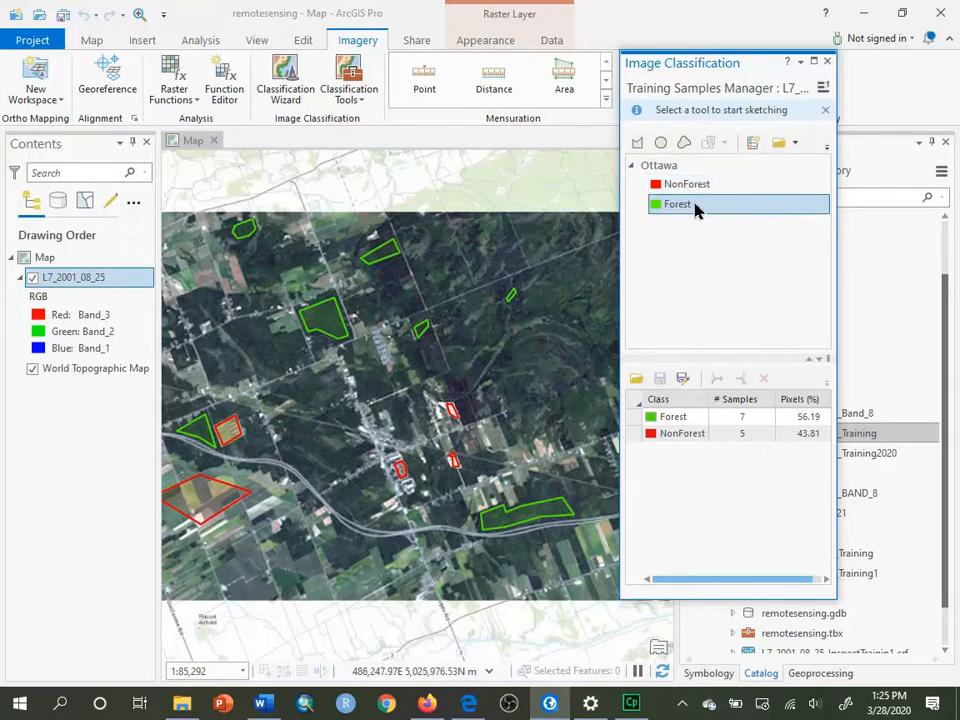
{"action": "left_click", "coordinate": [689, 184]}
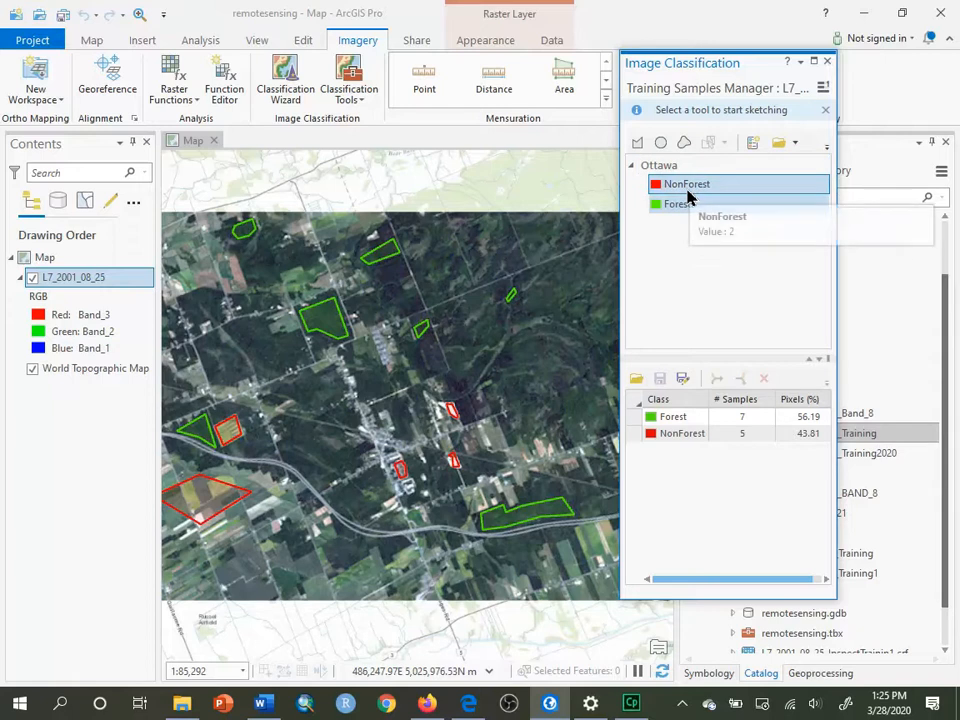
{"action": "left_click", "coordinate": [677, 204]}
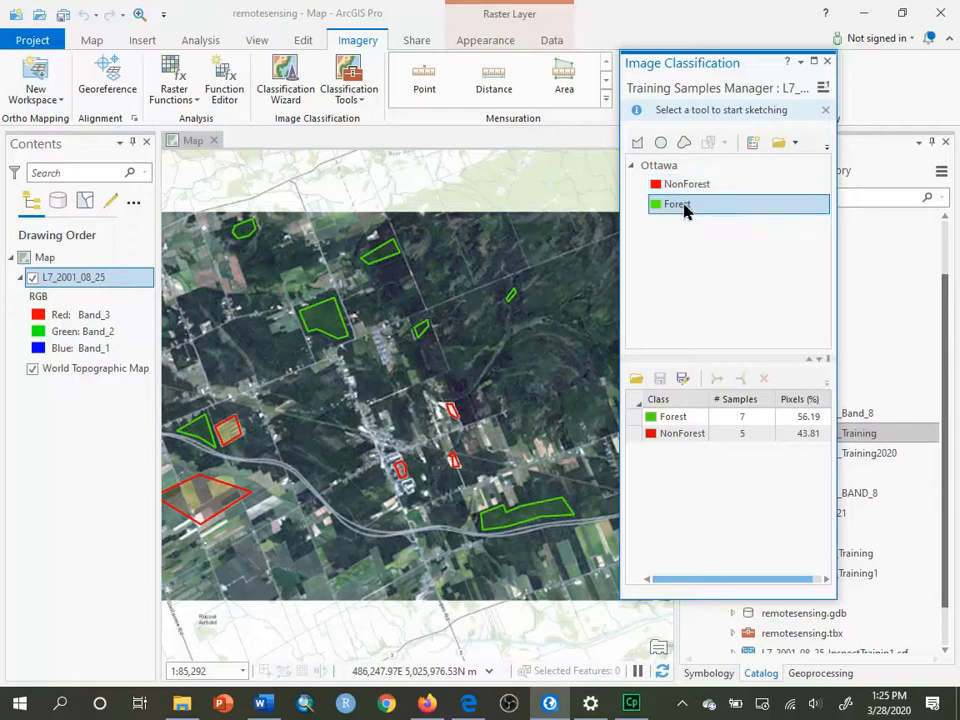
- Save the Forest class properties with value 1 and a lighter green colour
{"action": "right_click", "coordinate": [676, 204]}
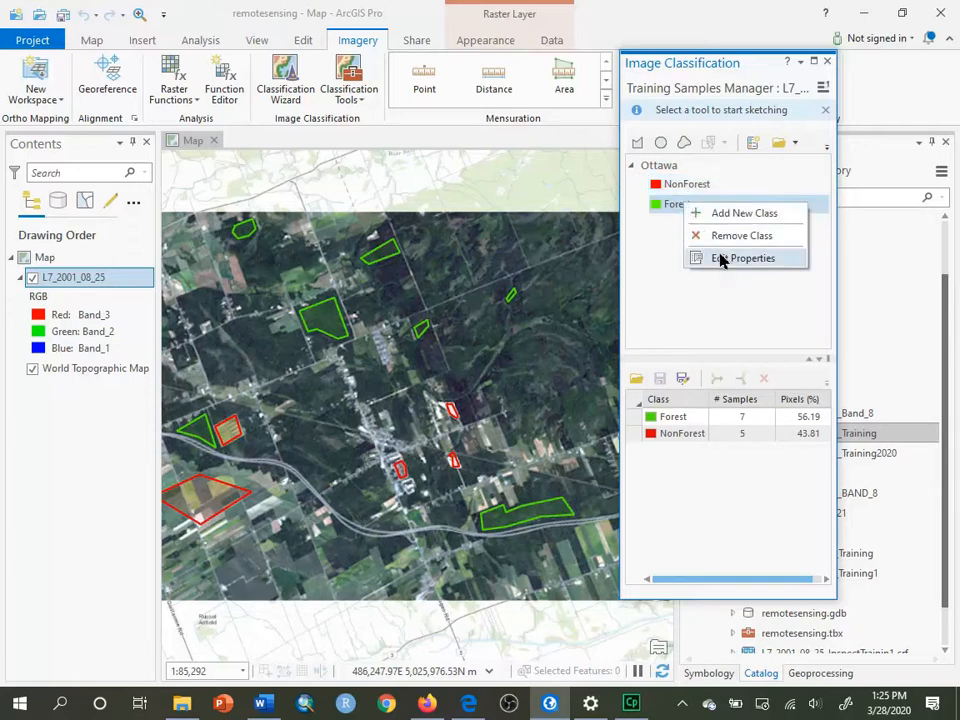
{"action": "left_click", "coordinate": [751, 258]}
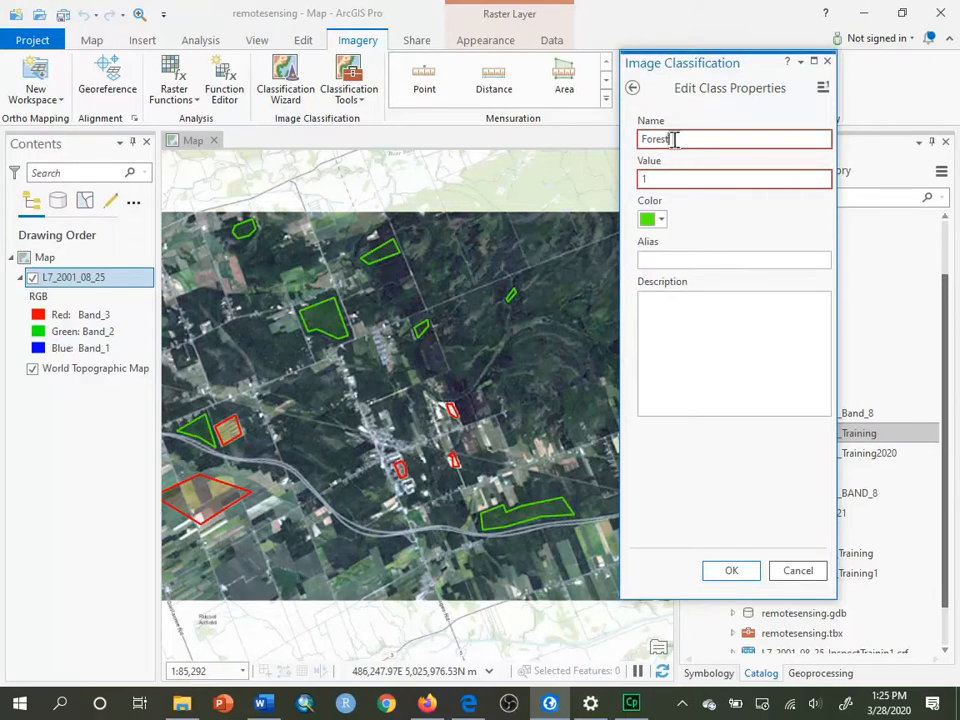
{"action": "left_click", "coordinate": [735, 179]}
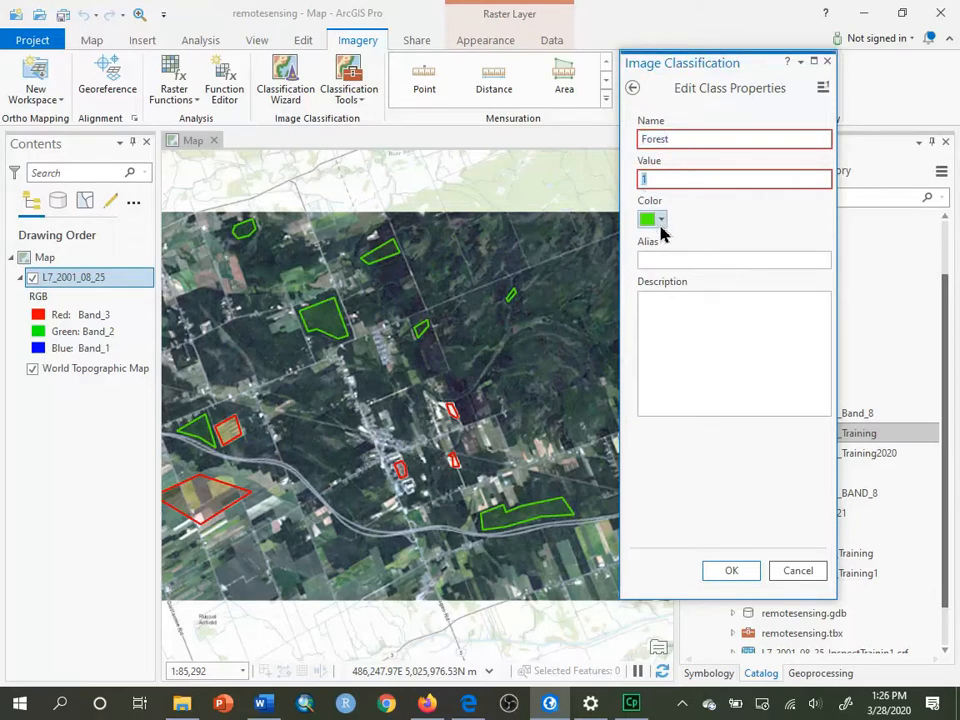
{"action": "left_click", "coordinate": [731, 570]}
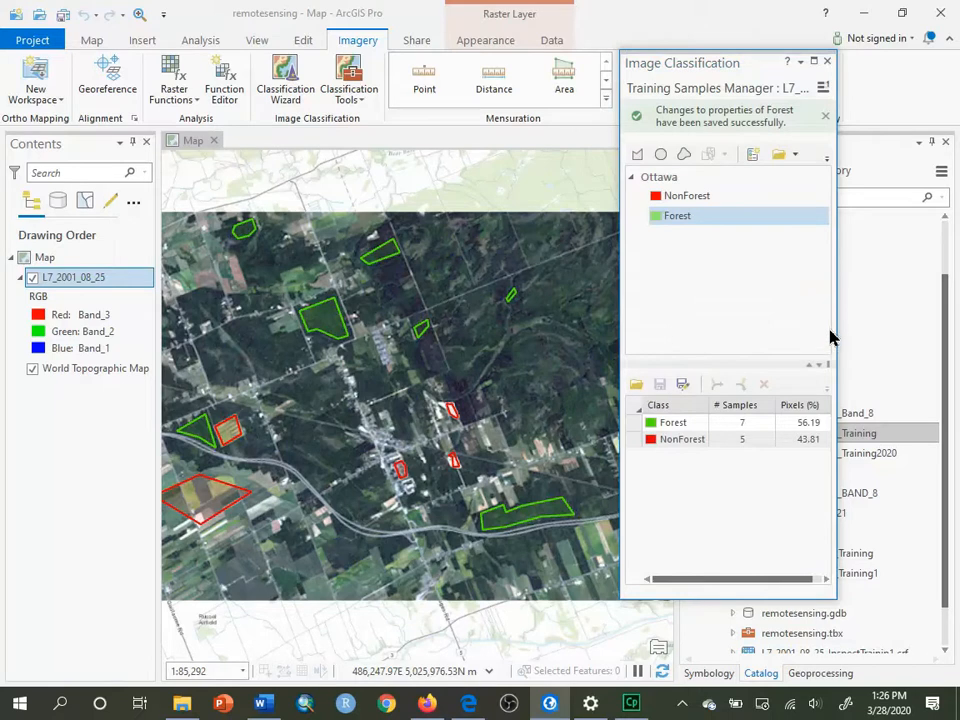
{"action": "mouse_move", "coordinate": [832, 335]}
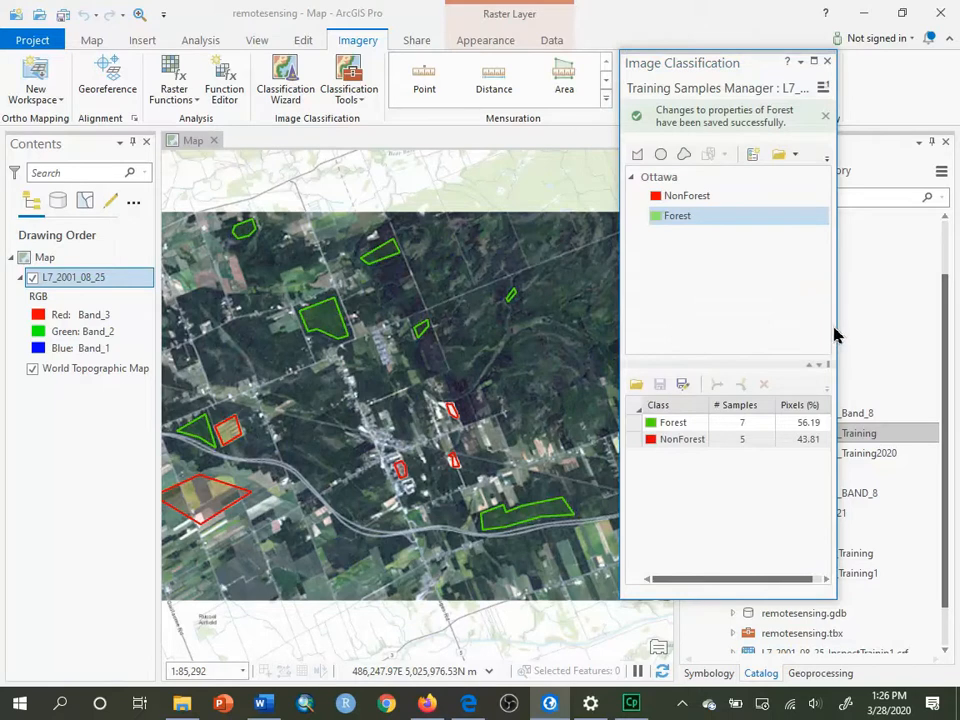
{"action": "mouse_move", "coordinate": [838, 328]}
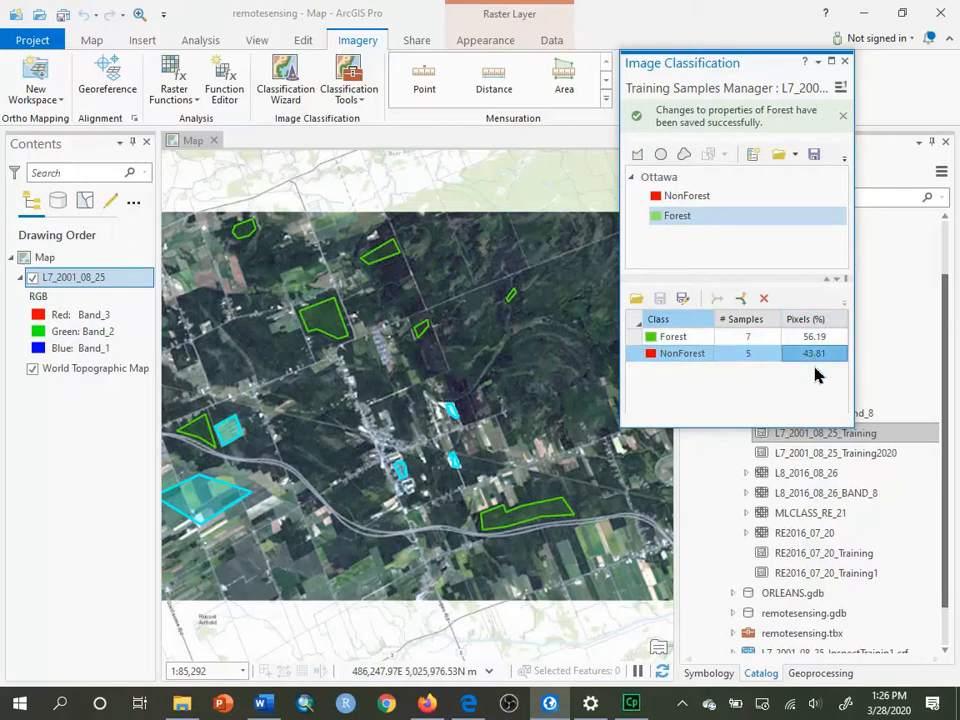
{"action": "mouse_move", "coordinate": [818, 360]}
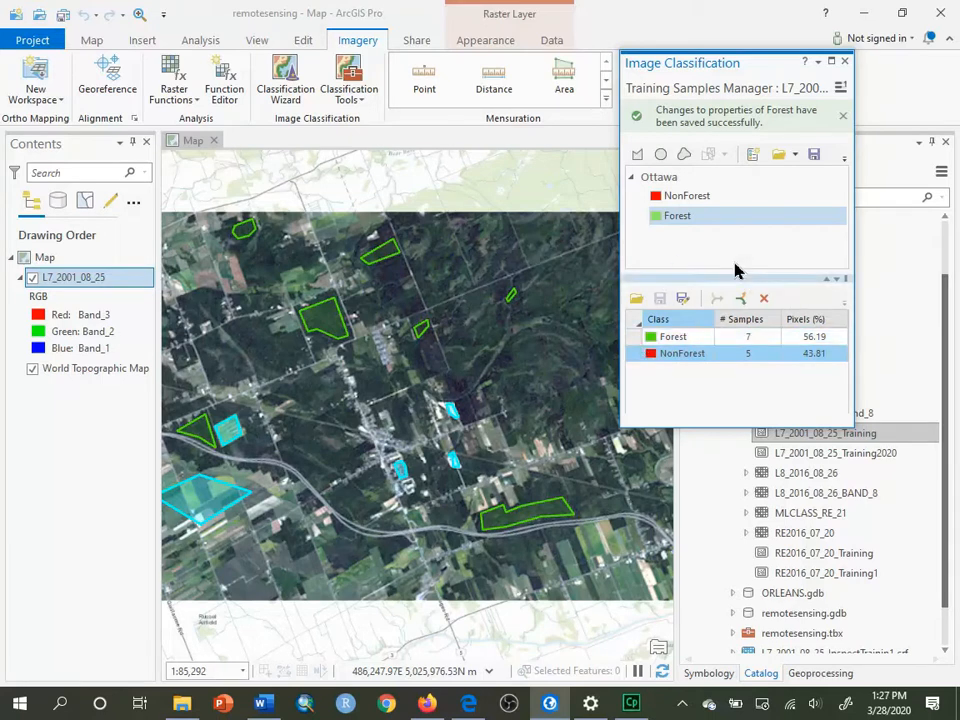
- Select the class rows: five NonForest samples (43.81%) and seven Forest (56.19%)
{"action": "left_click", "coordinate": [687, 195]}
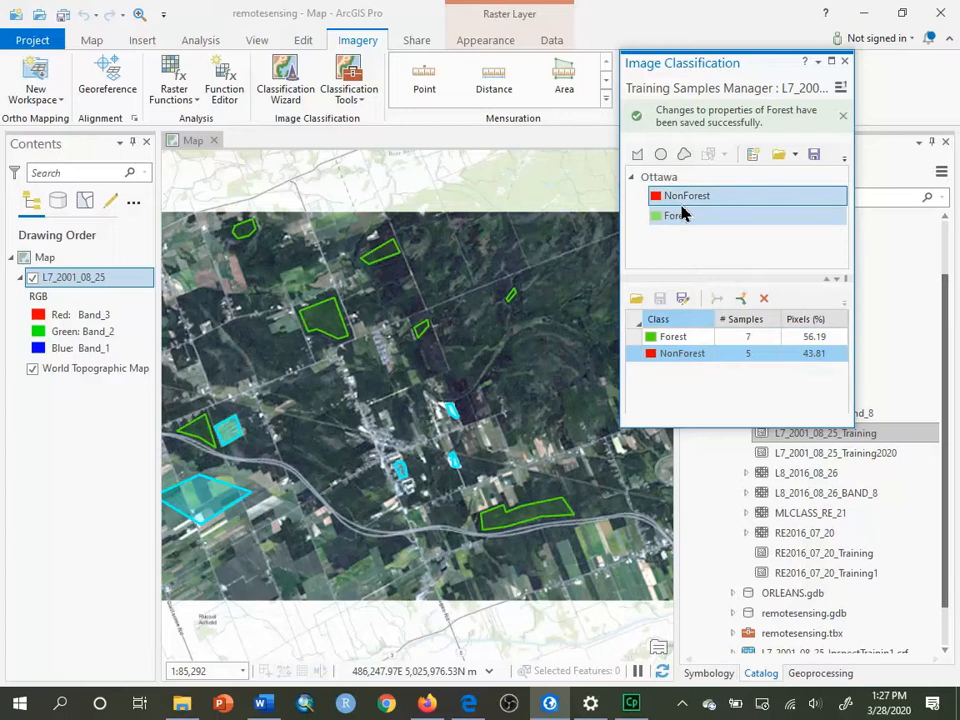
{"action": "left_click", "coordinate": [677, 215]}
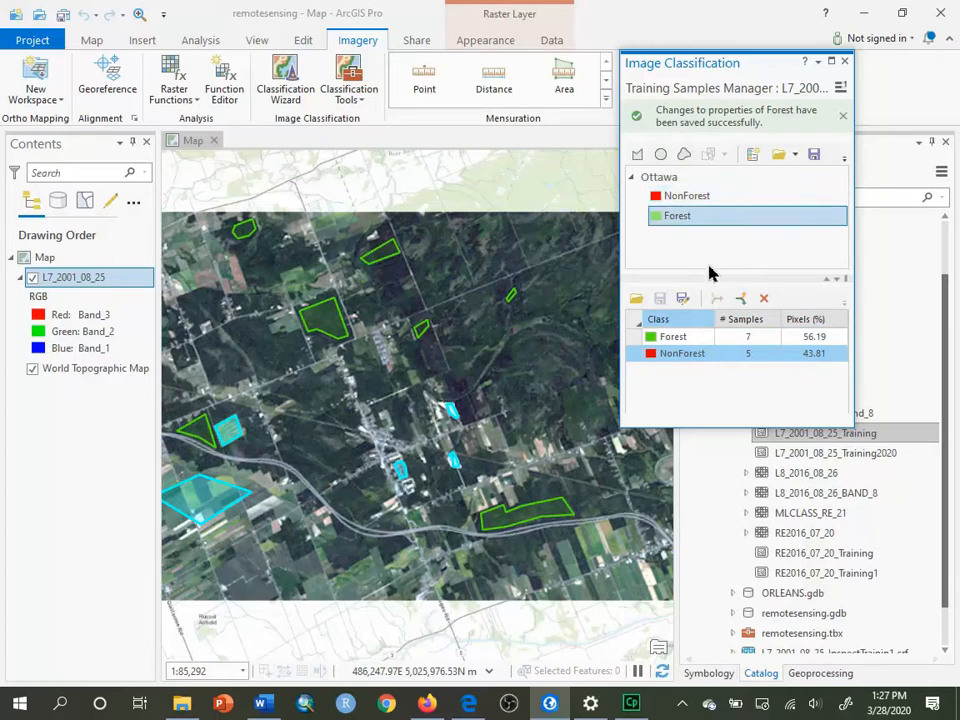
- Make NonForest the active schema class for new training samples
{"action": "left_click", "coordinate": [686, 195]}
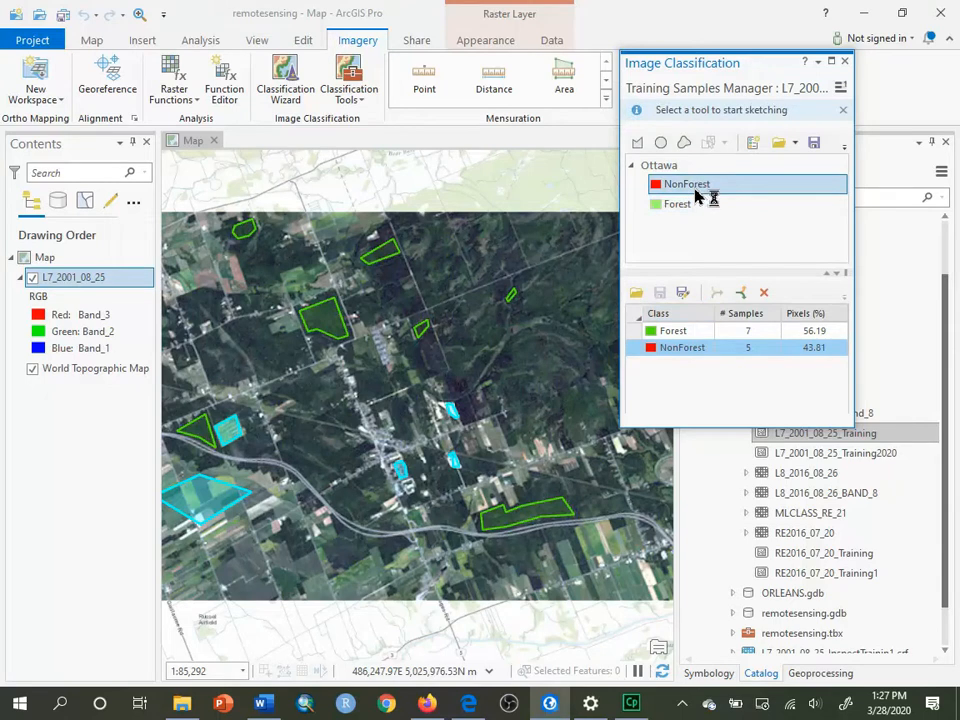
{"action": "left_click", "coordinate": [677, 204]}
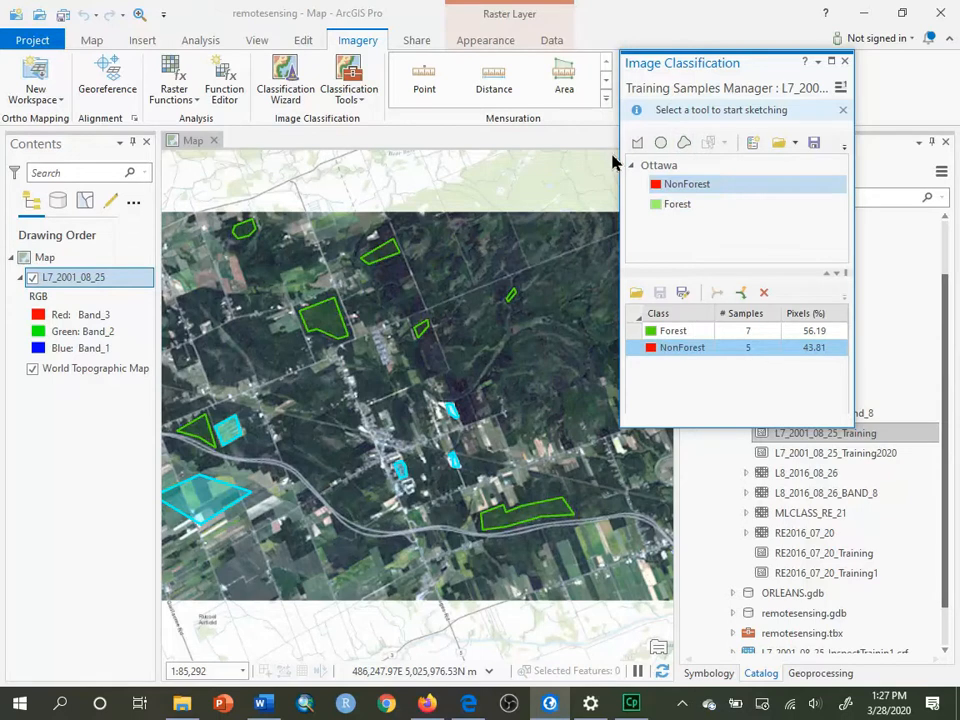
{"action": "mouse_move", "coordinate": [637, 142]}
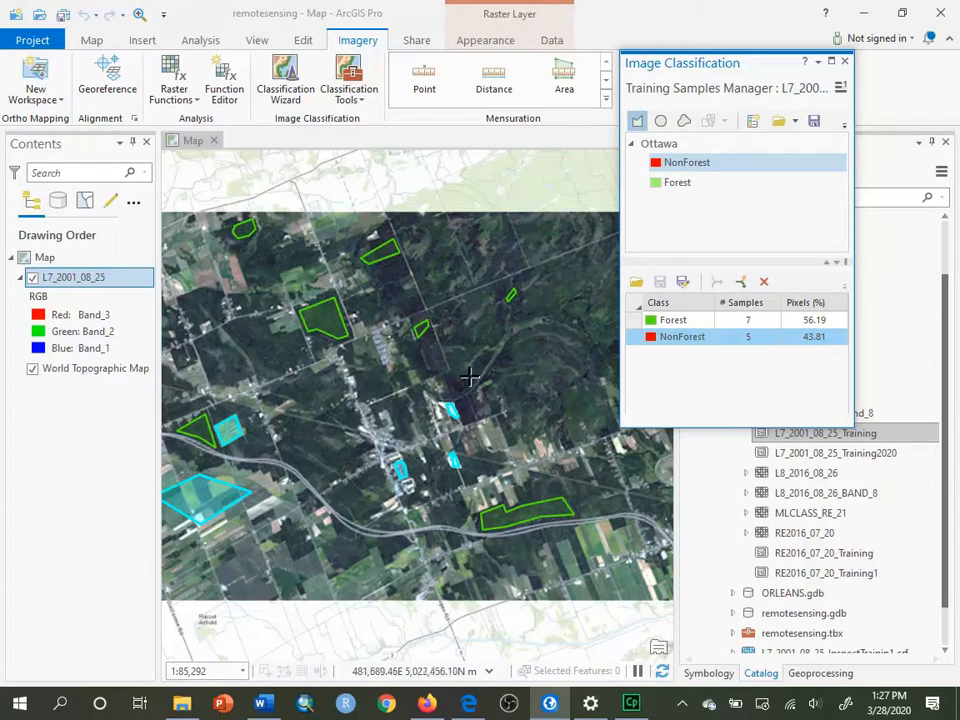
{"action": "mouse_move", "coordinate": [377, 477]}
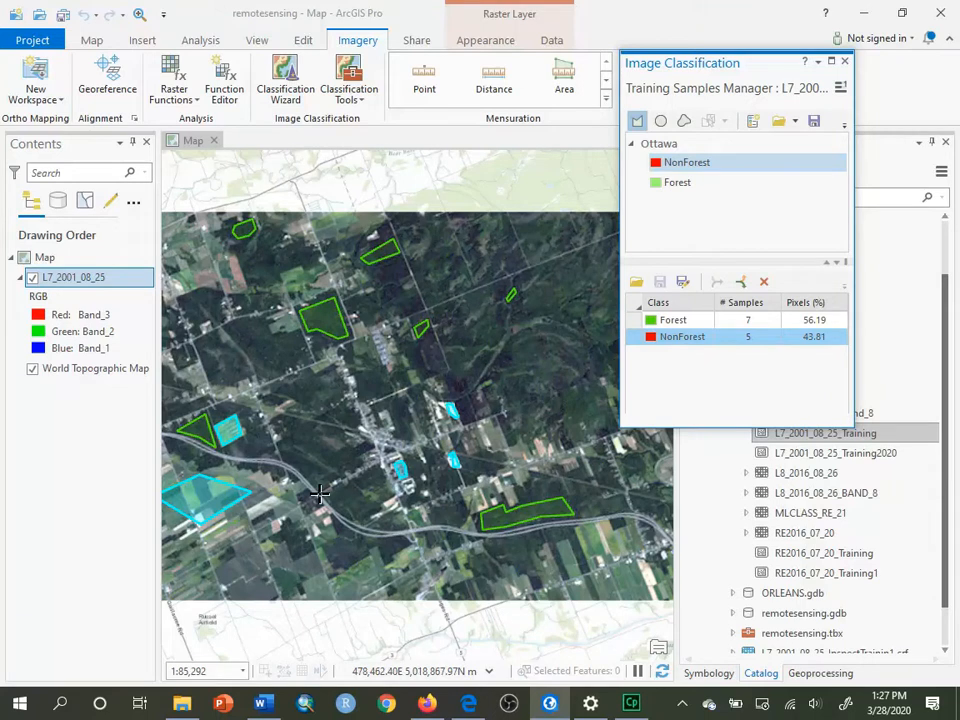
{"action": "mouse_move", "coordinate": [247, 551]}
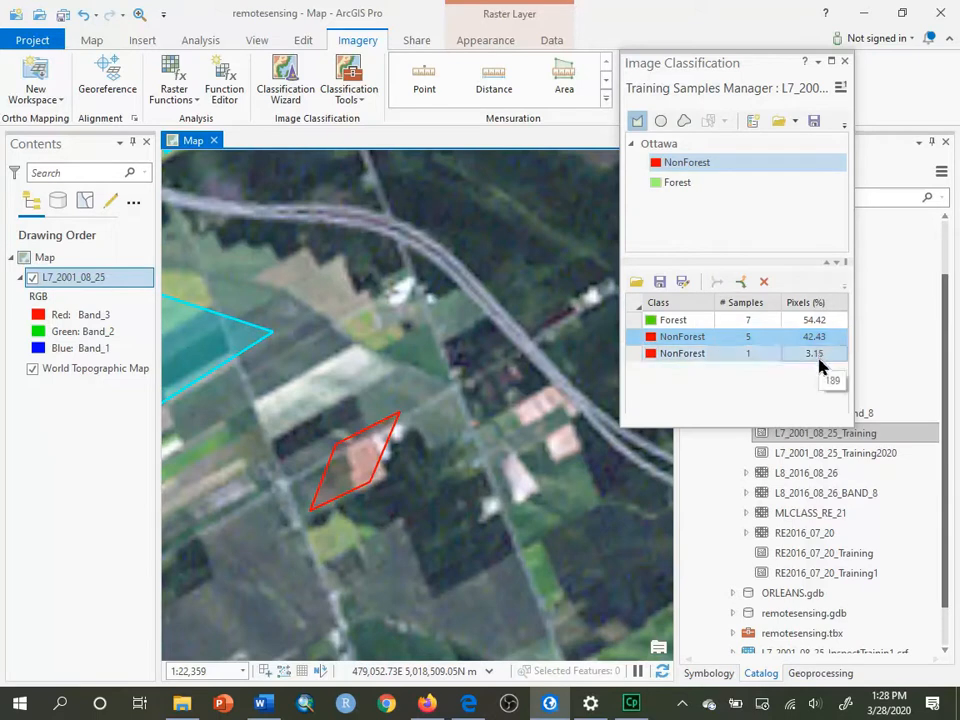
{"action": "mouse_move", "coordinate": [812, 367]}
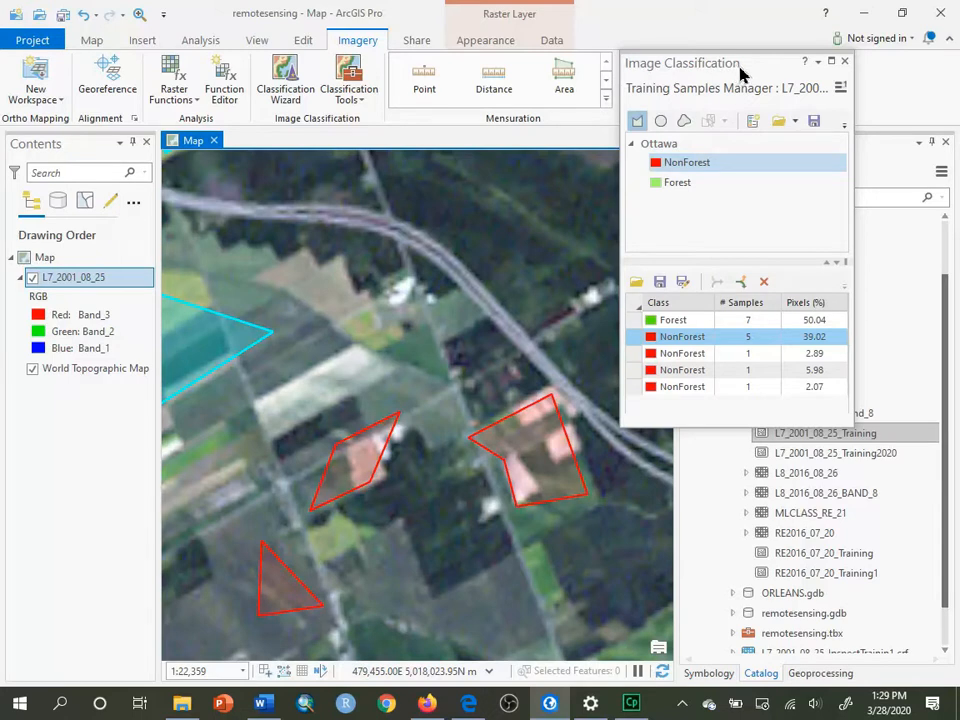
- Collapse the five original and three new NonForest samples into a single NonForest class
{"action": "left_click", "coordinate": [683, 353]}
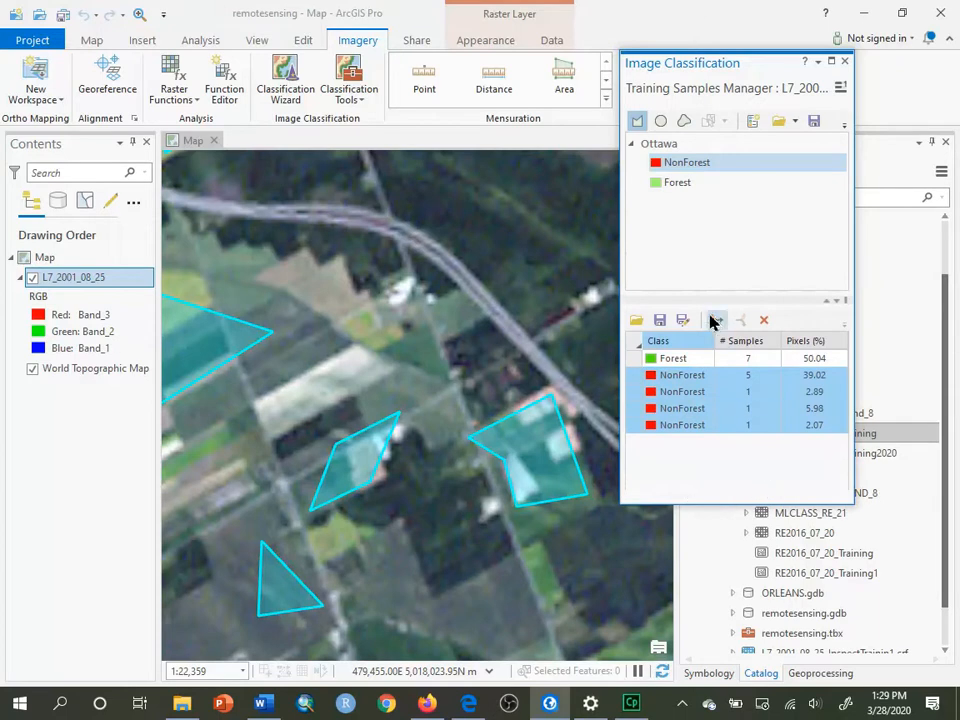
{"action": "mouse_move", "coordinate": [717, 320]}
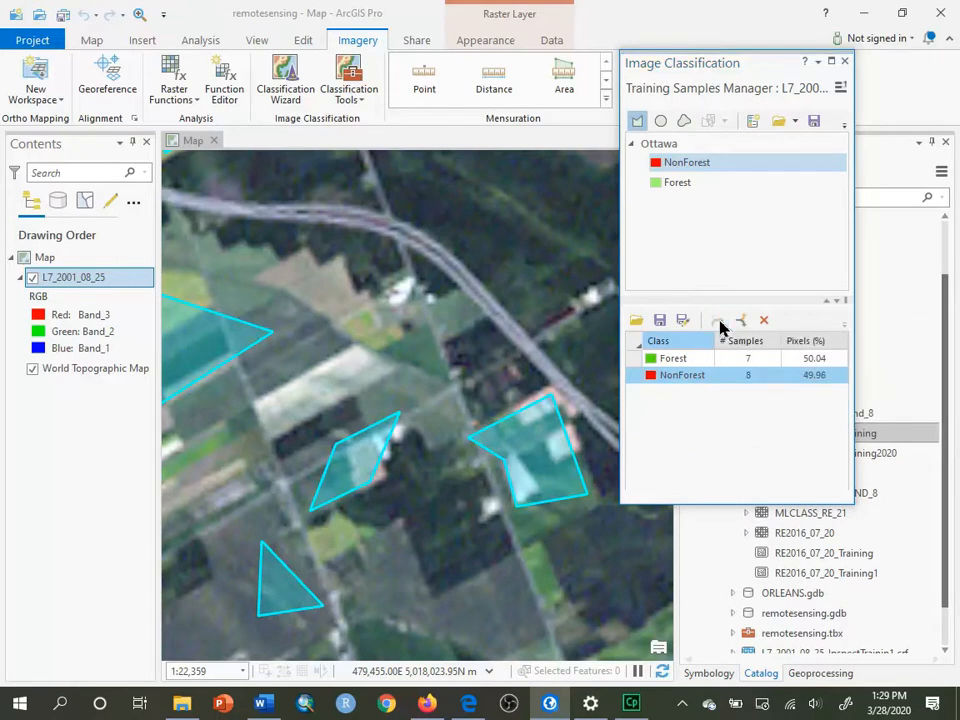
{"action": "mouse_move", "coordinate": [705, 388]}
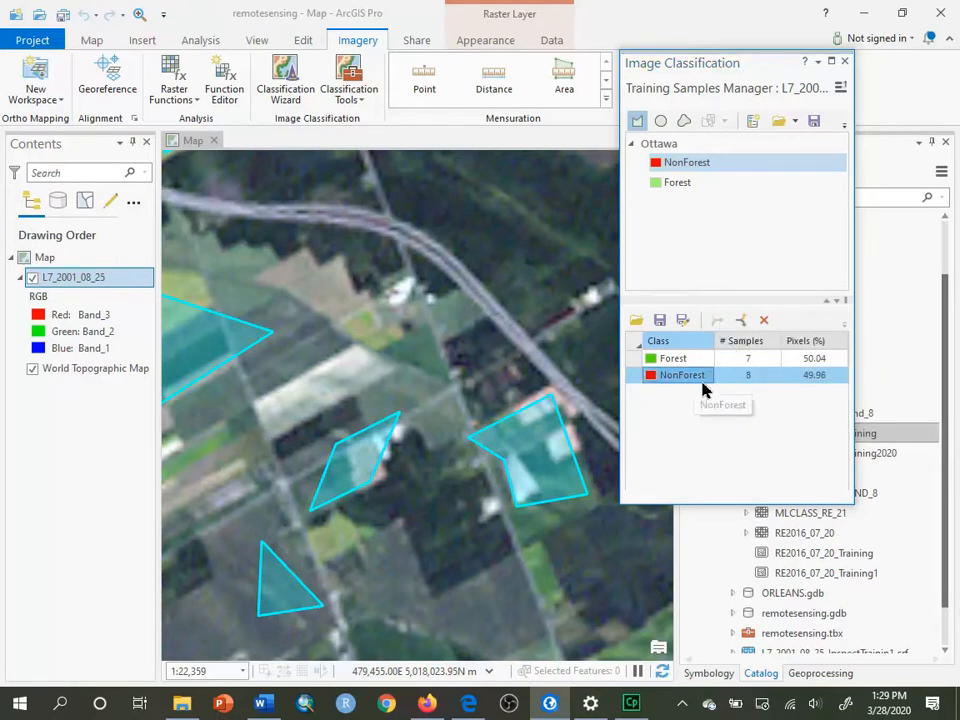
{"action": "mouse_move", "coordinate": [655, 390]}
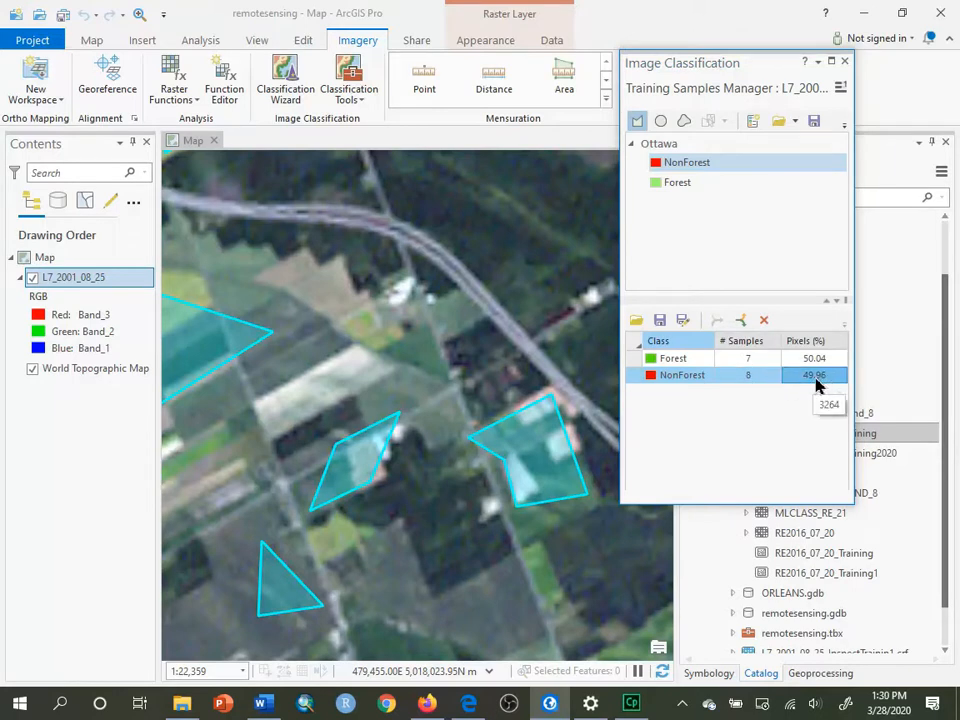
{"action": "mouse_move", "coordinate": [818, 383]}
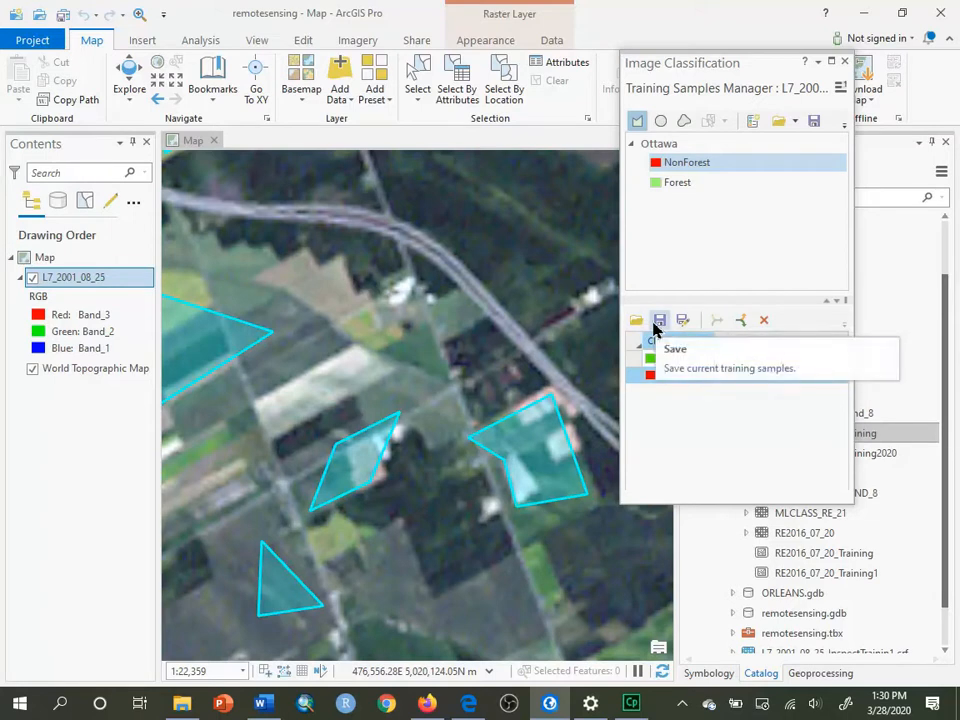
{"action": "mouse_move", "coordinate": [683, 320]}
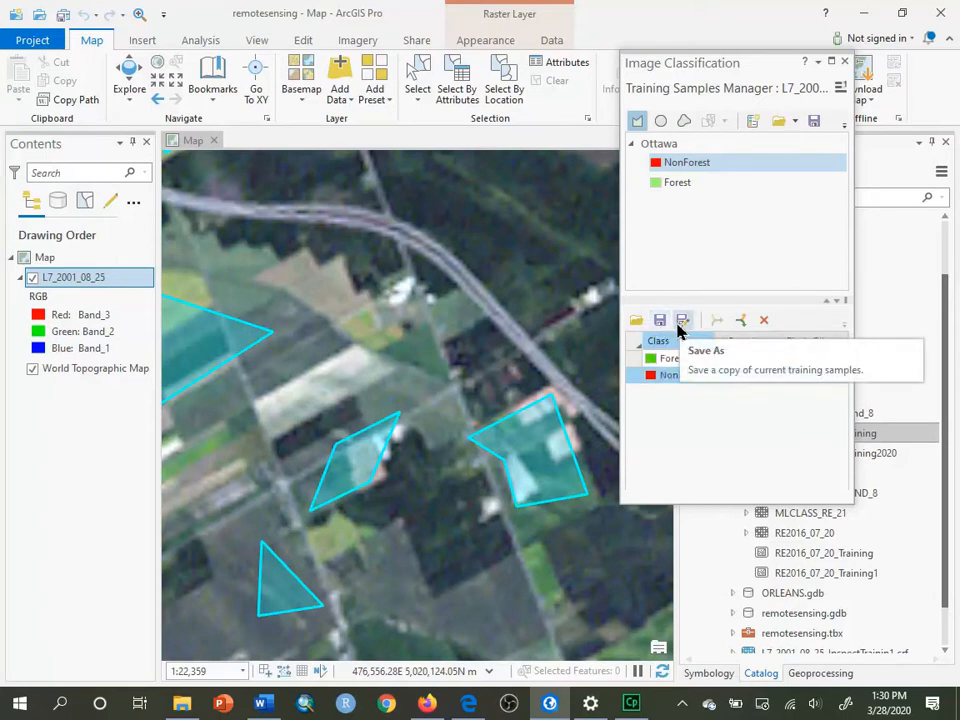
- Save the 7 Forest and 8 NonForest samples as L7_2001_08_25_Training2020 in IMAGERY.gdb
{"action": "left_click", "coordinate": [684, 320]}
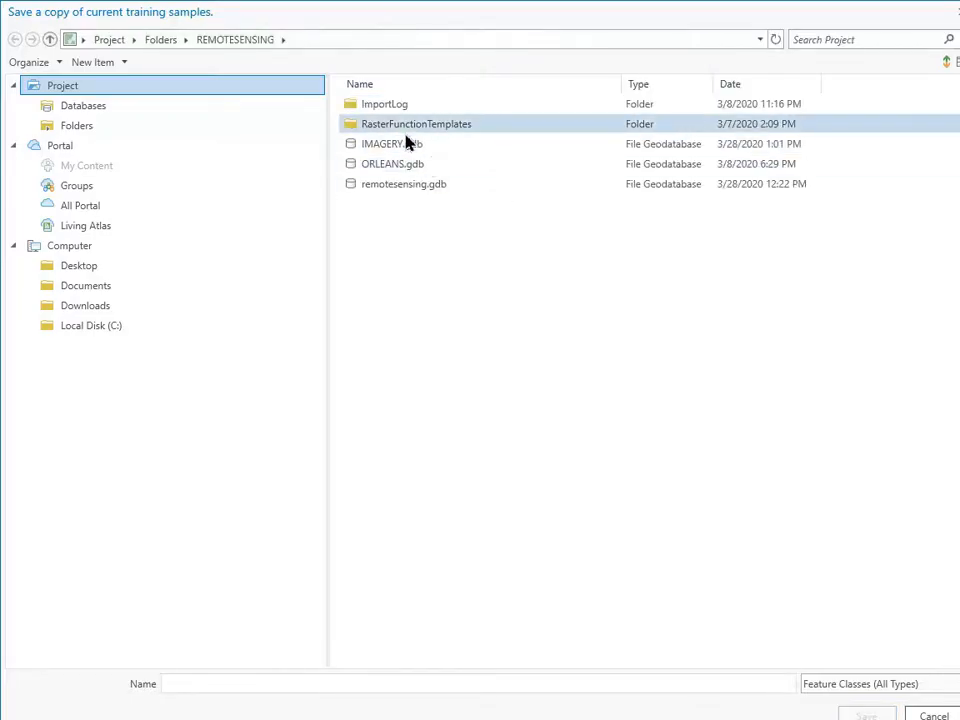
{"action": "double_click", "coordinate": [390, 143]}
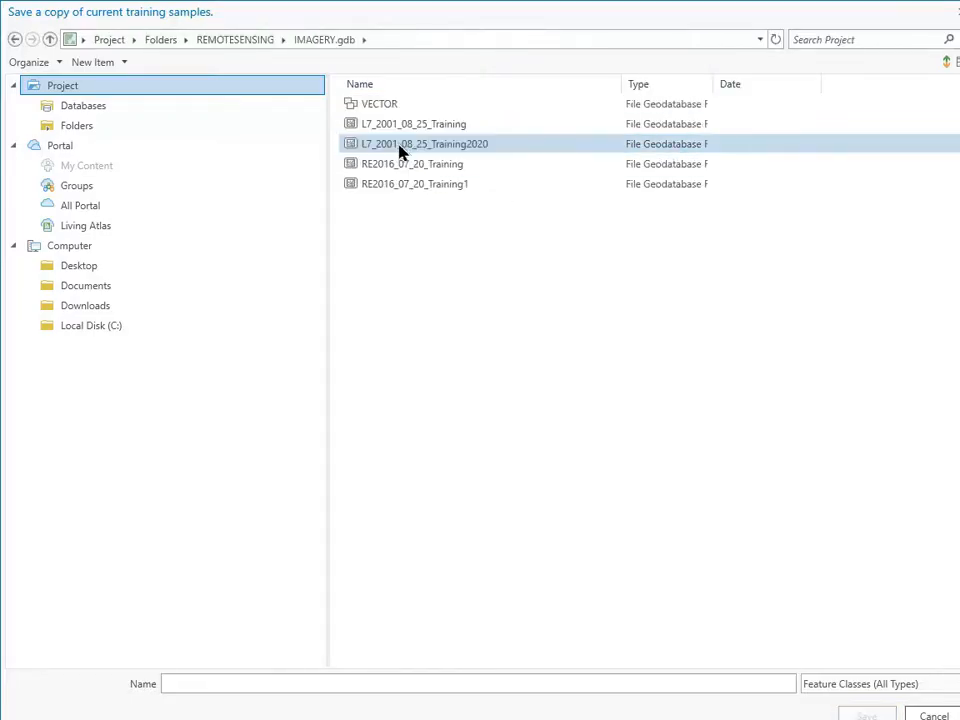
{"action": "left_click", "coordinate": [423, 143]}
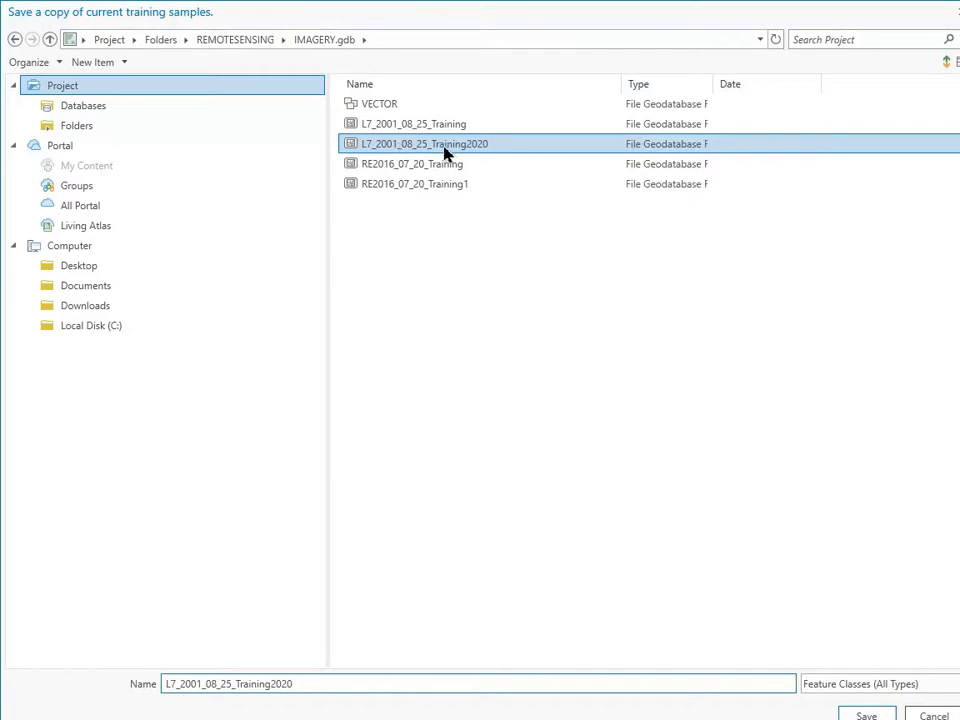
{"action": "mouse_move", "coordinate": [500, 154]}
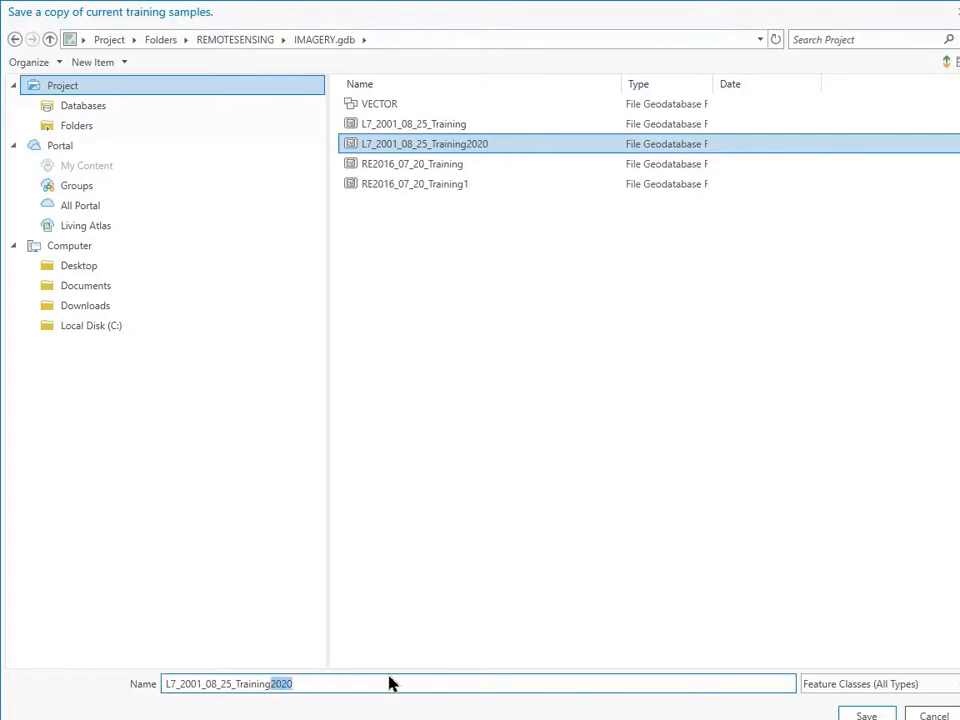
{"action": "mouse_move", "coordinate": [447, 96]}
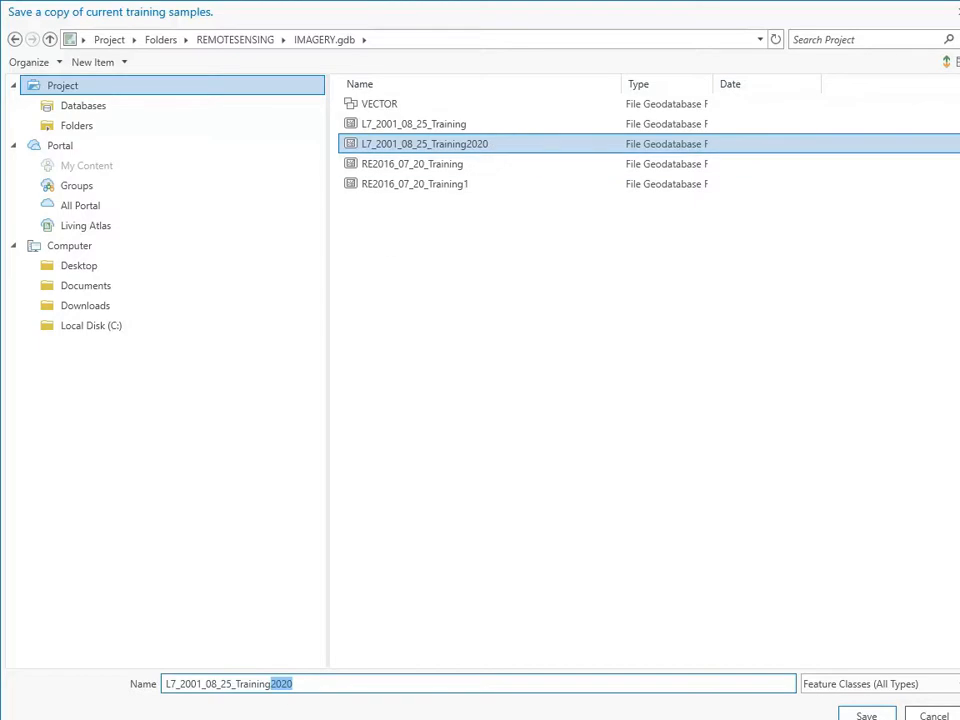
{"action": "mouse_move", "coordinate": [323, 687]}
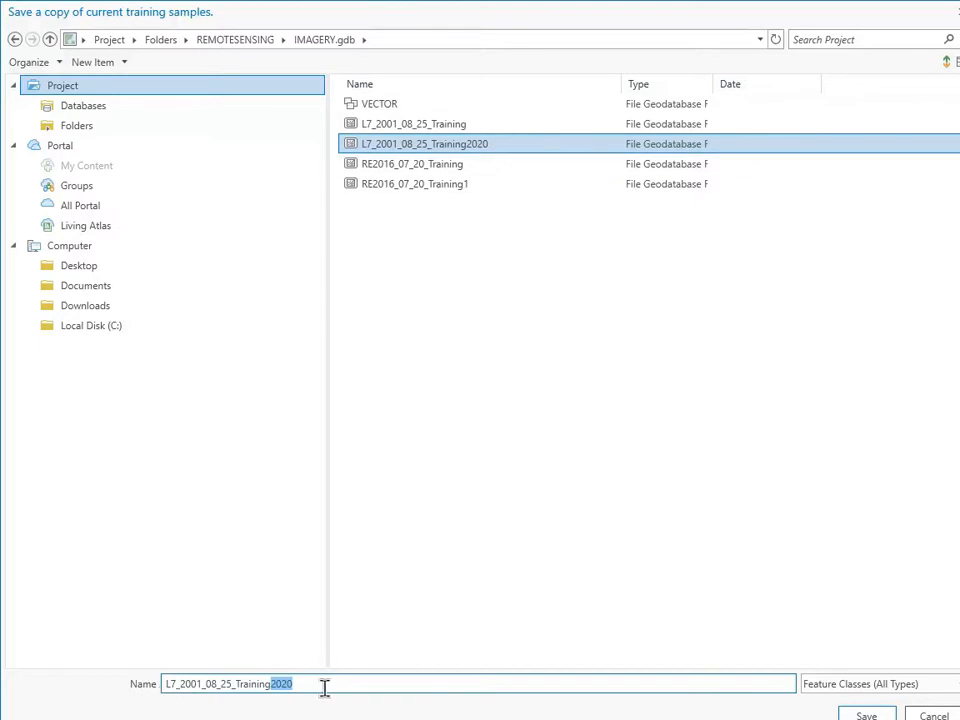
{"action": "left_click", "coordinate": [412, 123]}
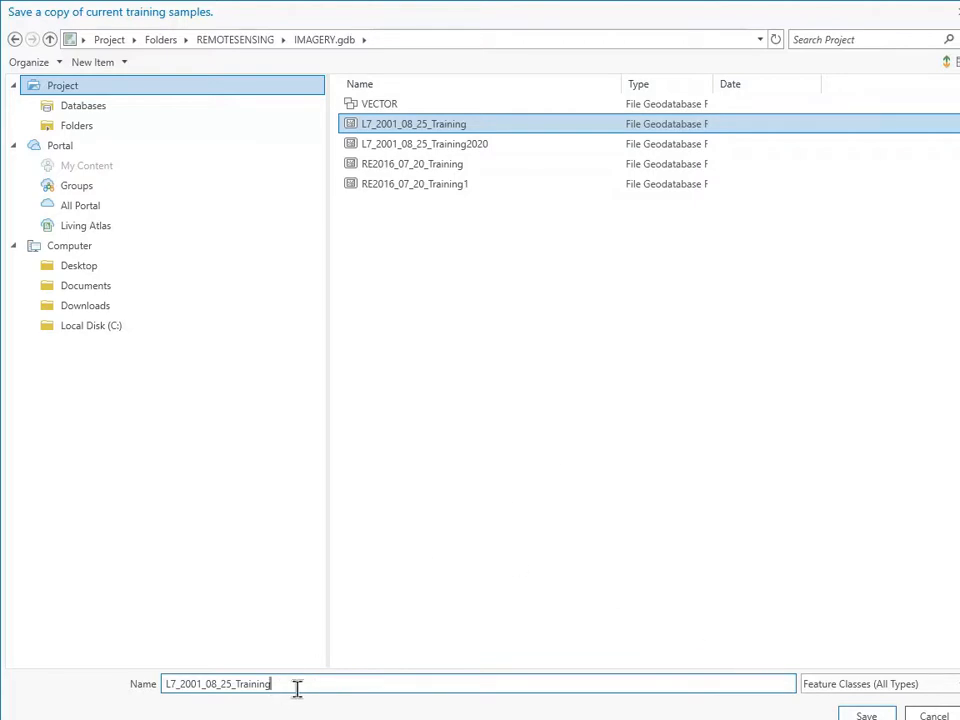
{"action": "type", "text": "2020"}
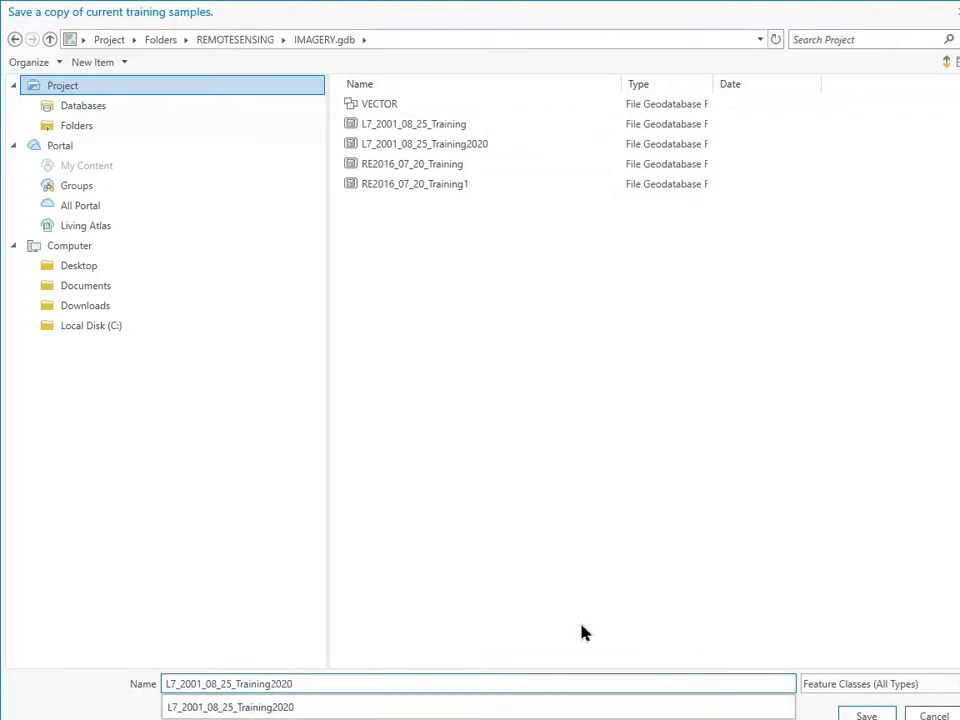
{"action": "left_click", "coordinate": [866, 712]}
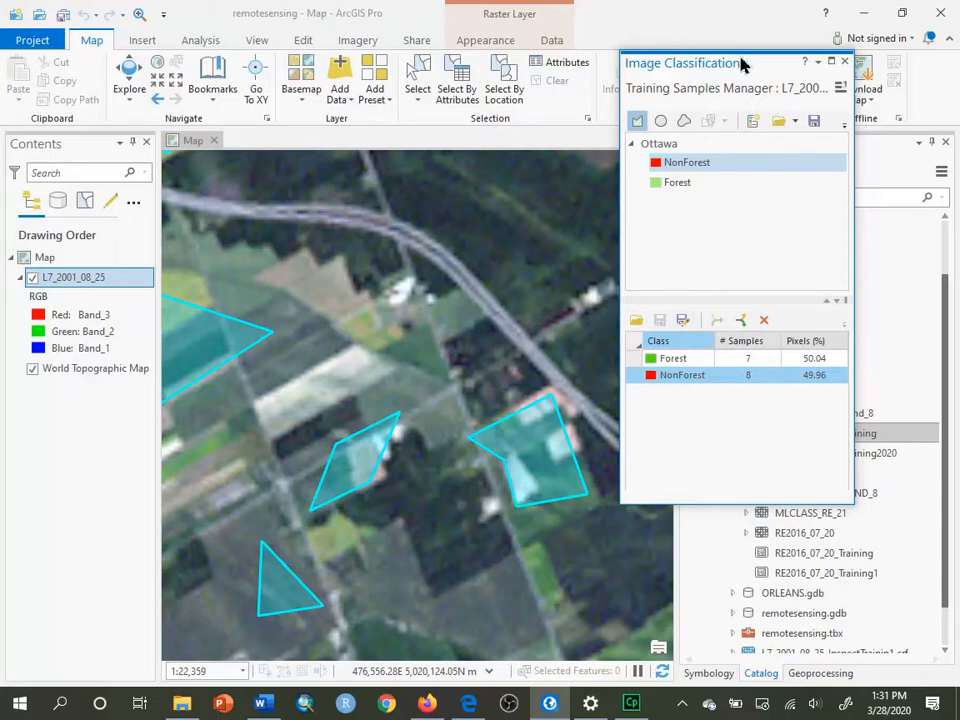
- Close the Training Samples Manager, keeping the sample changes for this session
{"action": "left_click_drag", "start_coordinate": [735, 62], "coordinate": [655, 78]}
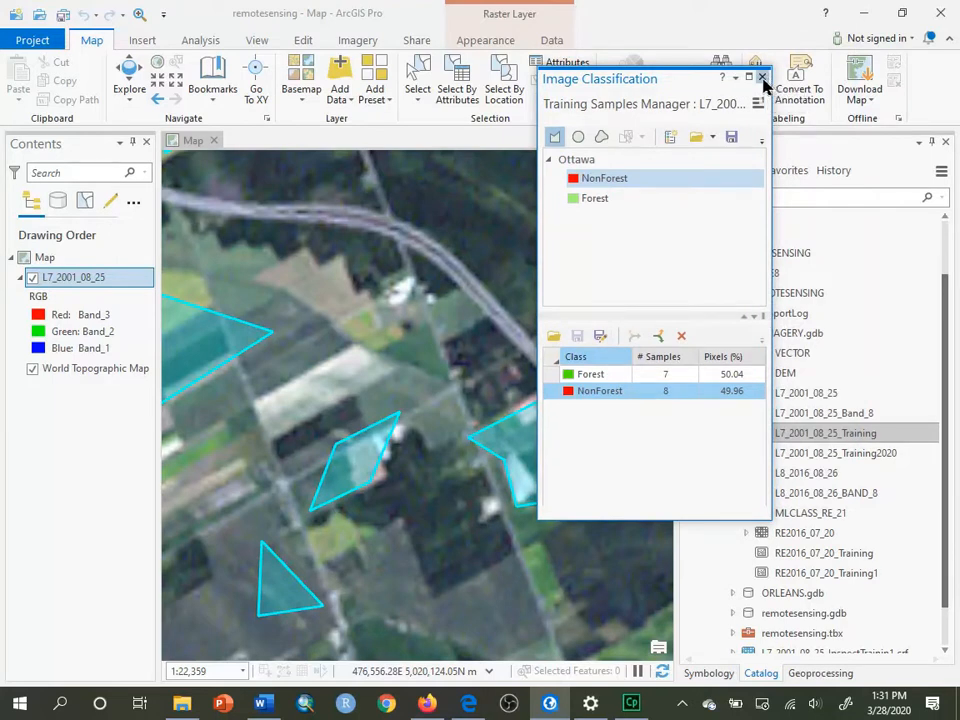
{"action": "left_click", "coordinate": [762, 78]}
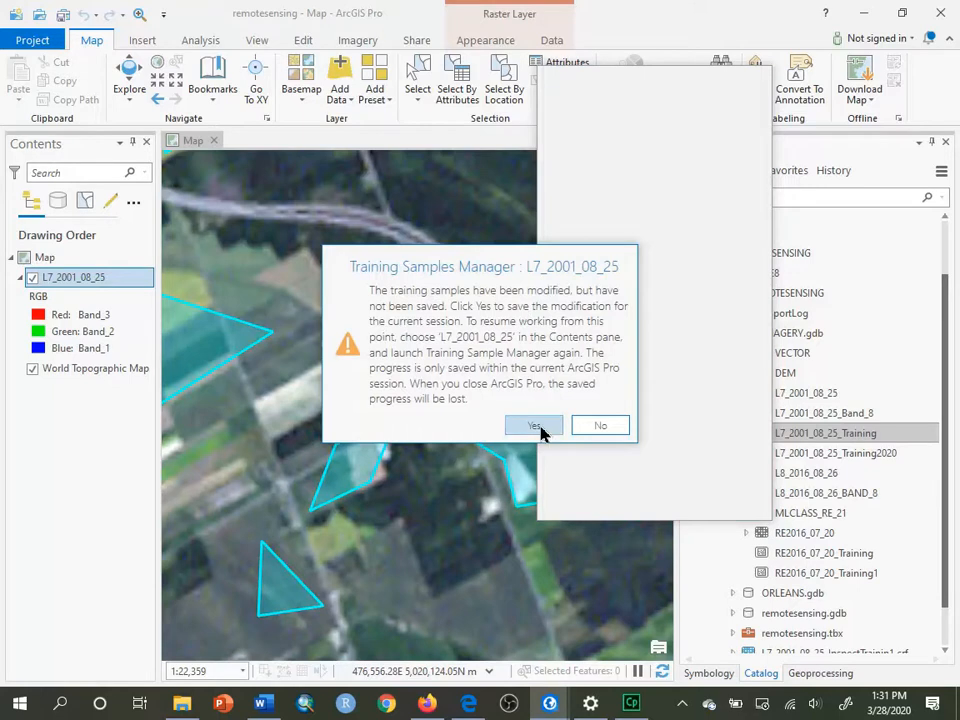
{"action": "left_click", "coordinate": [534, 425]}
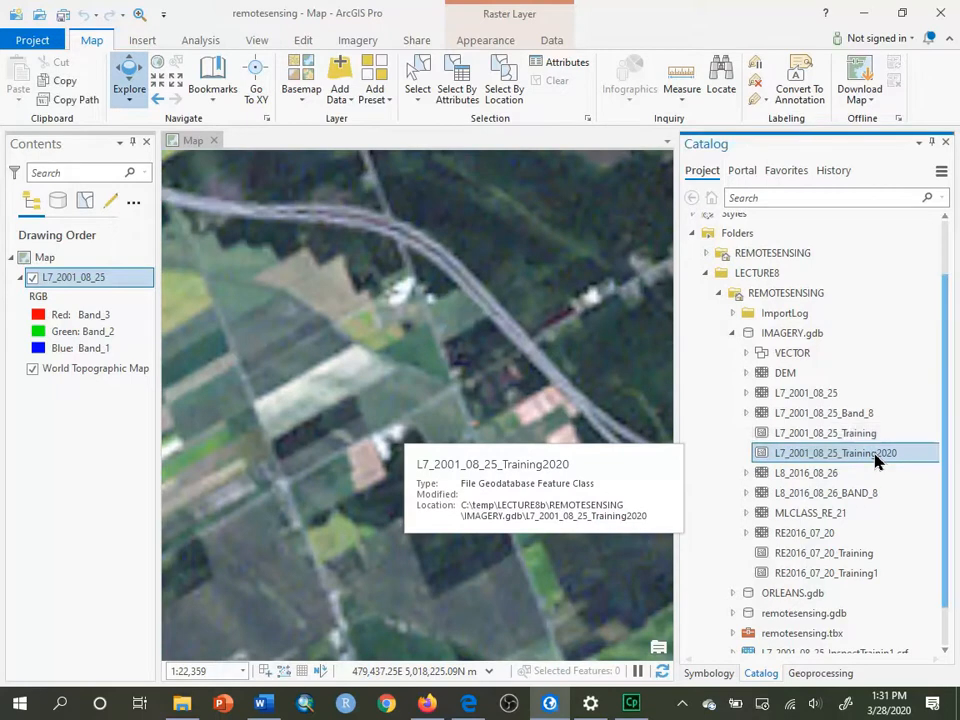
{"action": "mouse_move", "coordinate": [879, 462]}
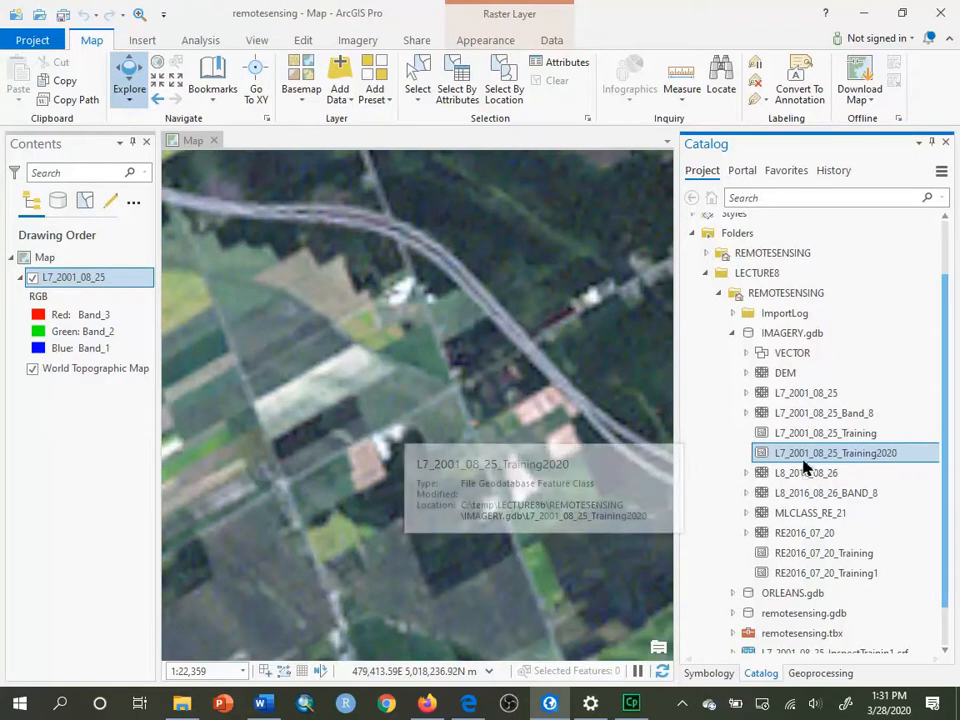
{"action": "mouse_move", "coordinate": [835, 453]}
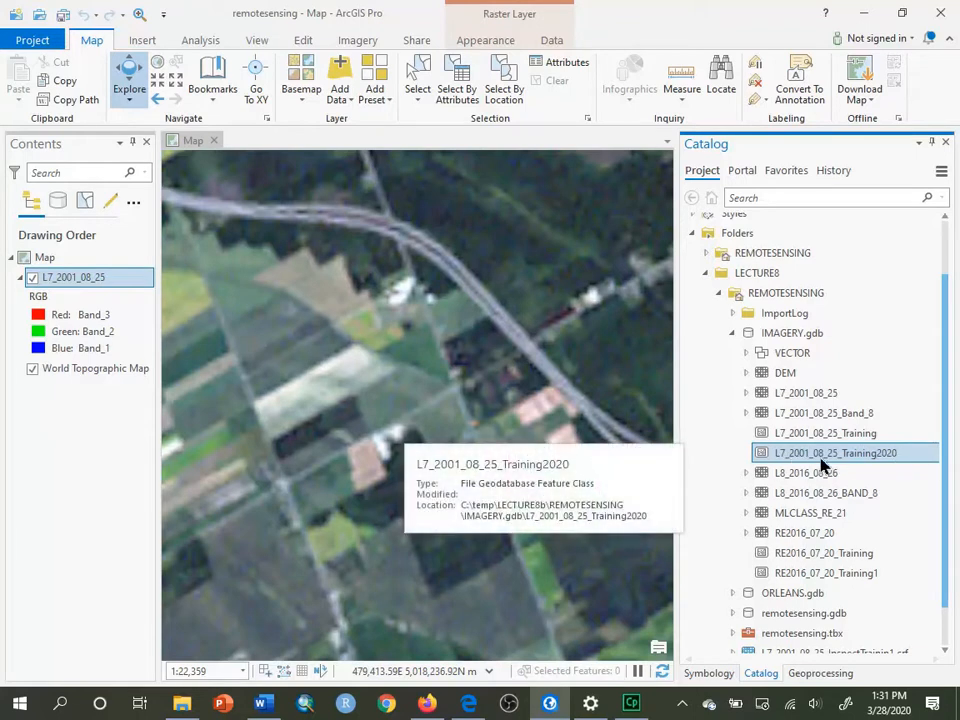
{"action": "mouse_move", "coordinate": [847, 461]}
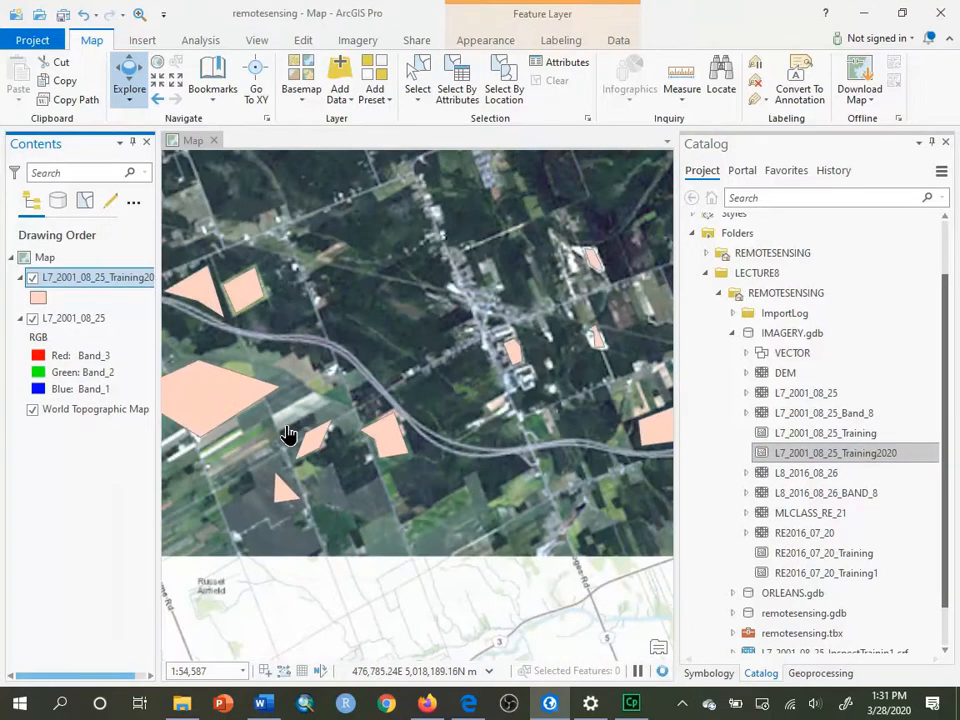
- Zoom to the full extent of the L7_2001_08_25 Landsat image with Training2020 polygons shown
{"action": "scroll", "scroll_direction": "down", "scroll_amount": 3}
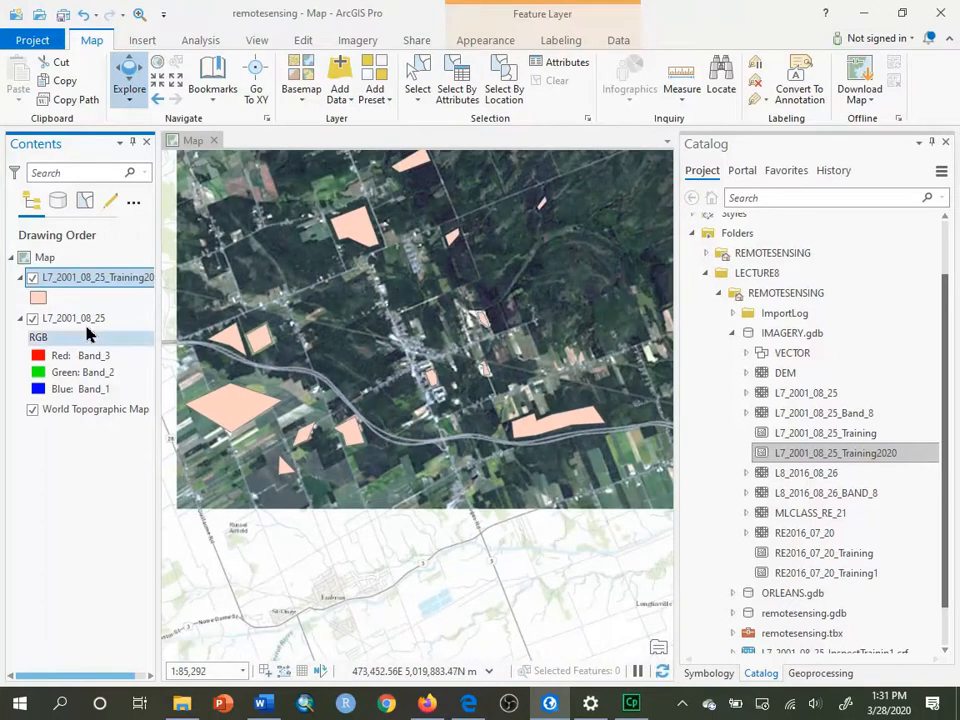
{"action": "right_click", "coordinate": [73, 317]}
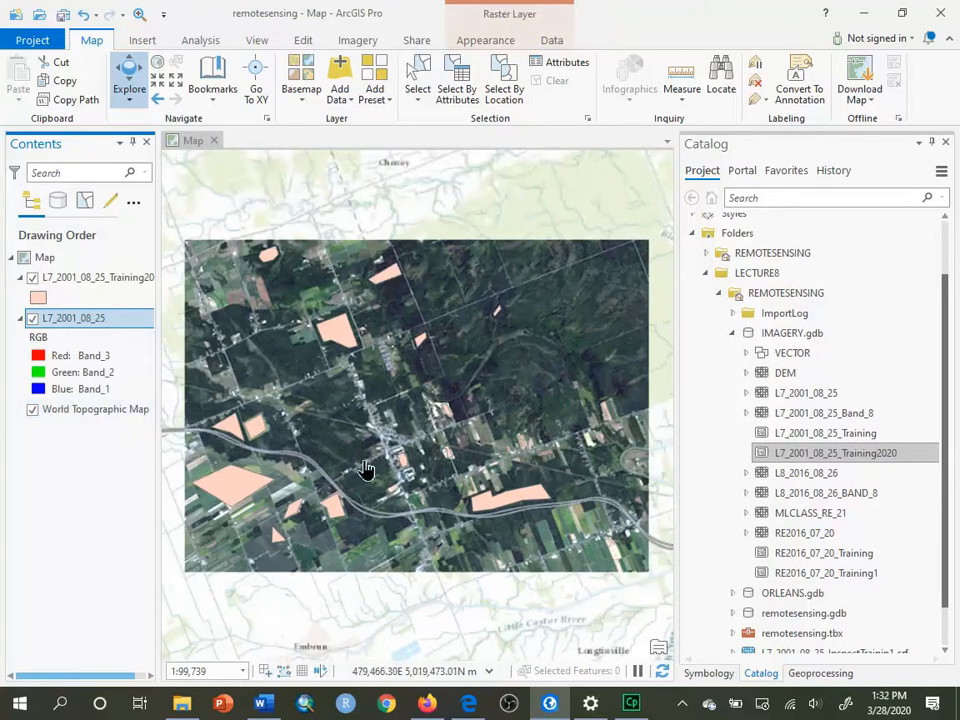
{"action": "left_click", "coordinate": [95, 277]}
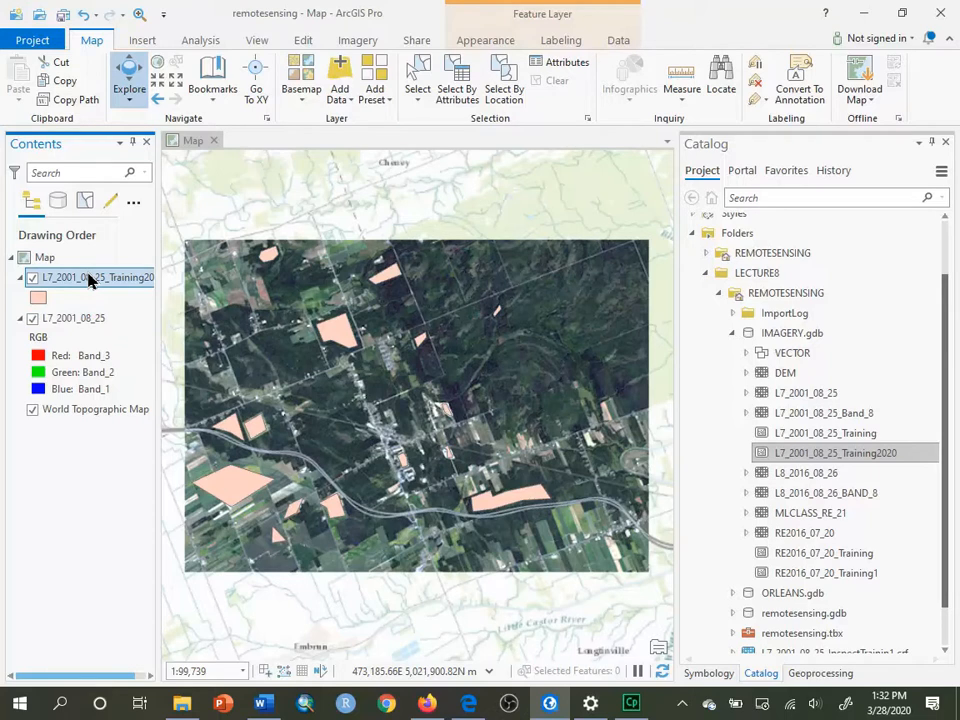
{"action": "right_click", "coordinate": [95, 277]}
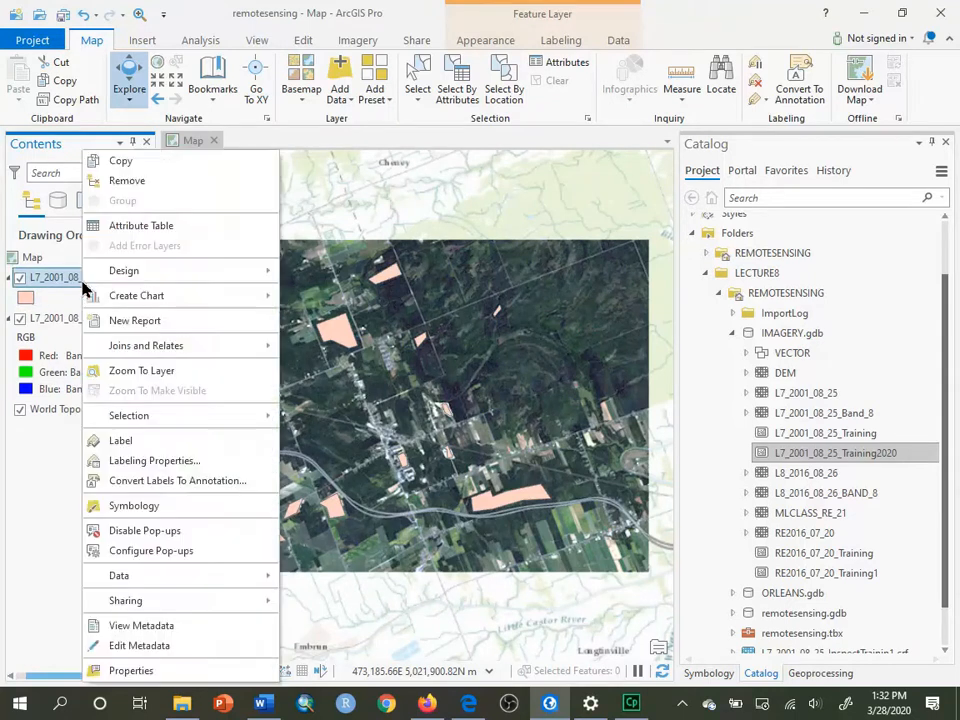
- Check Training2020 attribute counts: Forest 3,269 pixels, NonForest 3,264, then clear the selection
{"action": "left_click", "coordinate": [141, 225]}
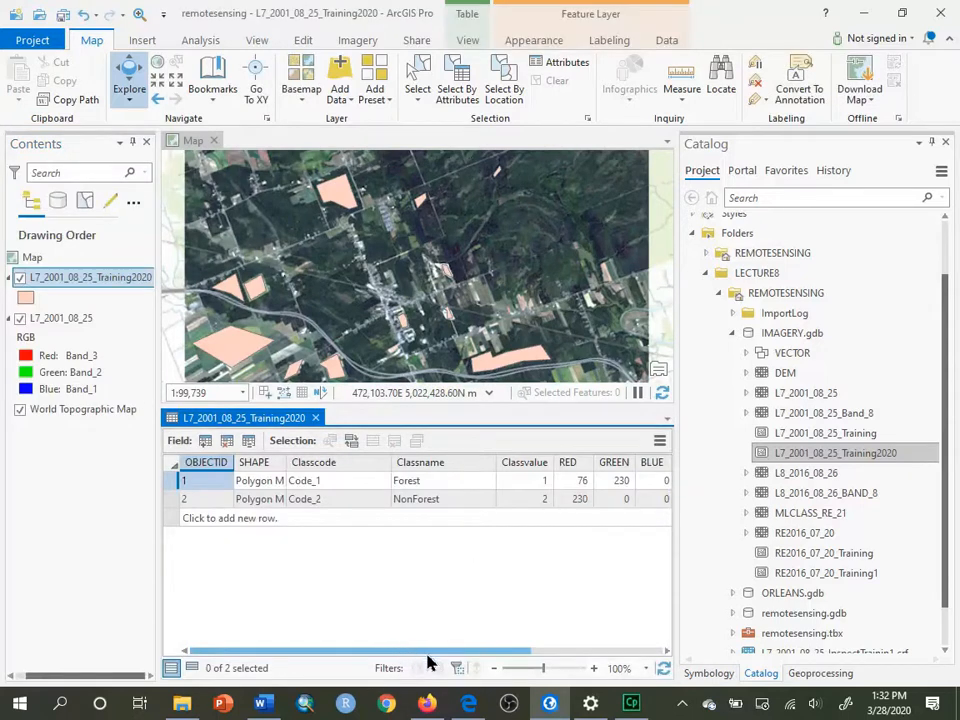
{"action": "left_click", "coordinate": [313, 462]}
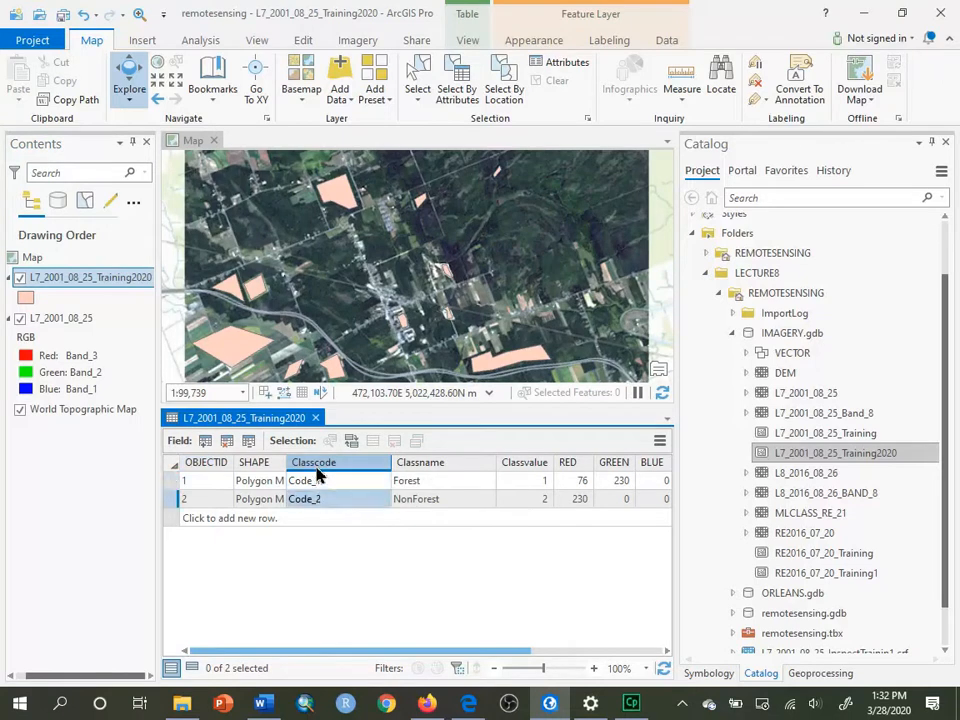
{"action": "left_click", "coordinate": [314, 480]}
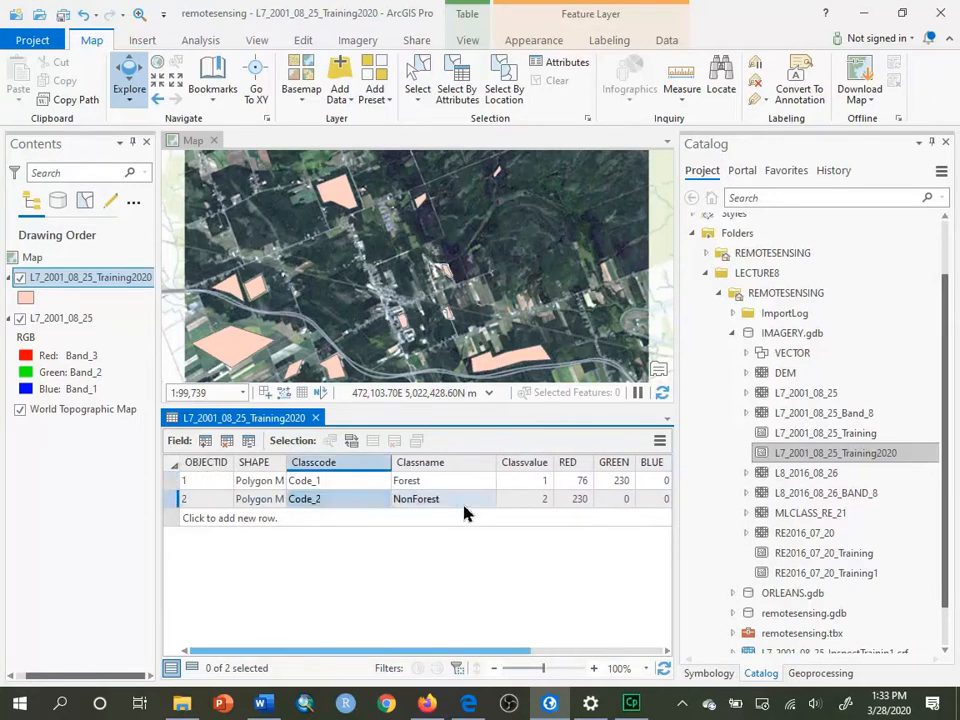
{"action": "left_click", "coordinate": [172, 499]}
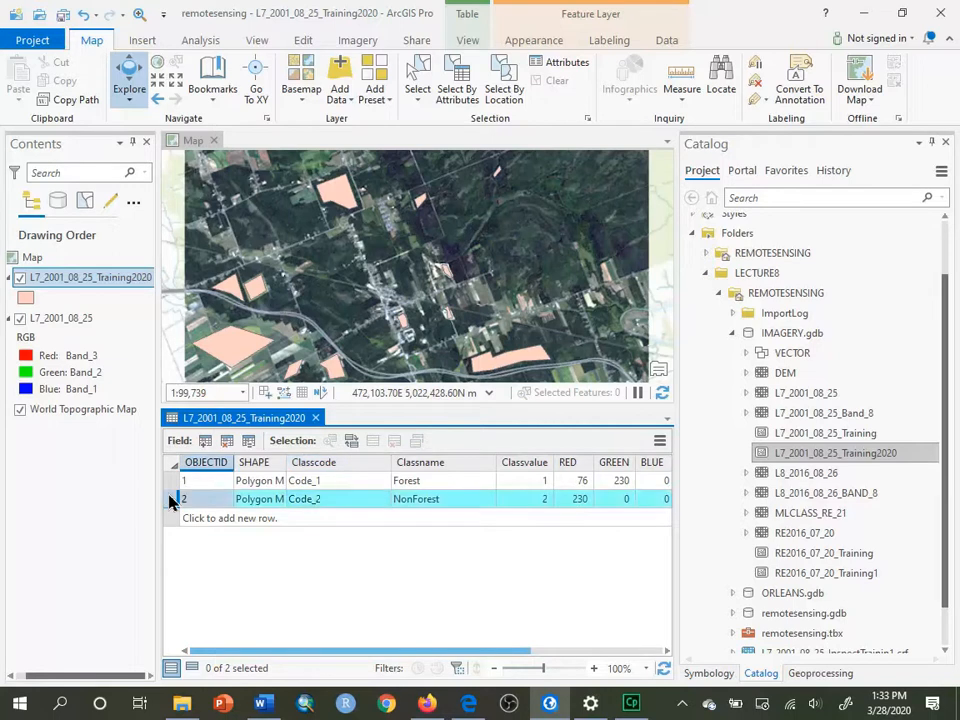
{"action": "left_click", "coordinate": [172, 499]}
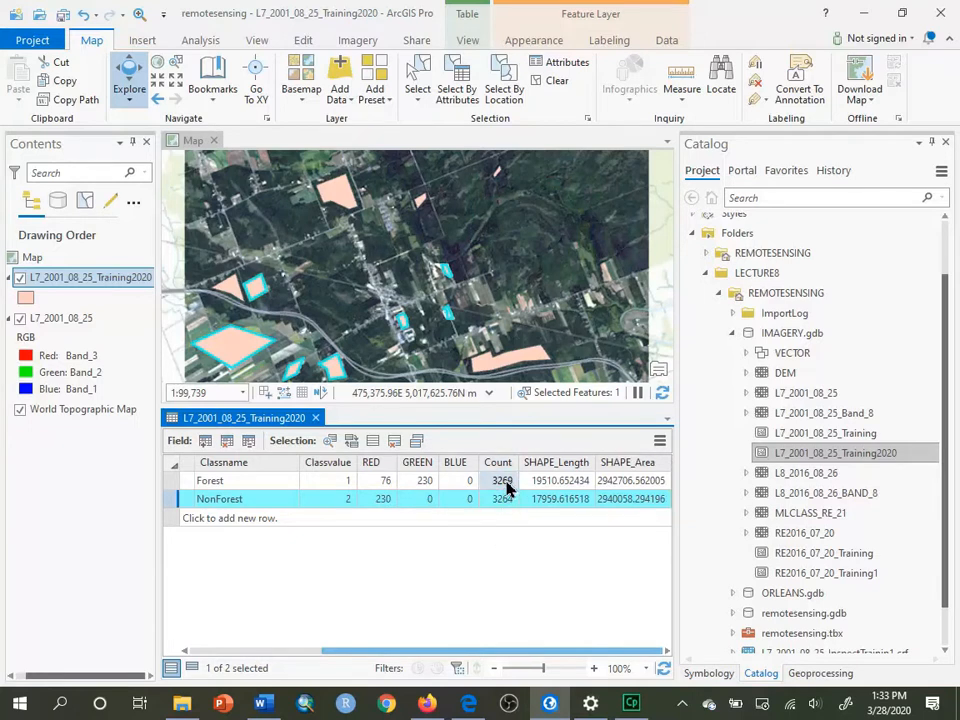
{"action": "left_click", "coordinate": [500, 498]}
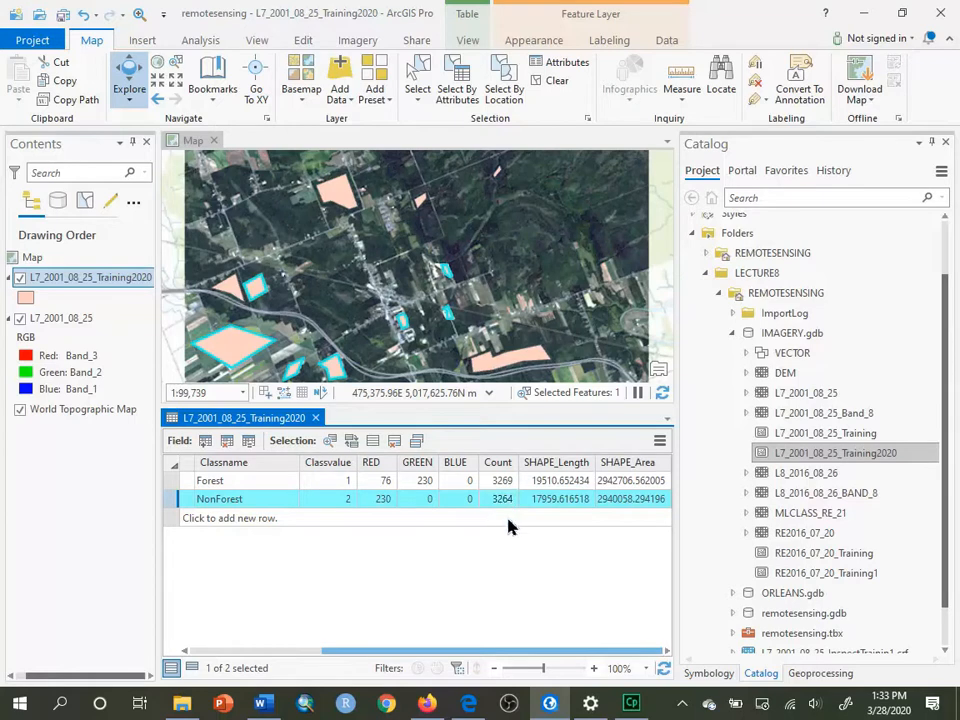
{"action": "mouse_move", "coordinate": [420, 297]}
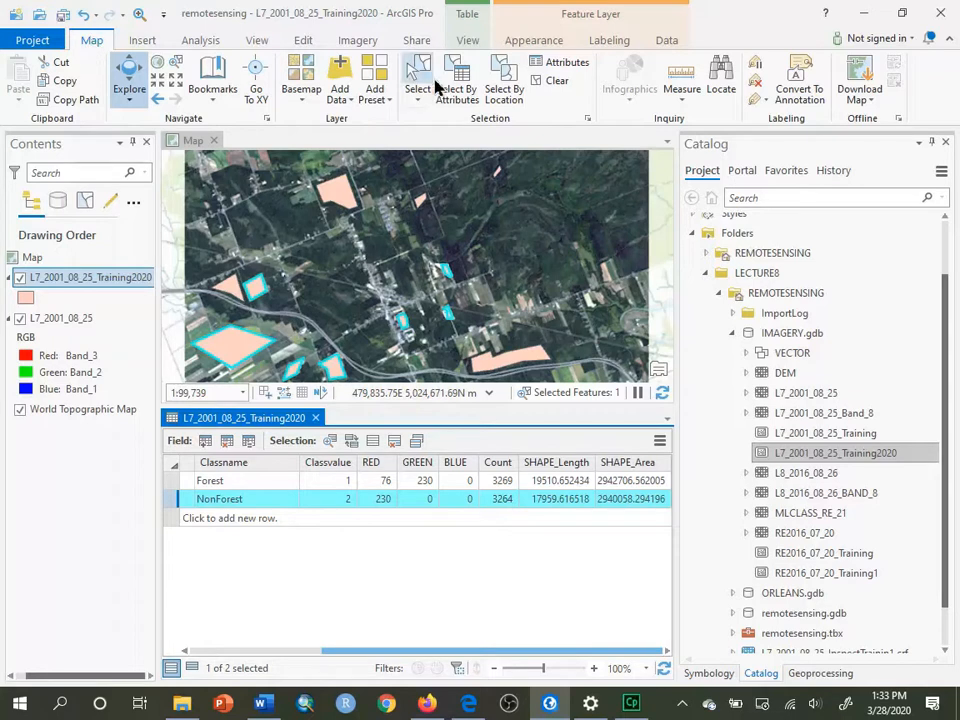
{"action": "left_click", "coordinate": [550, 80]}
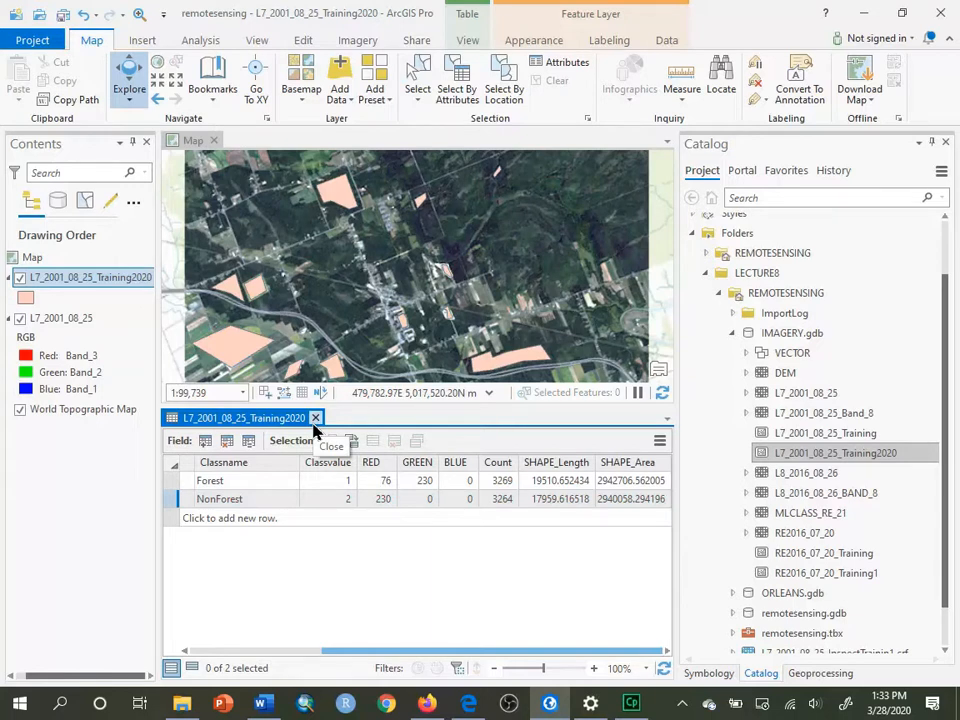
- Close the attribute table and give Training2020 unique-value symbology on the Classname field
{"action": "left_click", "coordinate": [316, 417]}
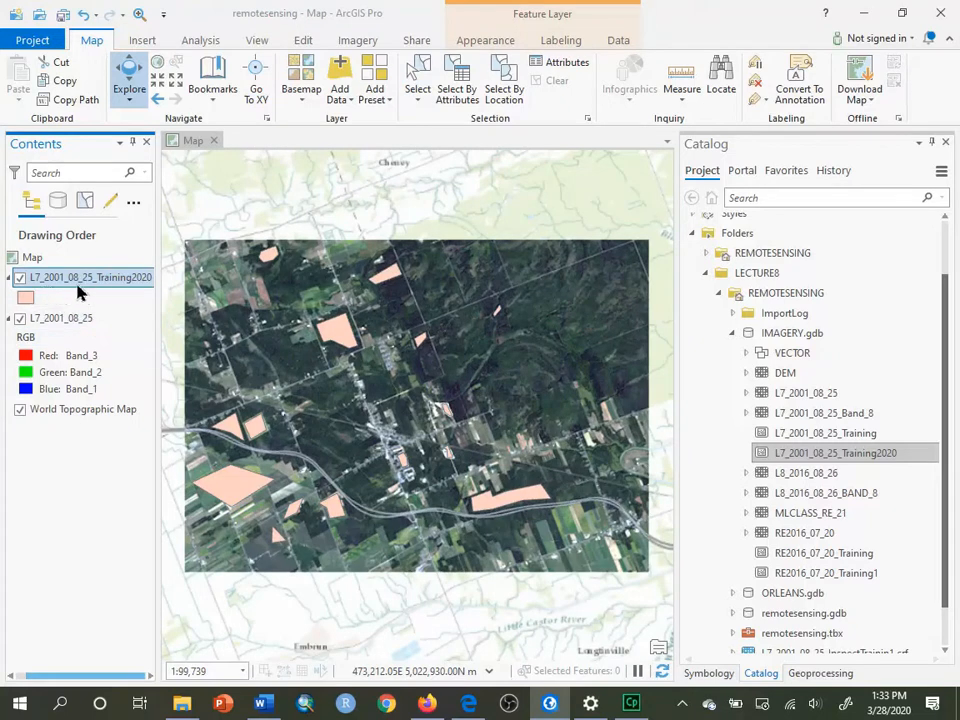
{"action": "mouse_move", "coordinate": [480, 48]}
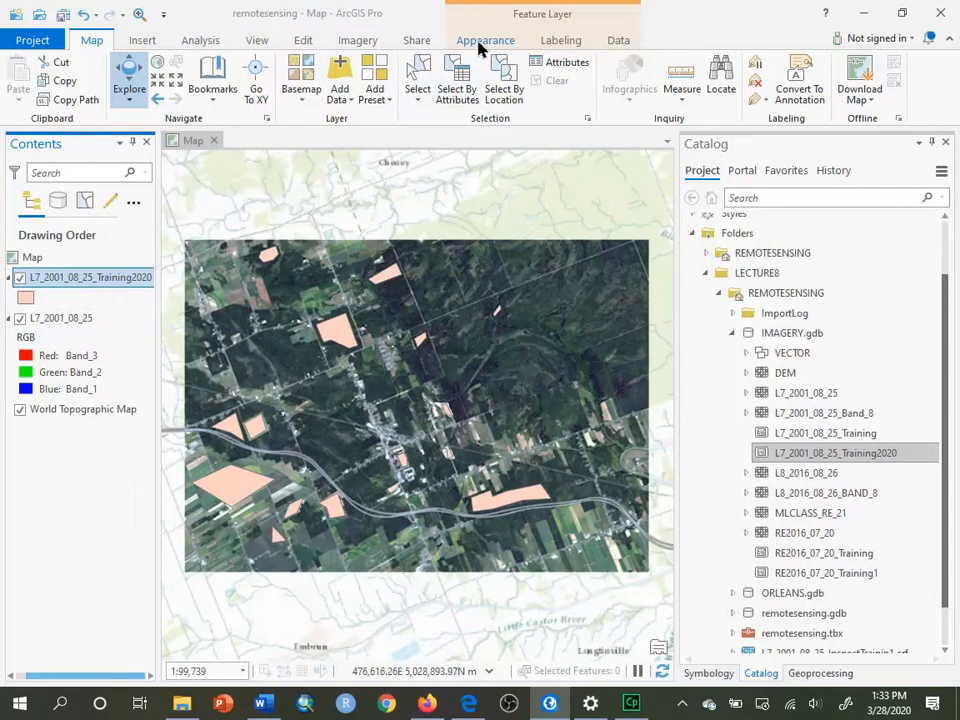
{"action": "left_click", "coordinate": [485, 40]}
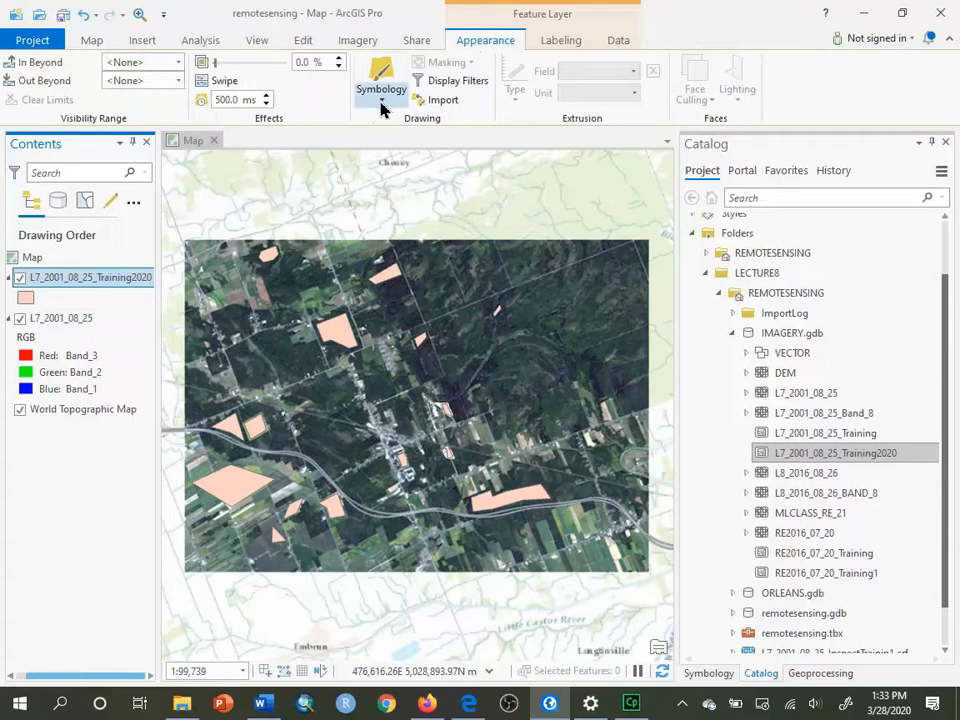
{"action": "left_click", "coordinate": [380, 89]}
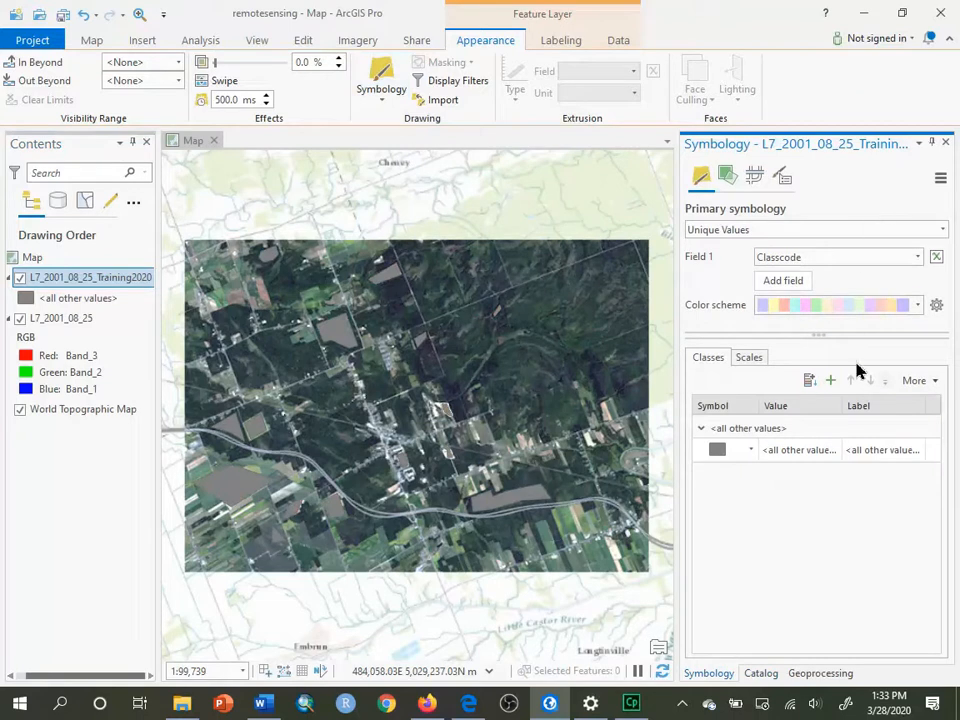
{"action": "mouse_move", "coordinate": [918, 260]}
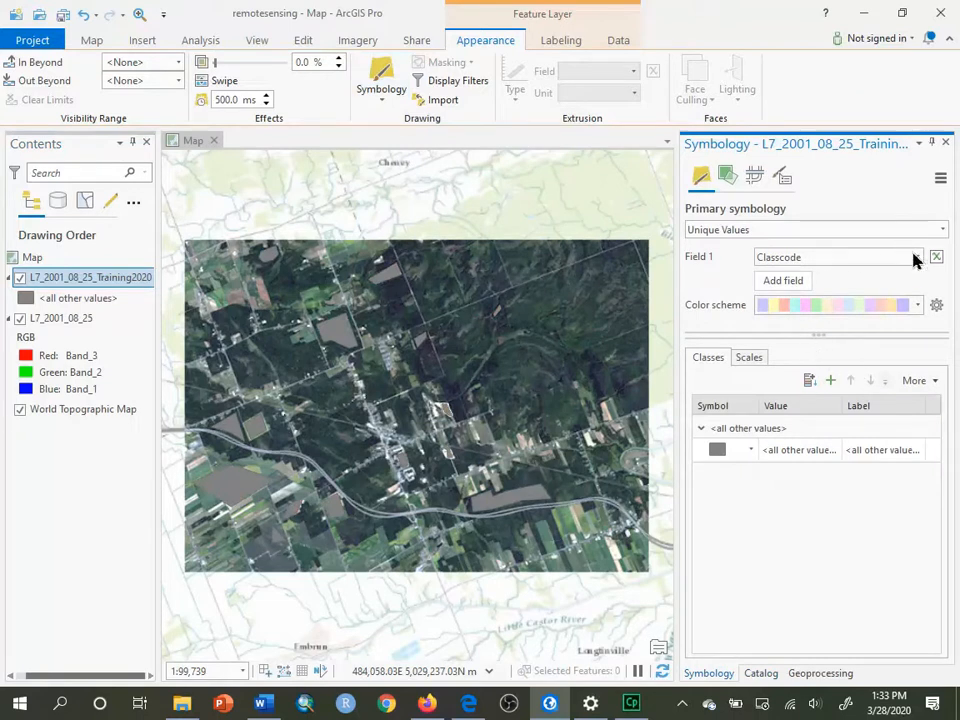
{"action": "left_click", "coordinate": [915, 257]}
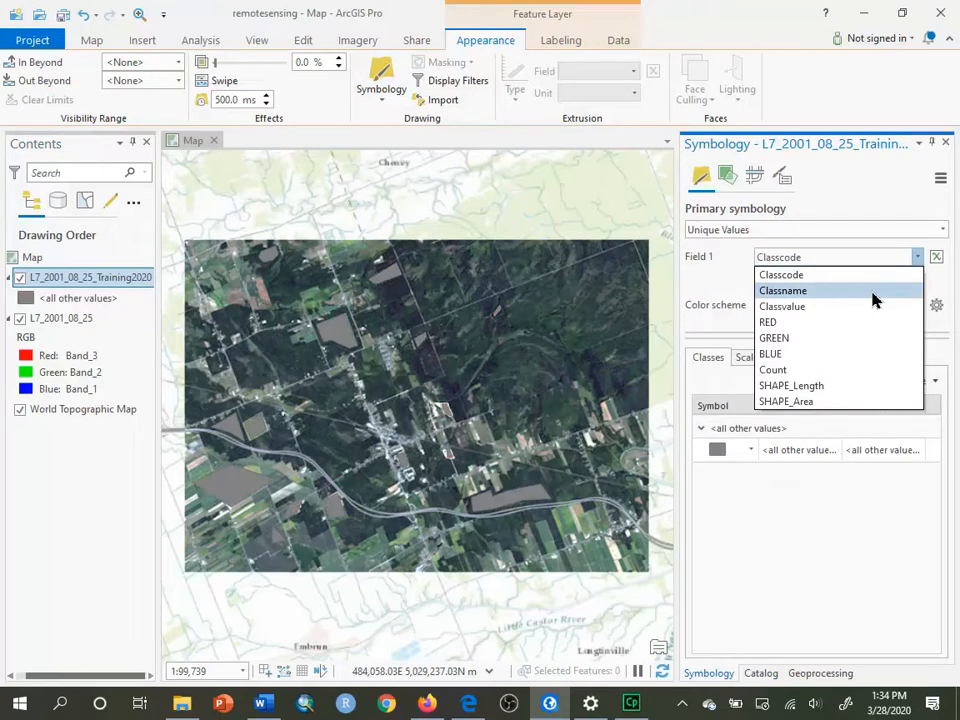
{"action": "left_click", "coordinate": [782, 290]}
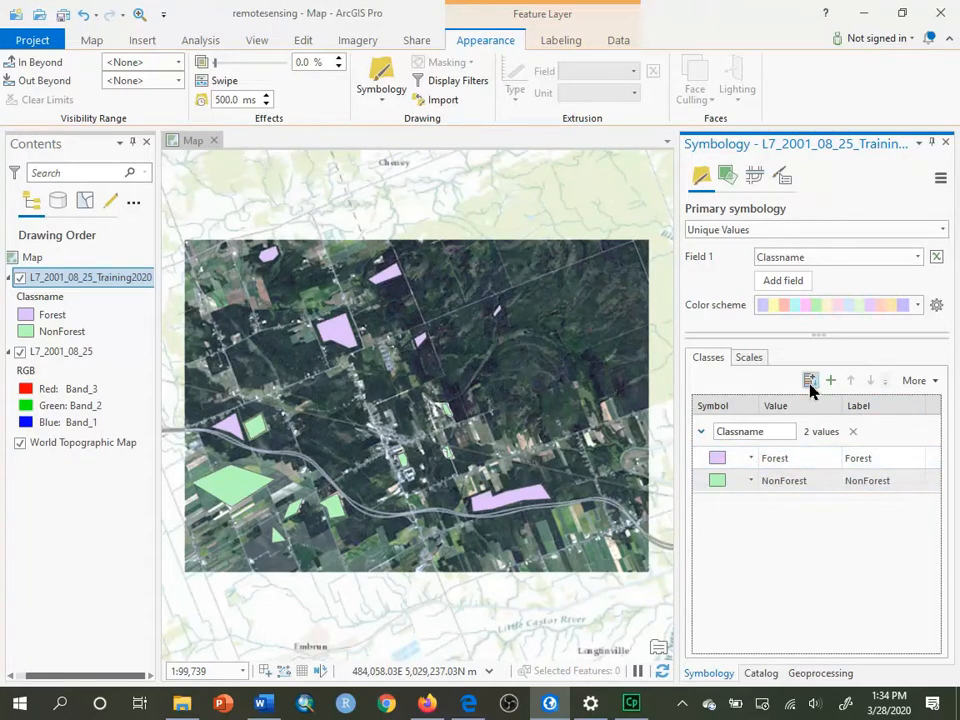
{"action": "mouse_move", "coordinate": [810, 381]}
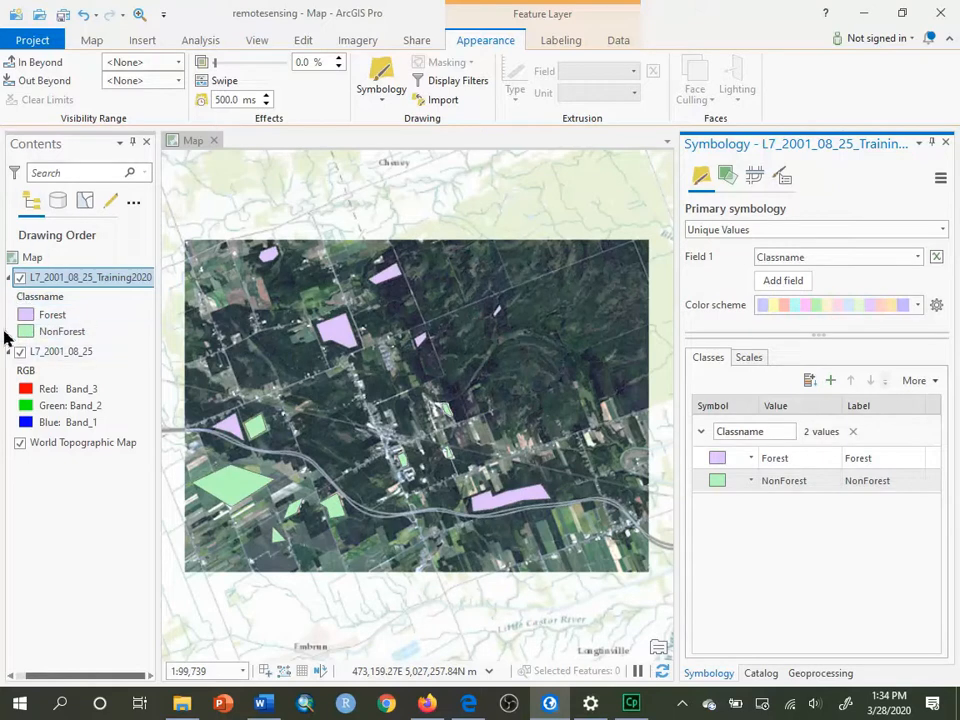
{"action": "mouse_move", "coordinate": [52, 314]}
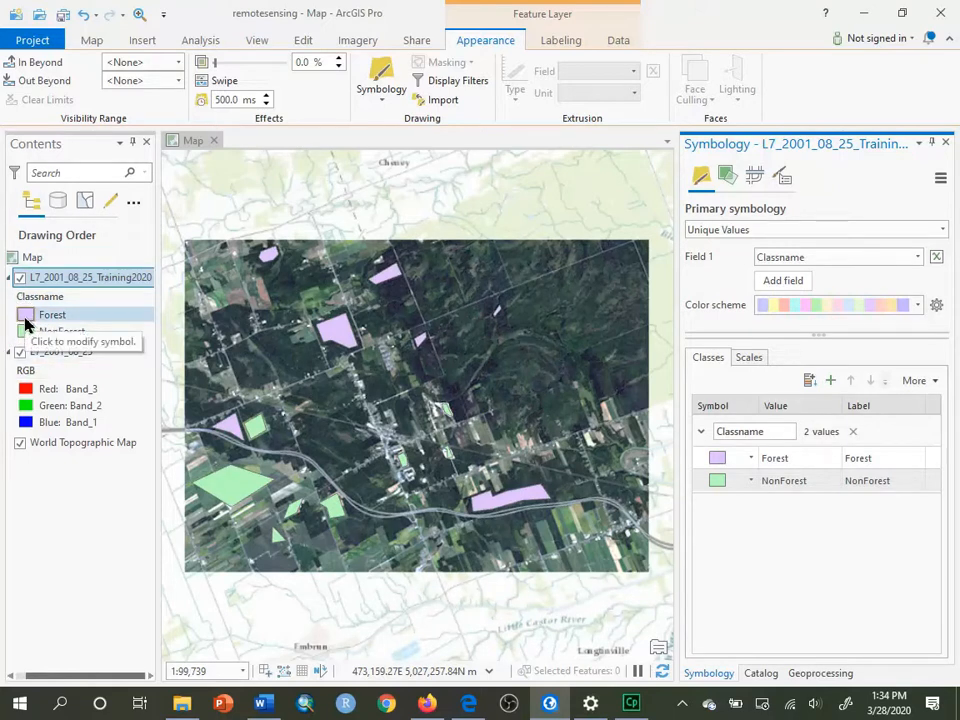
- Color the Forest training polygons bright green and the NonForest polygons red
{"action": "left_click", "coordinate": [26, 314]}
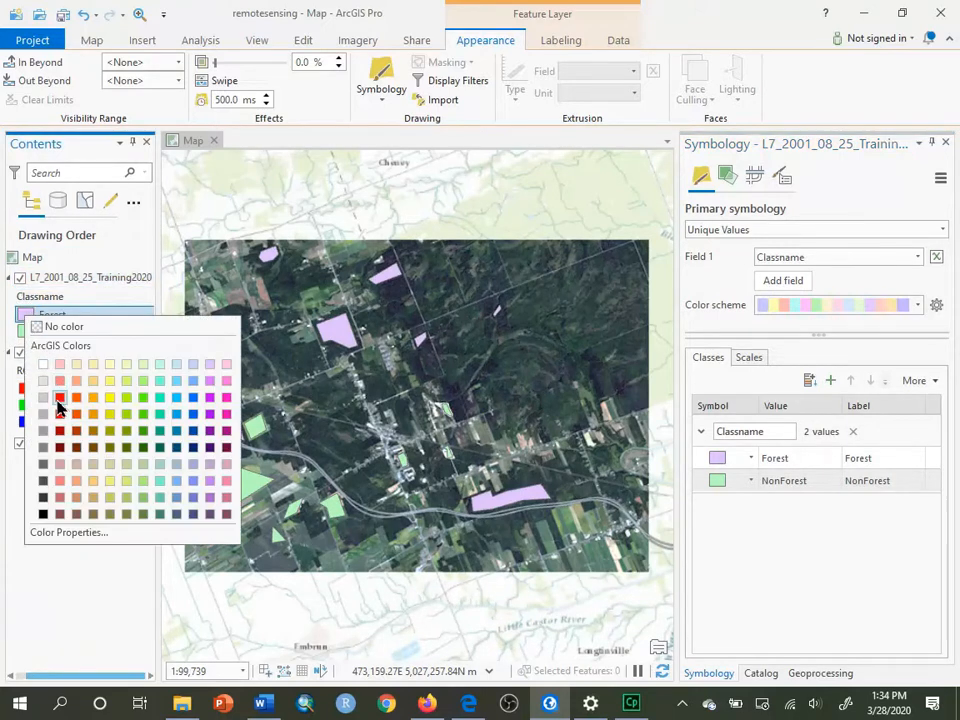
{"action": "left_click", "coordinate": [60, 397]}
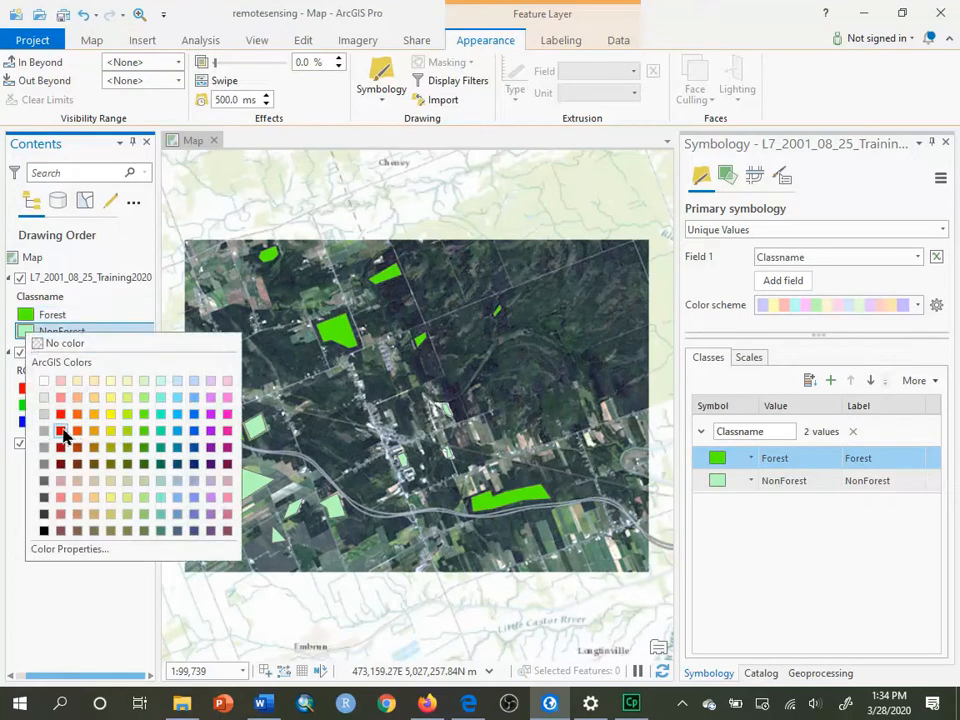
{"action": "left_click", "coordinate": [59, 413]}
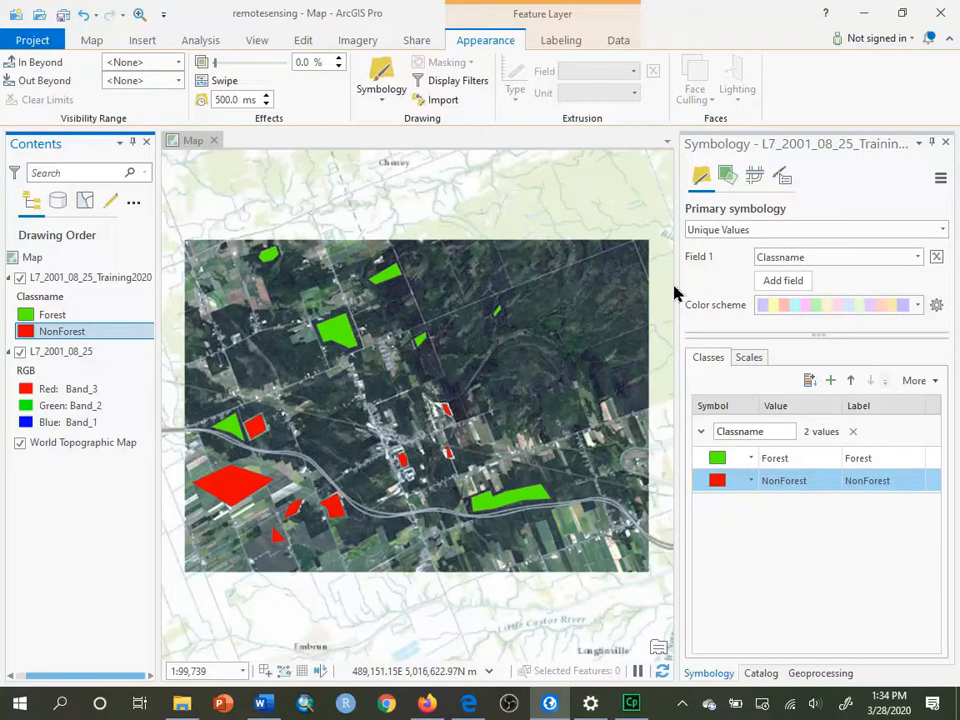
{"action": "mouse_move", "coordinate": [783, 278]}
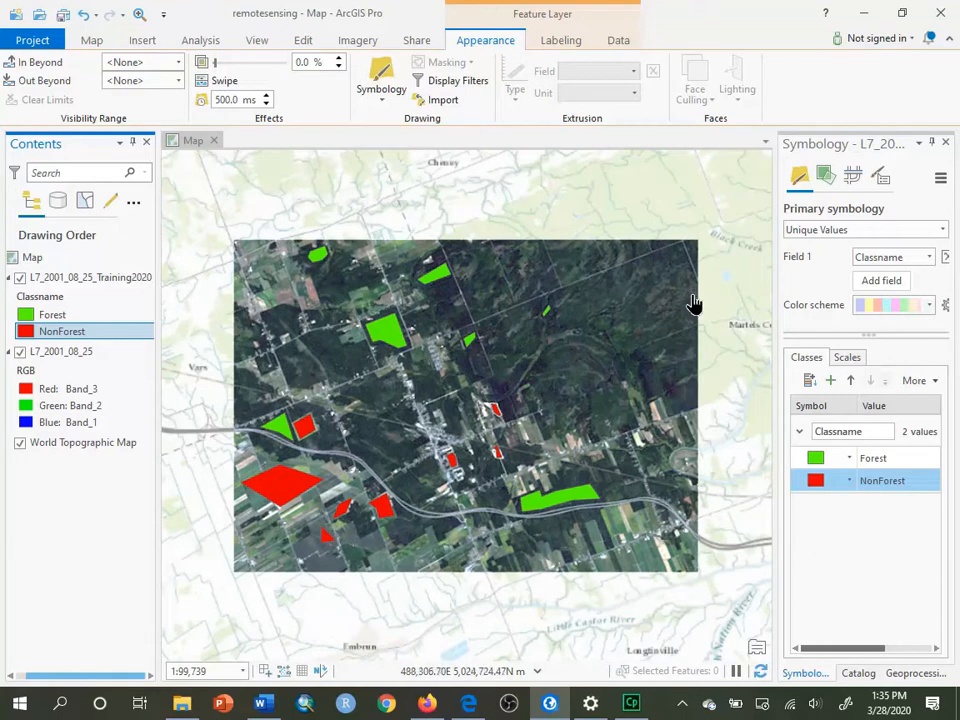
{"action": "mouse_move", "coordinate": [462, 208]}
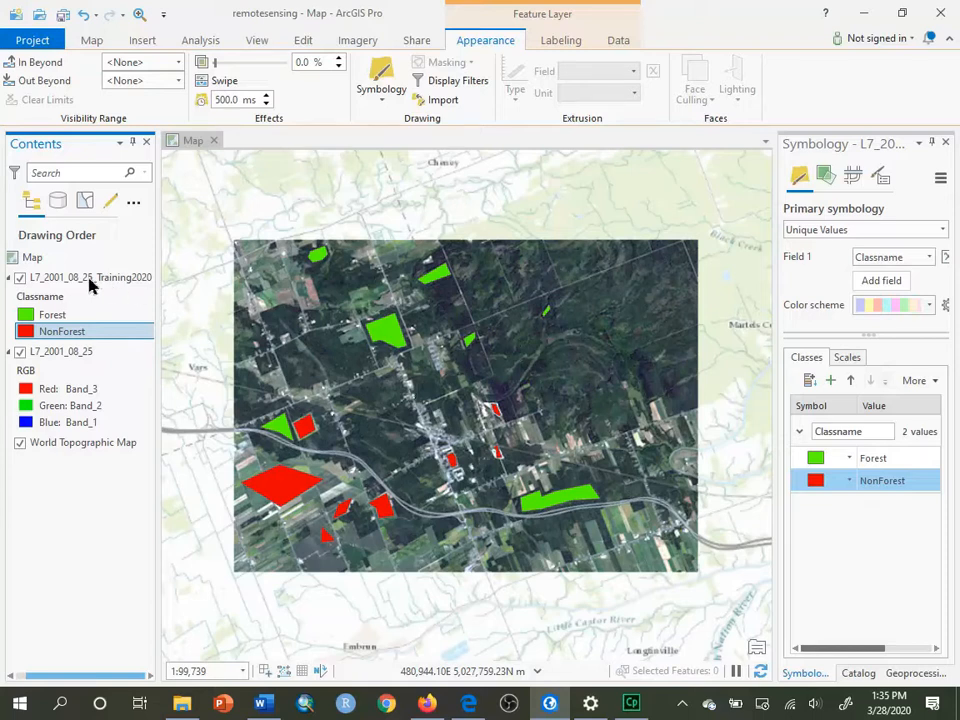
- Select the L7_2001_08_25 raster to view its RGB 3-2-1 percent-clip symbology
{"action": "left_click", "coordinate": [90, 277]}
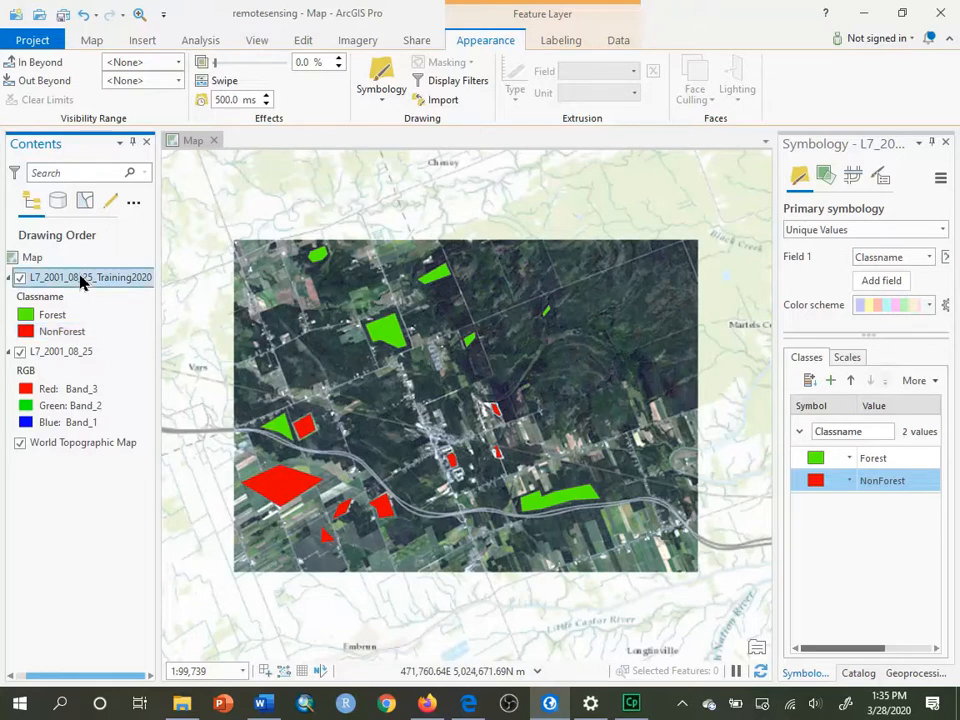
{"action": "left_click", "coordinate": [60, 351]}
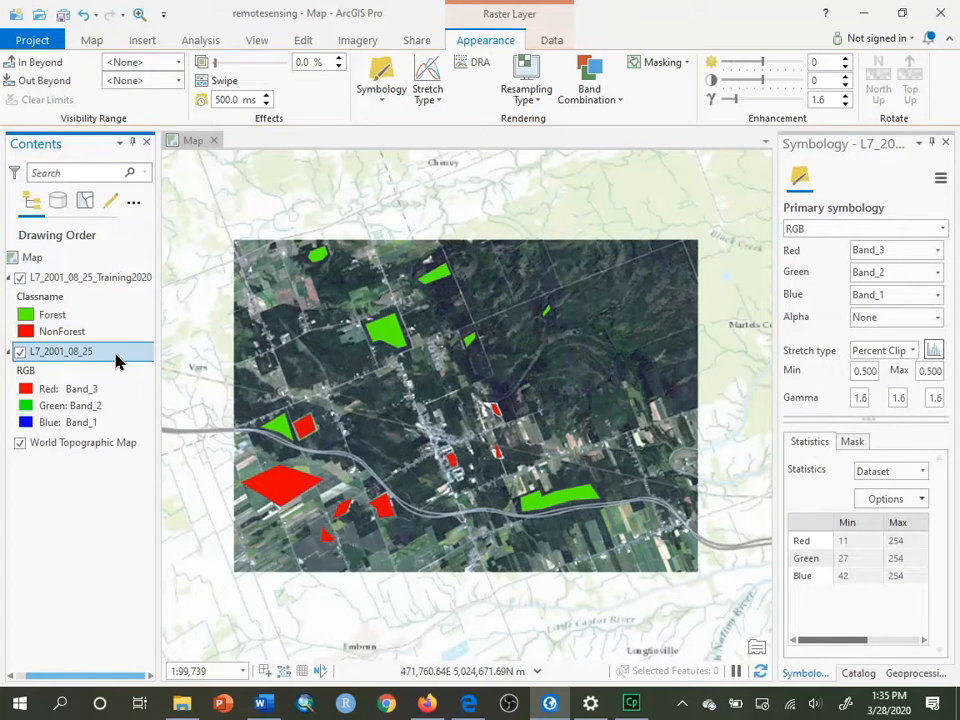
- Create a Spectral Profile chart for L7_2001_08_25 and dock its properties on the right
{"action": "right_click", "coordinate": [60, 351]}
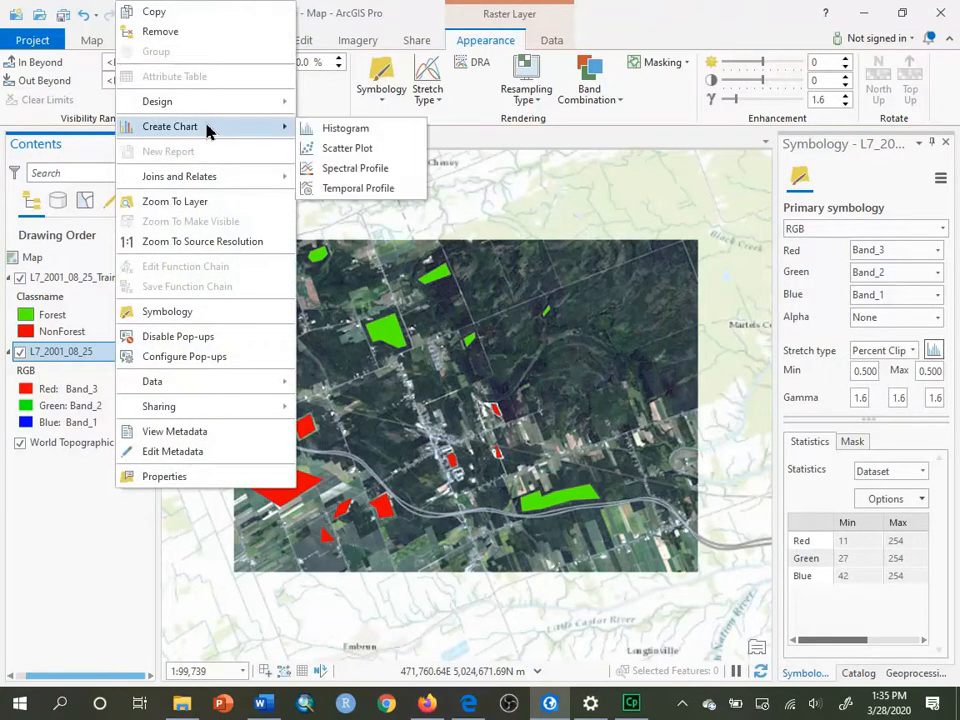
{"action": "mouse_move", "coordinate": [355, 168]}
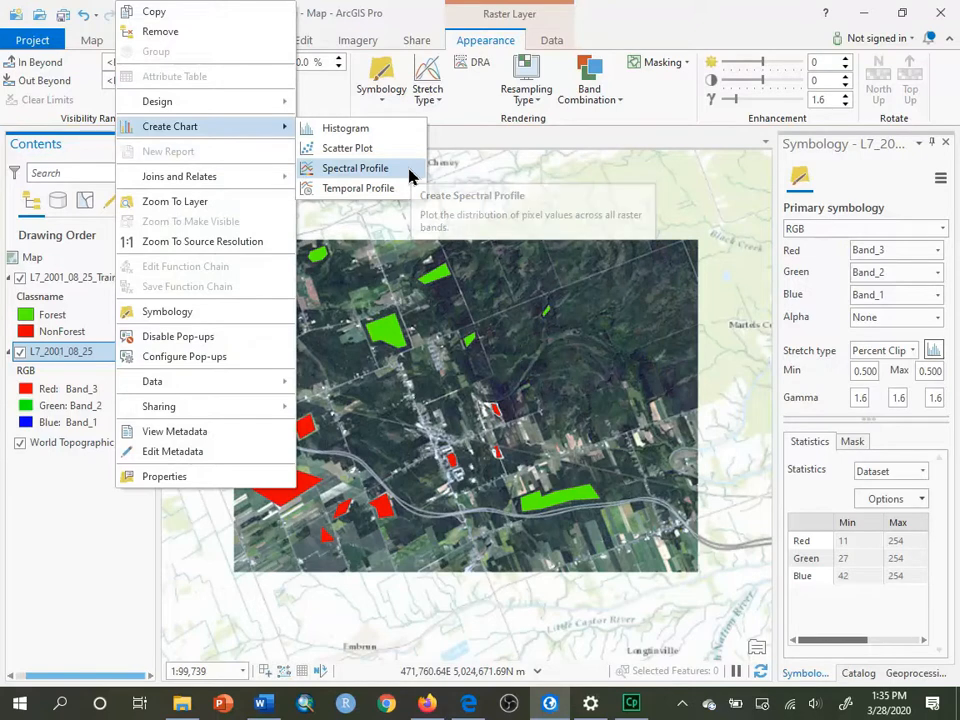
{"action": "left_click", "coordinate": [355, 168]}
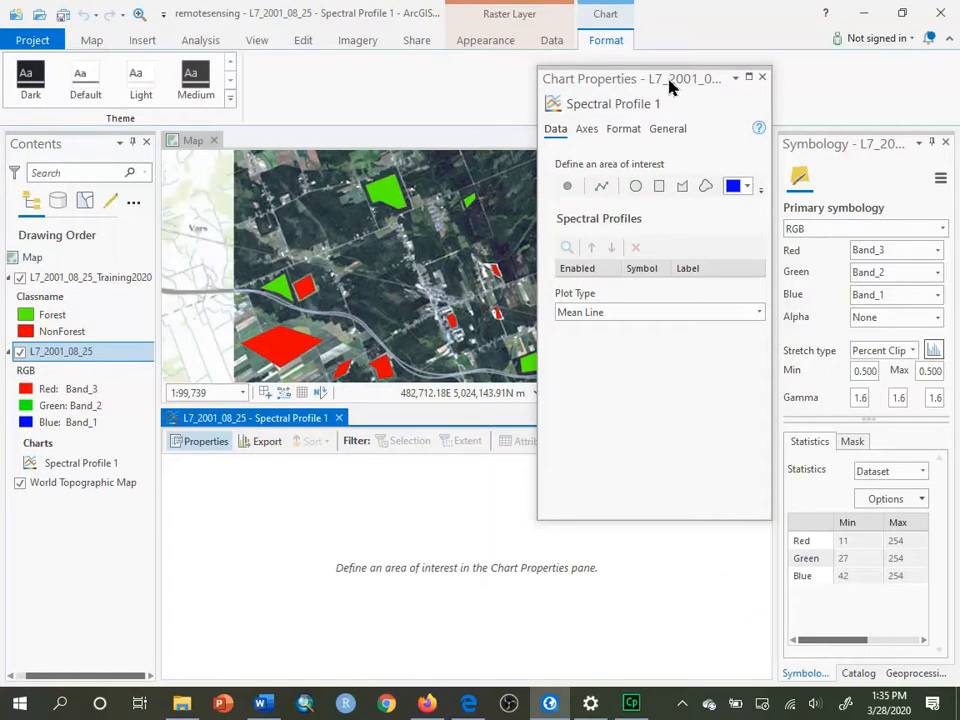
{"action": "left_click_drag", "start_coordinate": [640, 77], "coordinate": [745, 187]}
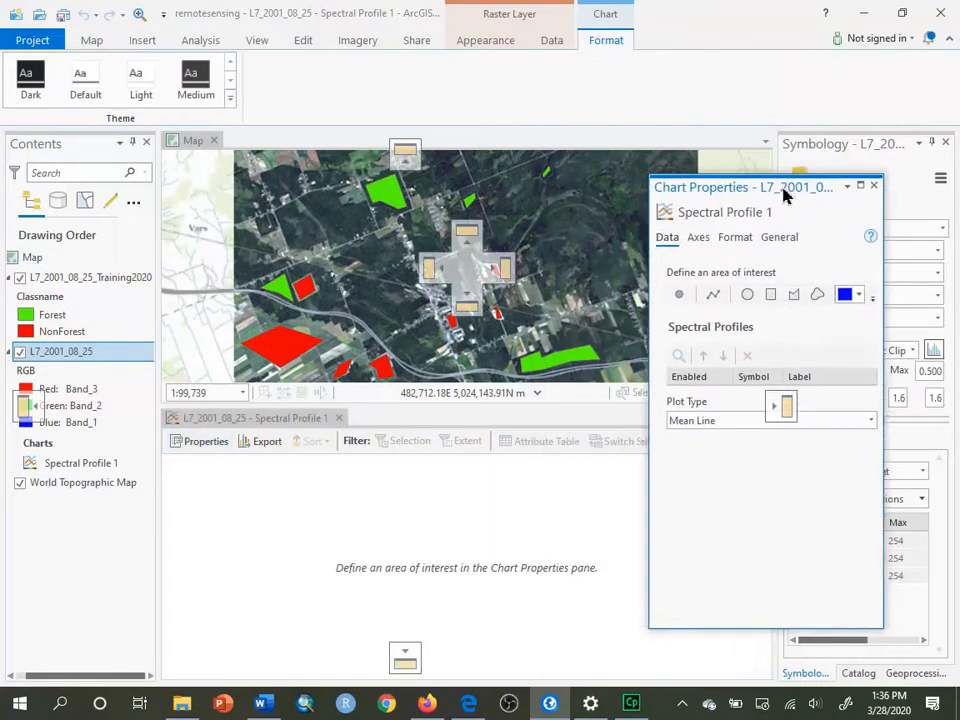
{"action": "left_click_drag", "start_coordinate": [745, 187], "coordinate": [680, 150]}
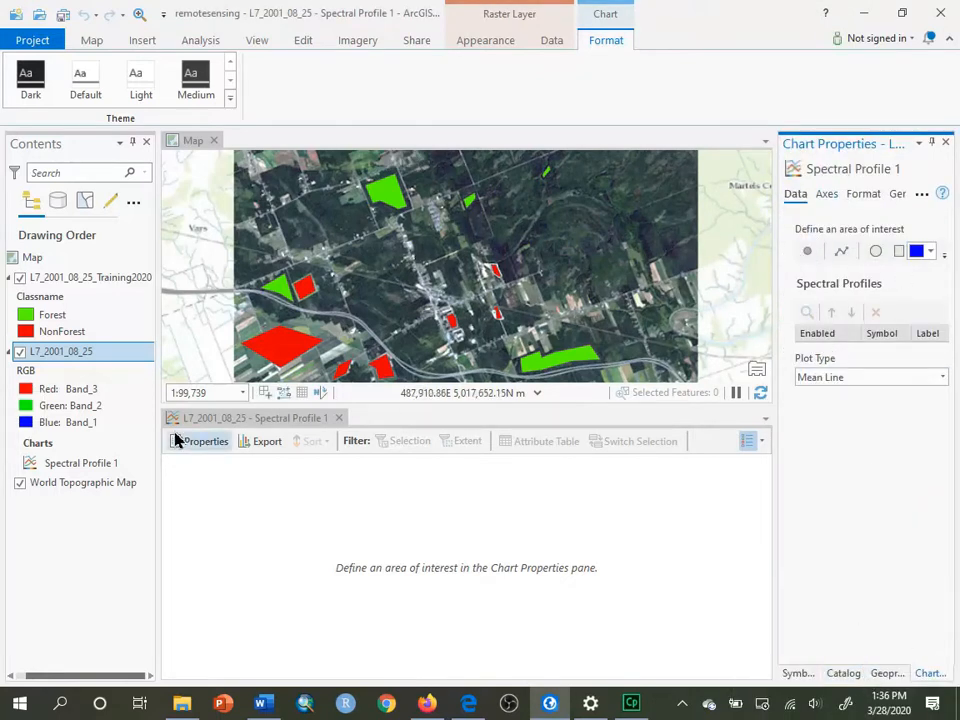
{"action": "mouse_move", "coordinate": [205, 441]}
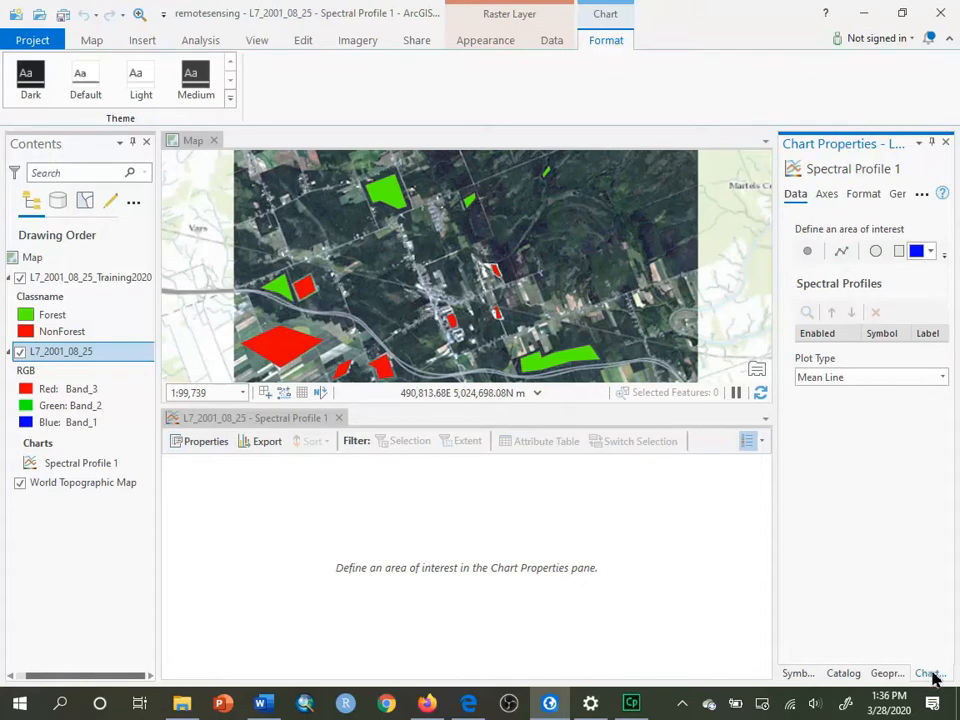
{"action": "mouse_move", "coordinate": [780, 500]}
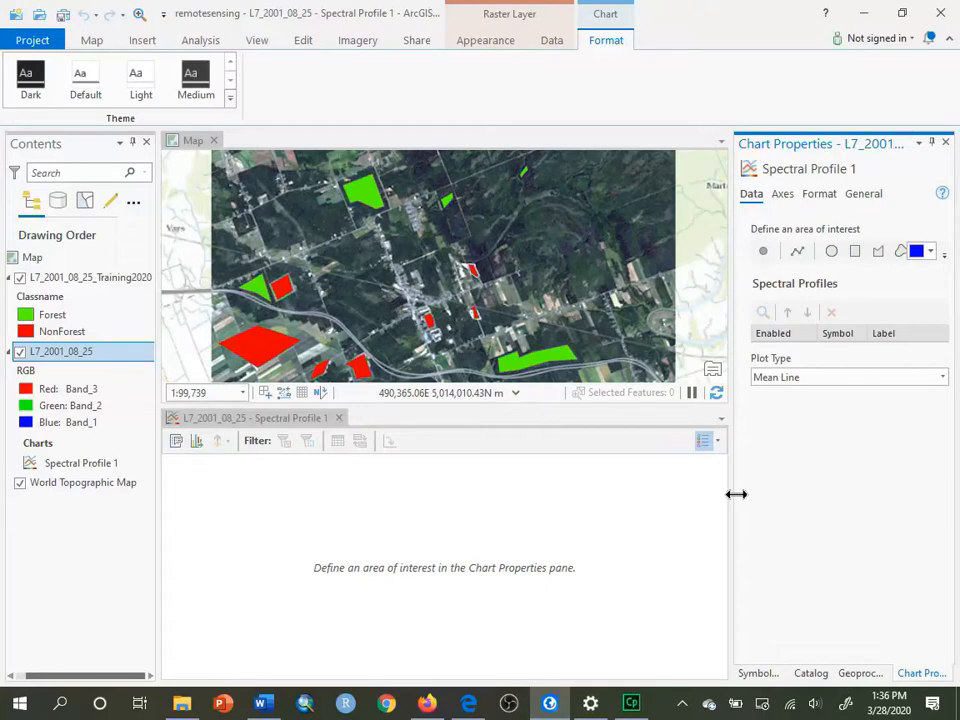
{"action": "mouse_move", "coordinate": [920, 673]}
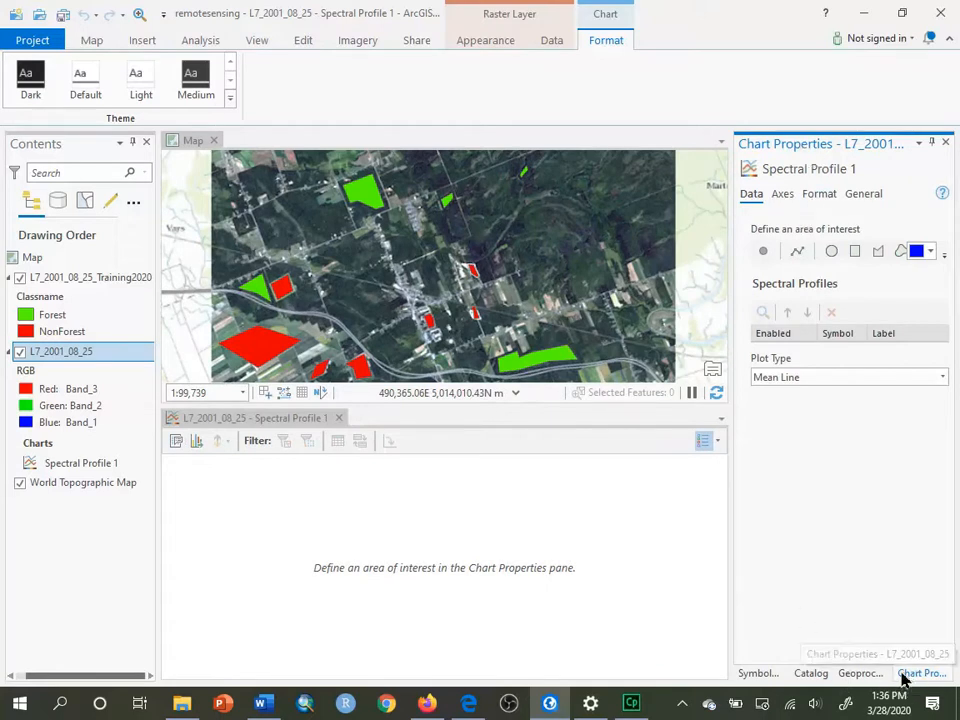
- Float the Chart Properties pane and review the plot types, keeping Mean Line
{"action": "left_click", "coordinate": [920, 673]}
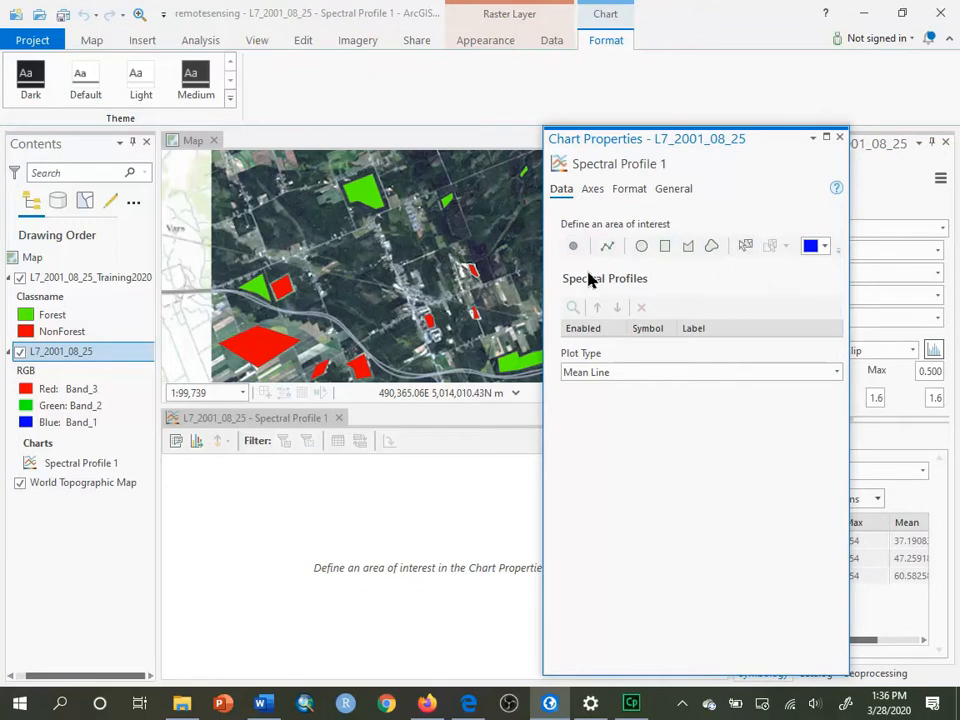
{"action": "mouse_move", "coordinate": [712, 682]}
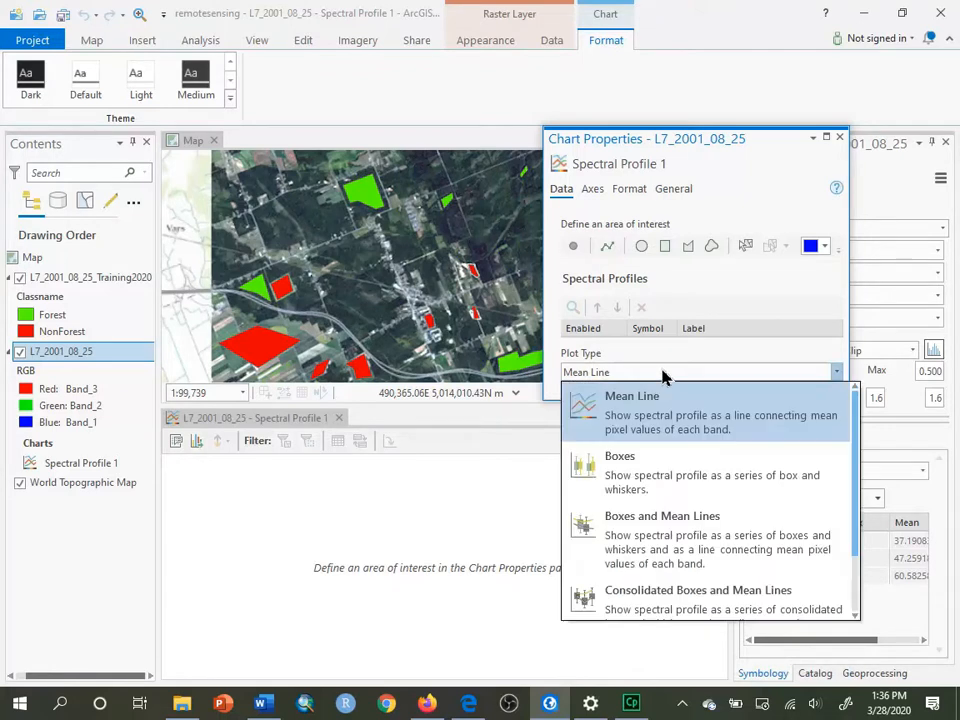
{"action": "left_click", "coordinate": [632, 396]}
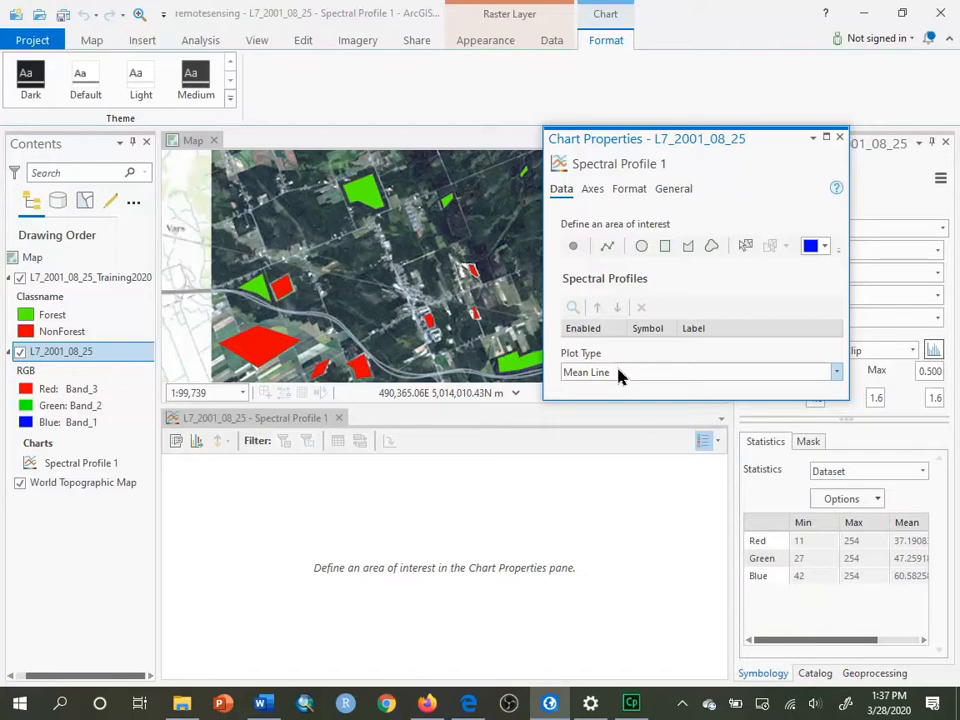
{"action": "mouse_move", "coordinate": [643, 378]}
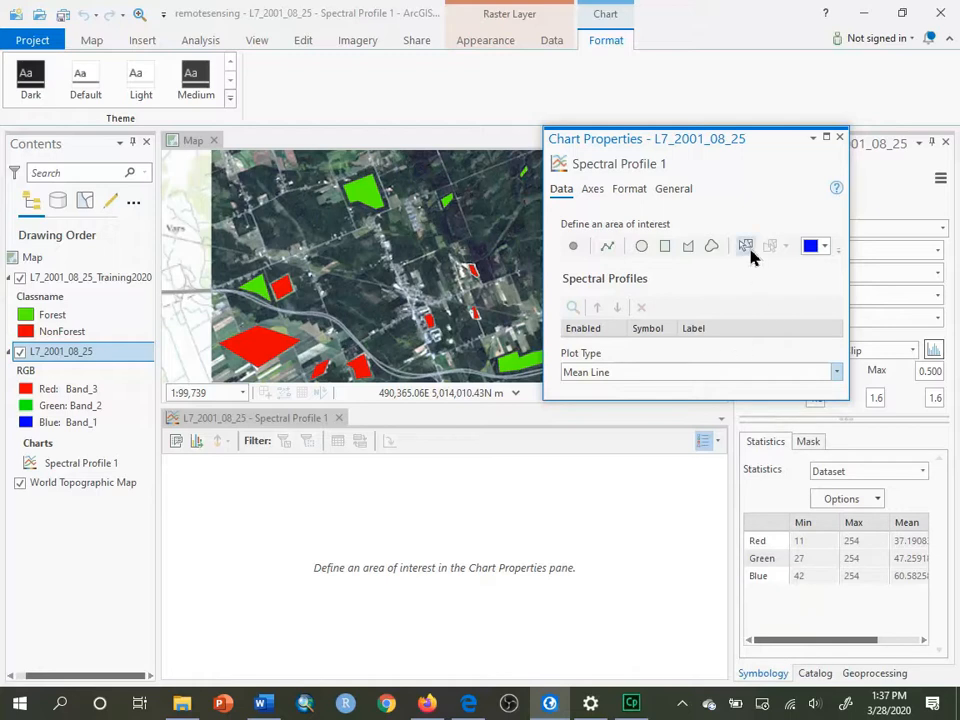
{"action": "mouse_move", "coordinate": [745, 246]}
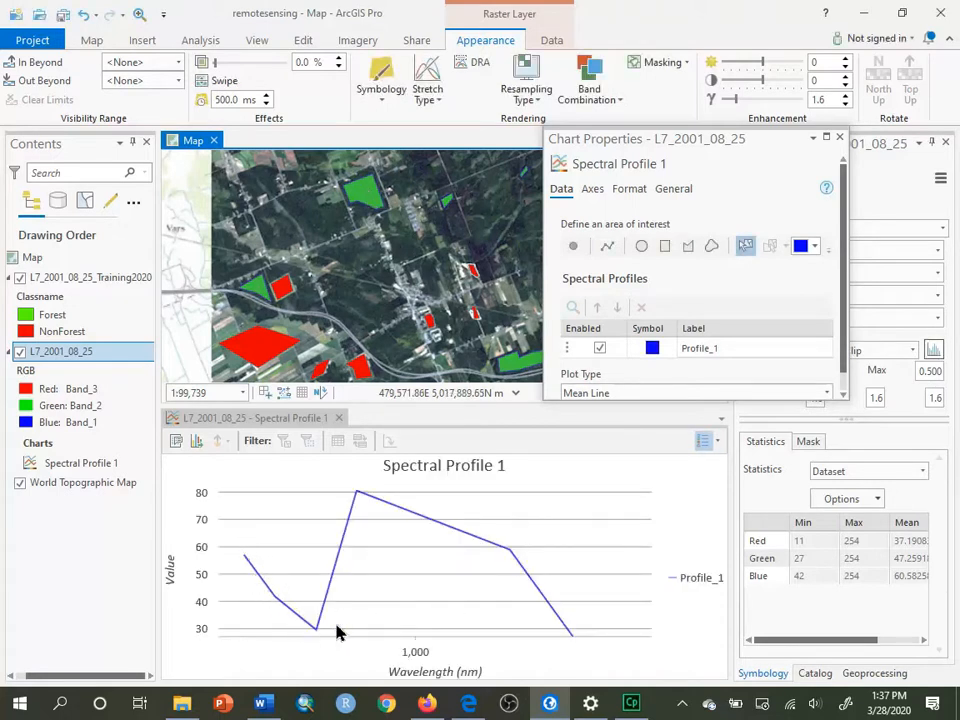
{"action": "mouse_move", "coordinate": [460, 540]}
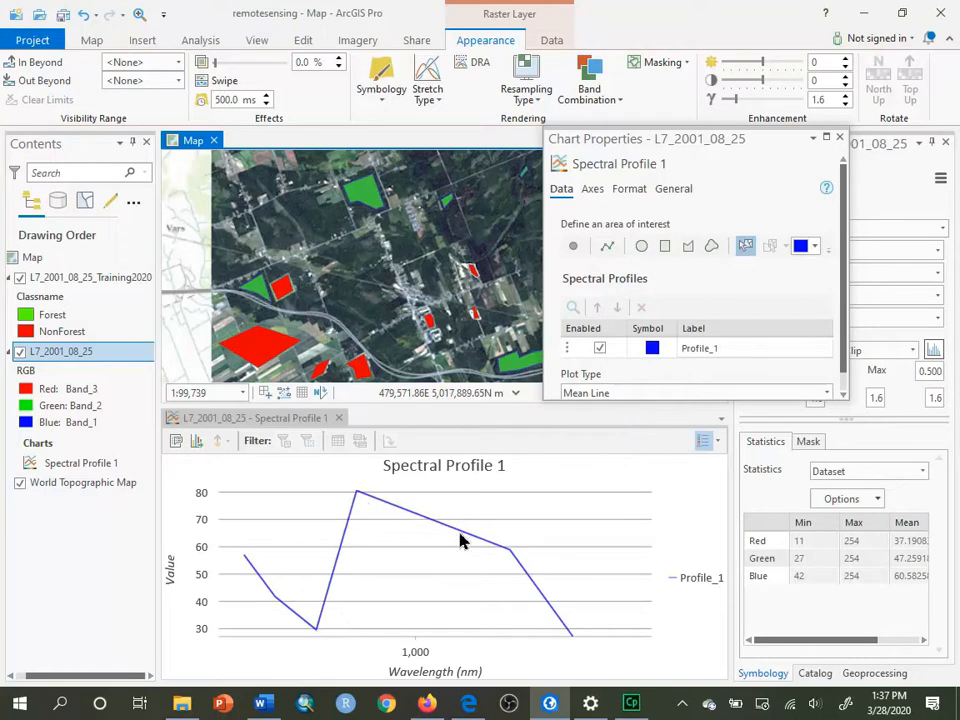
{"action": "mouse_move", "coordinate": [245, 568]}
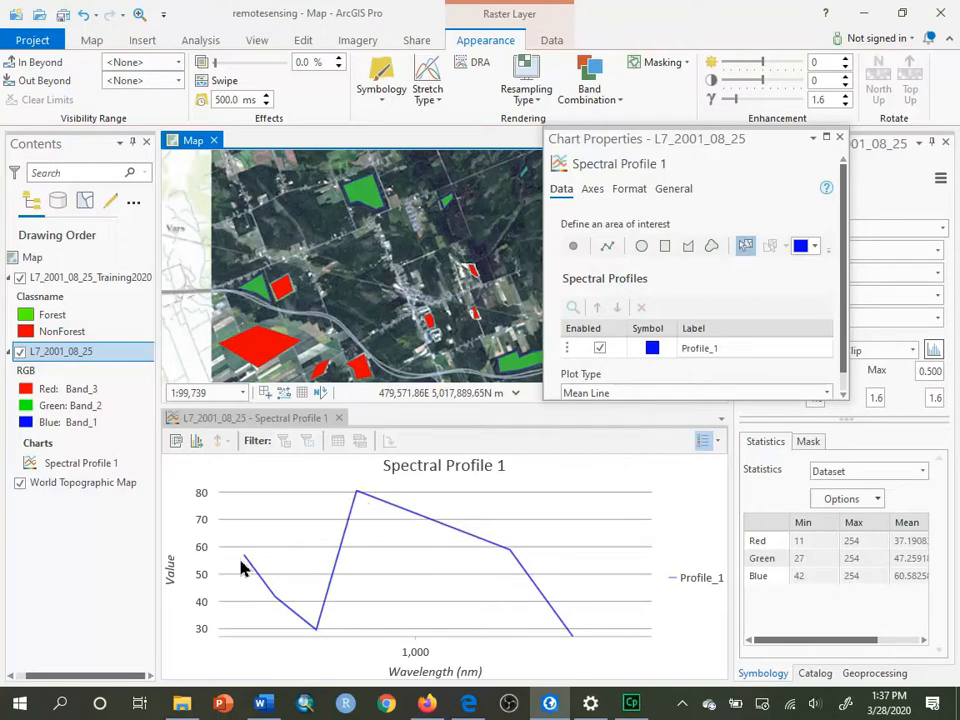
{"action": "mouse_move", "coordinate": [245, 560]}
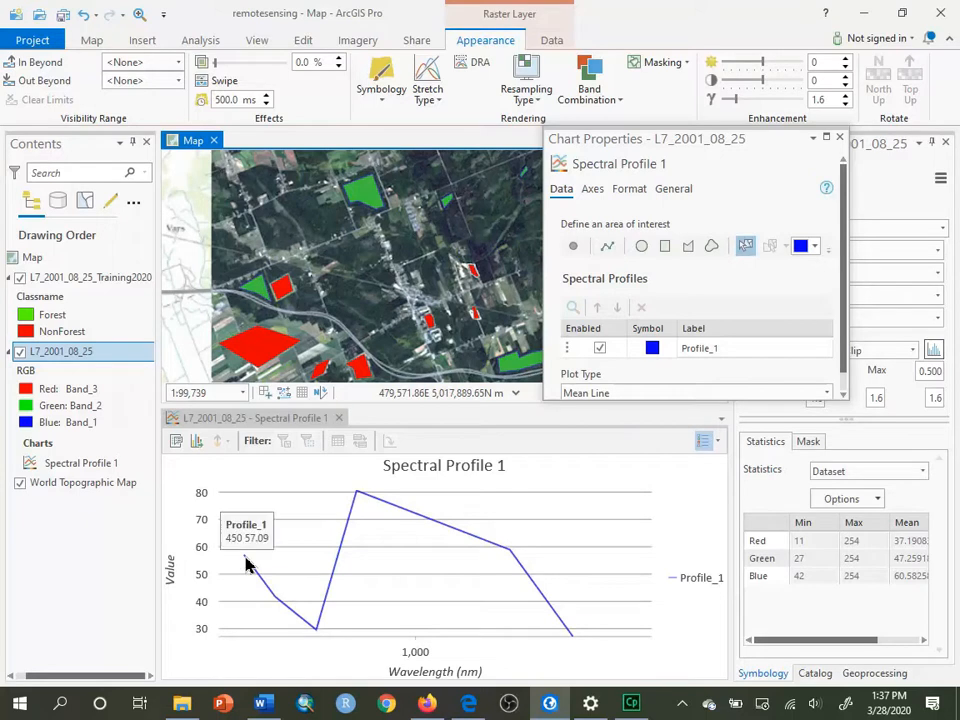
{"action": "mouse_move", "coordinate": [322, 628]}
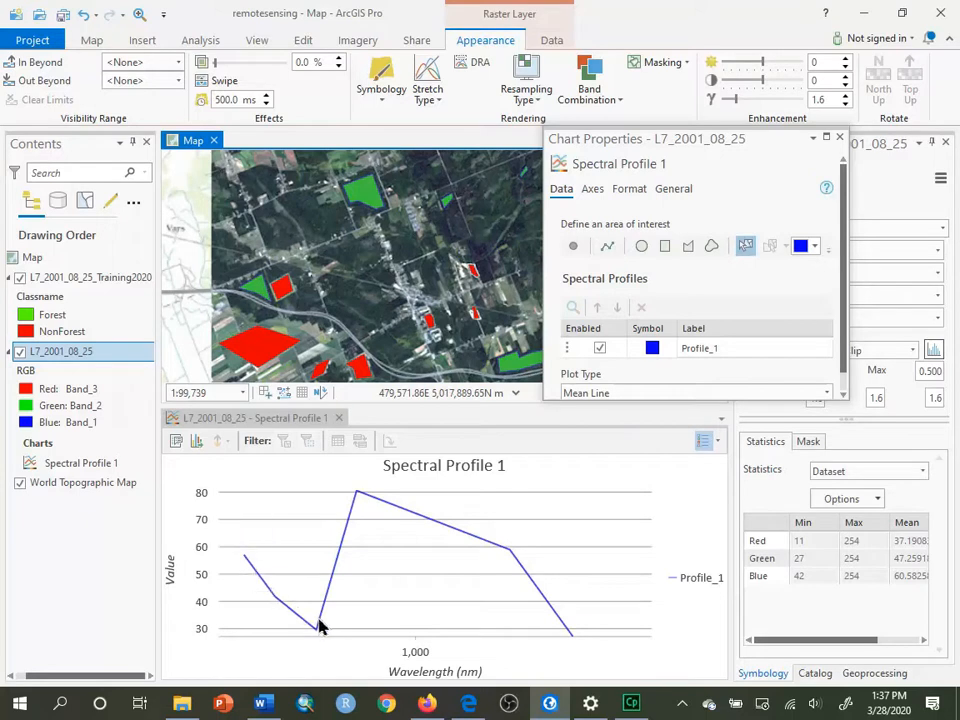
{"action": "mouse_move", "coordinate": [460, 535]}
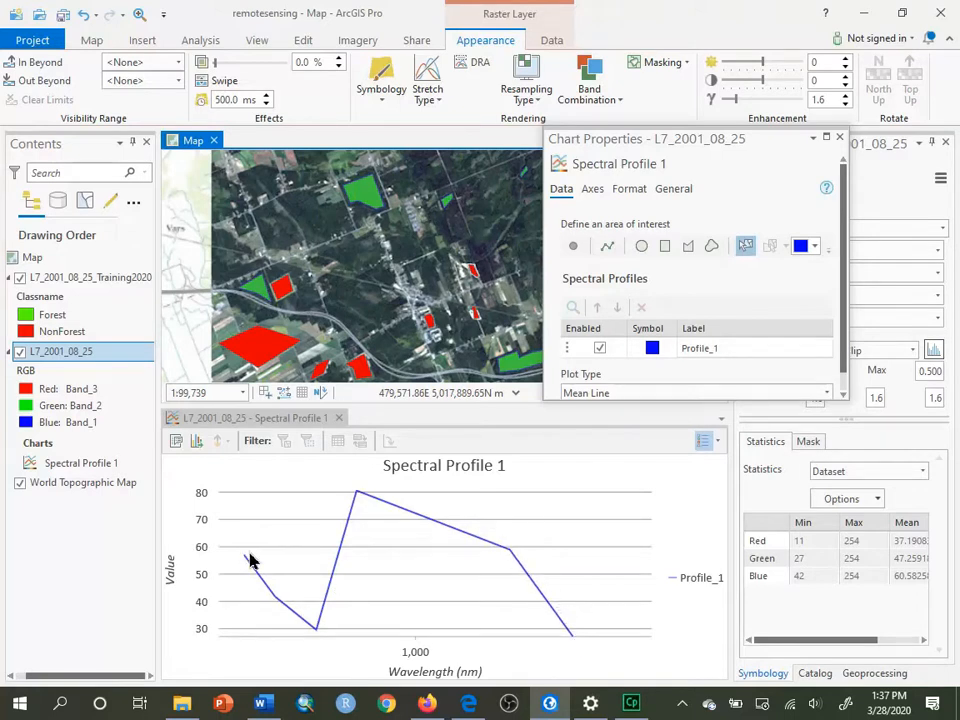
{"action": "mouse_move", "coordinate": [210, 560]}
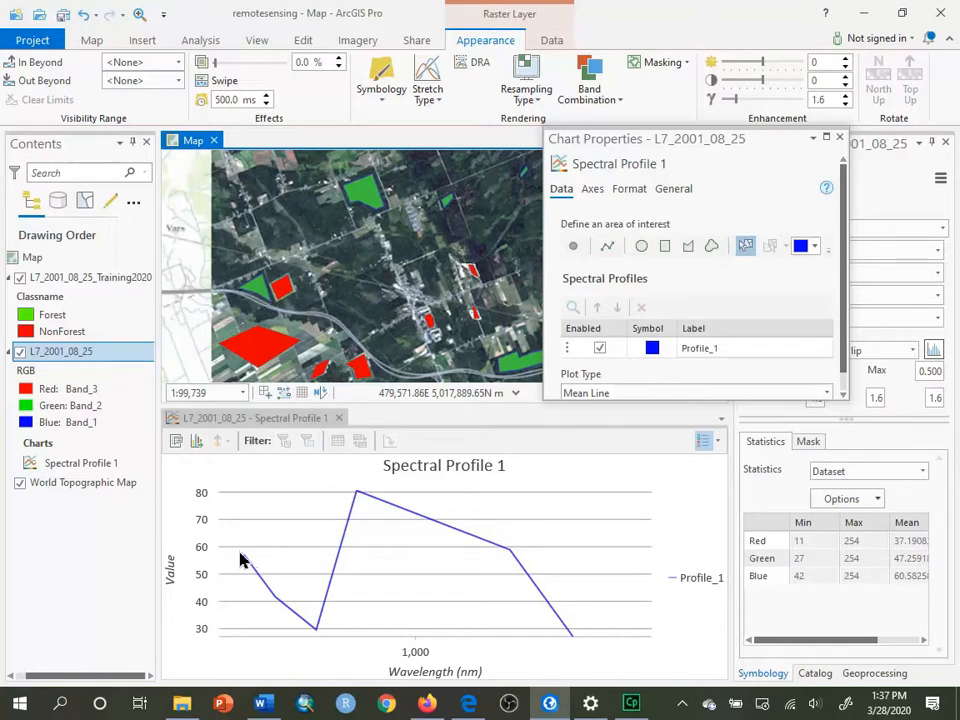
{"action": "mouse_move", "coordinate": [248, 563]}
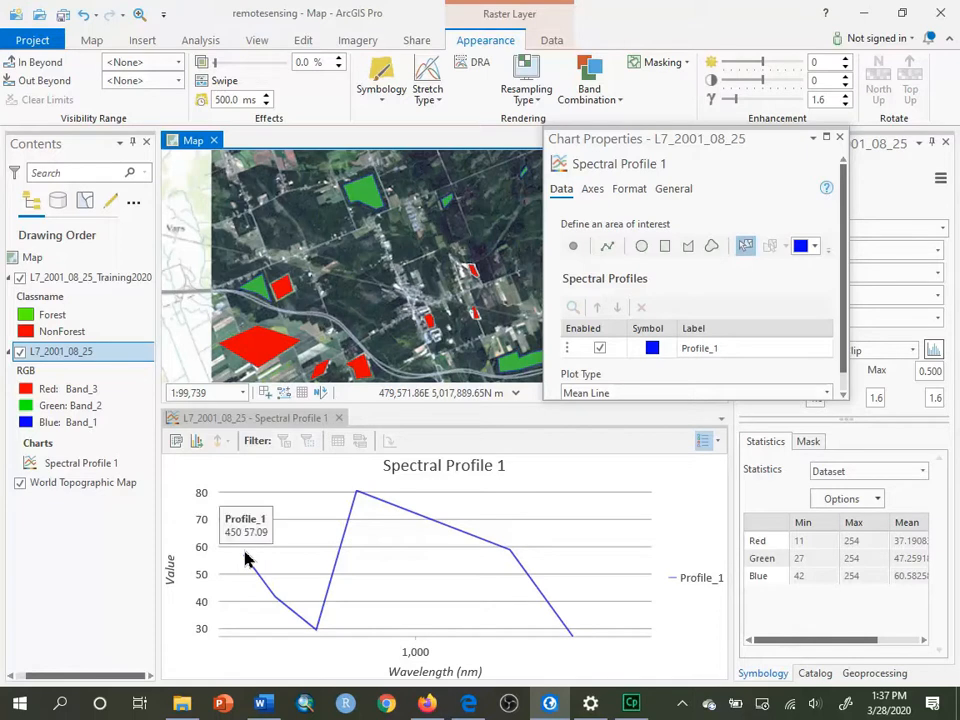
{"action": "mouse_move", "coordinate": [275, 605]}
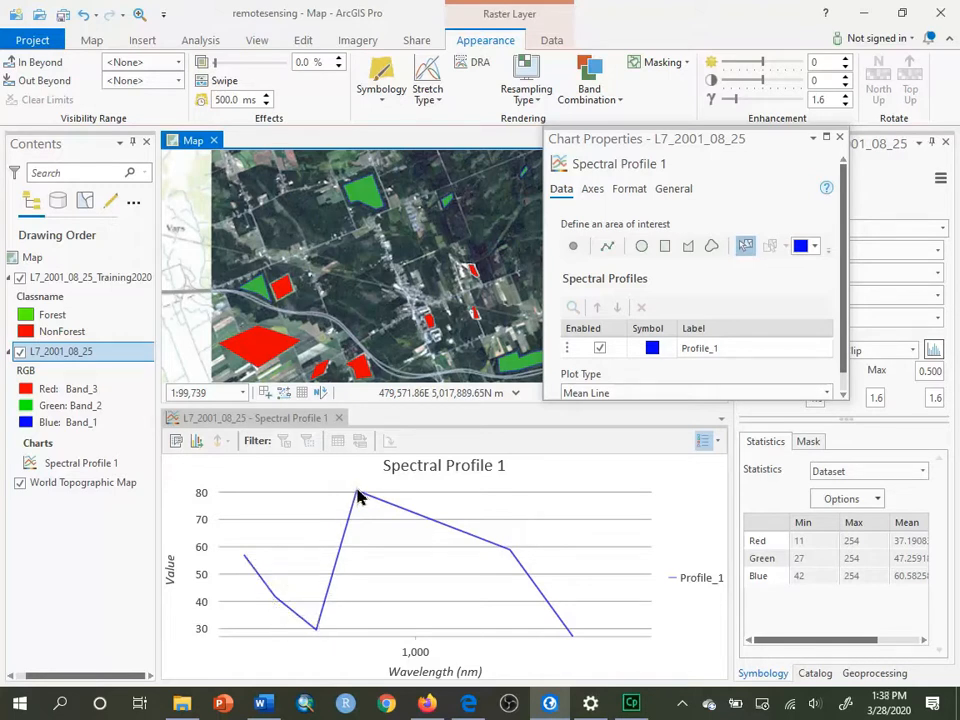
{"action": "mouse_move", "coordinate": [510, 560]}
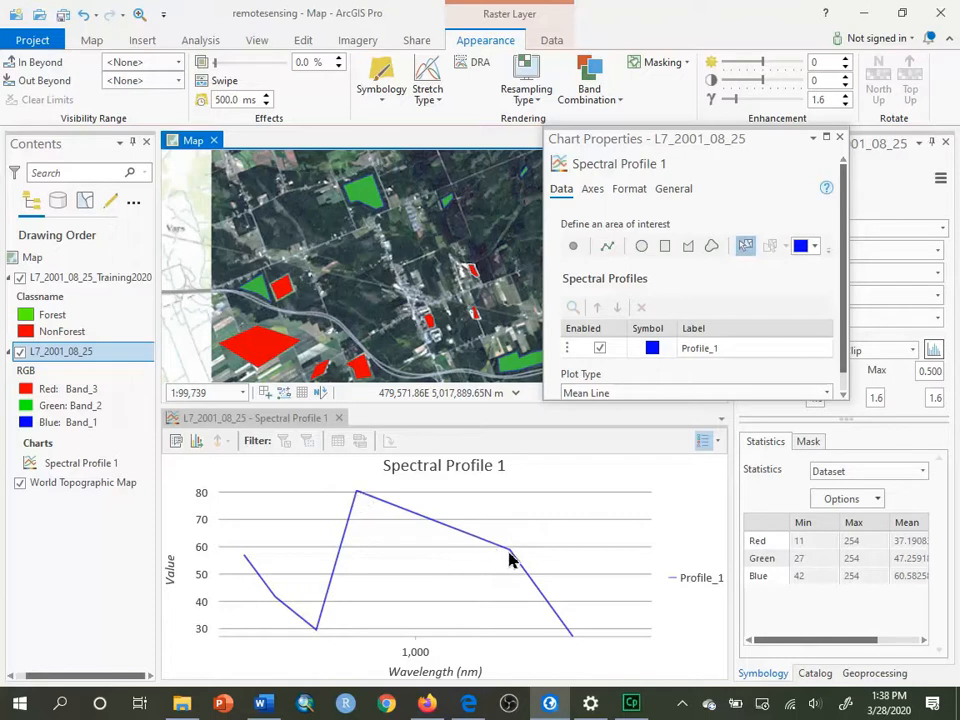
{"action": "mouse_move", "coordinate": [575, 648]}
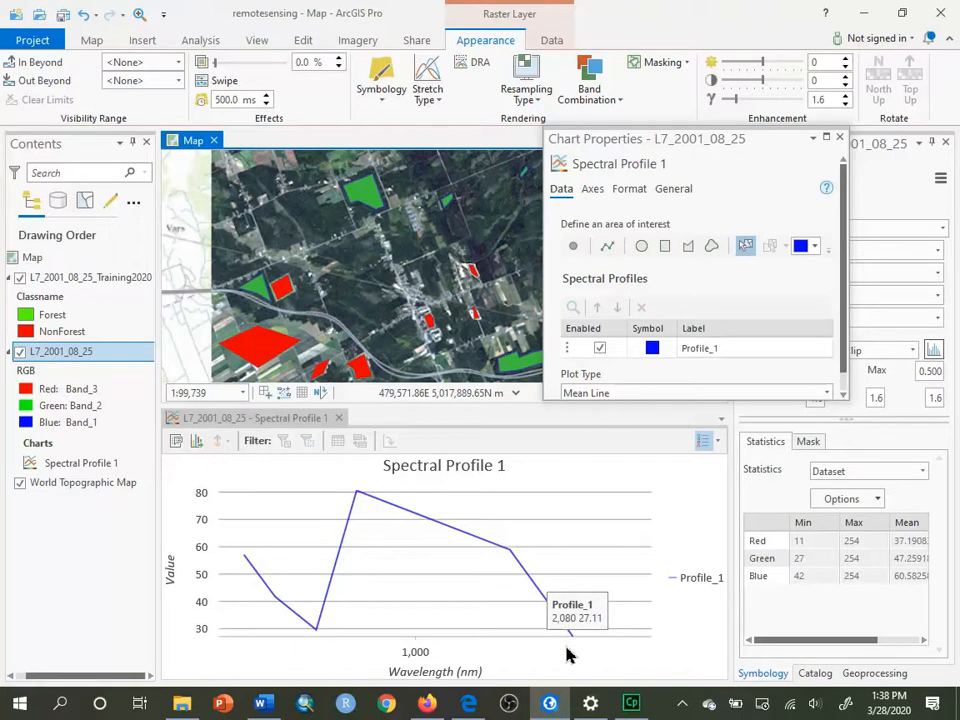
{"action": "mouse_move", "coordinate": [343, 655]}
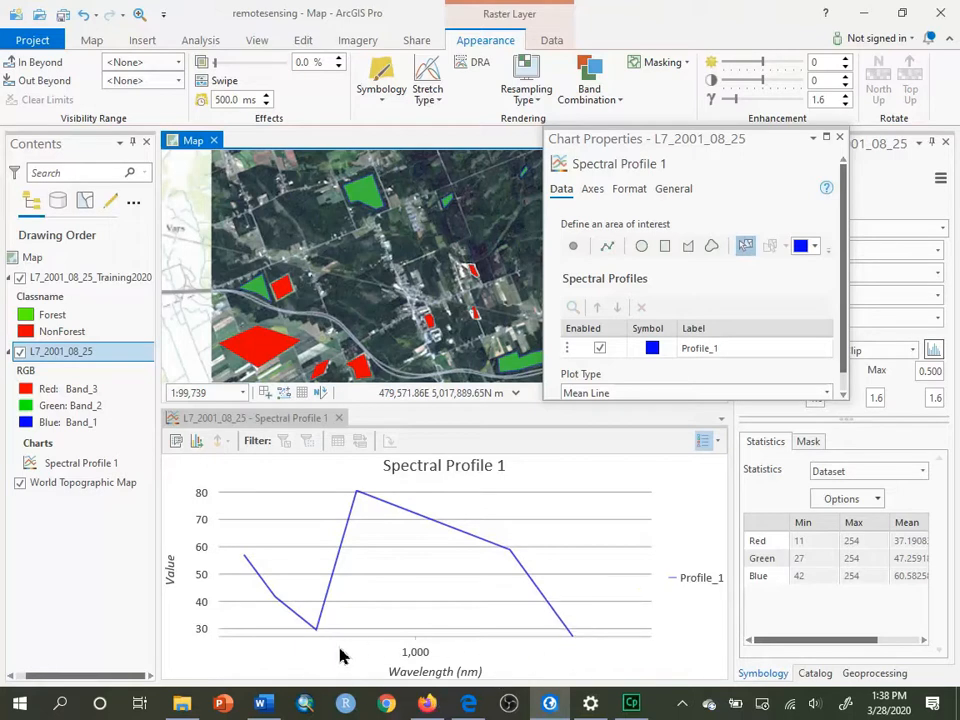
{"action": "mouse_move", "coordinate": [398, 638]}
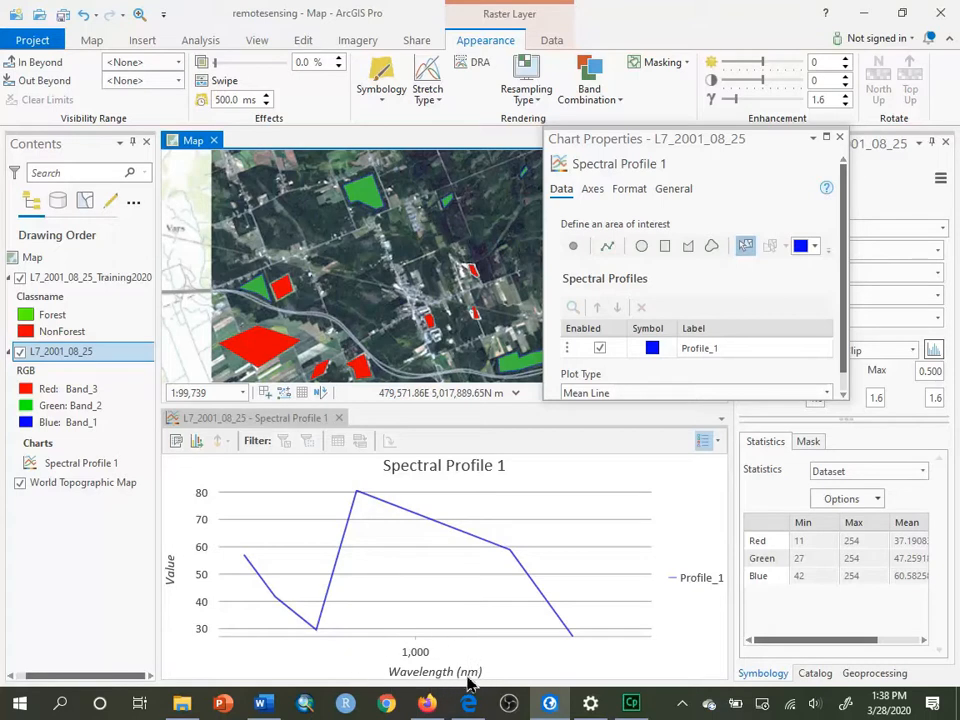
{"action": "mouse_move", "coordinate": [420, 645]}
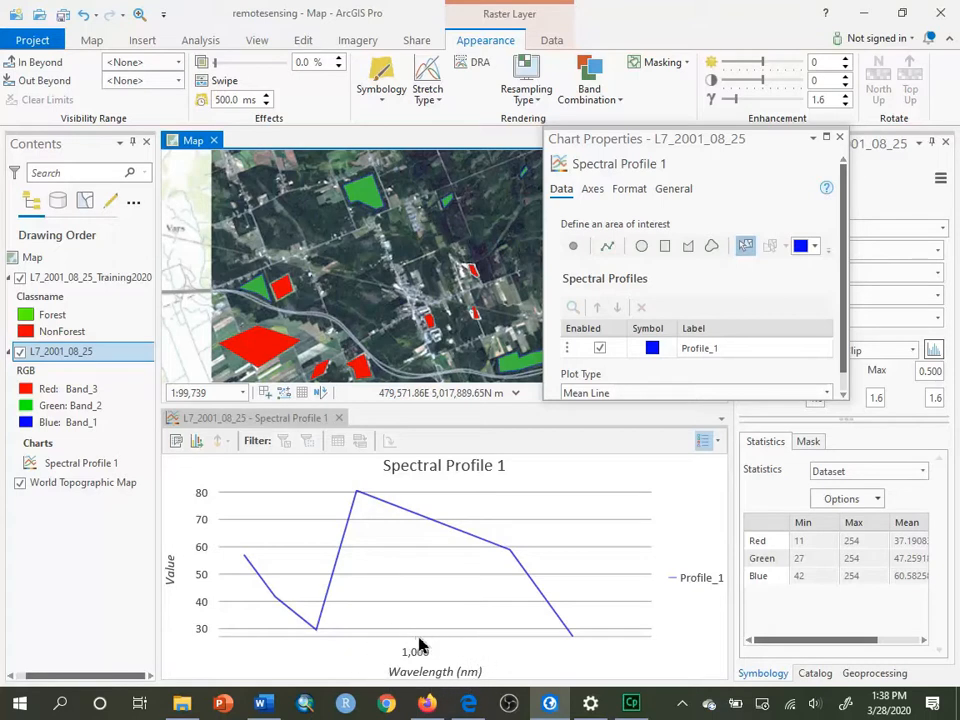
{"action": "mouse_move", "coordinate": [370, 680]}
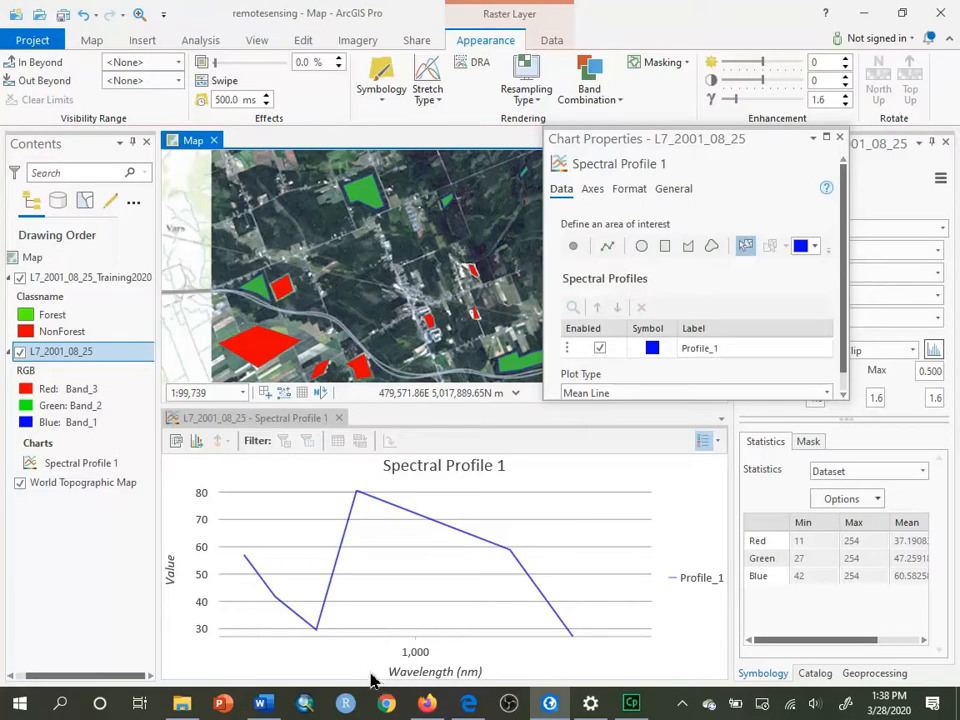
{"action": "mouse_move", "coordinate": [410, 690]}
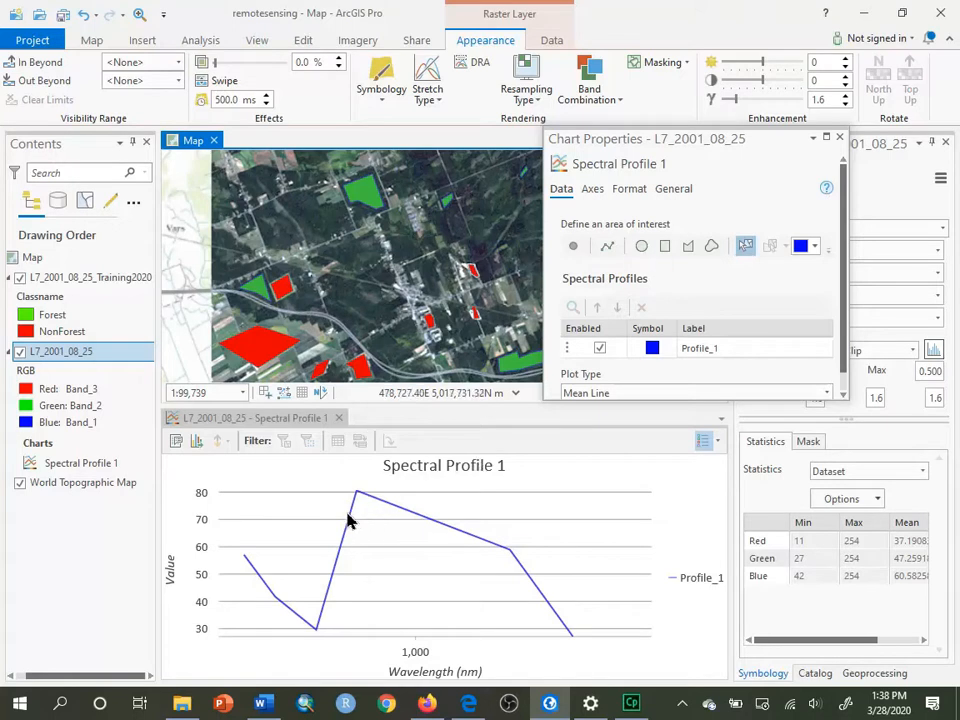
- Color the Profile_1 line dark green and the Profile_2 line red in Chart Properties
{"action": "left_click", "coordinate": [651, 348]}
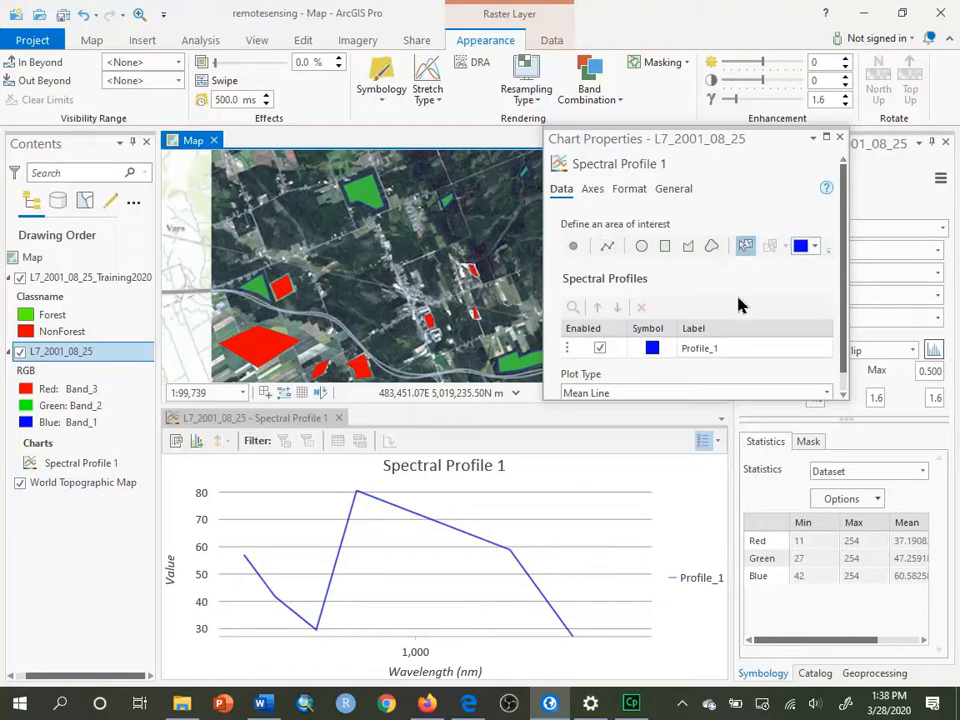
{"action": "left_click", "coordinate": [700, 348]}
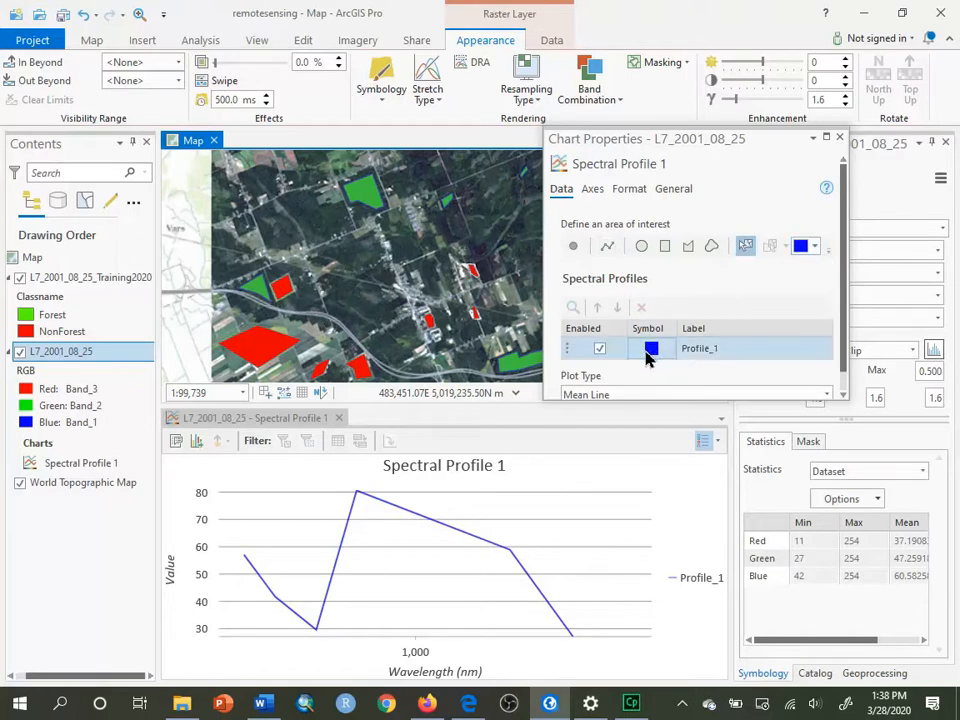
{"action": "left_click", "coordinate": [651, 348]}
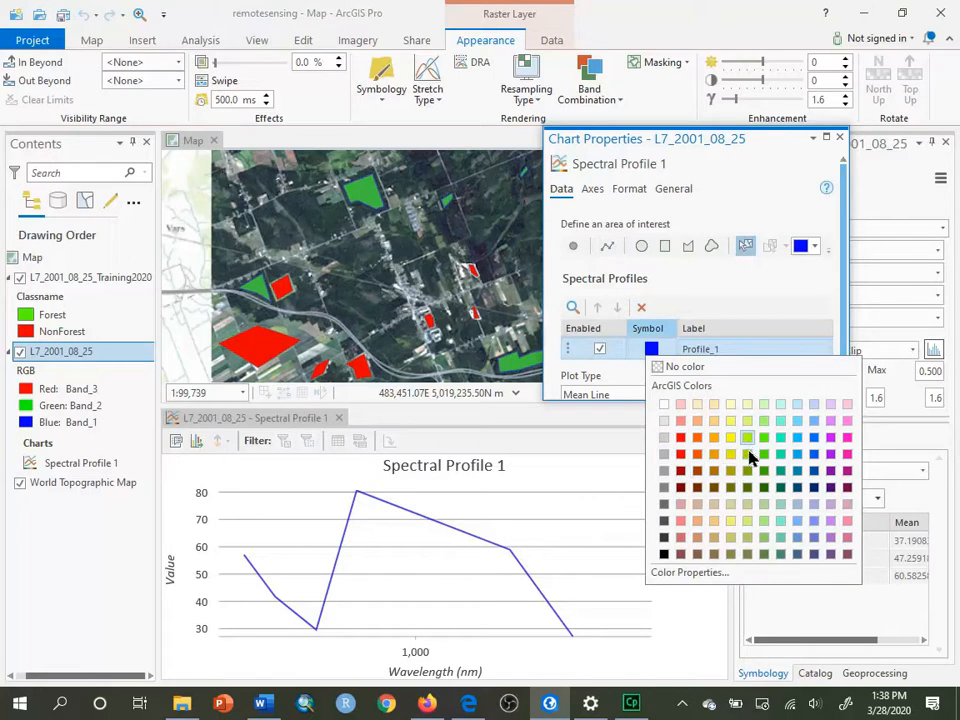
{"action": "mouse_move", "coordinate": [748, 470]}
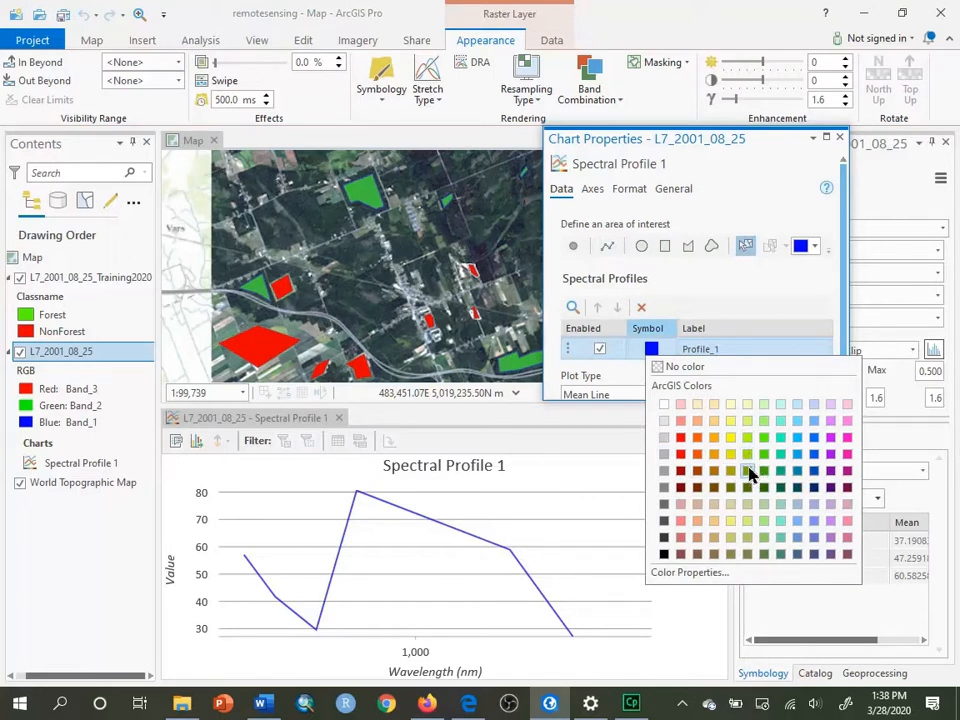
{"action": "left_click", "coordinate": [749, 470]}
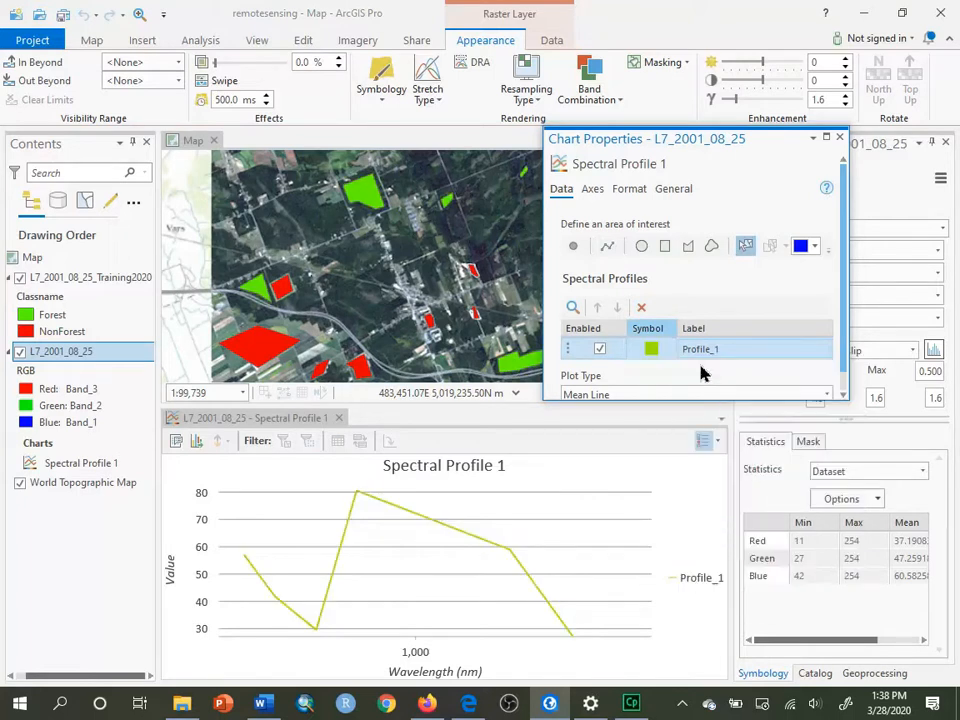
{"action": "left_click", "coordinate": [651, 348]}
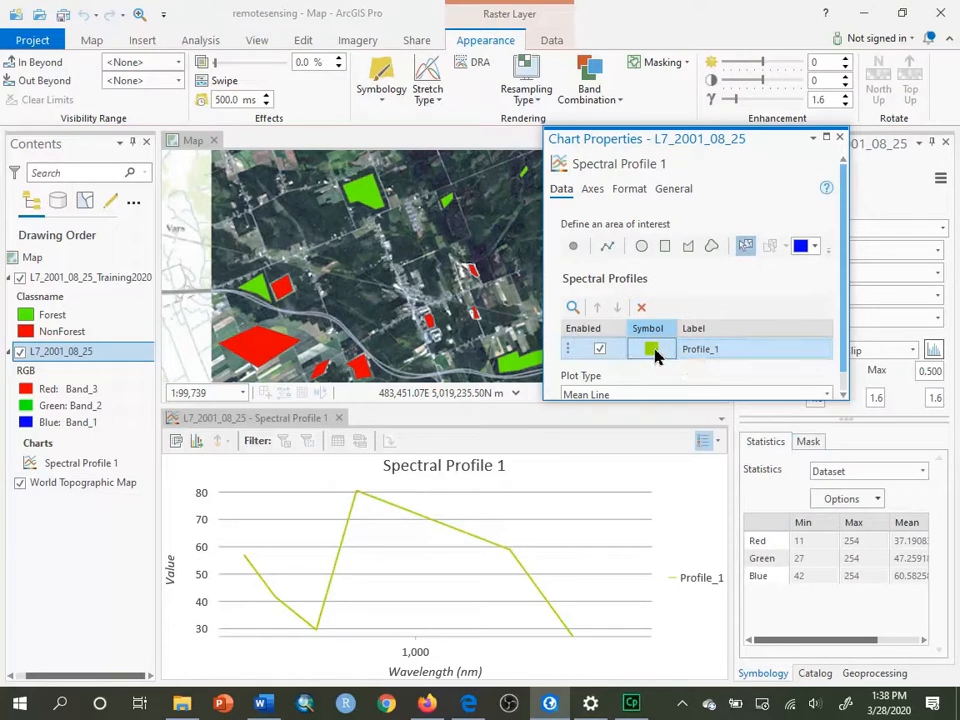
{"action": "left_click", "coordinate": [651, 348]}
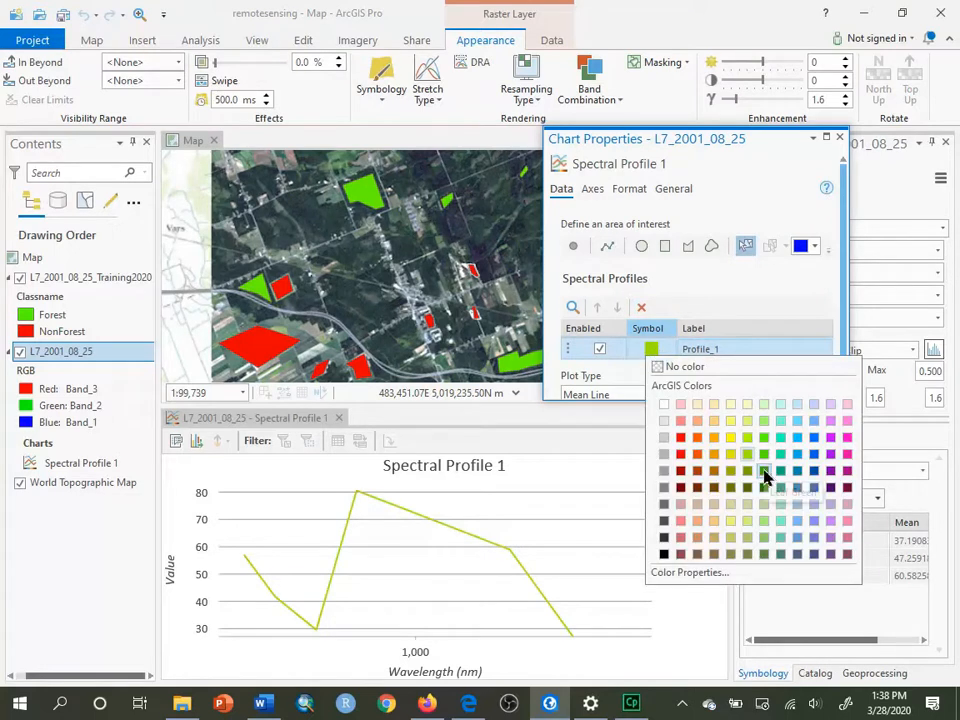
{"action": "left_click", "coordinate": [731, 439]}
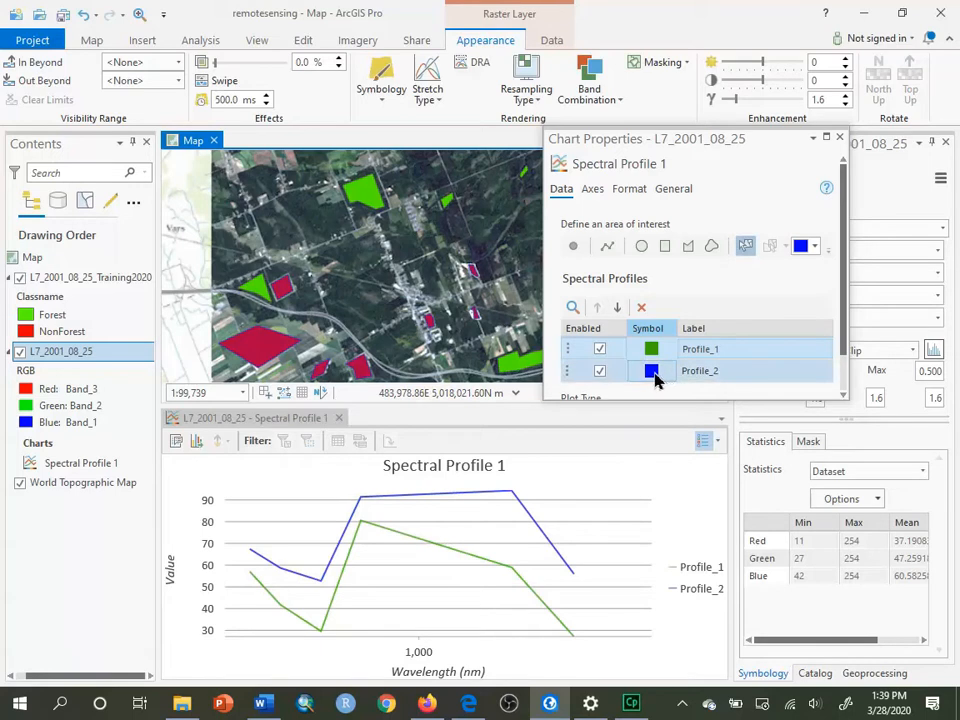
{"action": "left_click", "coordinate": [651, 370]}
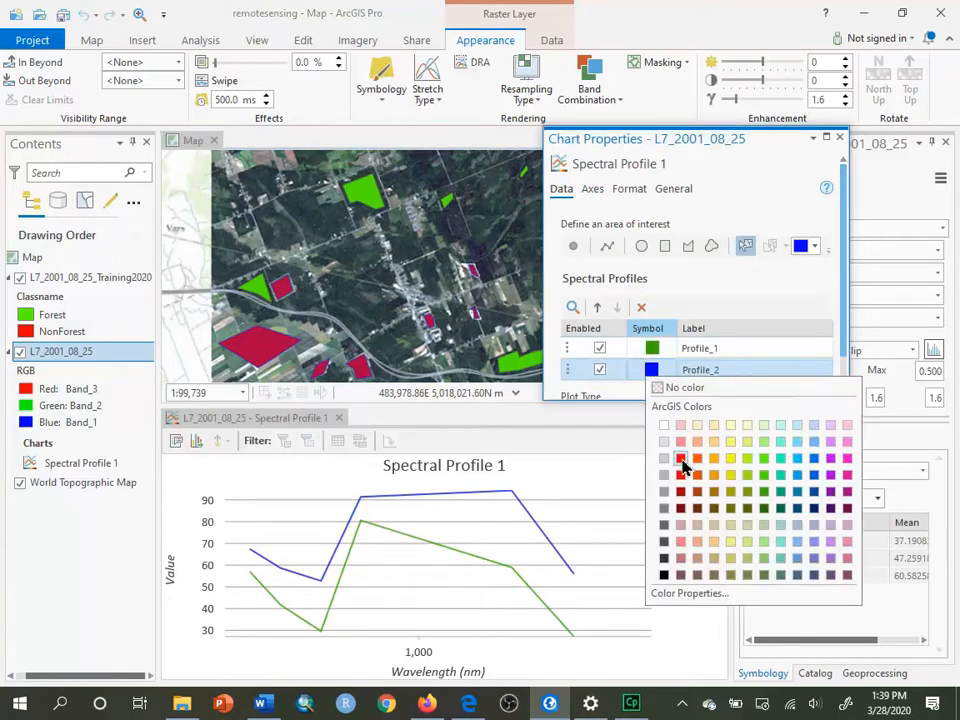
{"action": "left_click", "coordinate": [681, 459]}
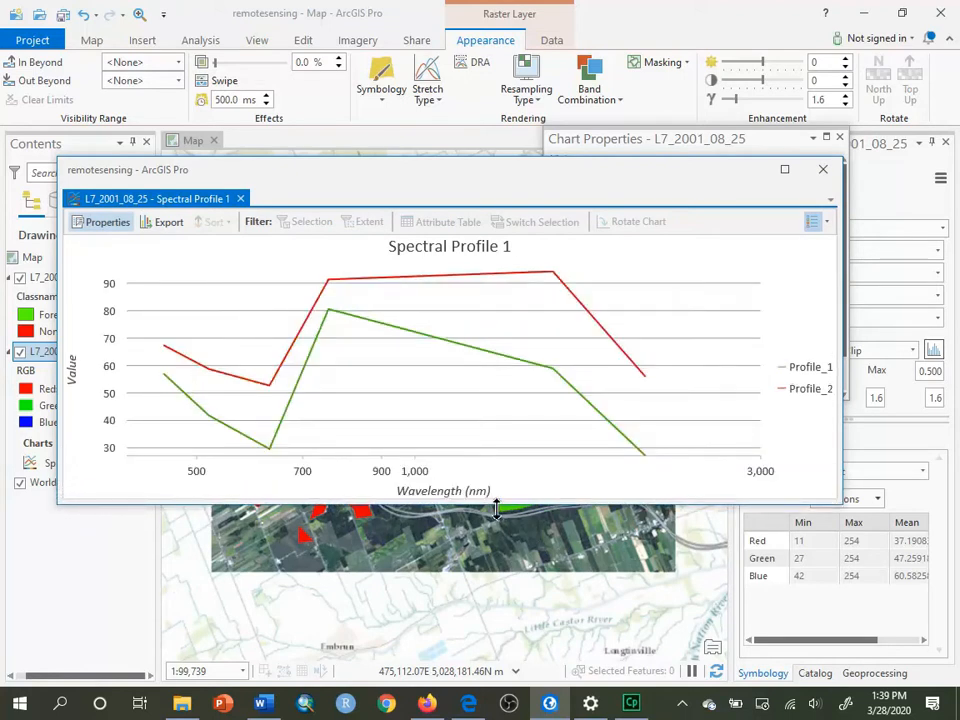
{"action": "mouse_move", "coordinate": [338, 310]}
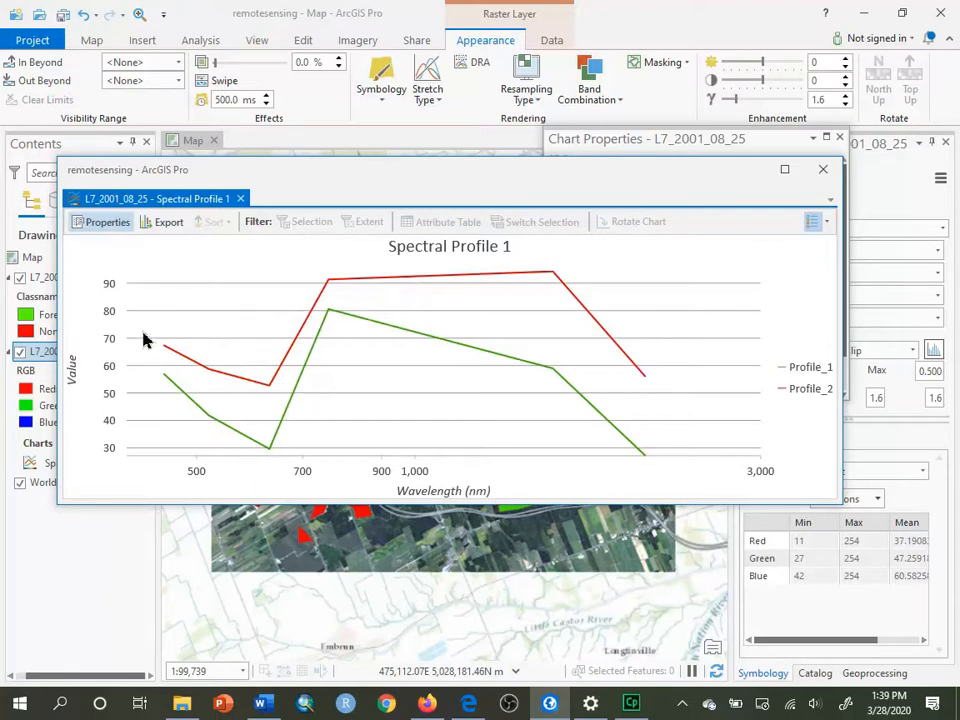
{"action": "mouse_move", "coordinate": [172, 355]}
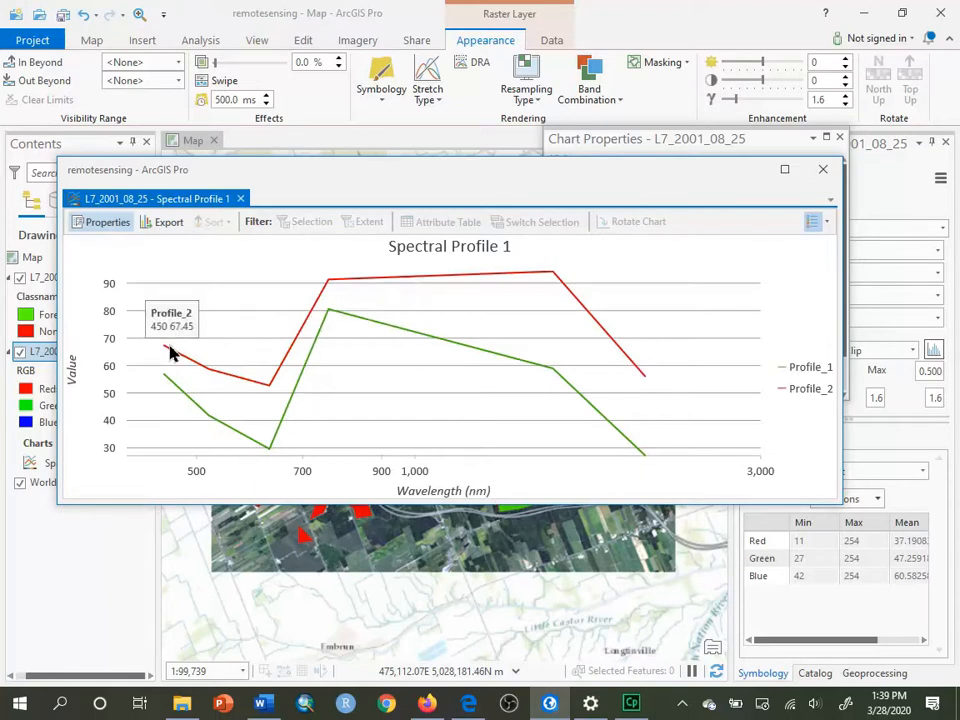
{"action": "mouse_move", "coordinate": [565, 290]}
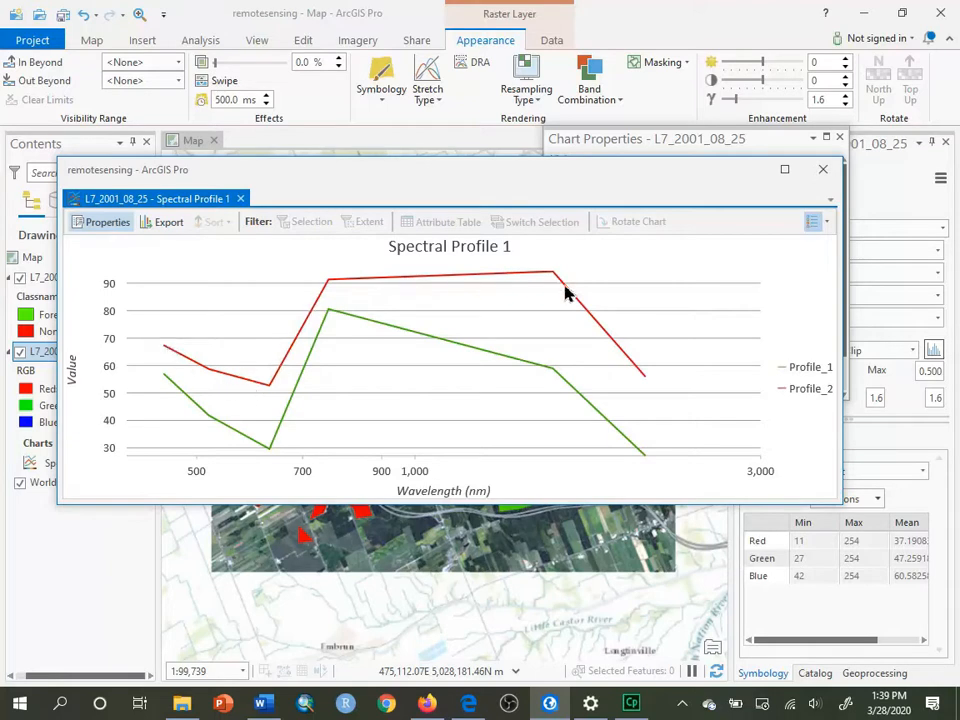
{"action": "mouse_move", "coordinate": [613, 317]}
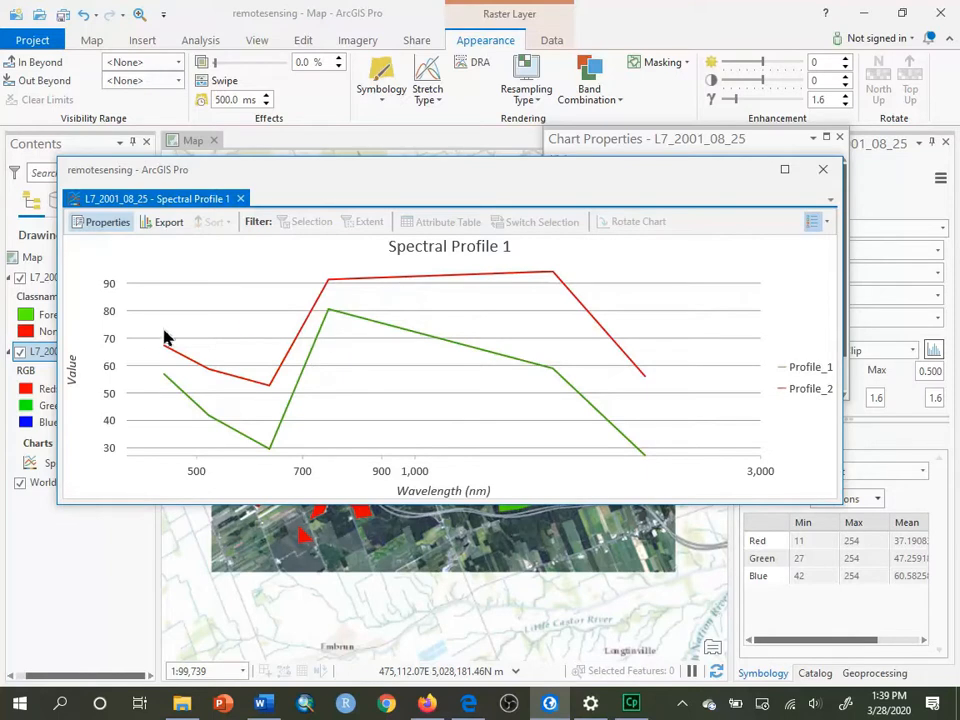
{"action": "mouse_move", "coordinate": [169, 388]}
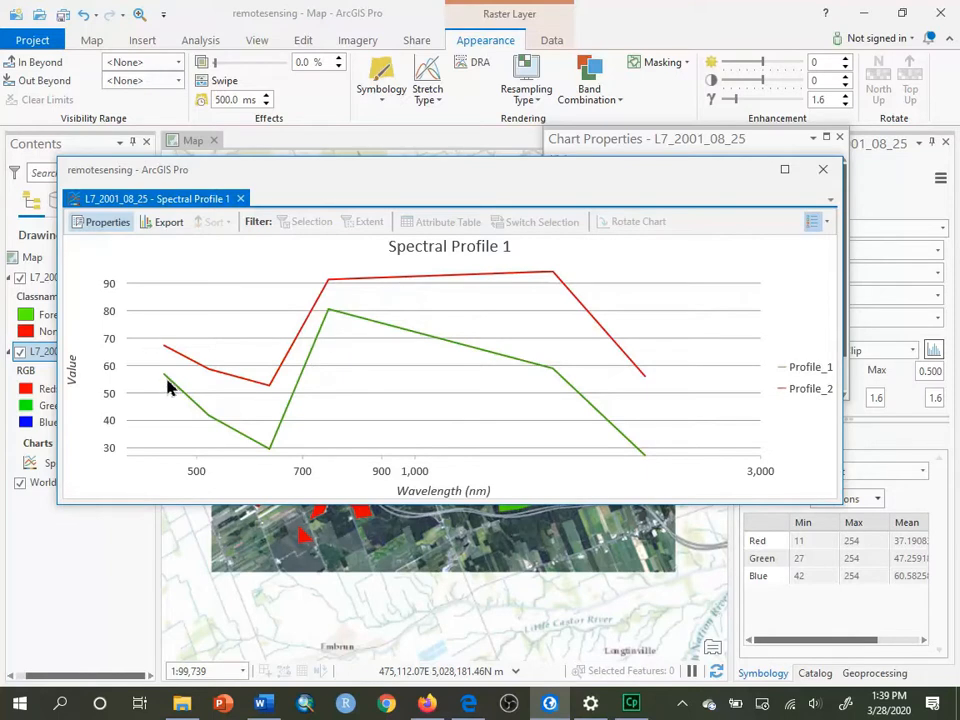
{"action": "mouse_move", "coordinate": [178, 383]}
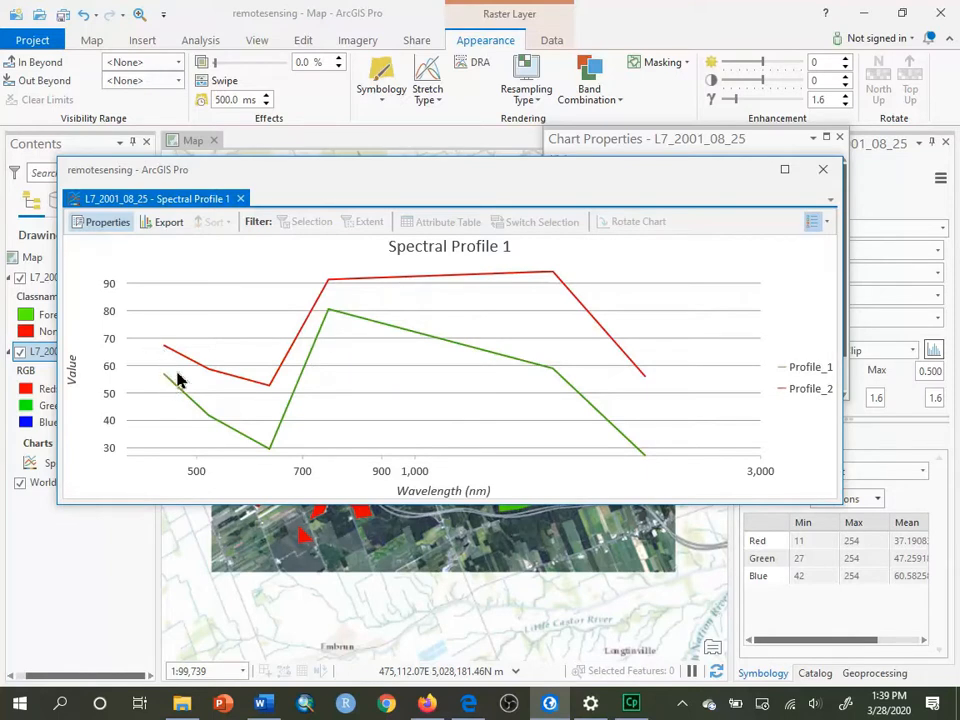
{"action": "mouse_move", "coordinate": [220, 378]}
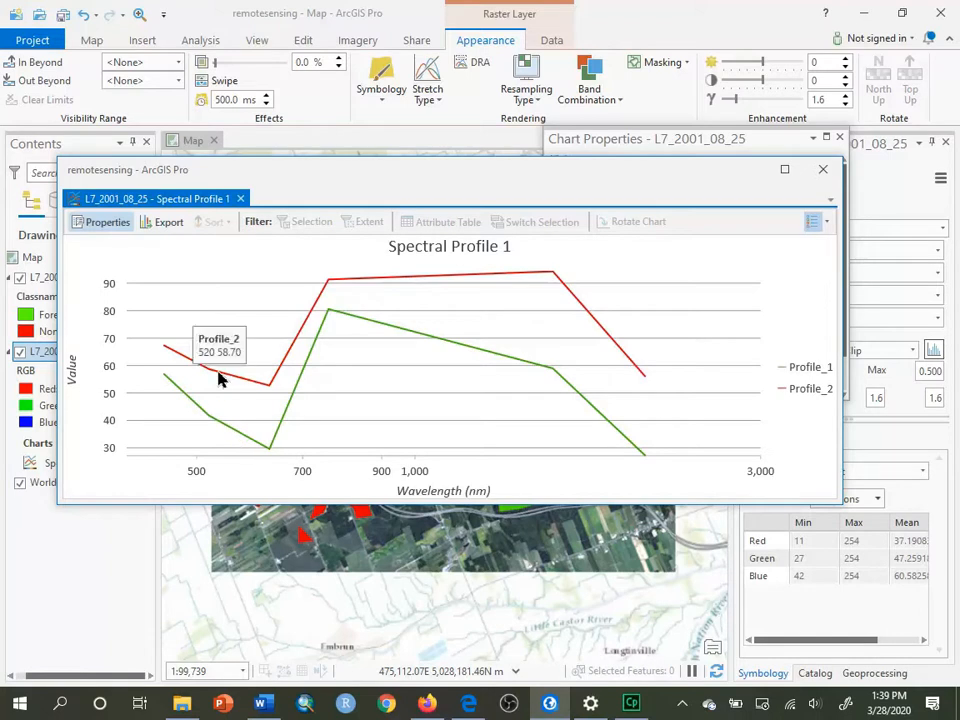
{"action": "mouse_move", "coordinate": [300, 388]}
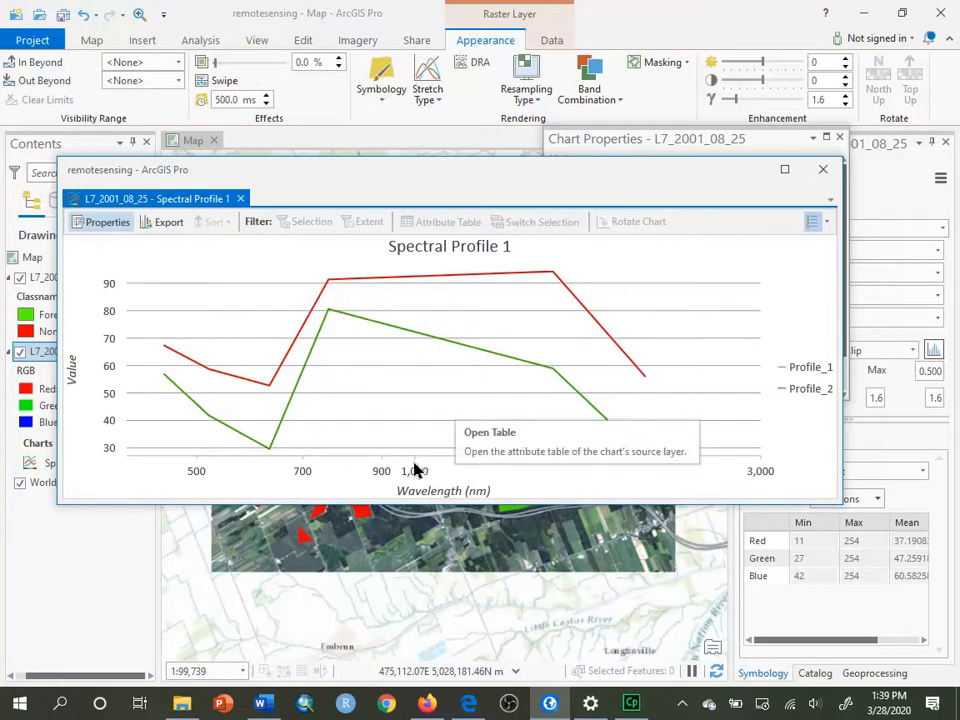
{"action": "mouse_move", "coordinate": [163, 375]}
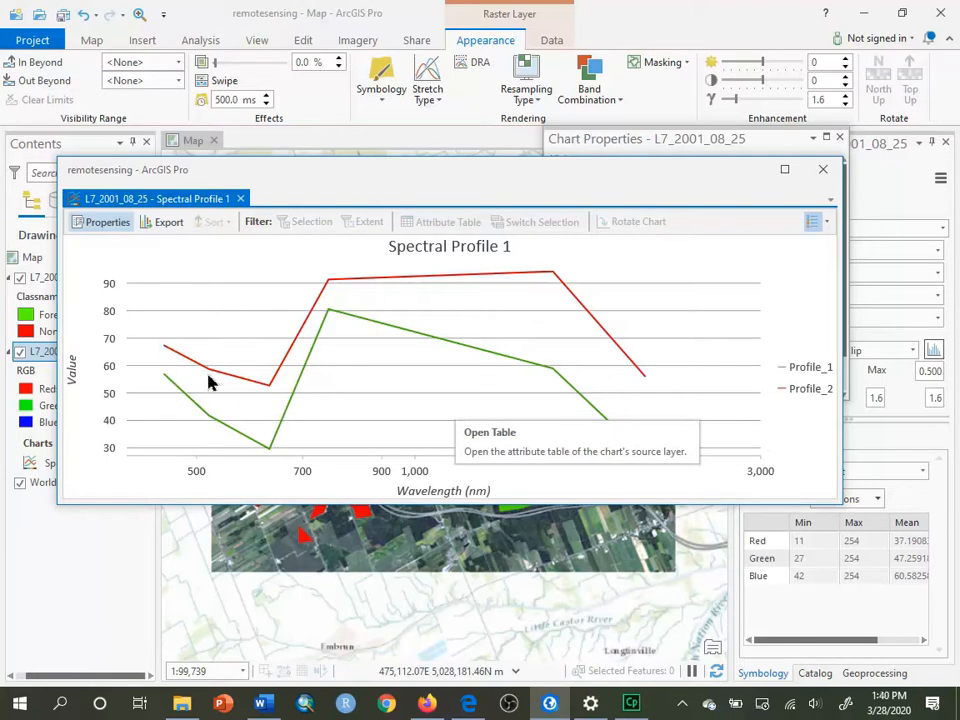
{"action": "mouse_move", "coordinate": [270, 388]}
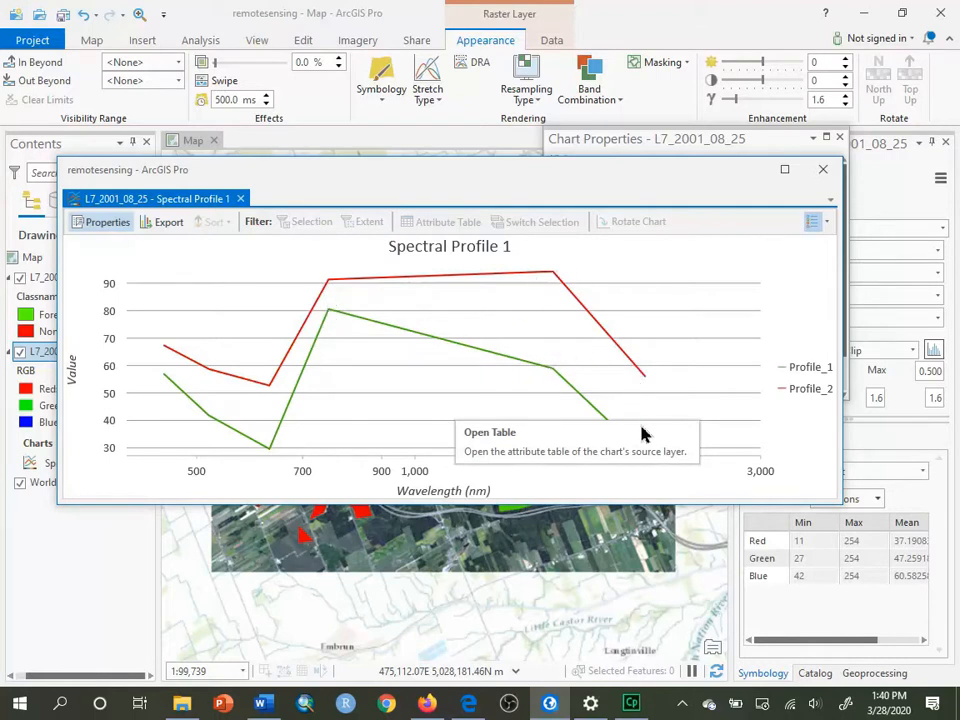
{"action": "mouse_move", "coordinate": [575, 405]}
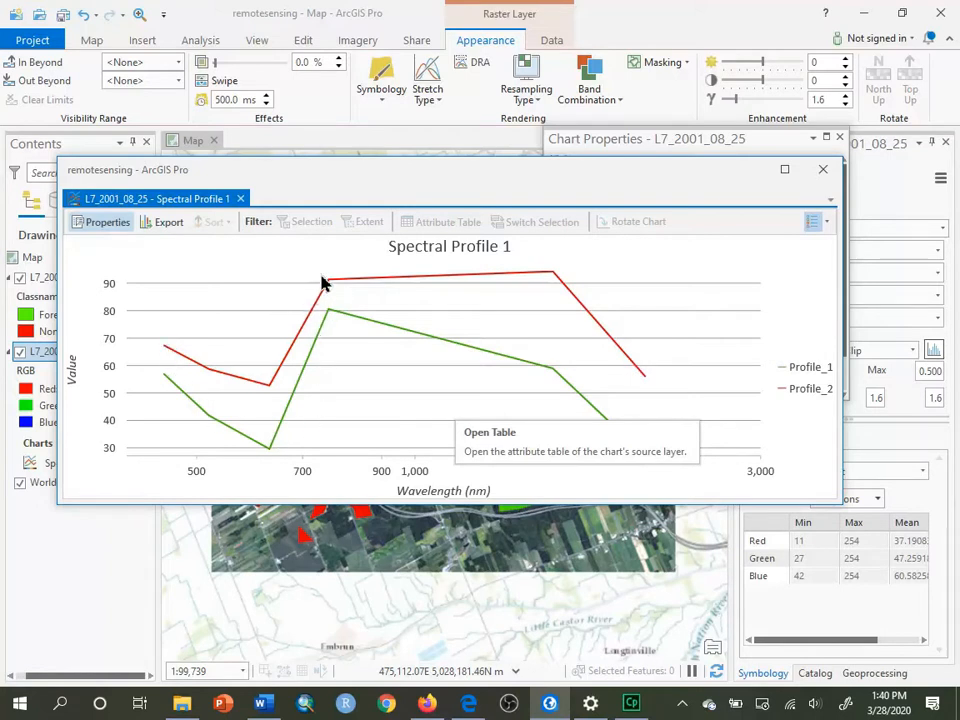
{"action": "mouse_move", "coordinate": [307, 343]}
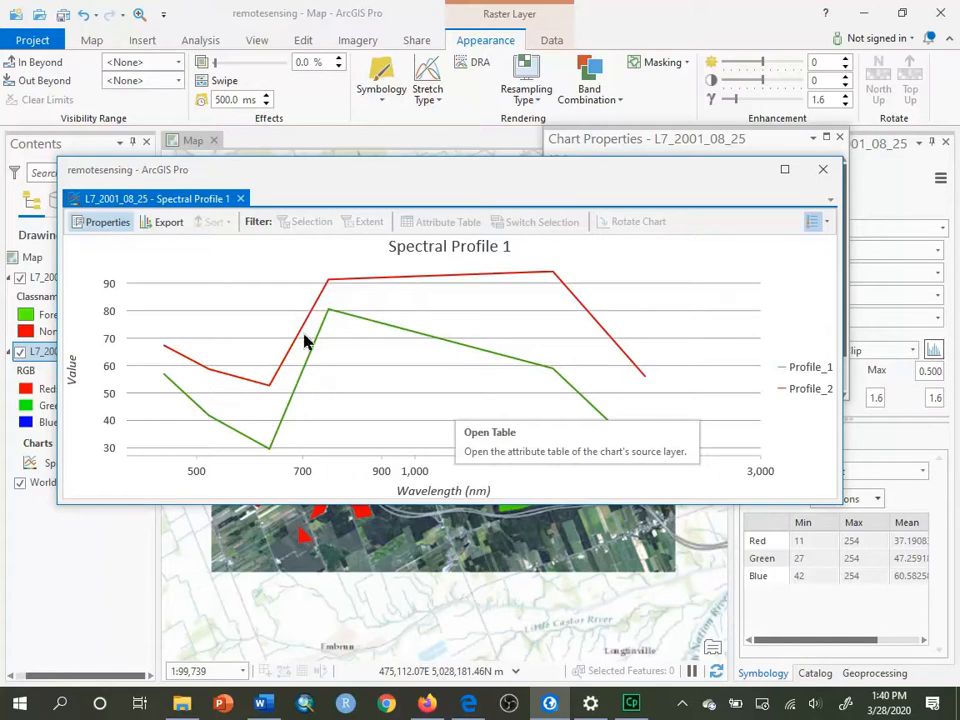
{"action": "mouse_move", "coordinate": [330, 283]}
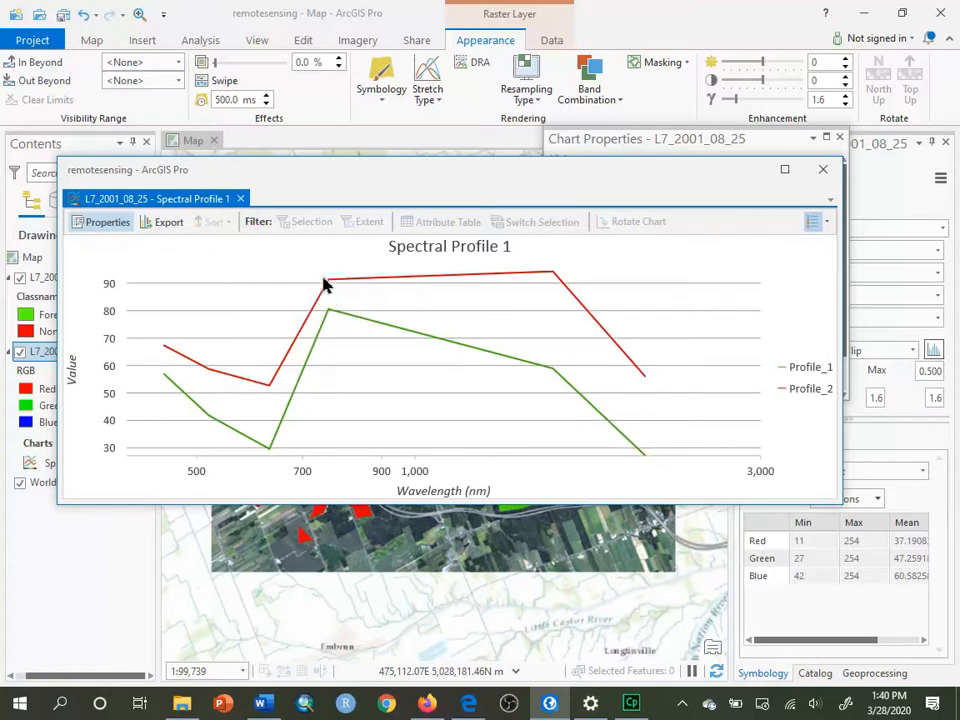
{"action": "mouse_move", "coordinate": [338, 297]}
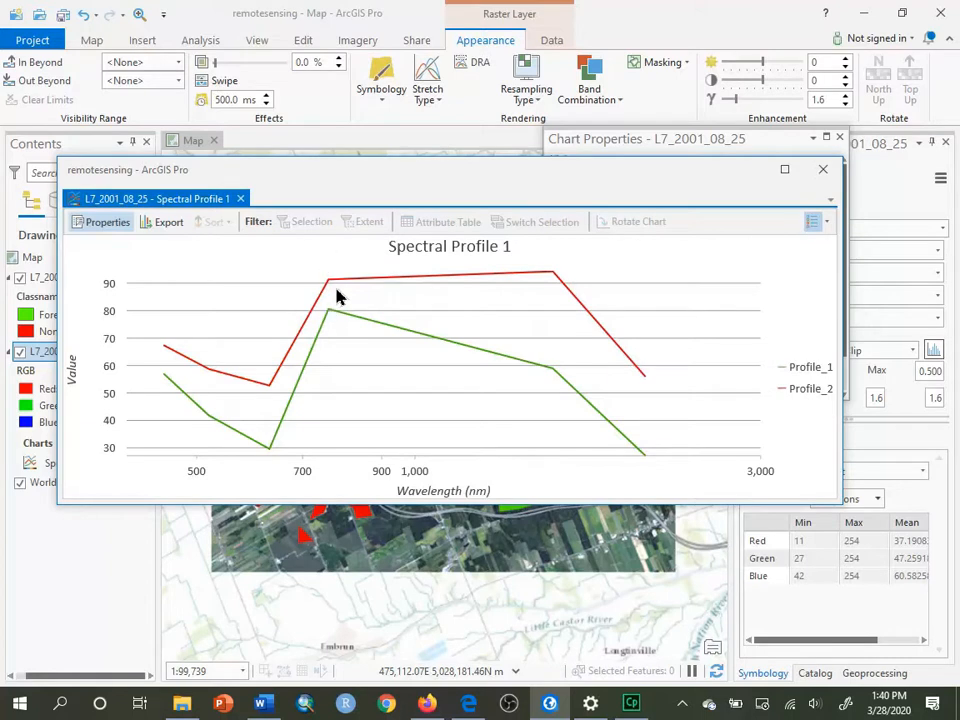
{"action": "mouse_move", "coordinate": [480, 175]}
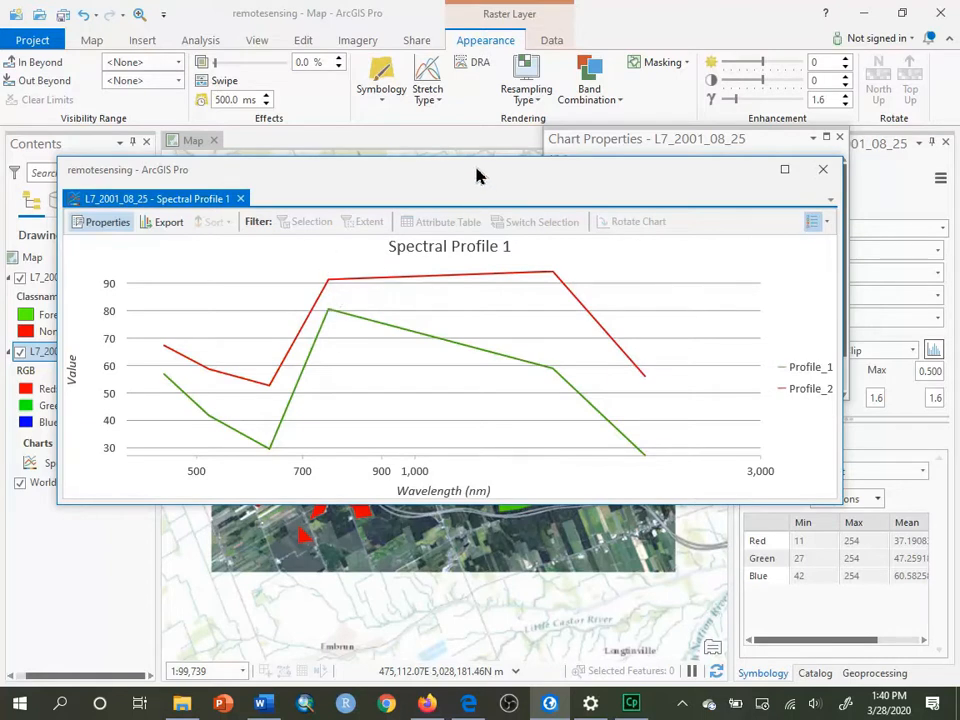
- Switch the plot type to Boxes so both profiles show box-and-whisker plots per band
{"action": "left_click_drag", "start_coordinate": [478, 175], "coordinate": [453, 184]}
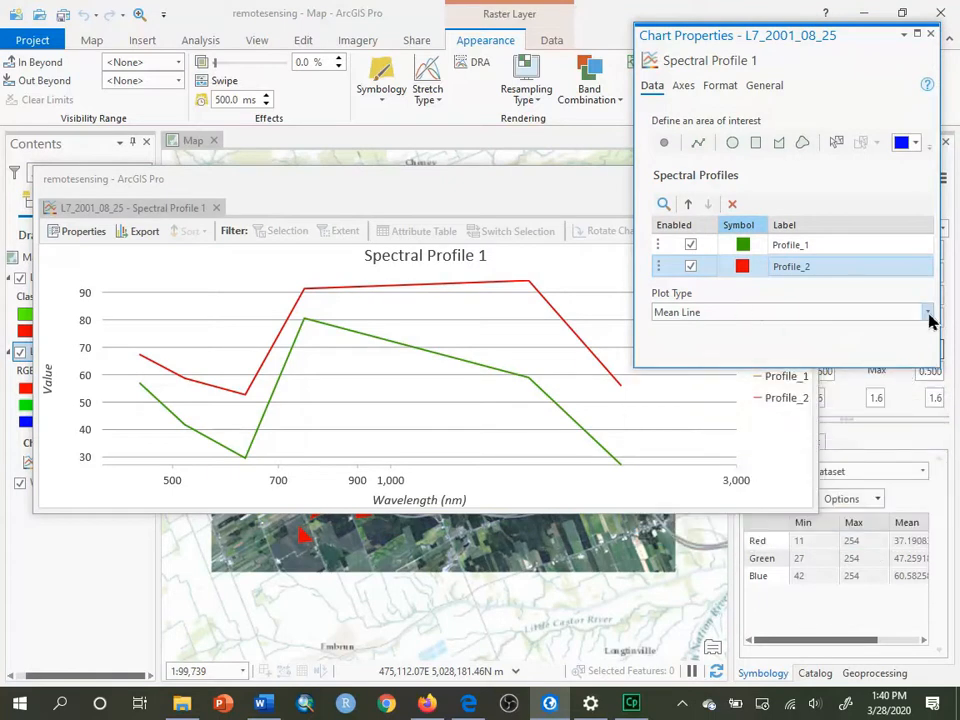
{"action": "left_click", "coordinate": [926, 311]}
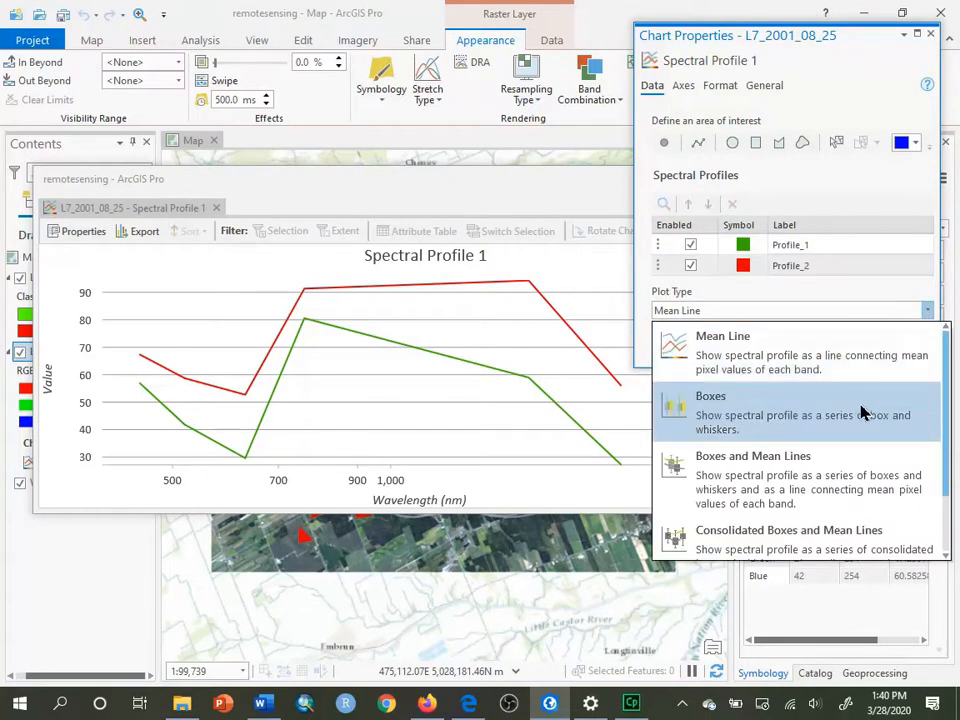
{"action": "mouse_move", "coordinate": [855, 423]}
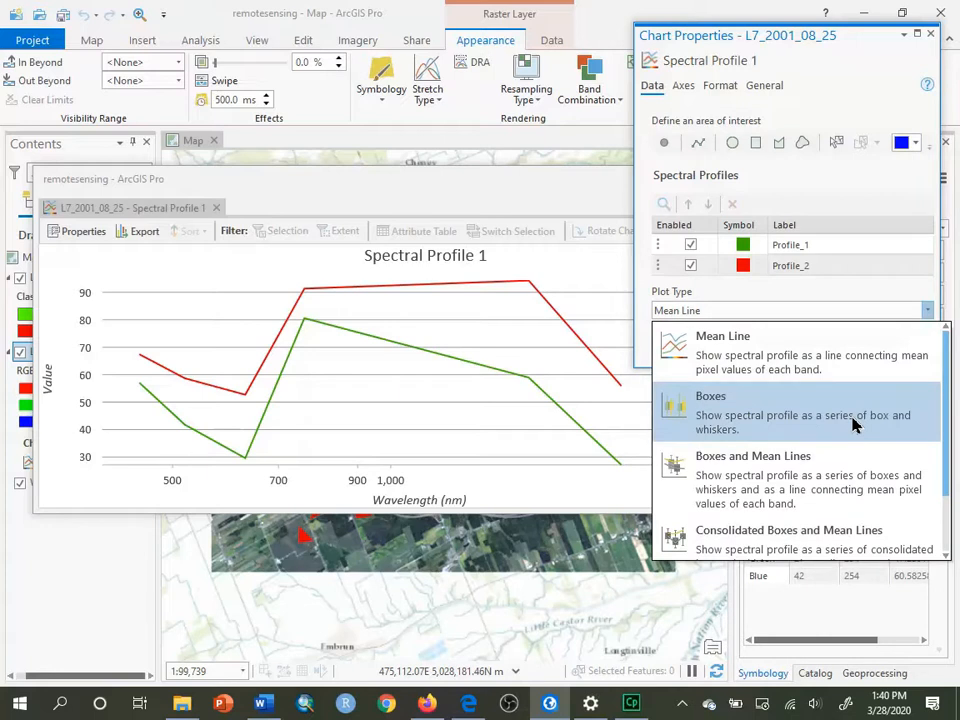
{"action": "left_click", "coordinate": [710, 396]}
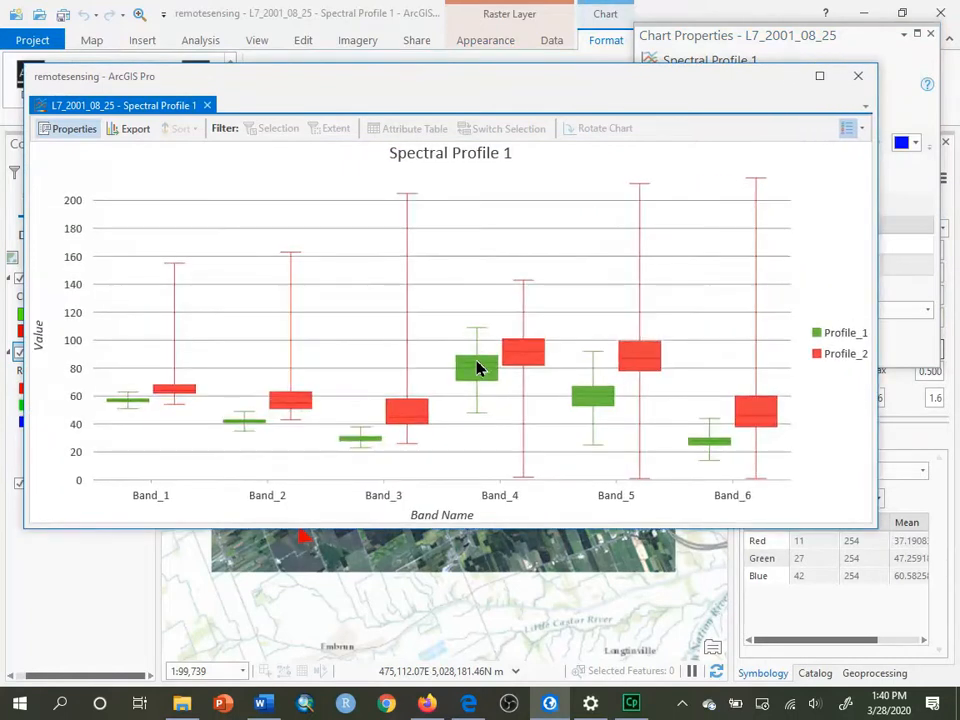
{"action": "mouse_move", "coordinate": [523, 358]}
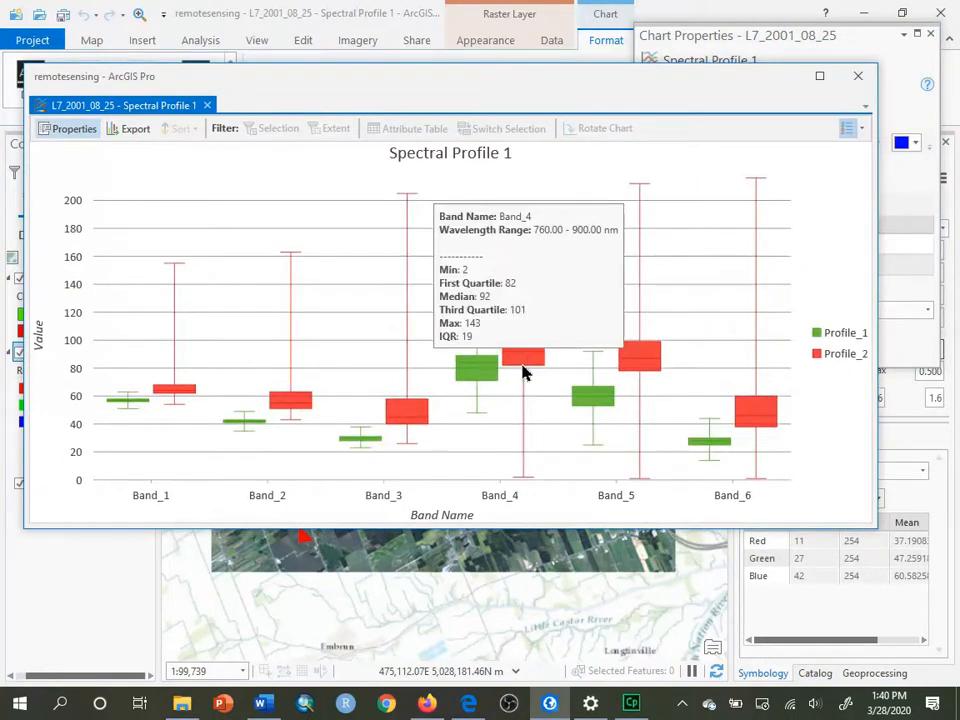
{"action": "mouse_move", "coordinate": [165, 525]}
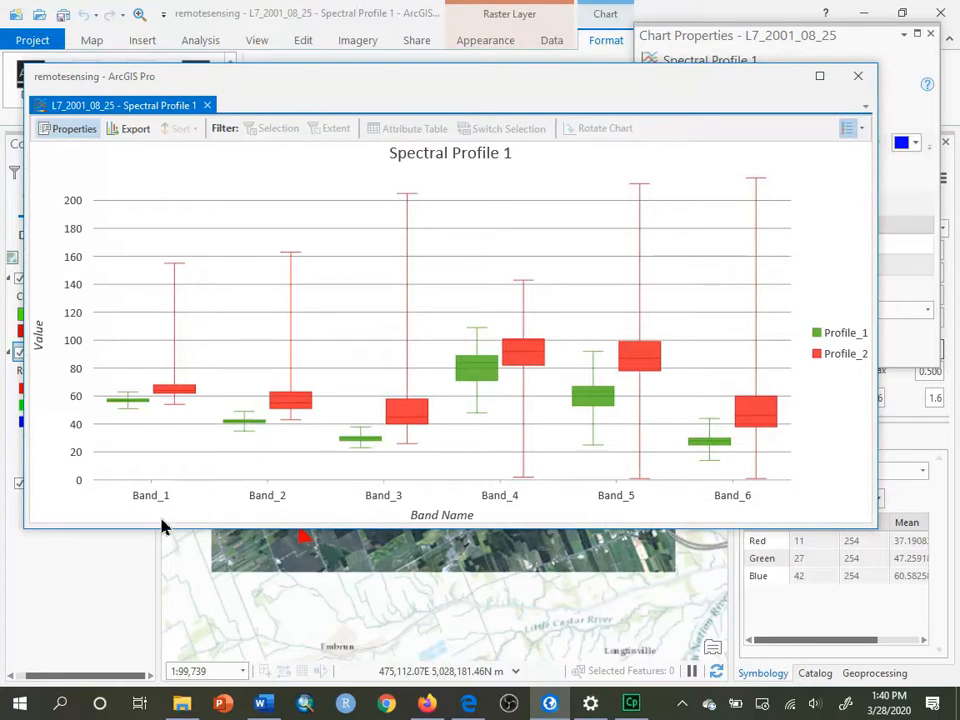
{"action": "mouse_move", "coordinate": [120, 510]}
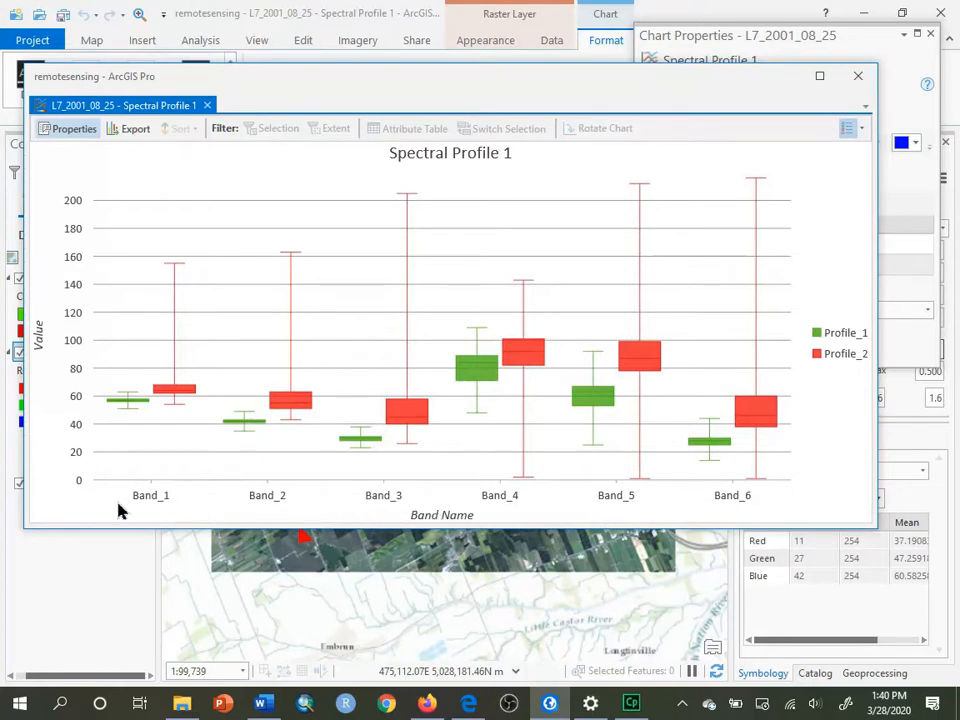
{"action": "mouse_move", "coordinate": [116, 410]}
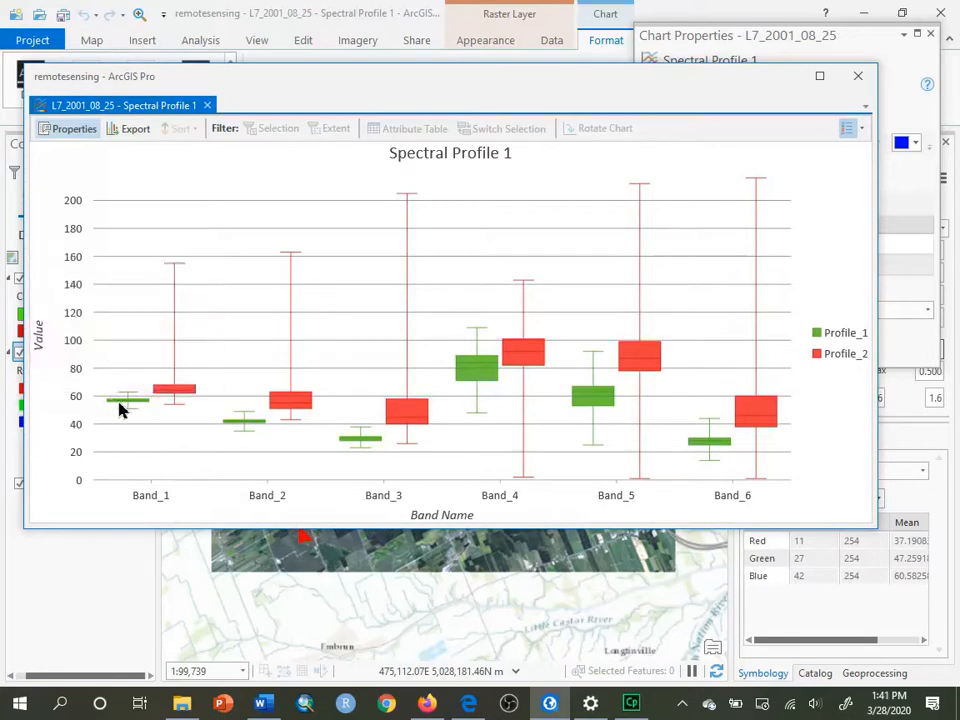
{"action": "mouse_move", "coordinate": [128, 400]}
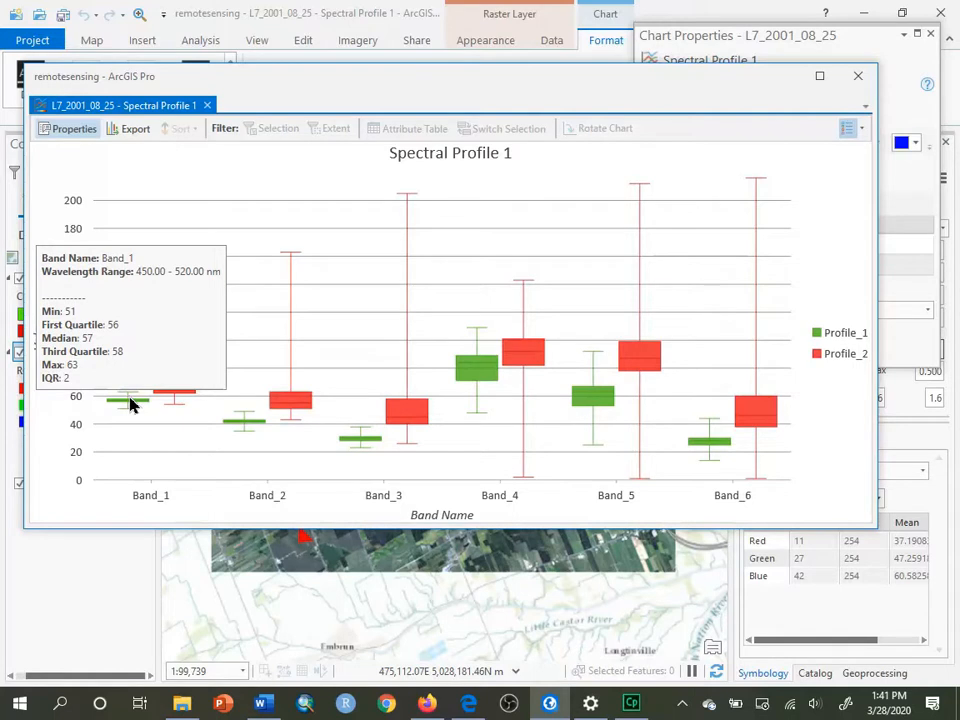
{"action": "mouse_move", "coordinate": [150, 402]}
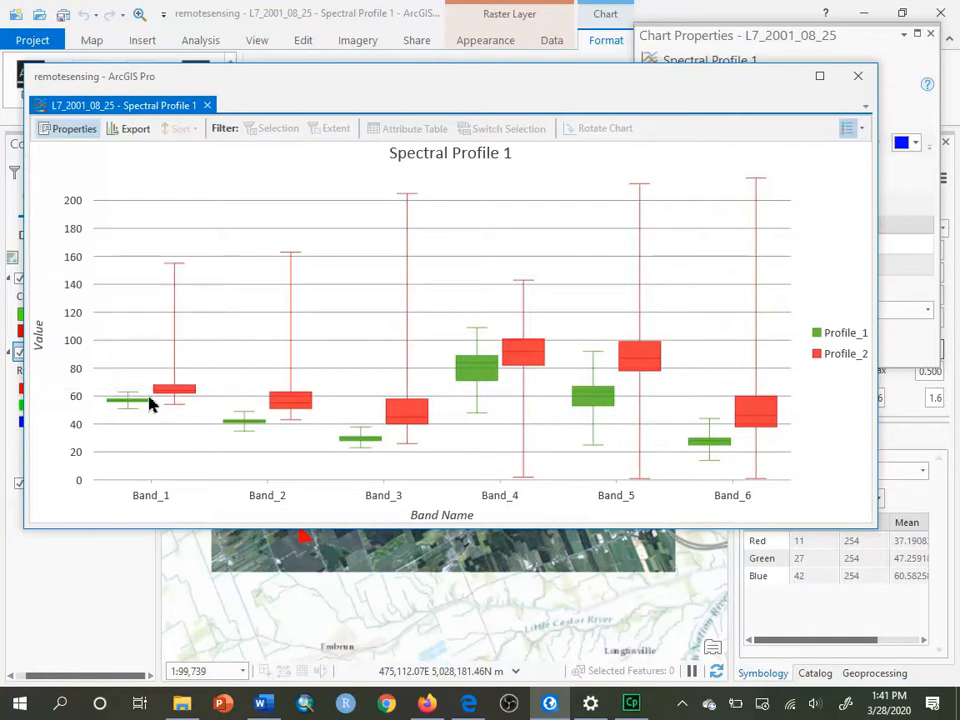
{"action": "mouse_move", "coordinate": [170, 393]}
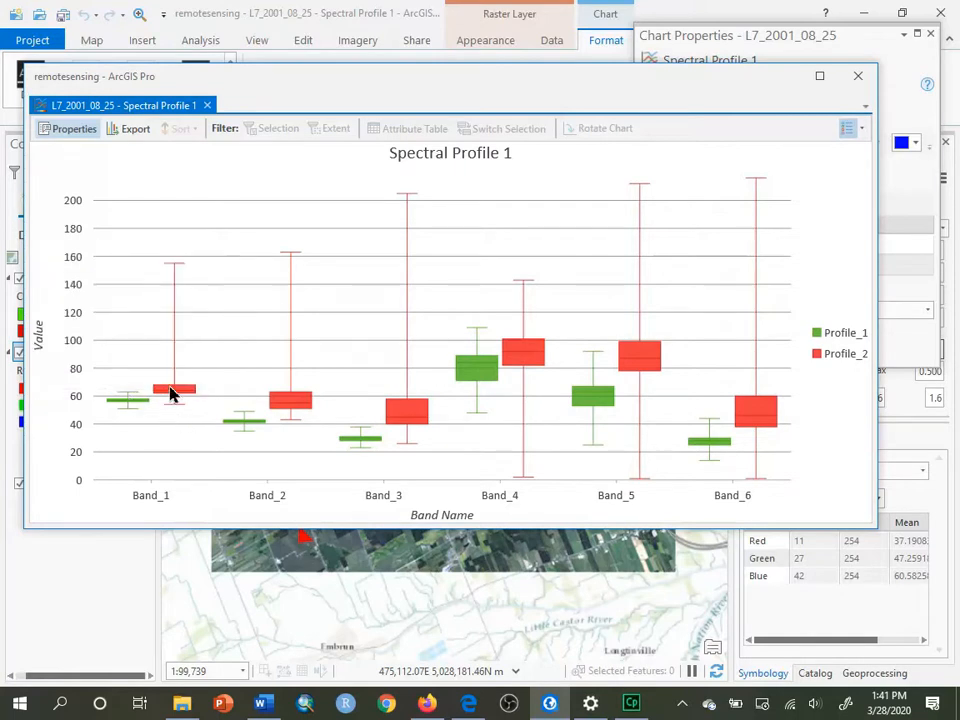
{"action": "mouse_move", "coordinate": [170, 393]}
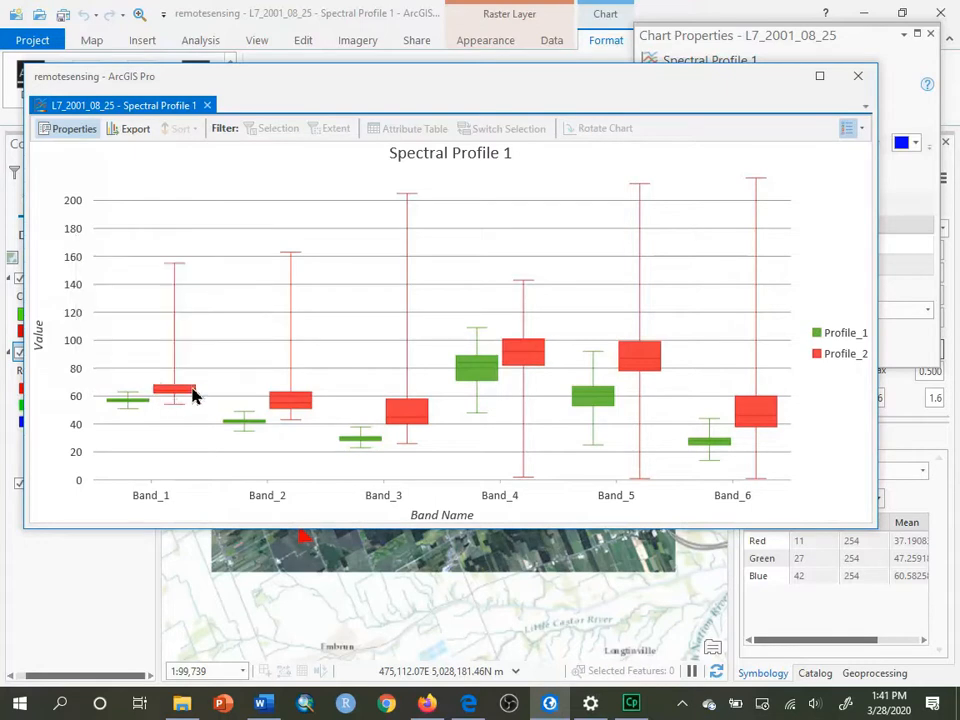
{"action": "mouse_move", "coordinate": [145, 397]}
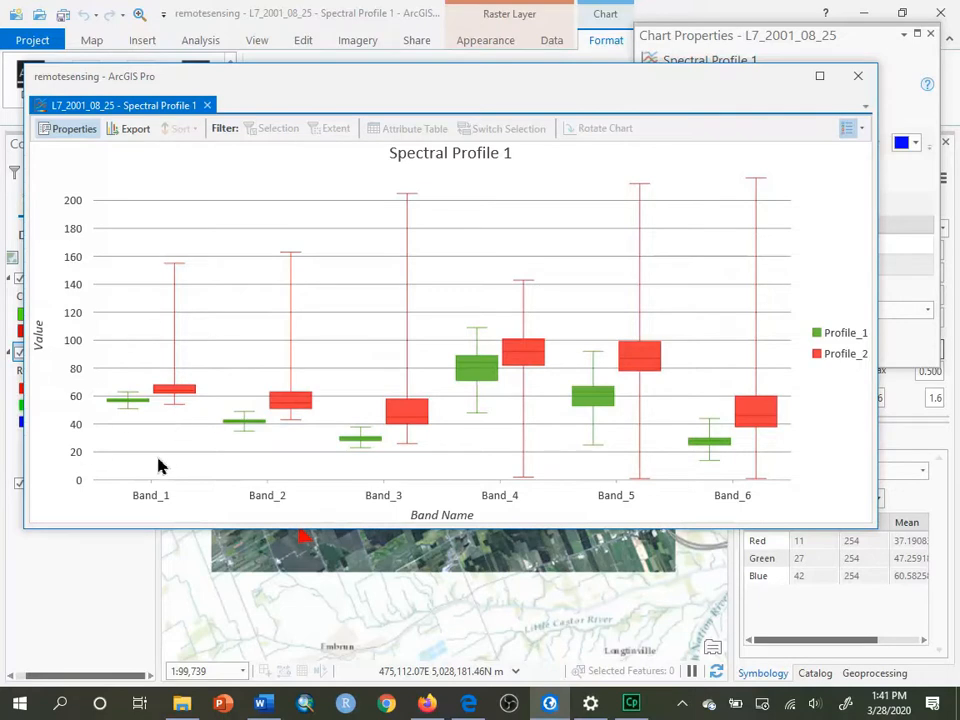
{"action": "mouse_move", "coordinate": [295, 425]}
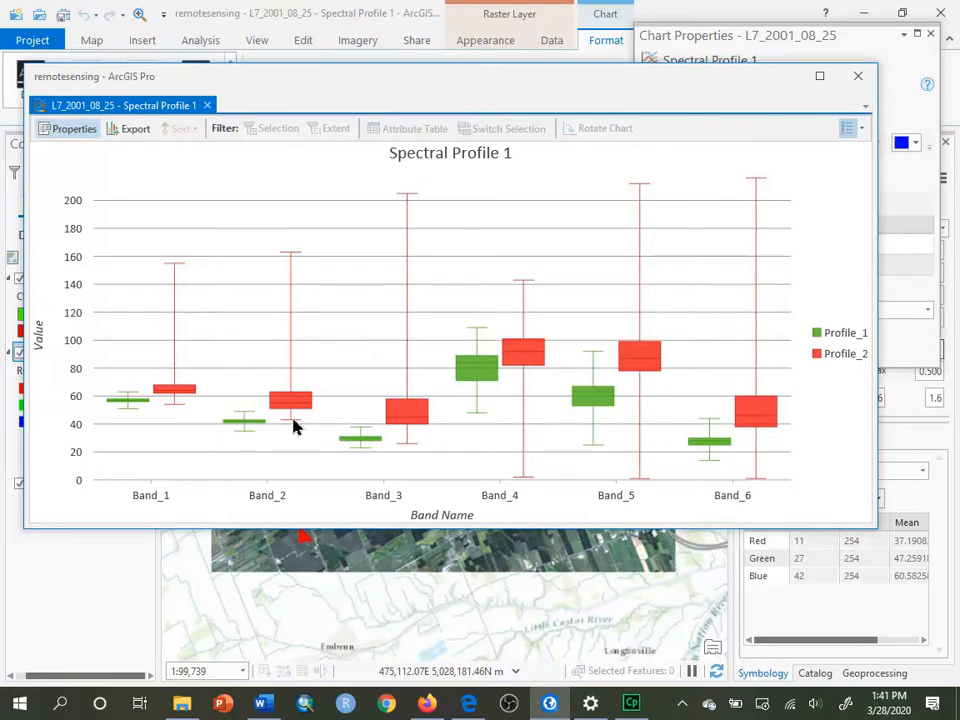
{"action": "mouse_move", "coordinate": [275, 425]}
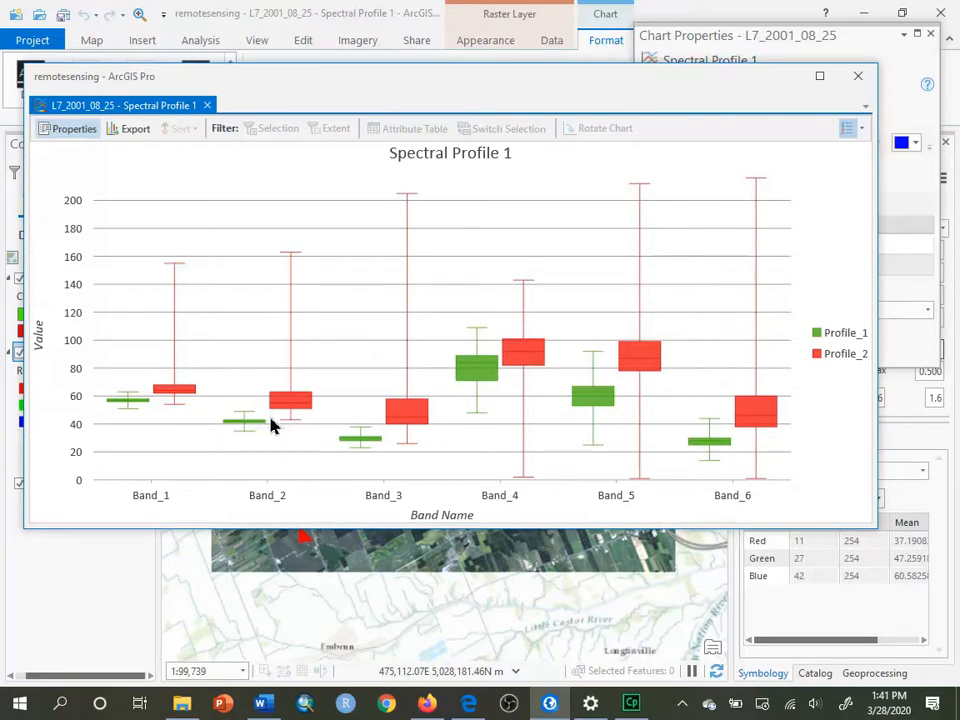
{"action": "mouse_move", "coordinate": [285, 407]}
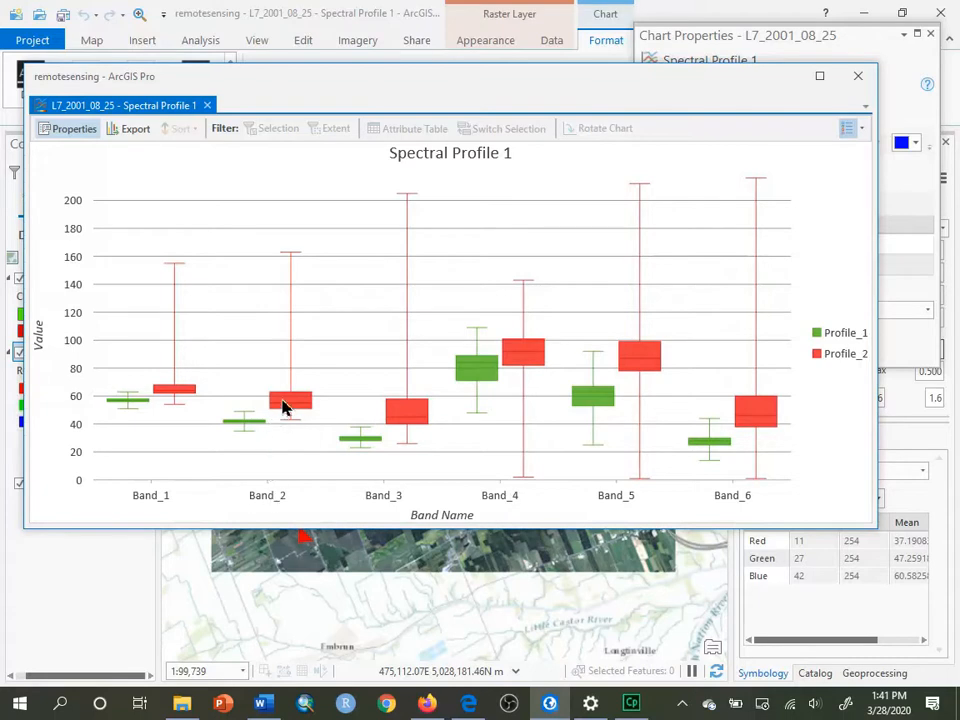
{"action": "mouse_move", "coordinate": [389, 427]}
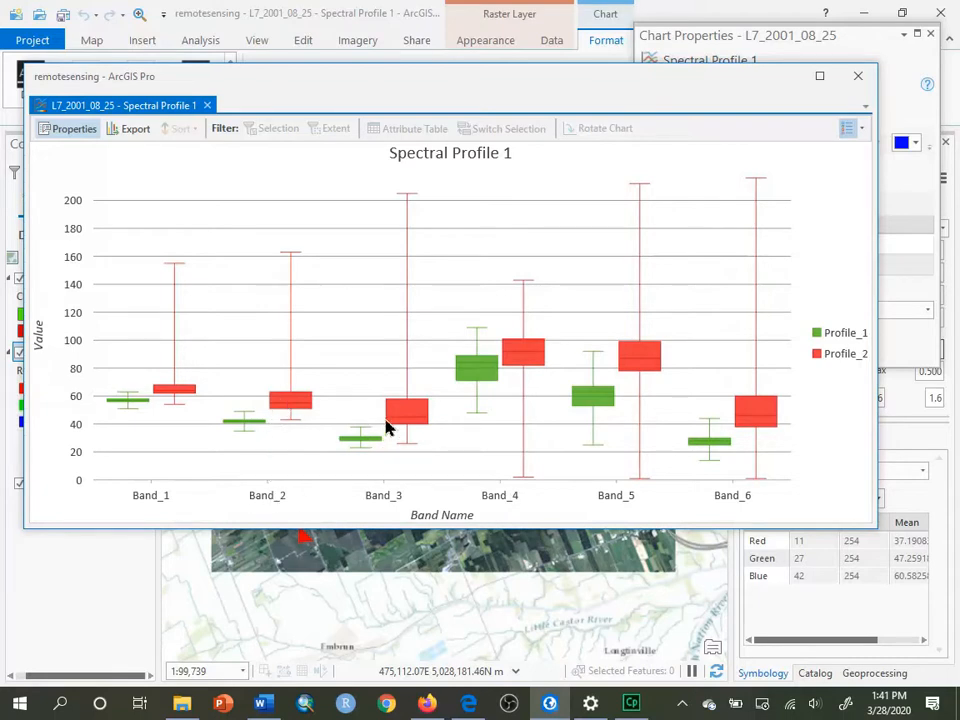
{"action": "mouse_move", "coordinate": [476, 334]}
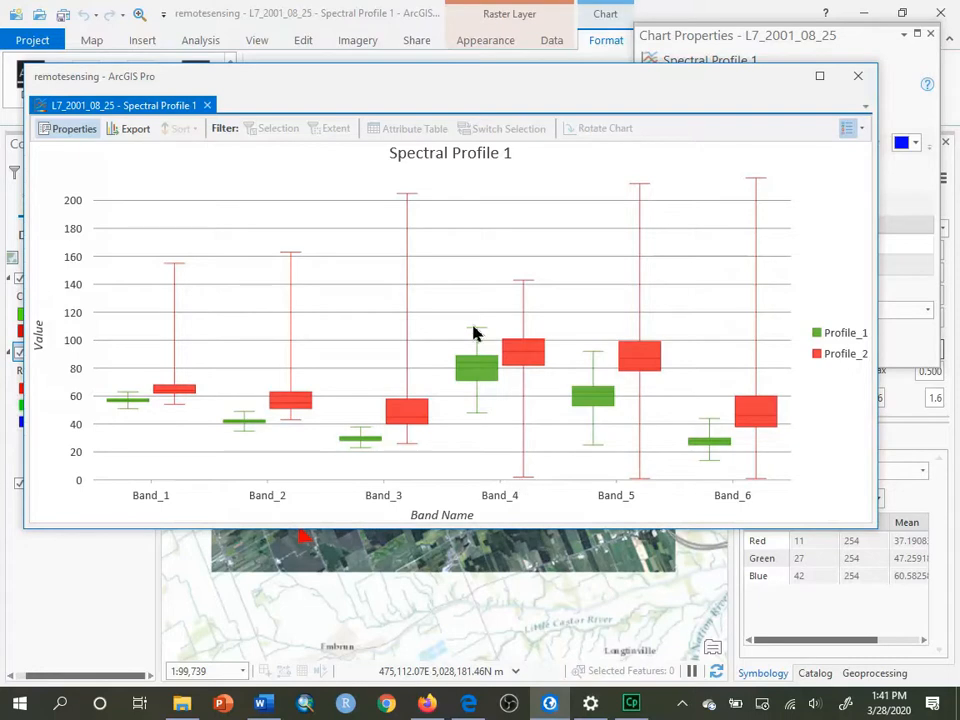
{"action": "mouse_move", "coordinate": [548, 303]}
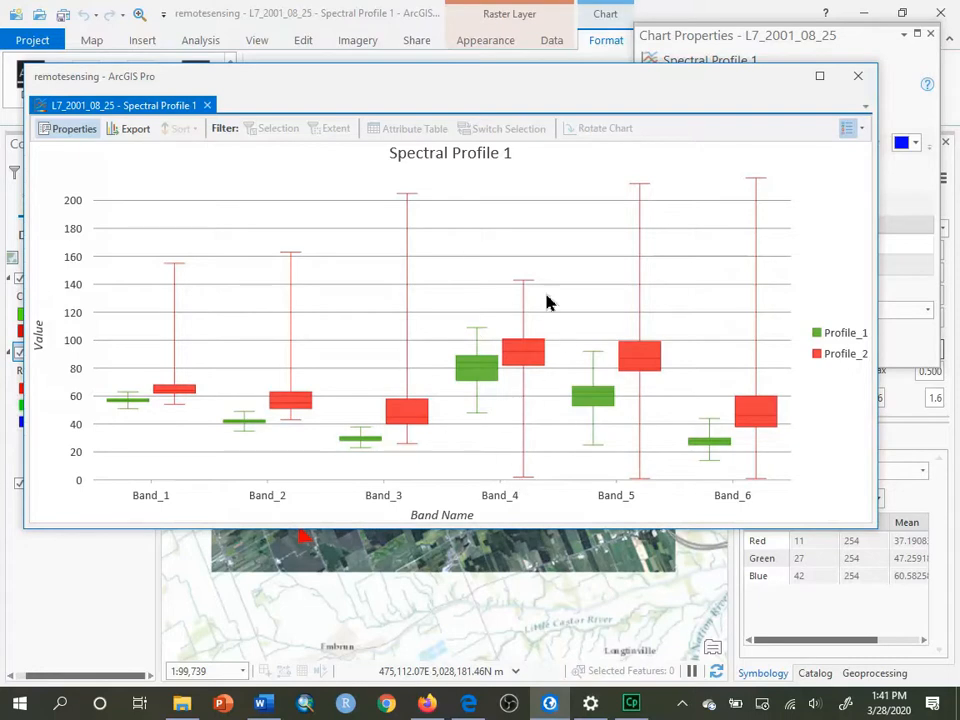
{"action": "mouse_move", "coordinate": [483, 367]}
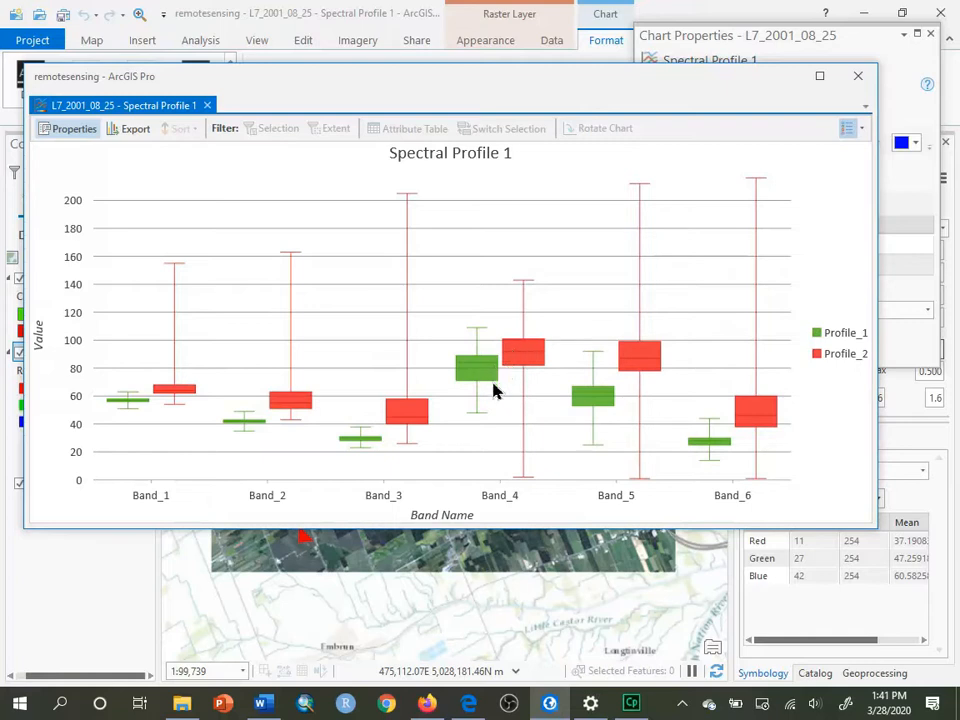
{"action": "mouse_move", "coordinate": [525, 360]}
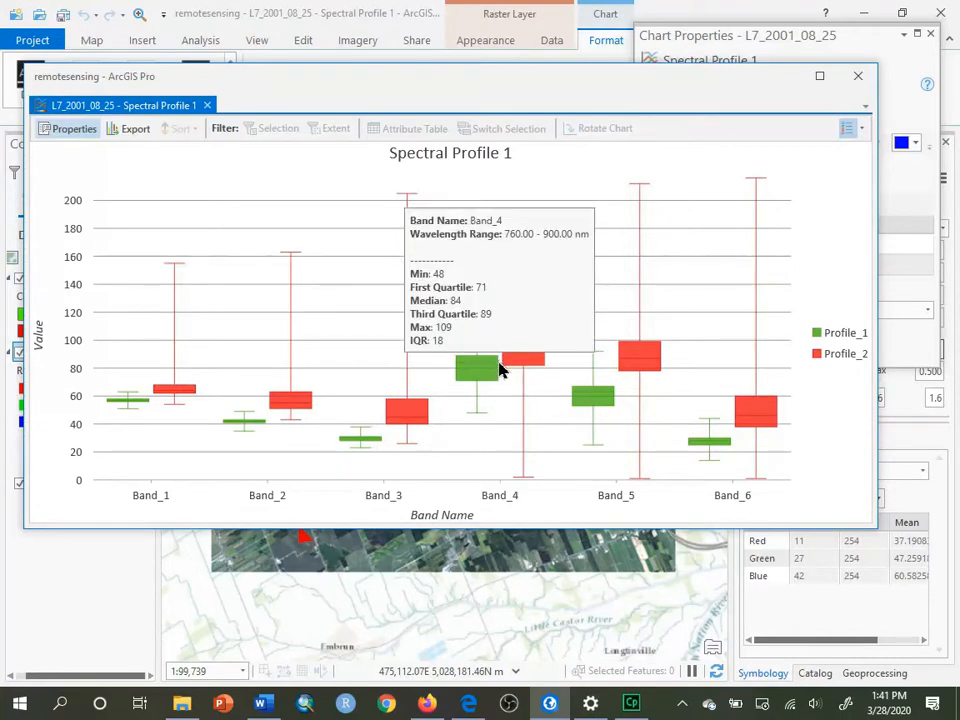
{"action": "mouse_move", "coordinate": [515, 363]}
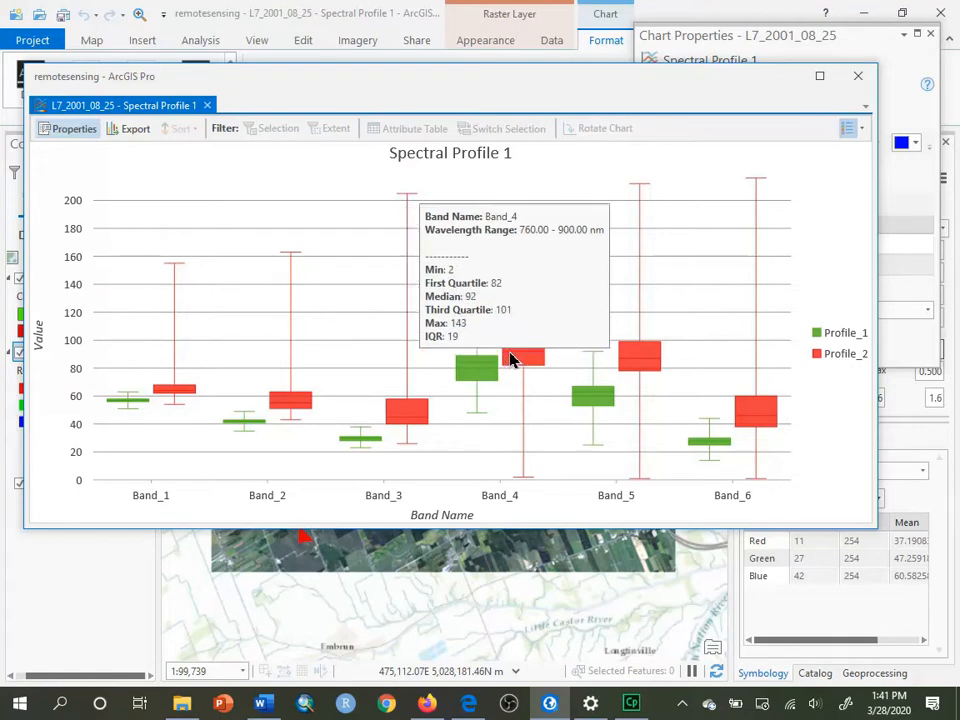
{"action": "mouse_move", "coordinate": [523, 355]}
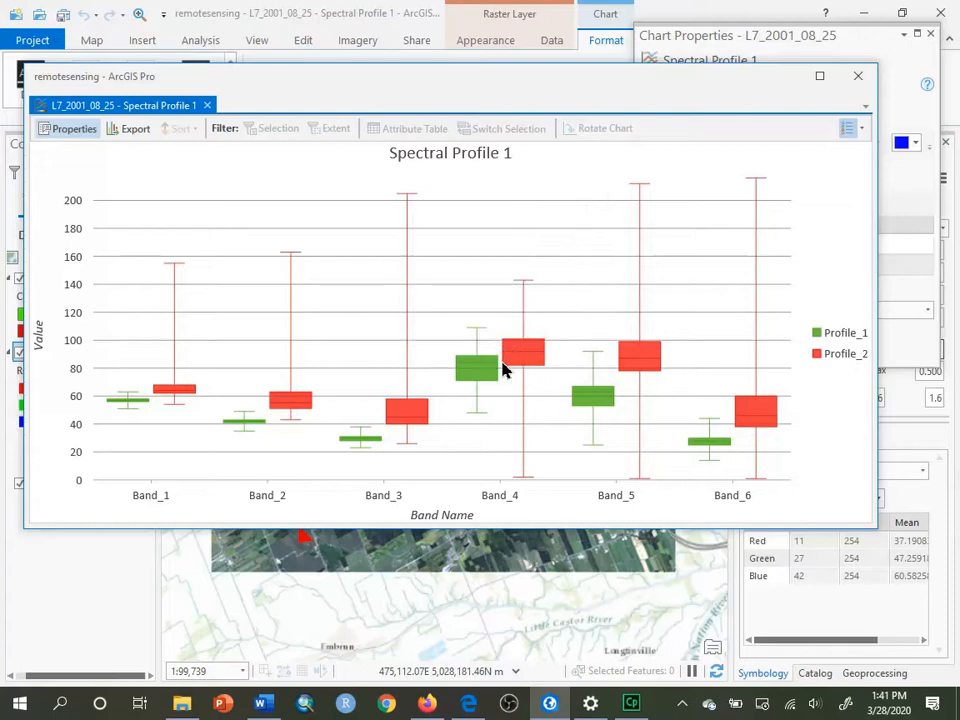
{"action": "mouse_move", "coordinate": [515, 390]}
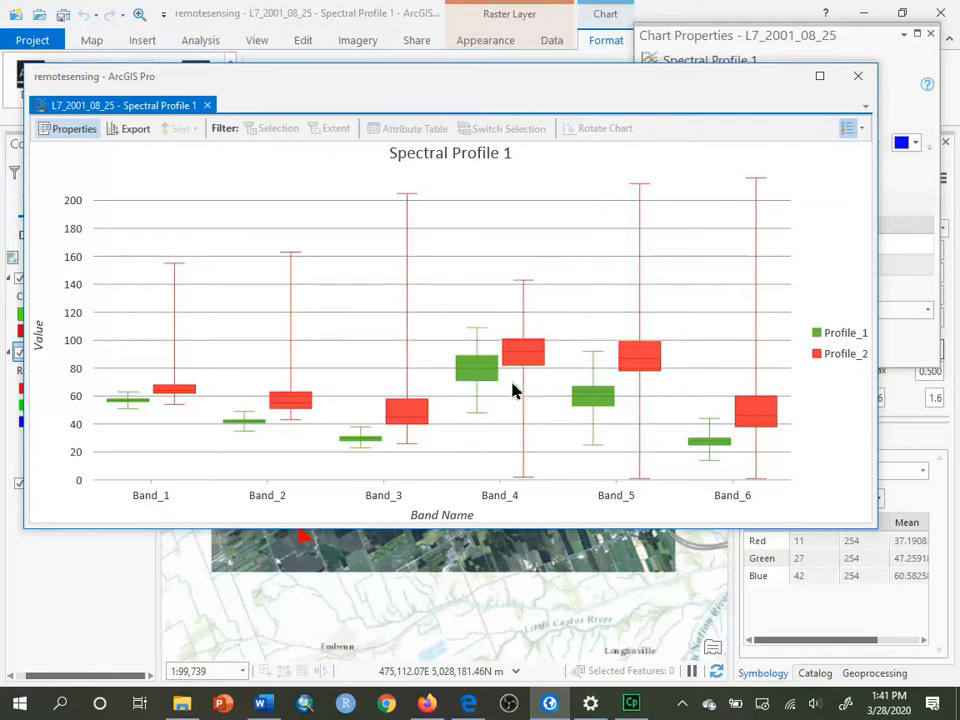
{"action": "mouse_move", "coordinate": [440, 382]}
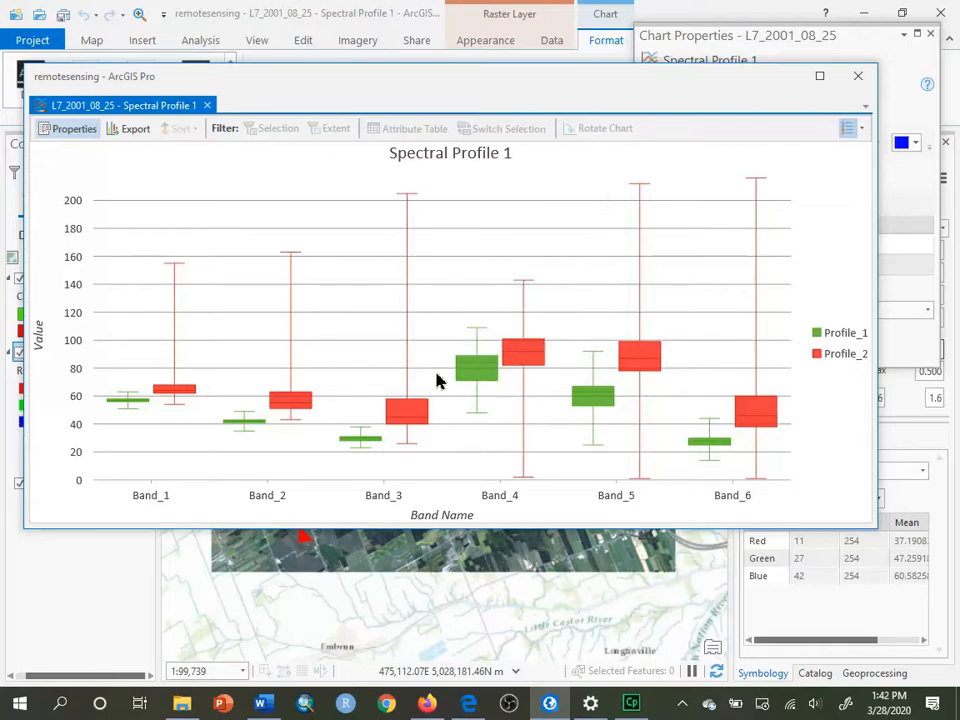
{"action": "mouse_move", "coordinate": [500, 271]}
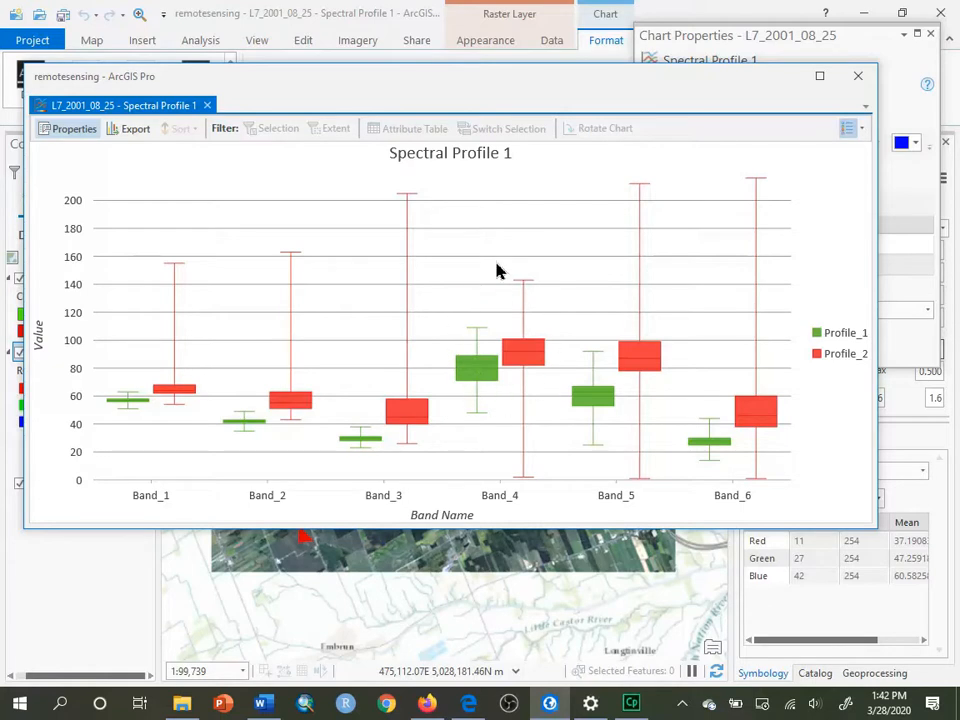
{"action": "mouse_move", "coordinate": [450, 317]}
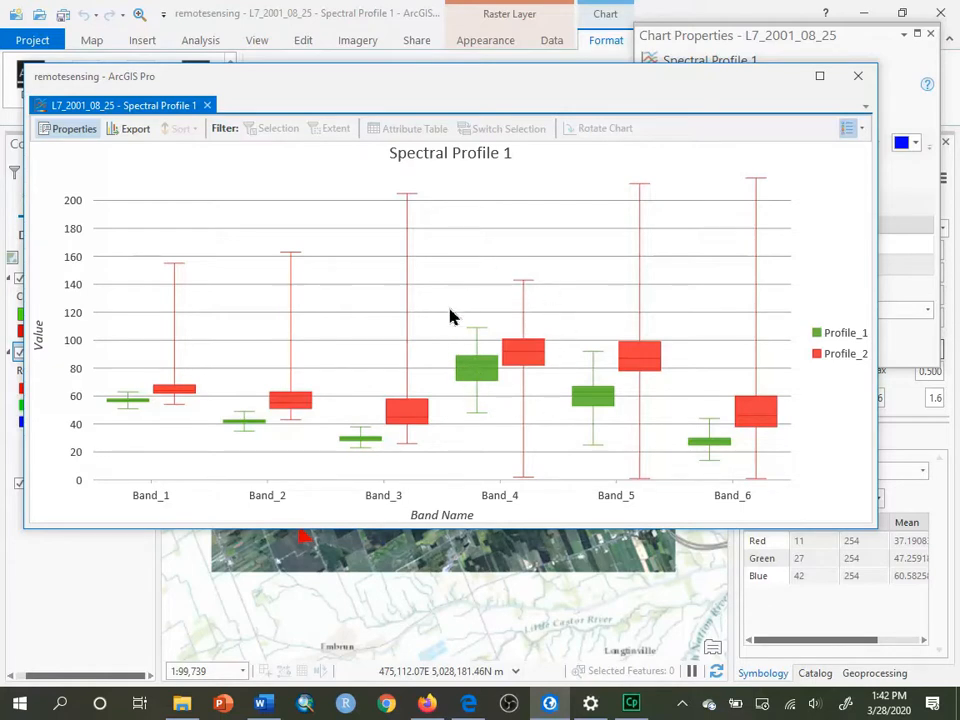
{"action": "mouse_move", "coordinate": [563, 356]}
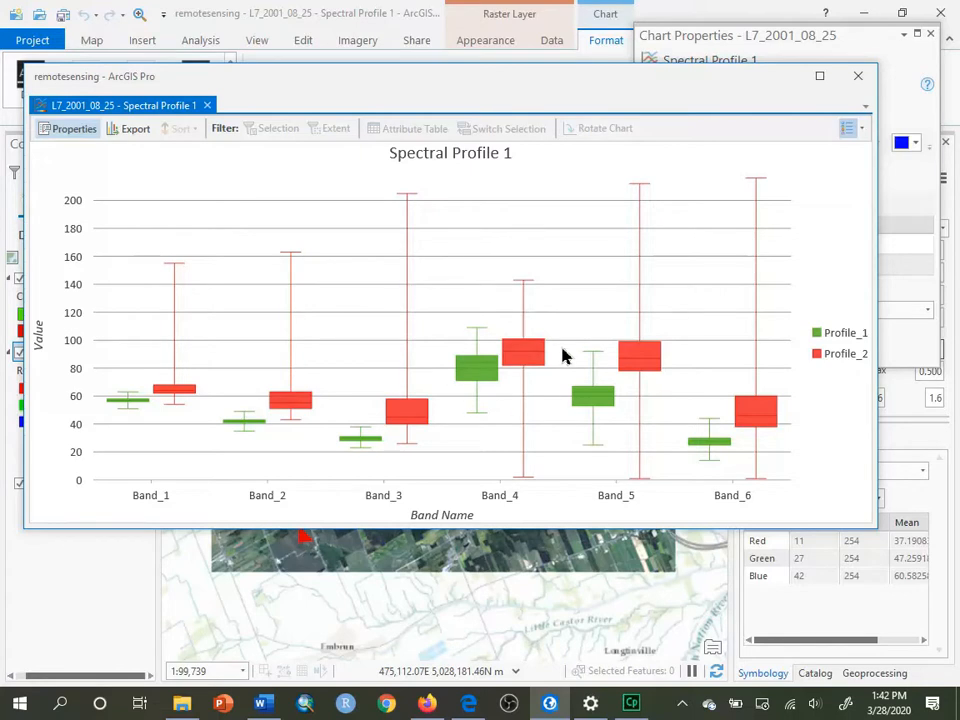
{"action": "mouse_move", "coordinate": [556, 320]}
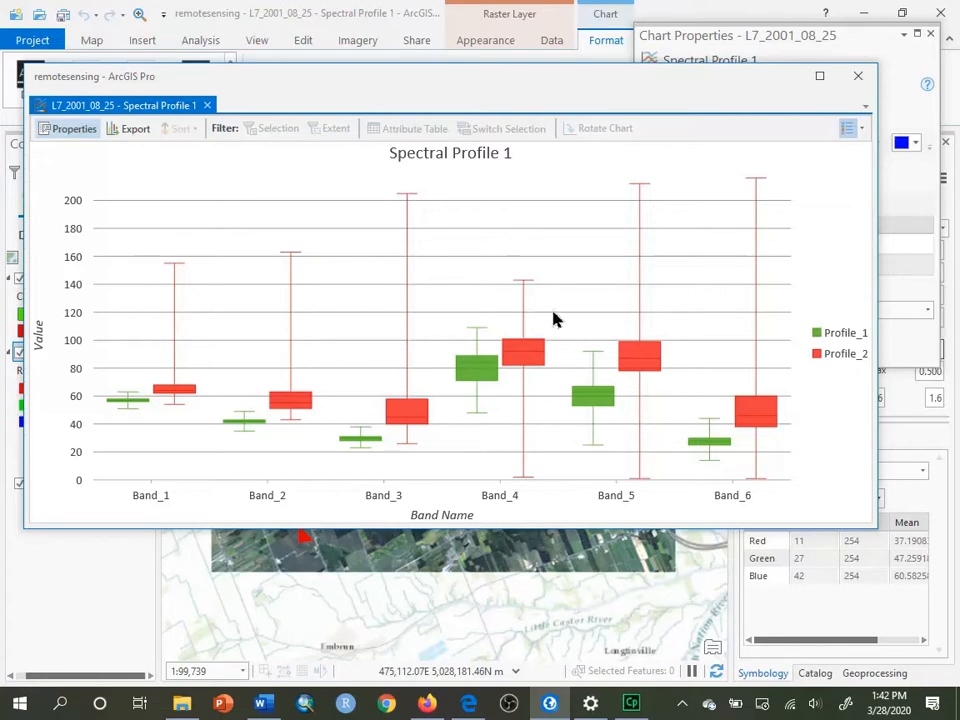
{"action": "mouse_move", "coordinate": [713, 470]}
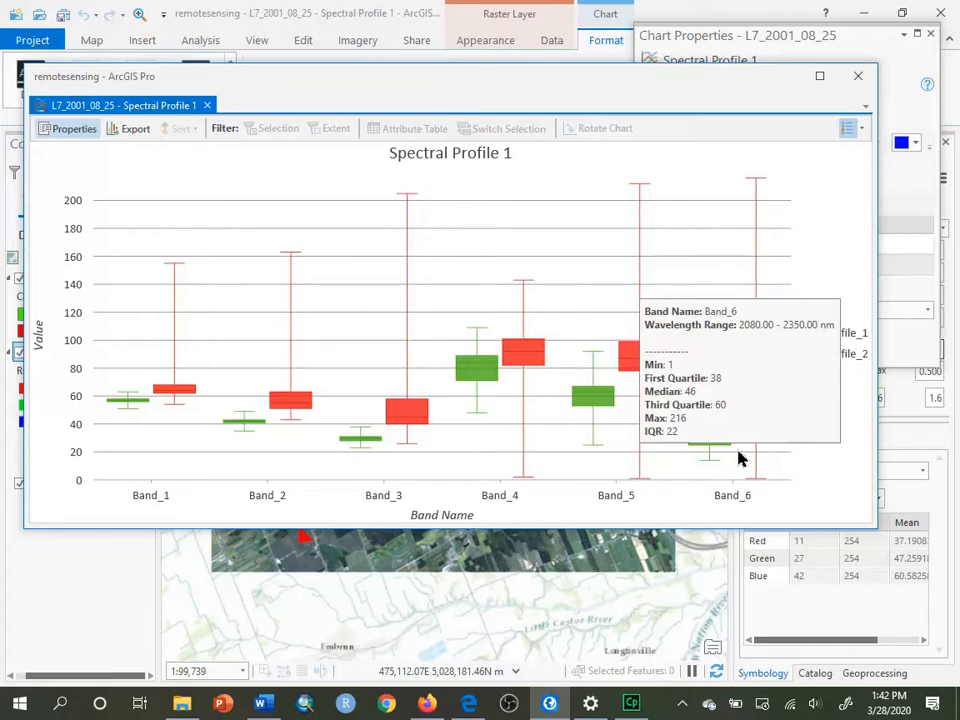
{"action": "mouse_move", "coordinate": [283, 432]}
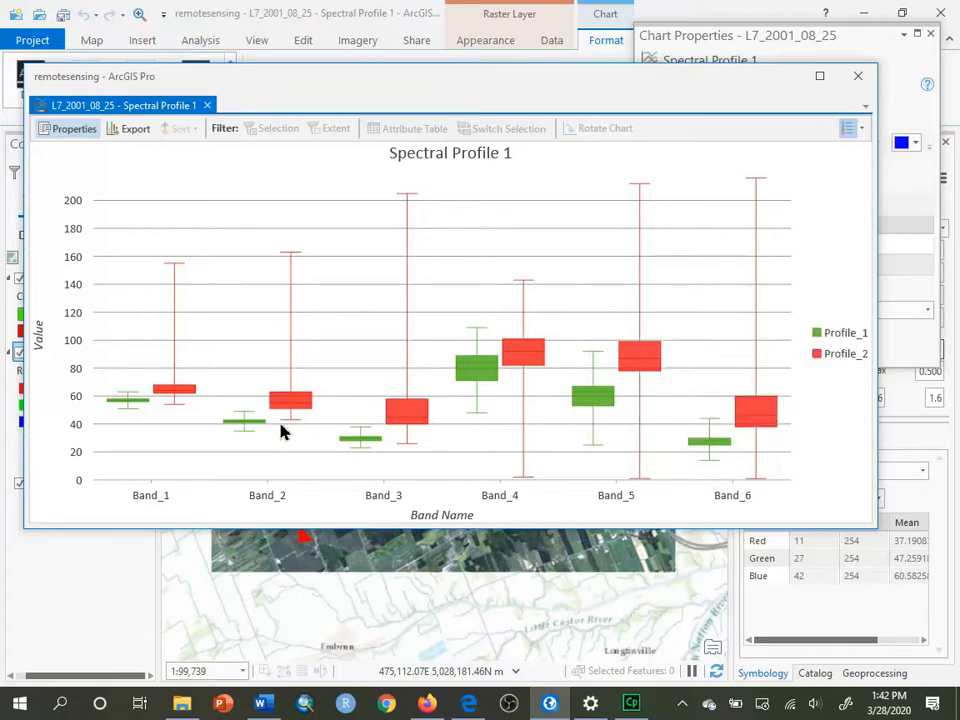
{"action": "mouse_move", "coordinate": [173, 469]}
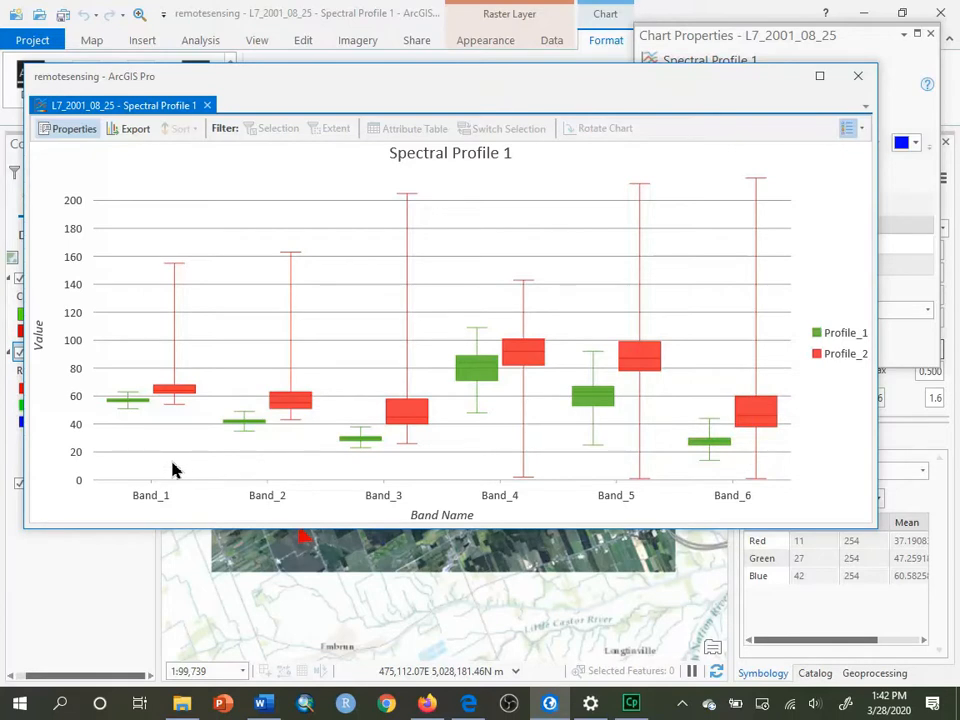
{"action": "mouse_move", "coordinate": [178, 278]}
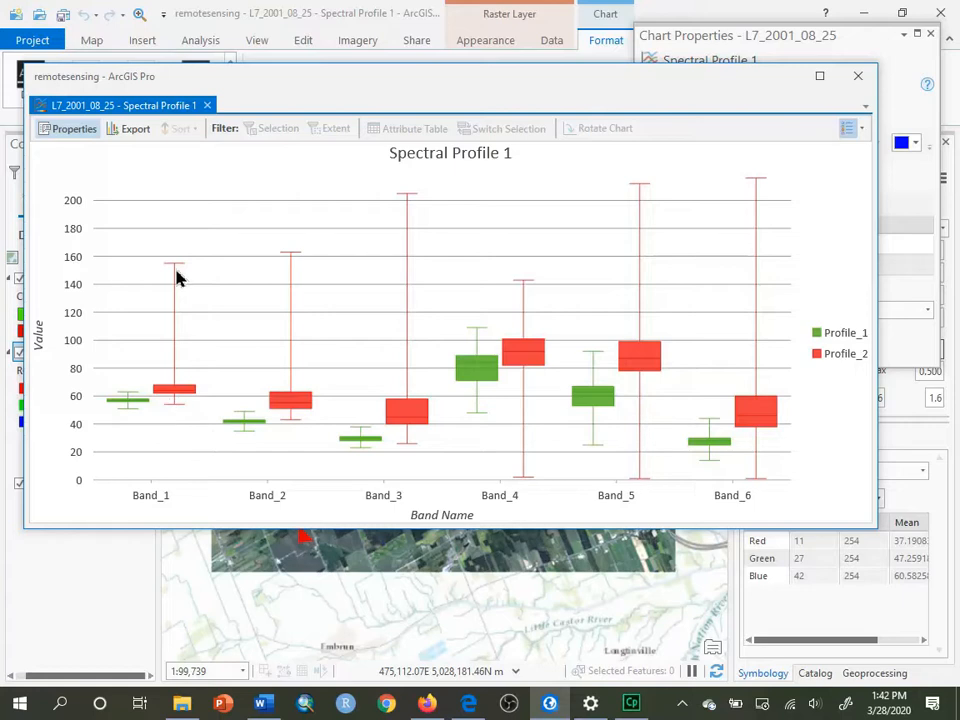
{"action": "mouse_move", "coordinate": [176, 418]}
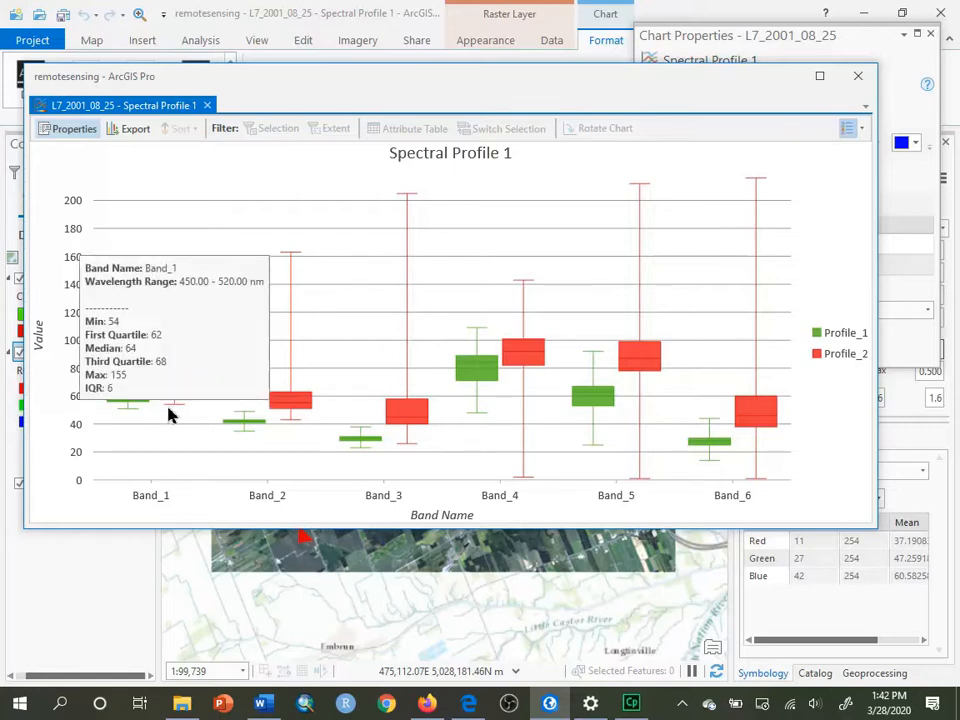
{"action": "mouse_move", "coordinate": [183, 401]}
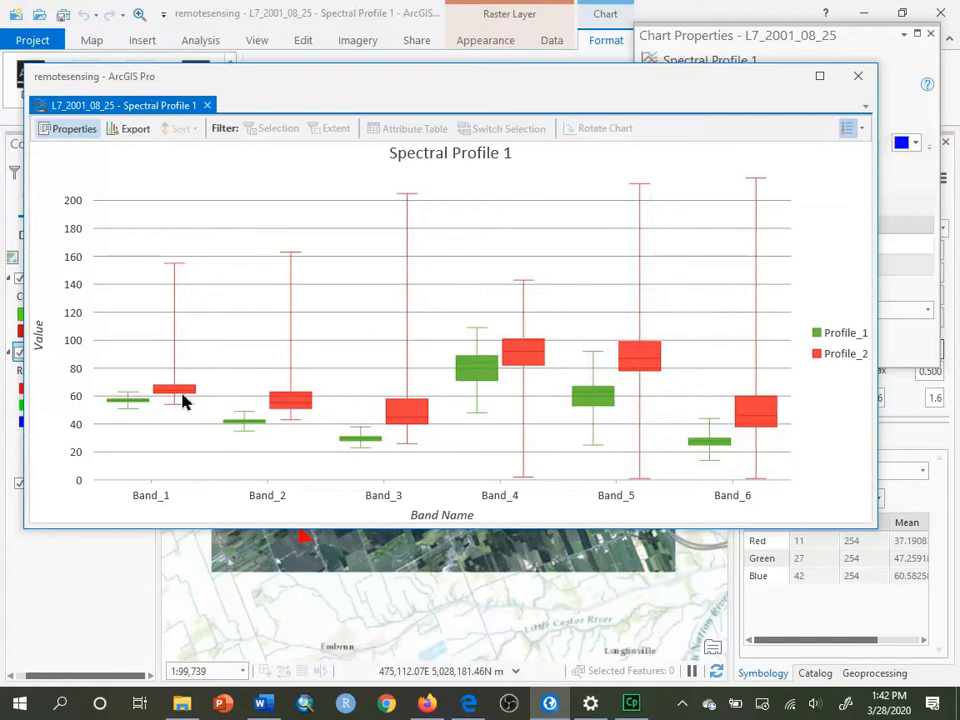
{"action": "mouse_move", "coordinate": [160, 390]}
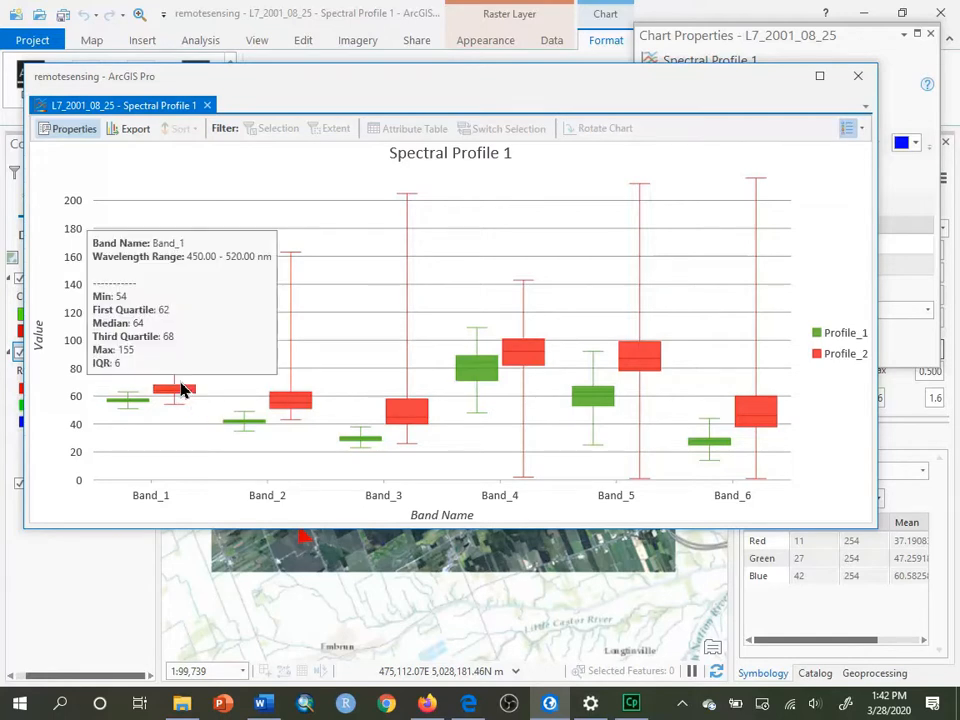
{"action": "mouse_move", "coordinate": [390, 303]}
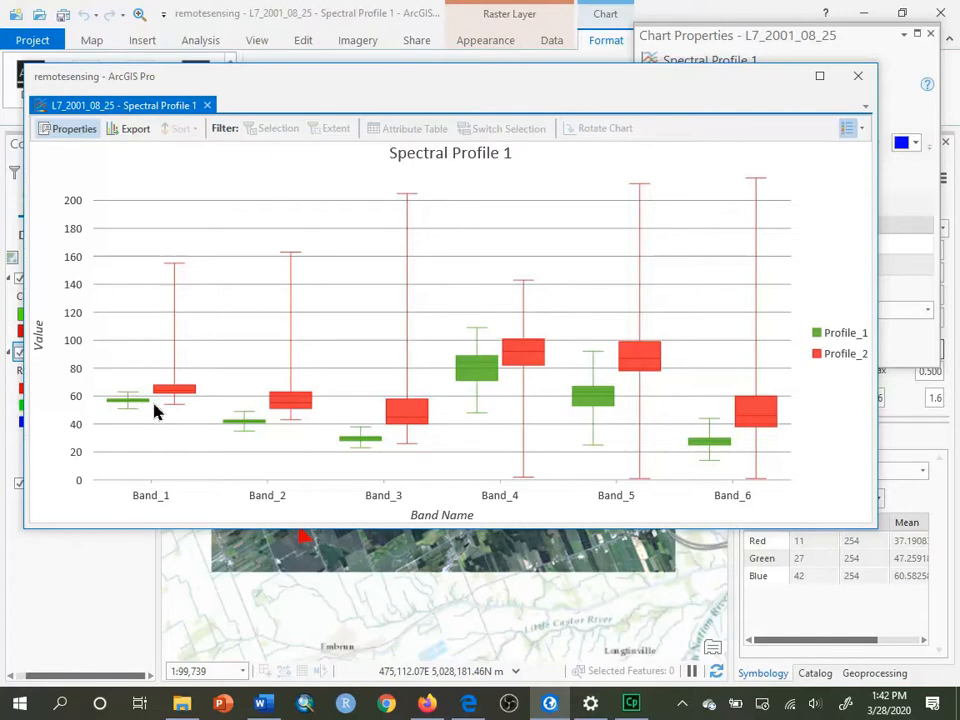
{"action": "mouse_move", "coordinate": [175, 418]}
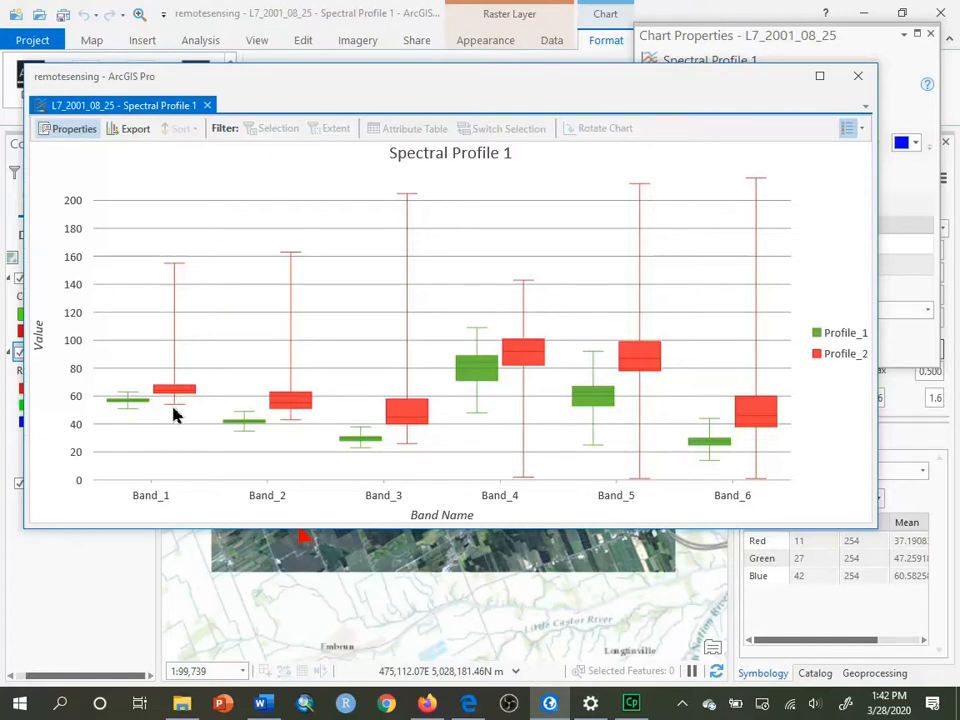
{"action": "mouse_move", "coordinate": [290, 420]}
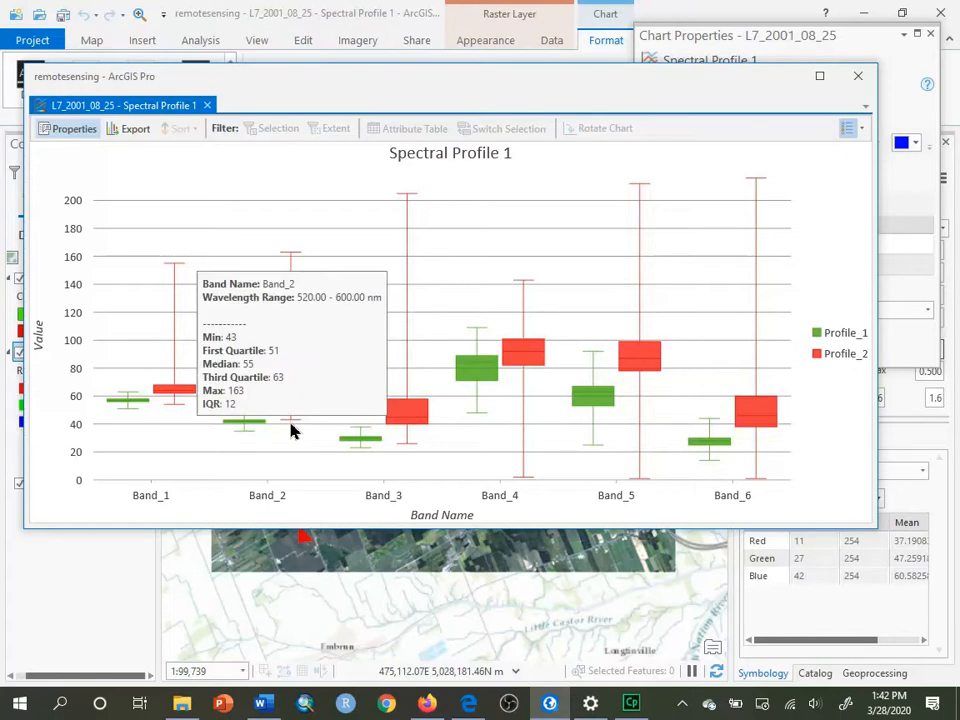
{"action": "mouse_move", "coordinate": [527, 328]}
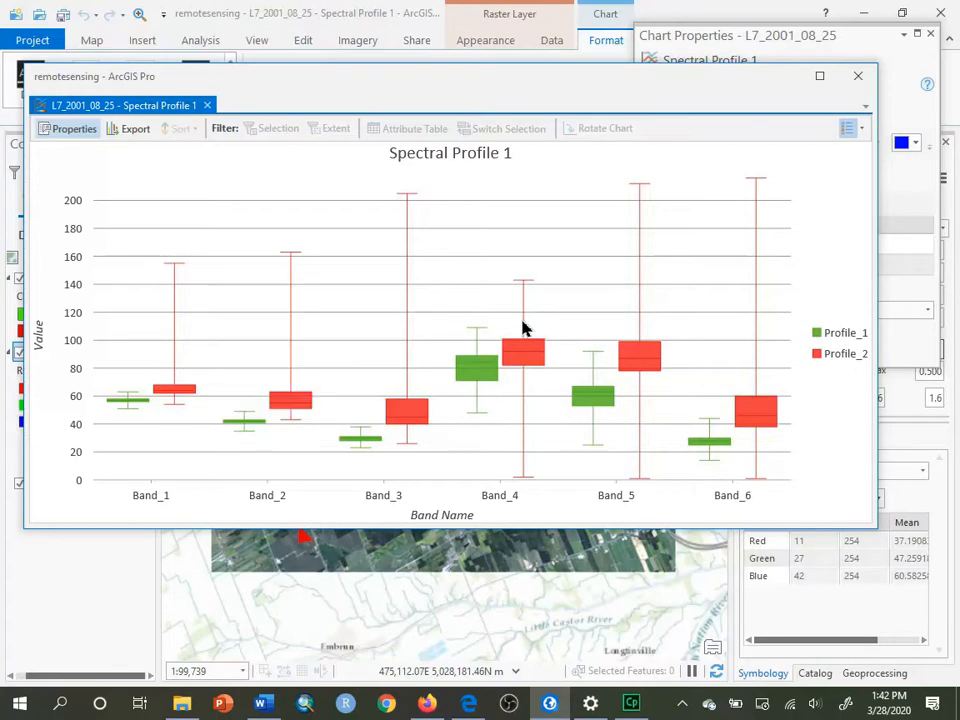
{"action": "mouse_move", "coordinate": [845, 343]}
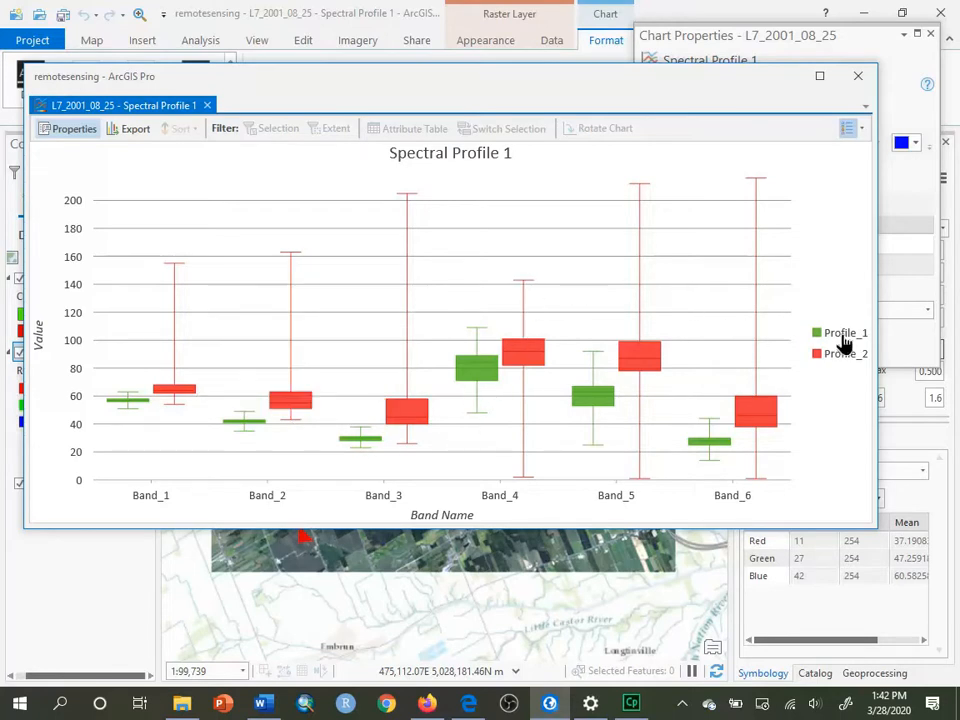
{"action": "mouse_move", "coordinate": [540, 253]}
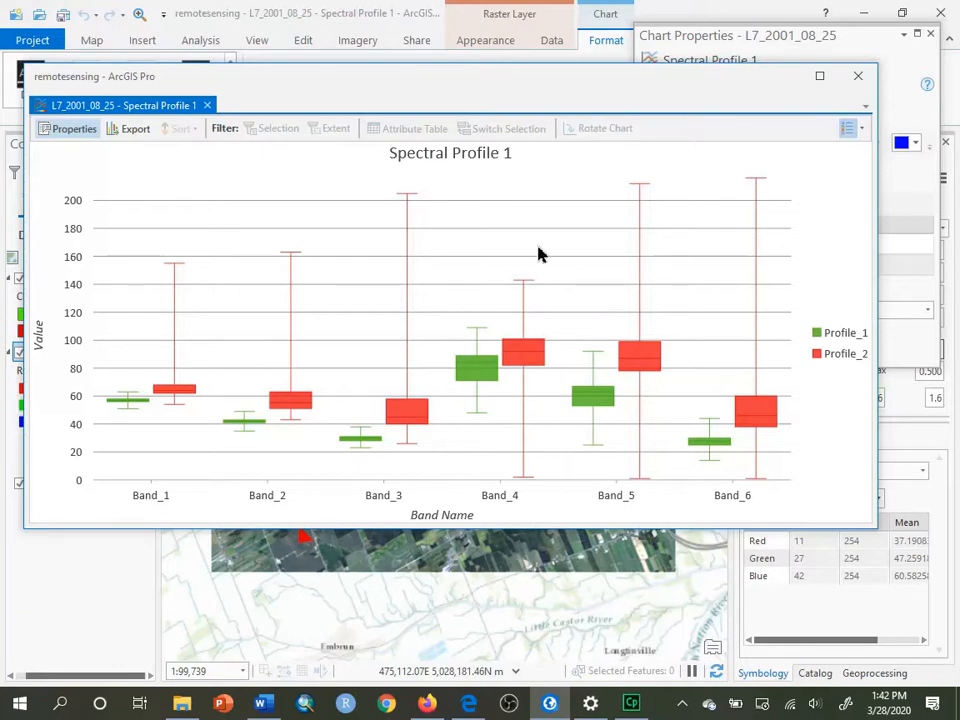
{"action": "mouse_move", "coordinate": [550, 415]}
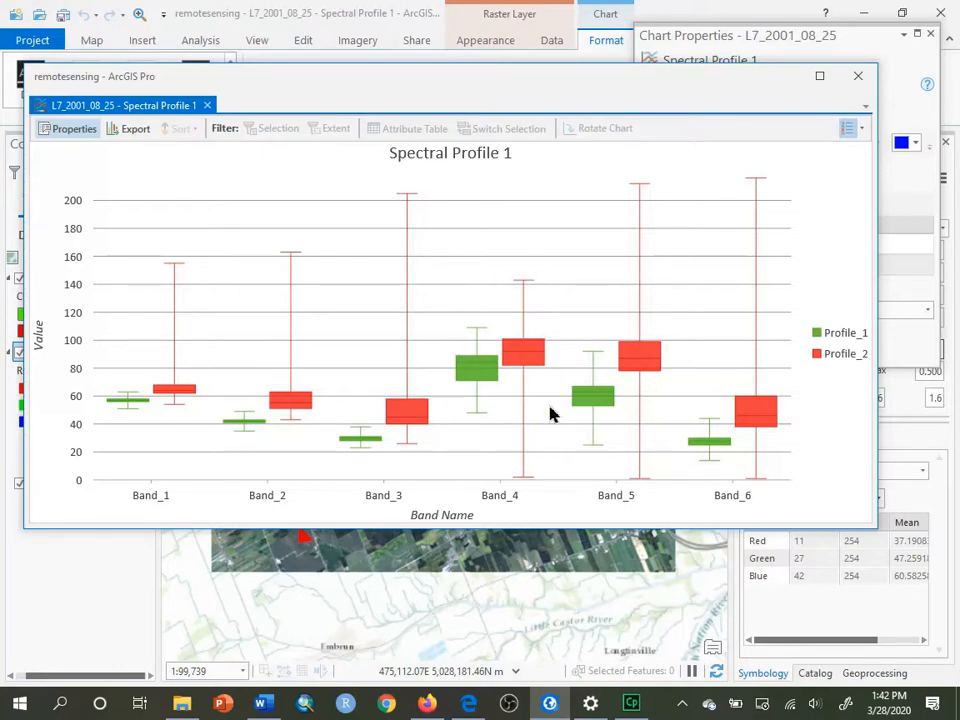
{"action": "mouse_move", "coordinate": [658, 200]}
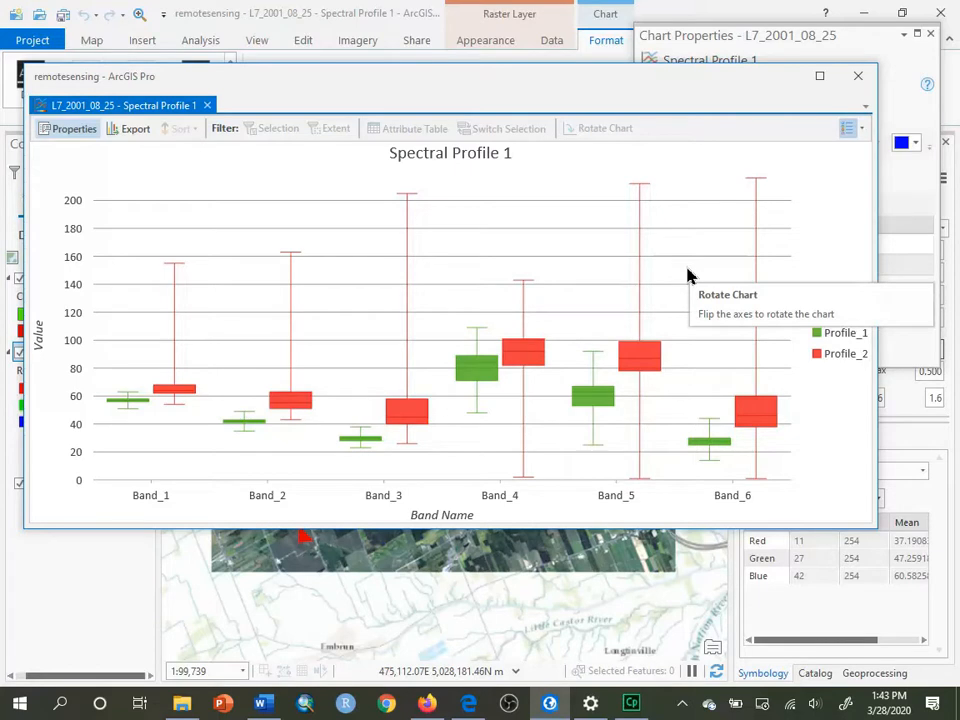
{"action": "mouse_move", "coordinate": [328, 533]}
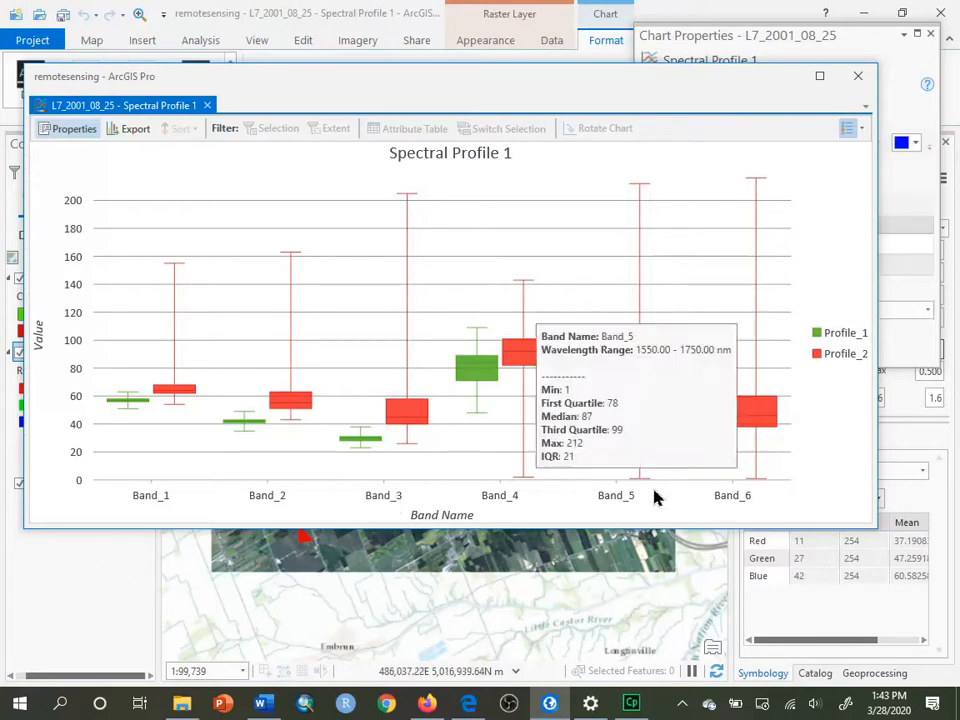
{"action": "mouse_move", "coordinate": [755, 490]}
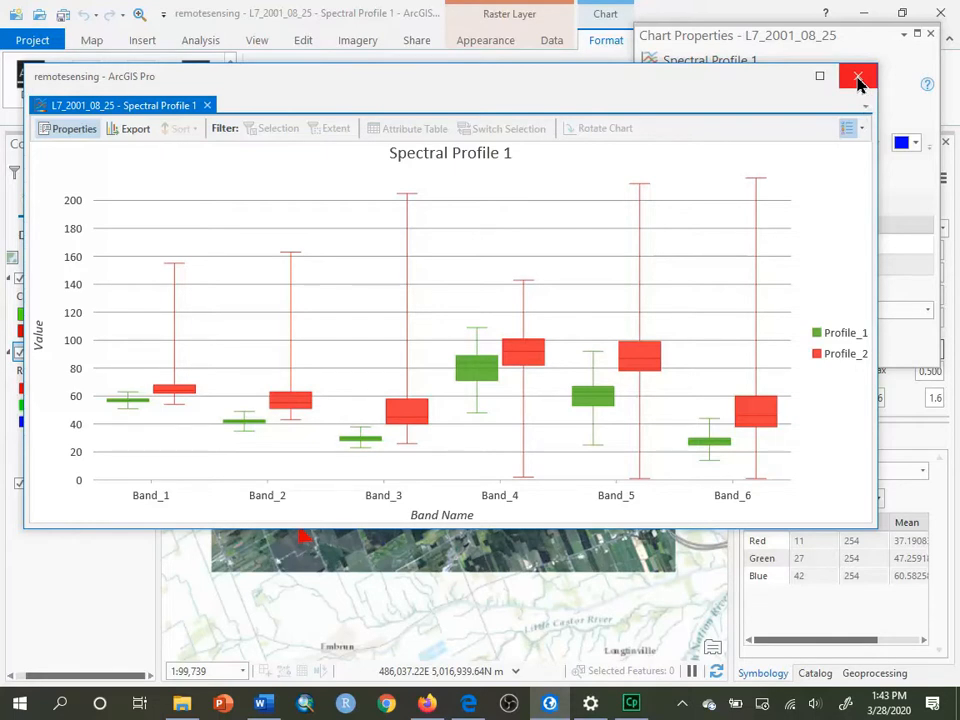
- Close the spectral chart and circle step 22 and the band box plots in red ink
{"action": "left_click", "coordinate": [857, 77]}
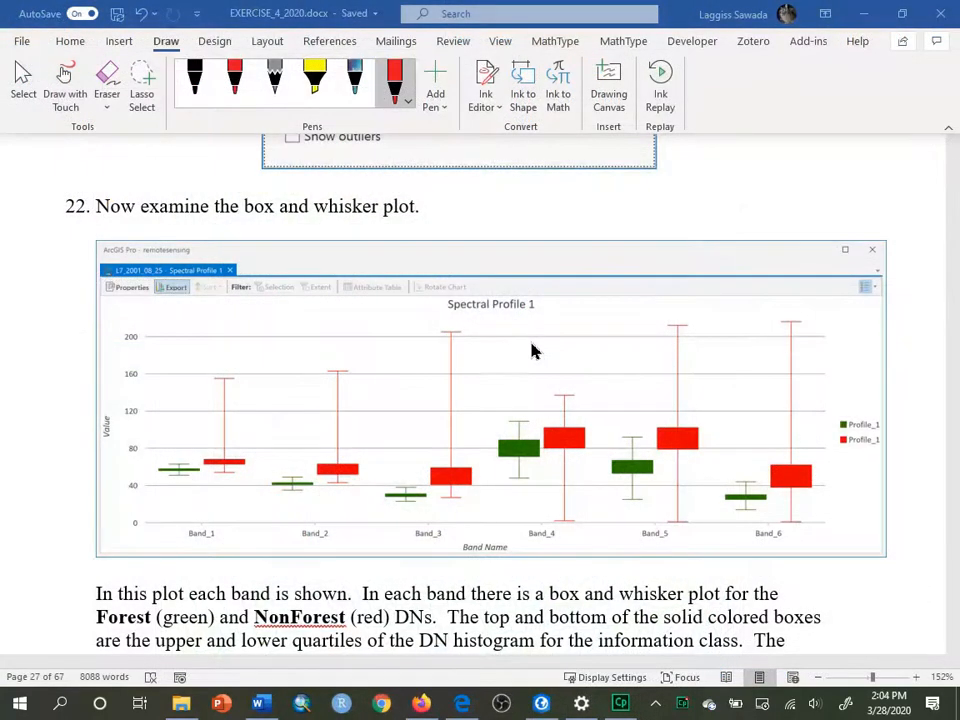
{"action": "left_click_drag", "start_coordinate": [55, 180], "coordinate": [105, 230]}
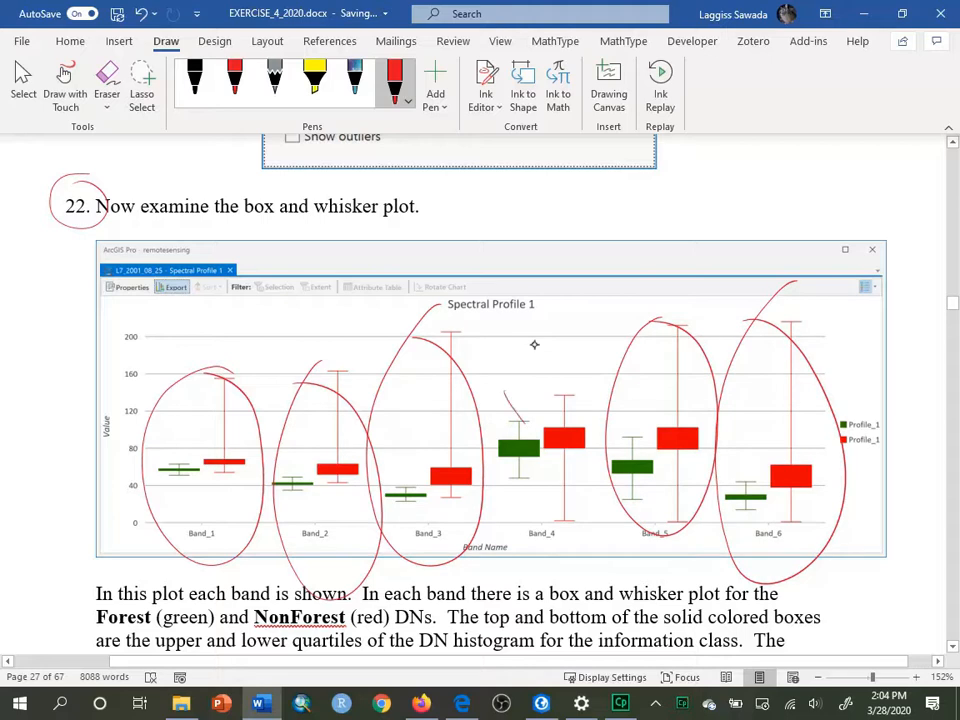
{"action": "left_click_drag", "start_coordinate": [505, 390], "coordinate": [590, 515]}
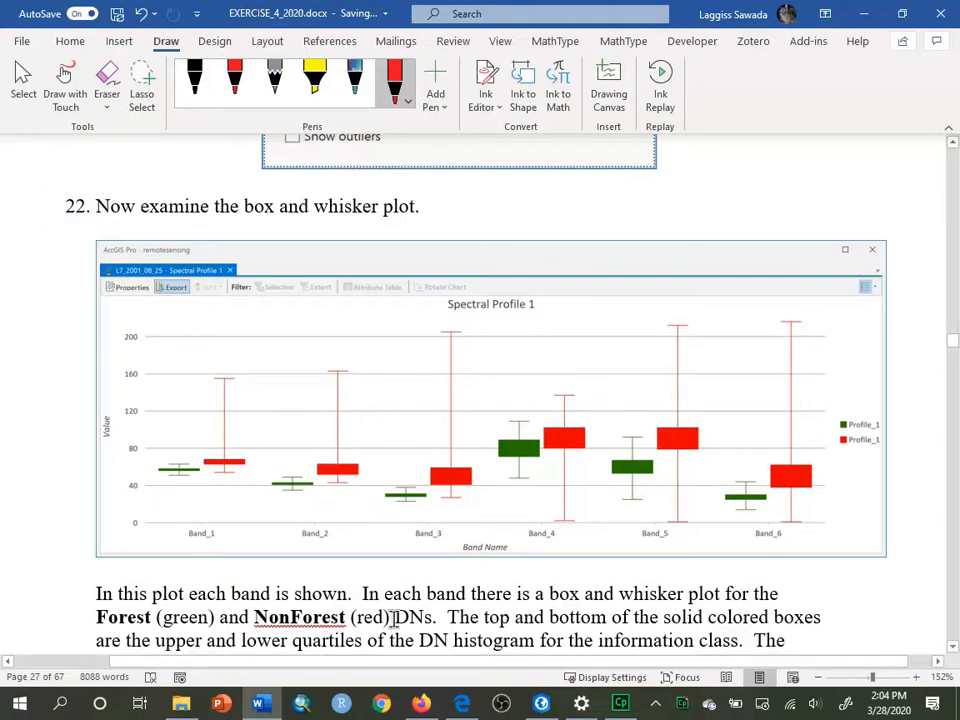
- Scroll down the Word document to step 23 on creating a signature file
{"action": "scroll", "scroll_direction": "down", "scroll_amount": 3}
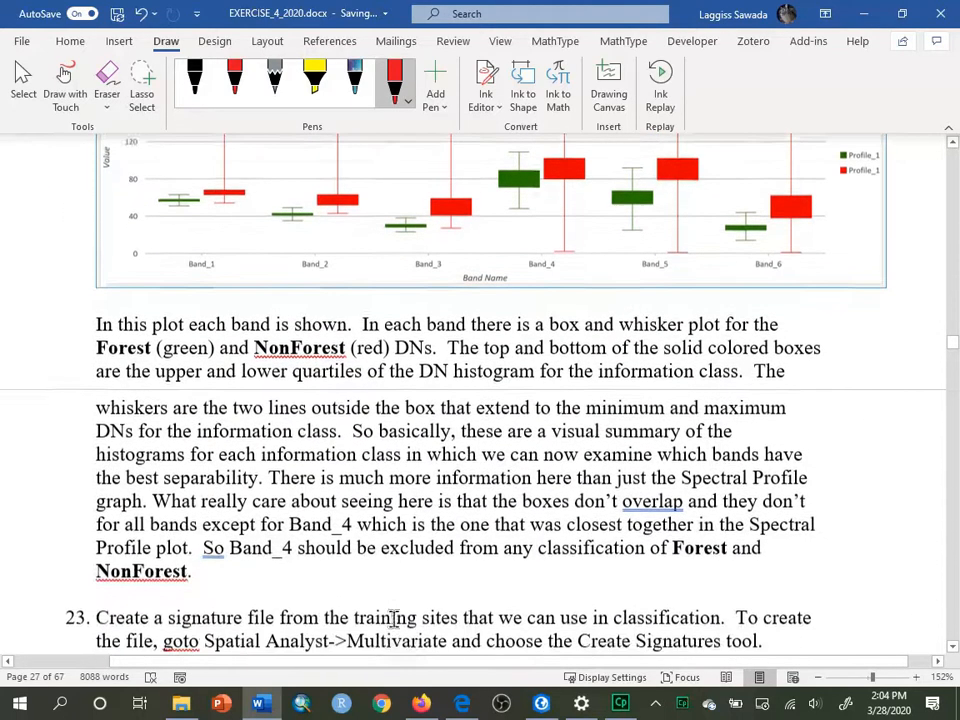
{"action": "scroll", "scroll_direction": "down", "scroll_amount": 3}
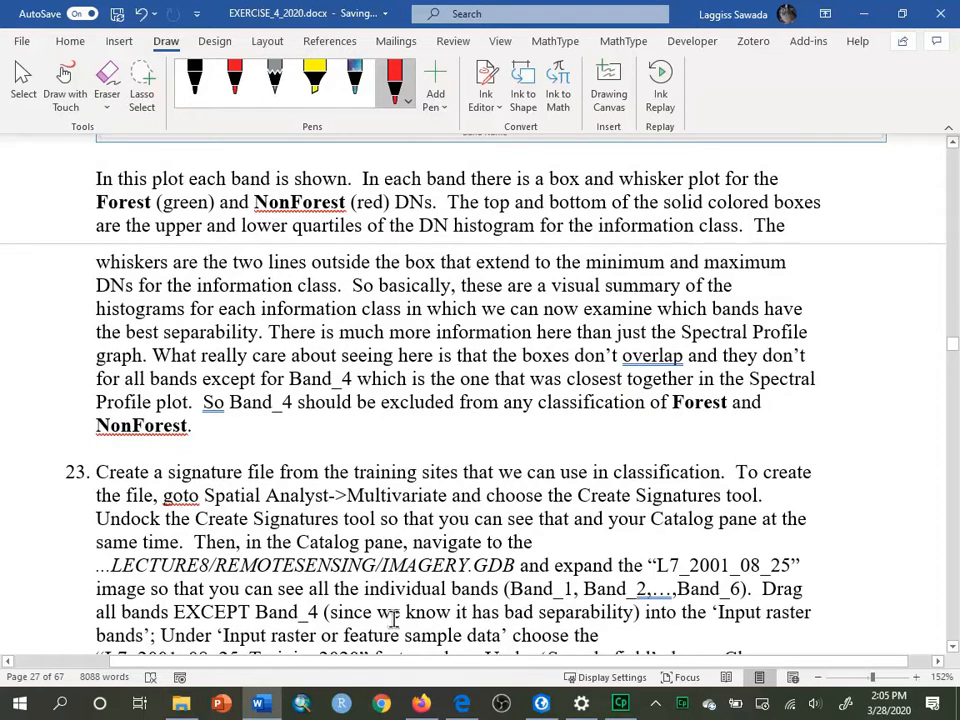
{"action": "scroll", "scroll_direction": "down", "scroll_amount": 3}
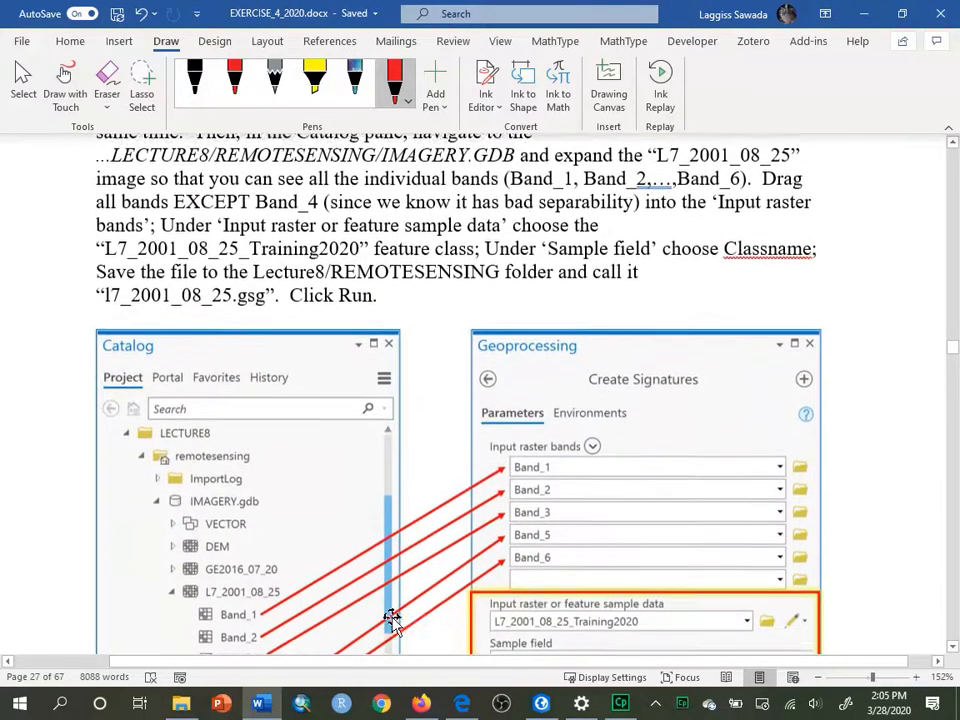
{"action": "scroll", "scroll_direction": "down", "scroll_amount": 3}
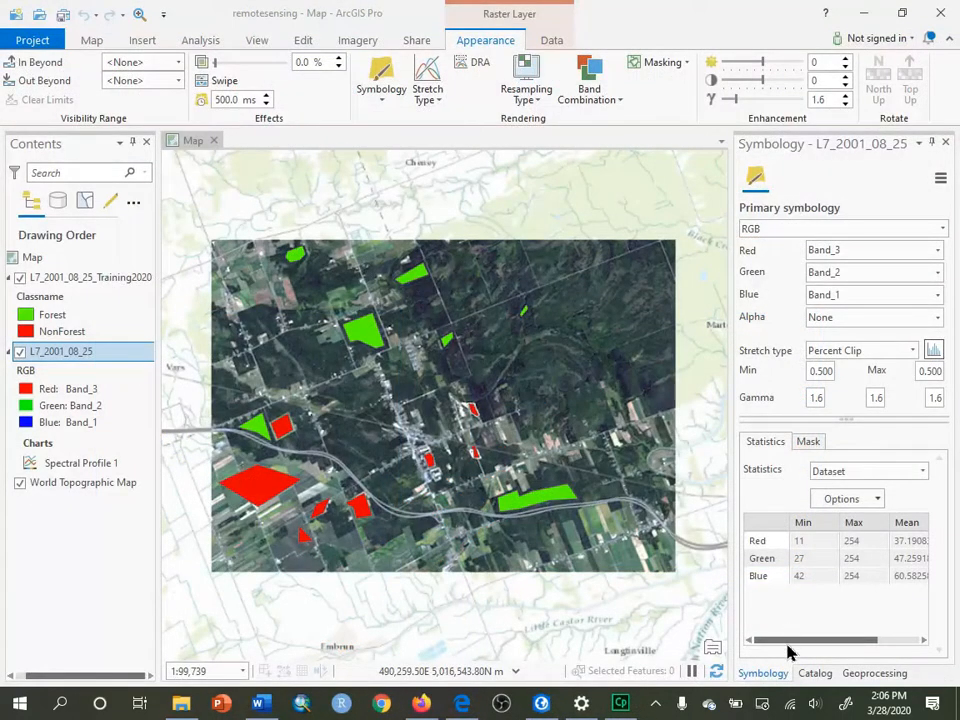
- Search geoprocessing for 'create s' and open the Create Signatures tool
{"action": "left_click", "coordinate": [874, 673]}
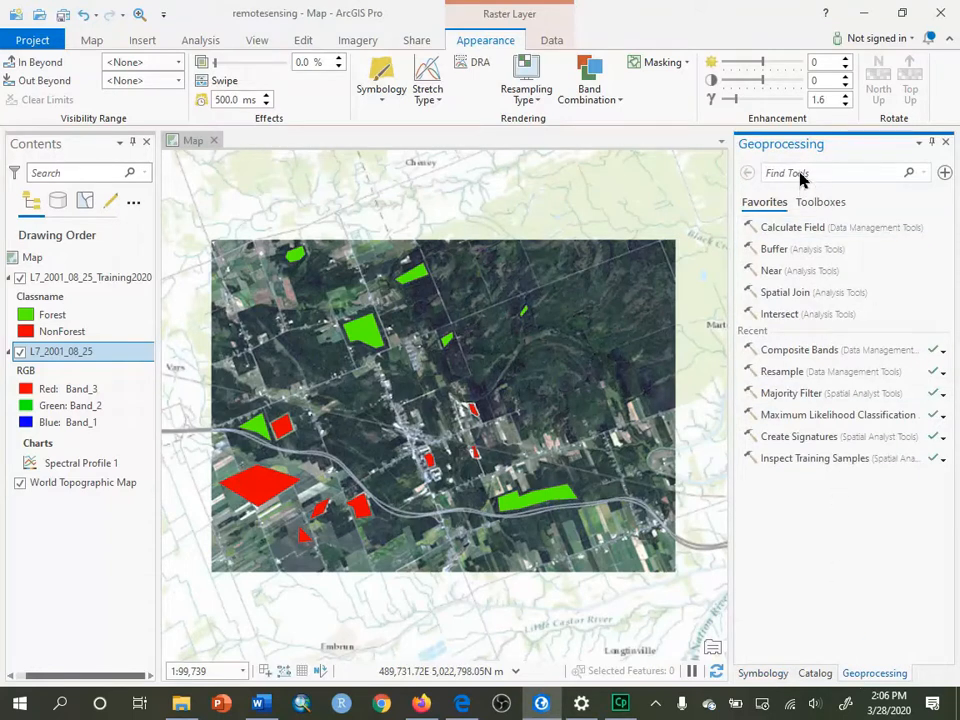
{"action": "type", "text": "create sign"}
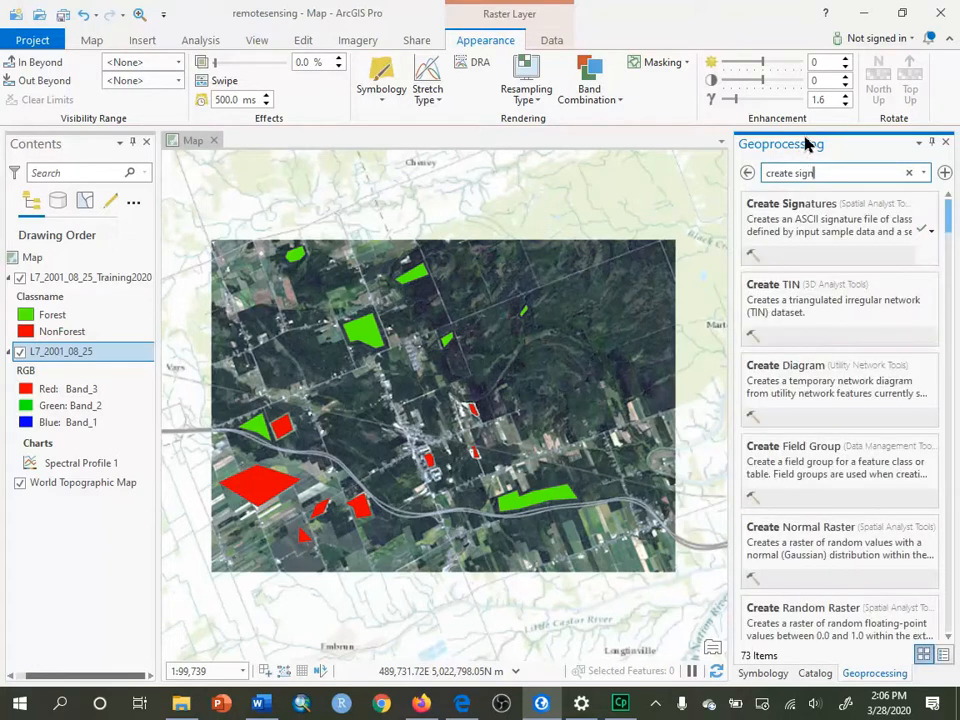
{"action": "mouse_move", "coordinate": [840, 218]}
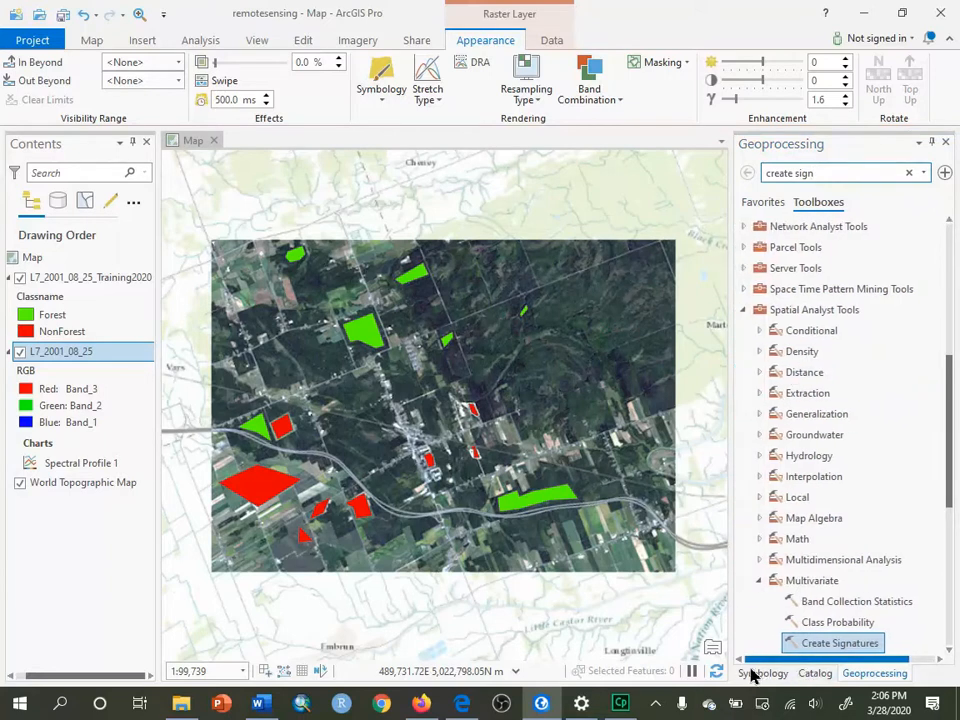
{"action": "mouse_move", "coordinate": [814, 309]}
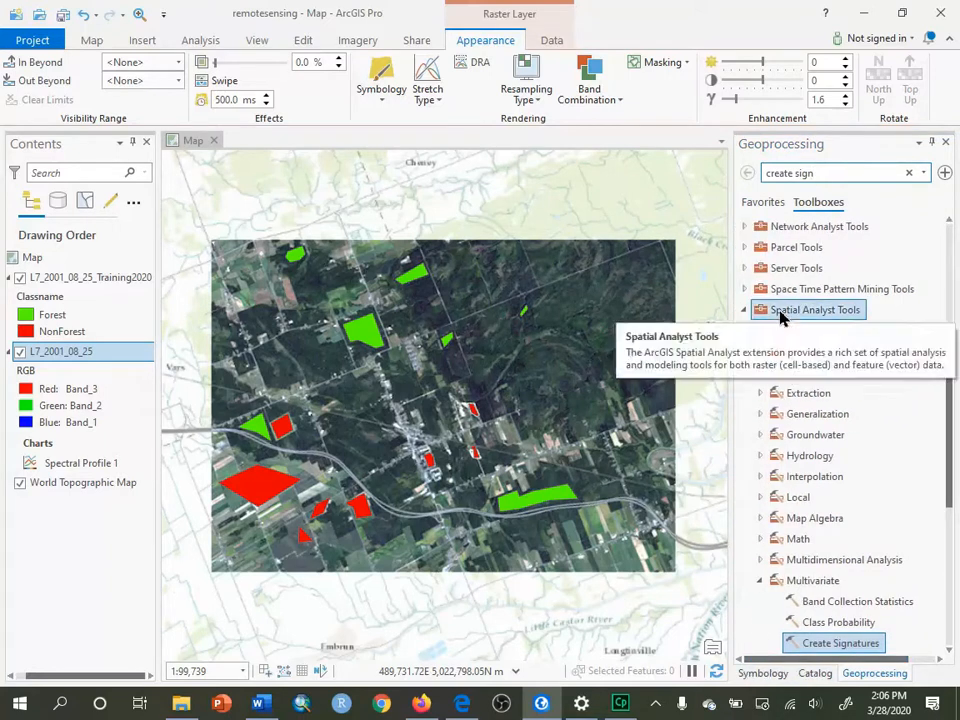
{"action": "left_click", "coordinate": [814, 309]}
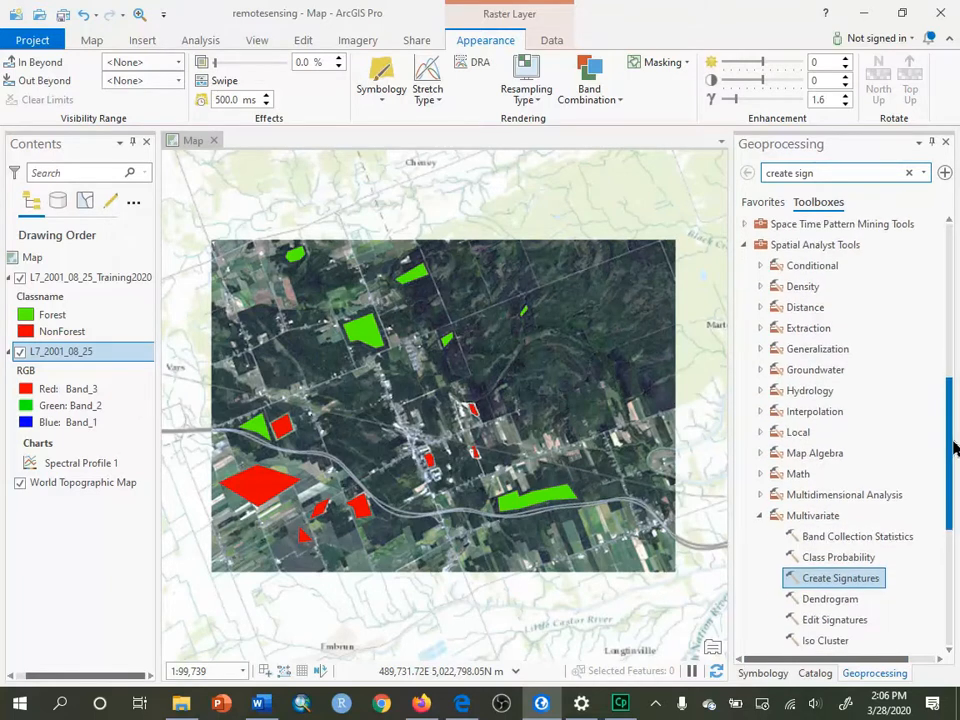
{"action": "mouse_move", "coordinate": [840, 533]}
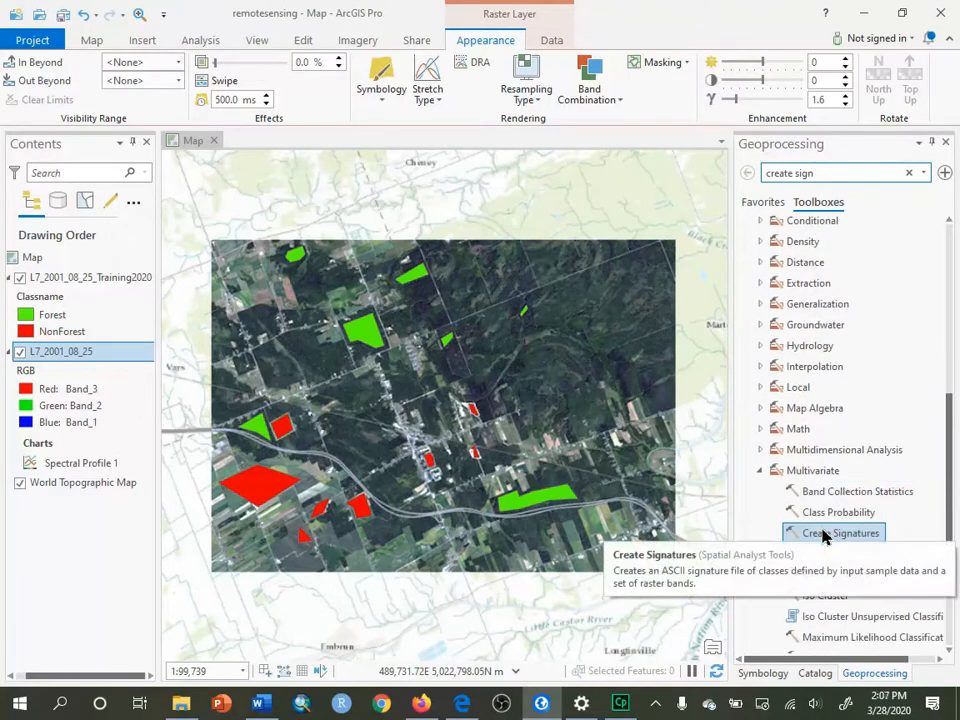
{"action": "left_click", "coordinate": [841, 532]}
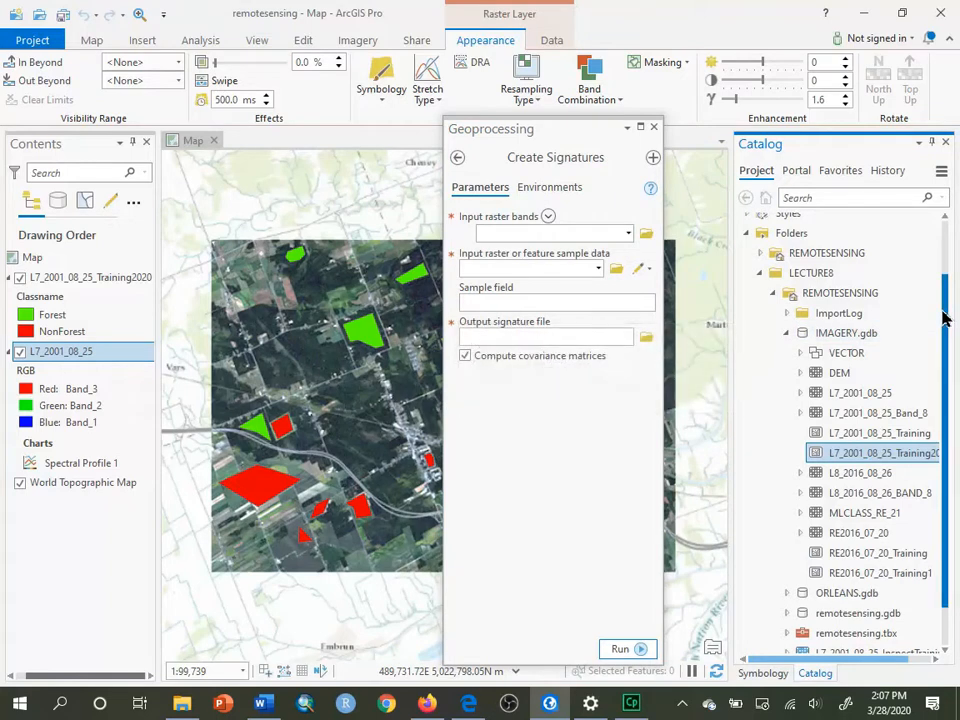
{"action": "mouse_move", "coordinate": [860, 392]}
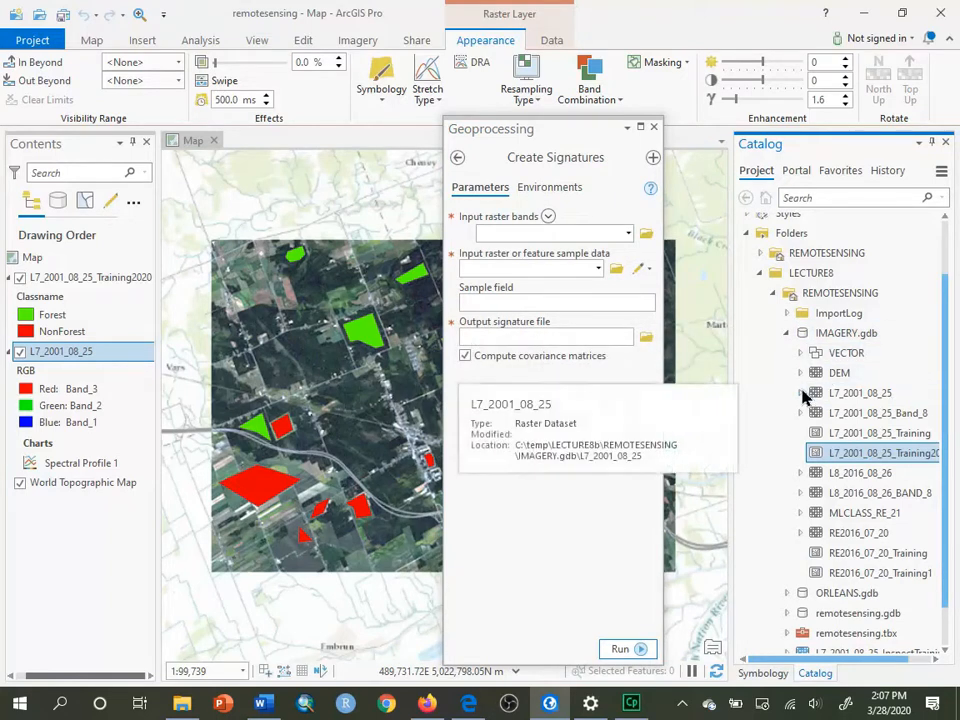
- Add L7_2001_08_25 Bands 1, 2, 3, 5 and 6 as input raster bands, excluding Band_4
{"action": "left_click", "coordinate": [800, 392]}
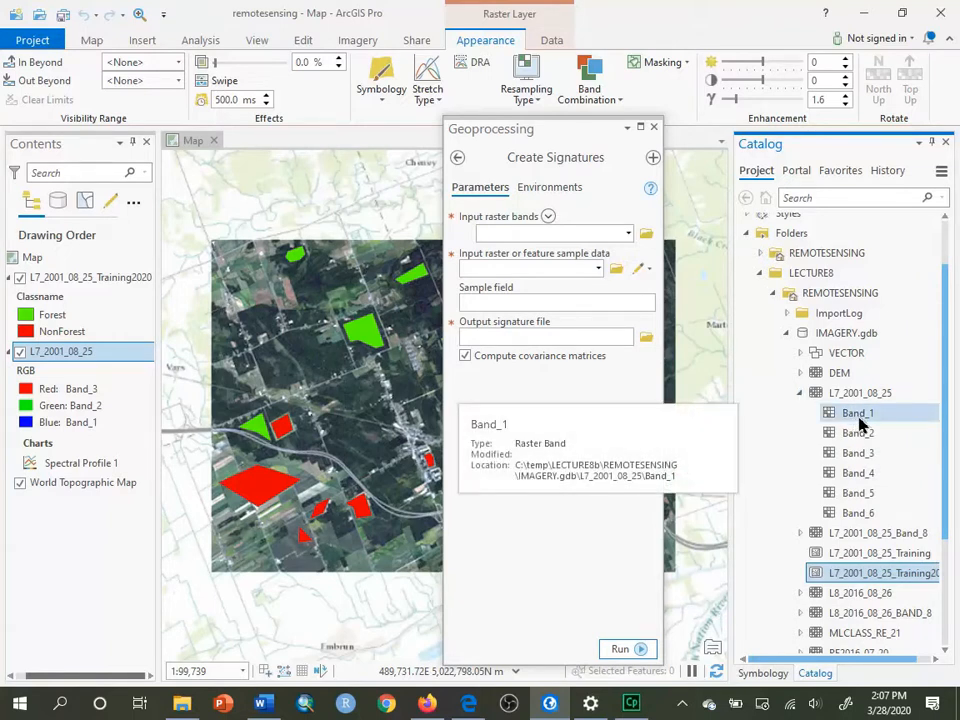
{"action": "left_click", "coordinate": [858, 492]}
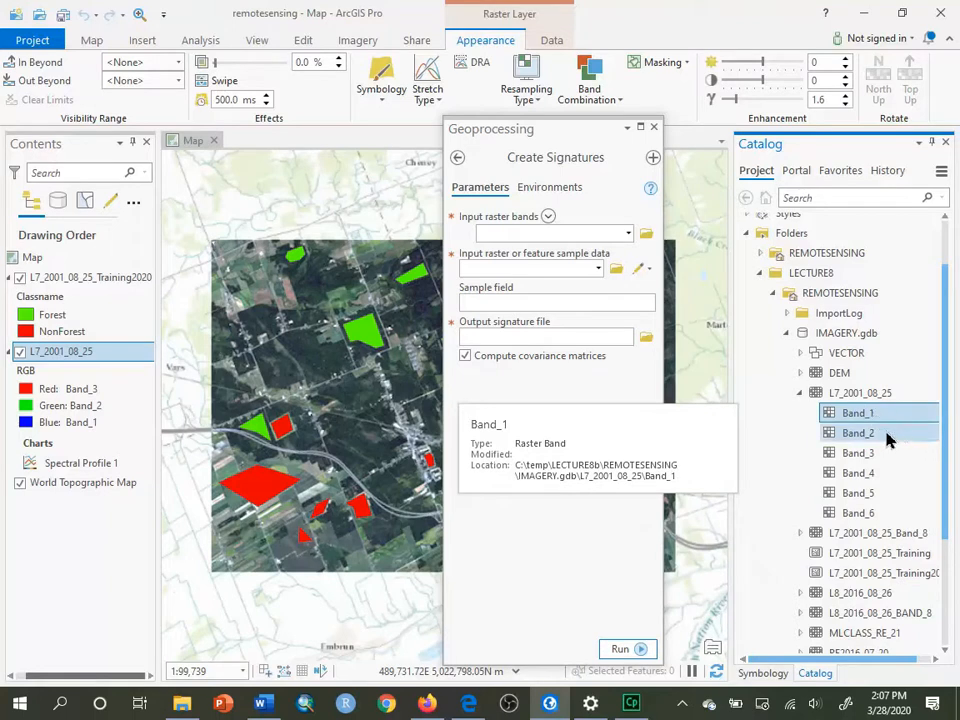
{"action": "left_click", "coordinate": [858, 452]}
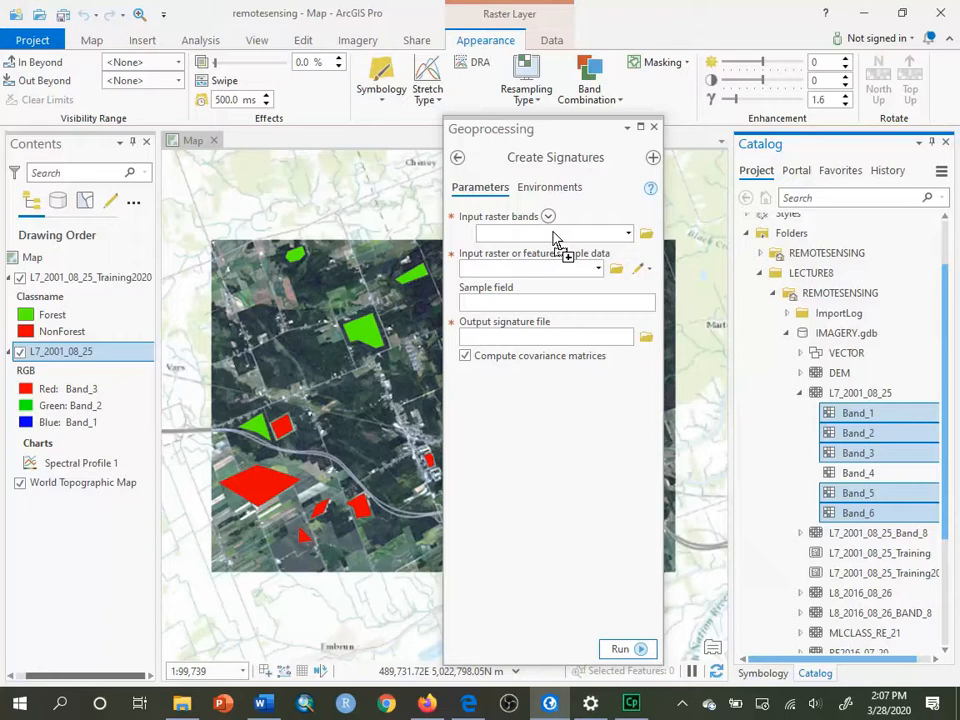
{"action": "left_click", "coordinate": [546, 216]}
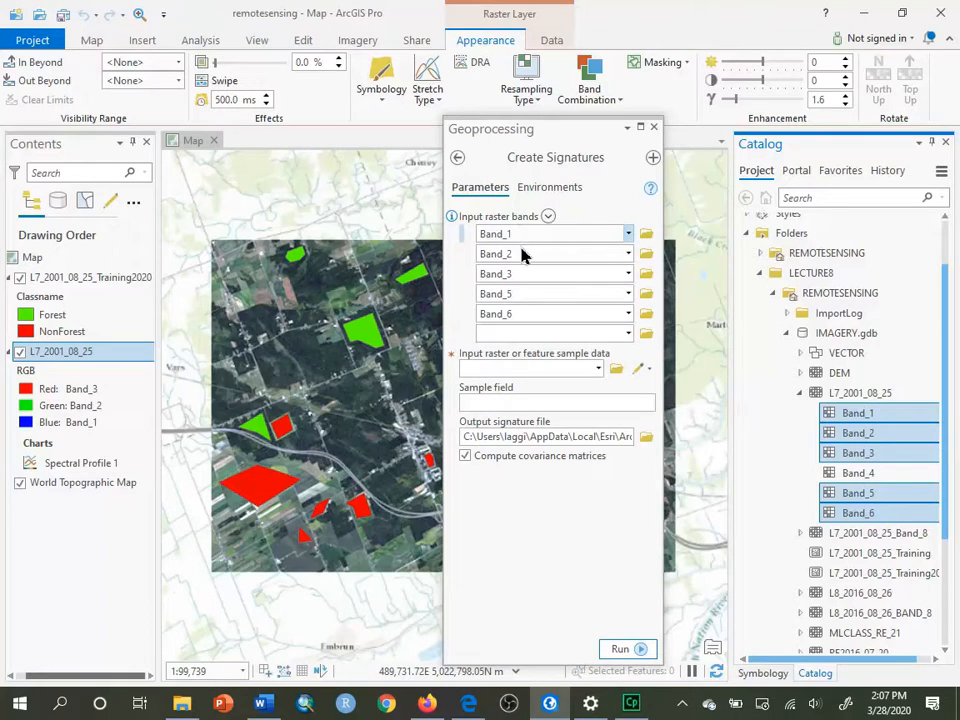
{"action": "mouse_move", "coordinate": [513, 293]}
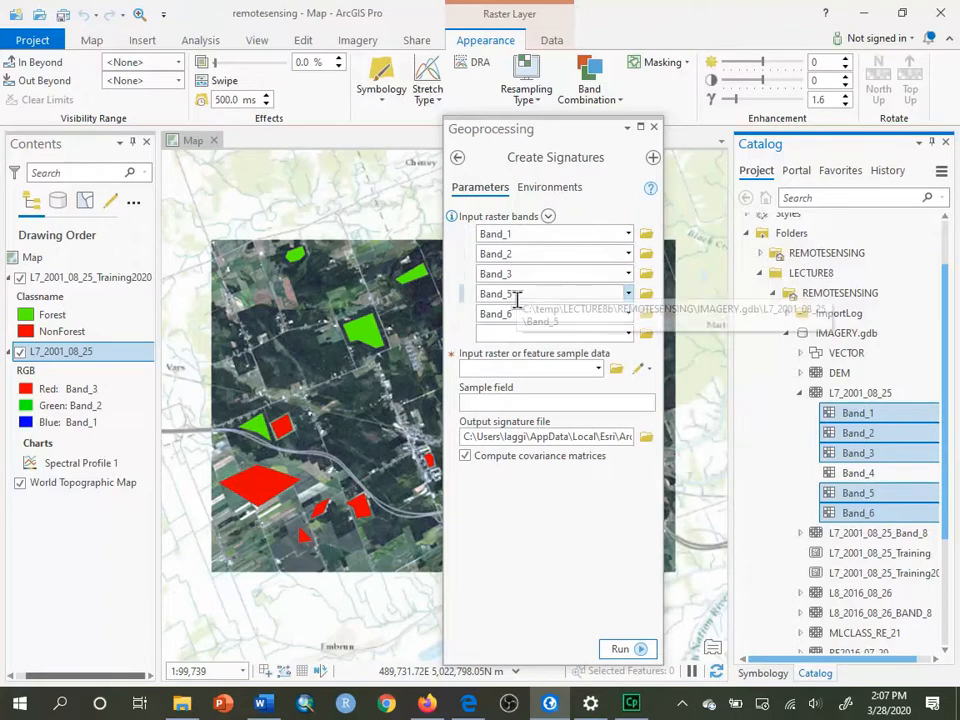
{"action": "mouse_move", "coordinate": [600, 505]}
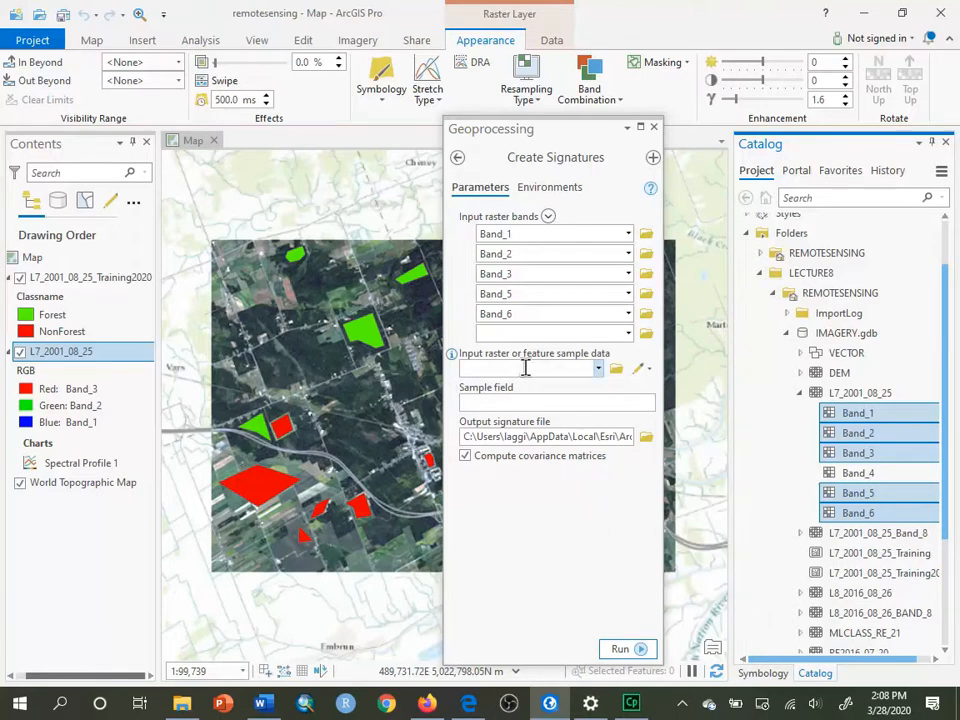
{"action": "mouse_move", "coordinate": [597, 369]}
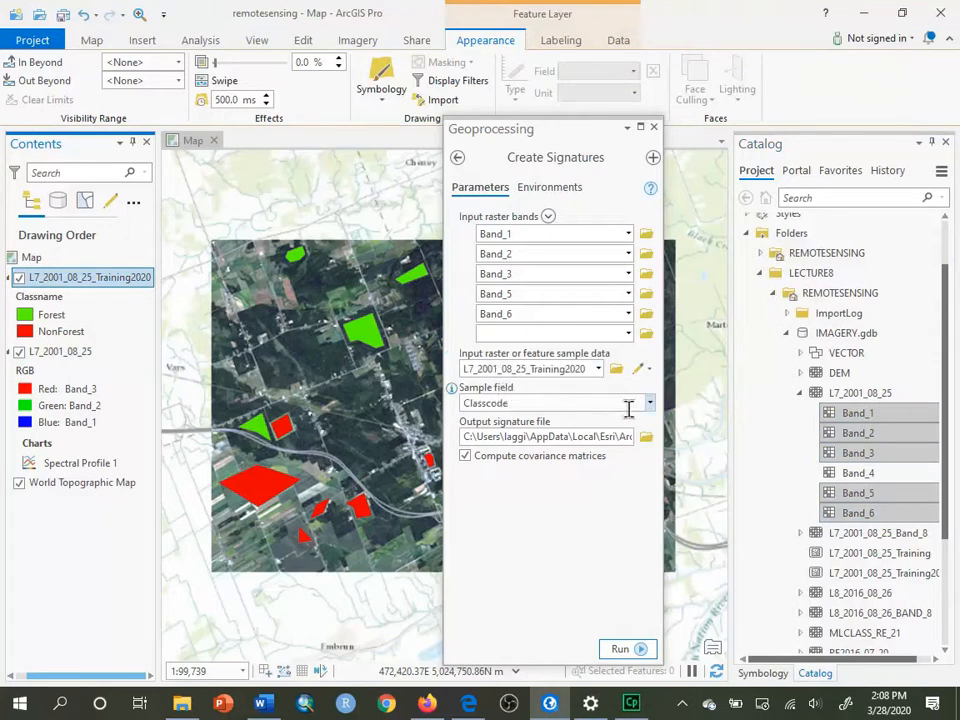
{"action": "mouse_move", "coordinate": [650, 402]}
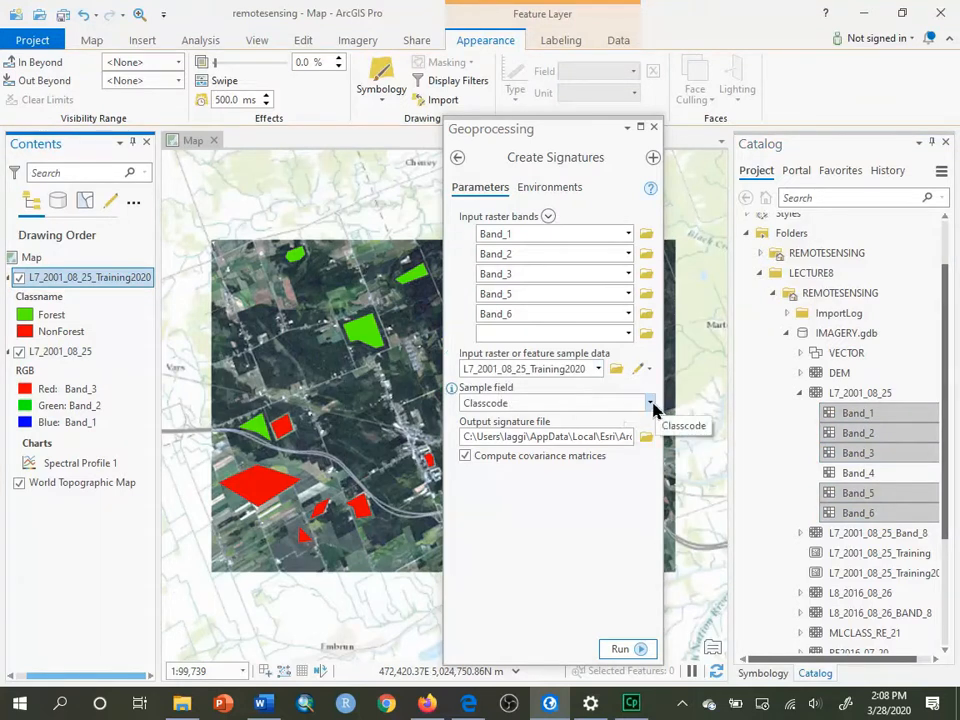
- Set Classname as the sample field and browse for the output signature file location
{"action": "left_click", "coordinate": [649, 402]}
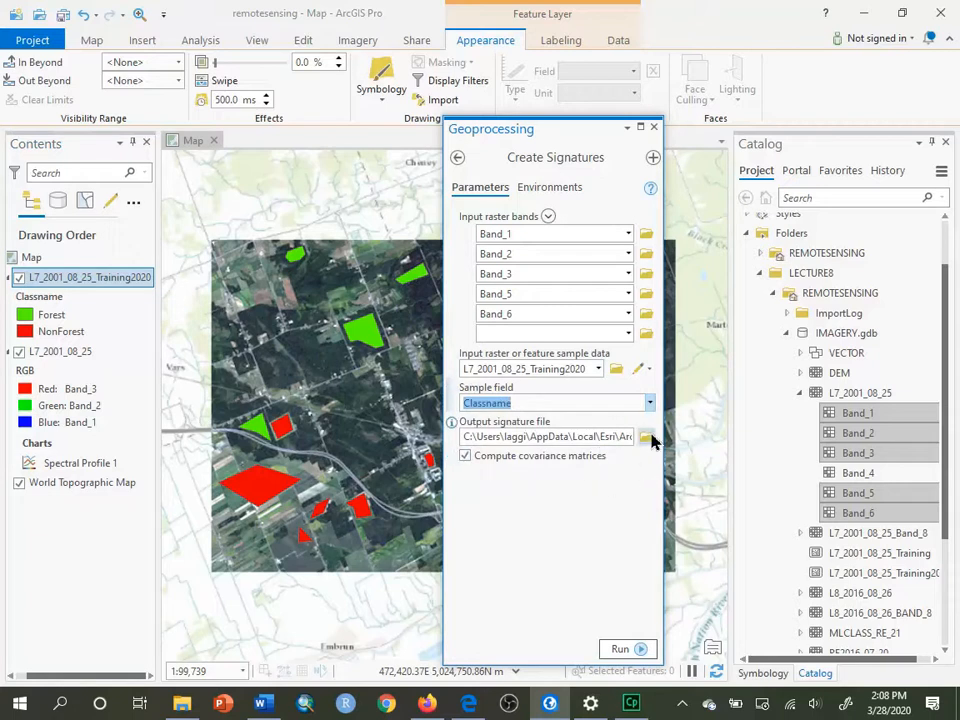
{"action": "left_click", "coordinate": [648, 437]}
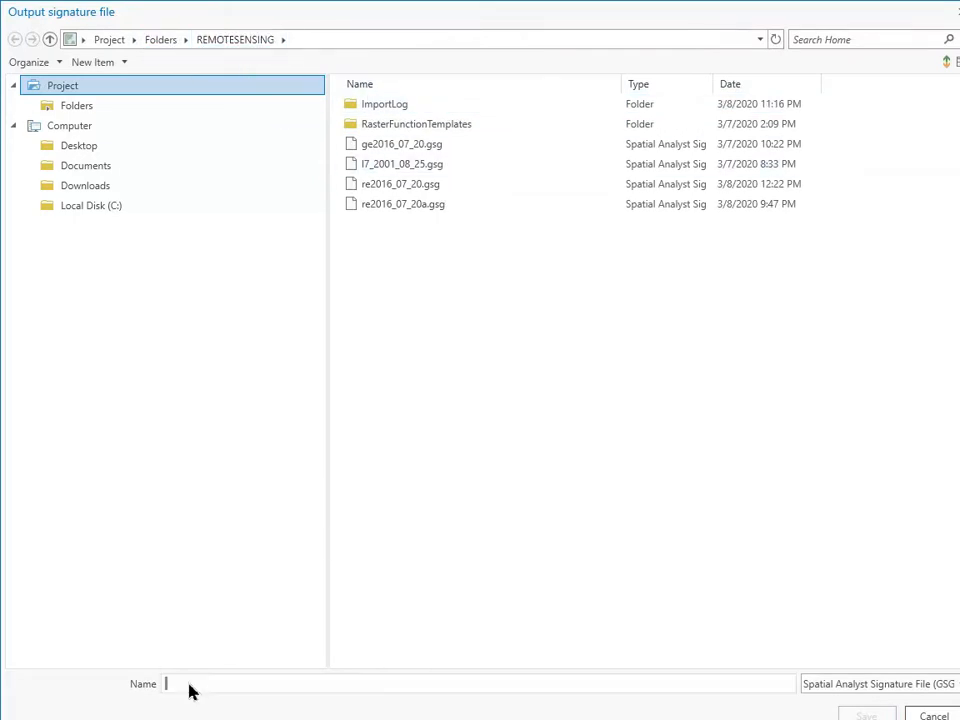
- Name the output l7_2001_08_25.gsg and confirm overwriting the existing file
{"action": "type", "text": "l7_2001_08_25.gsg"}
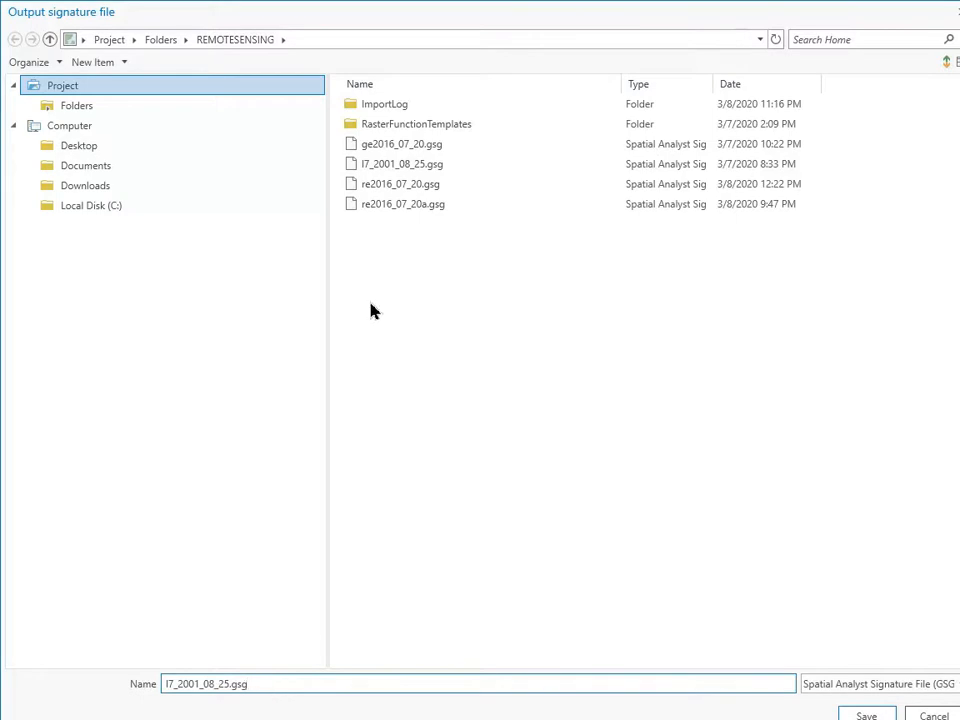
{"action": "left_click", "coordinate": [402, 163]}
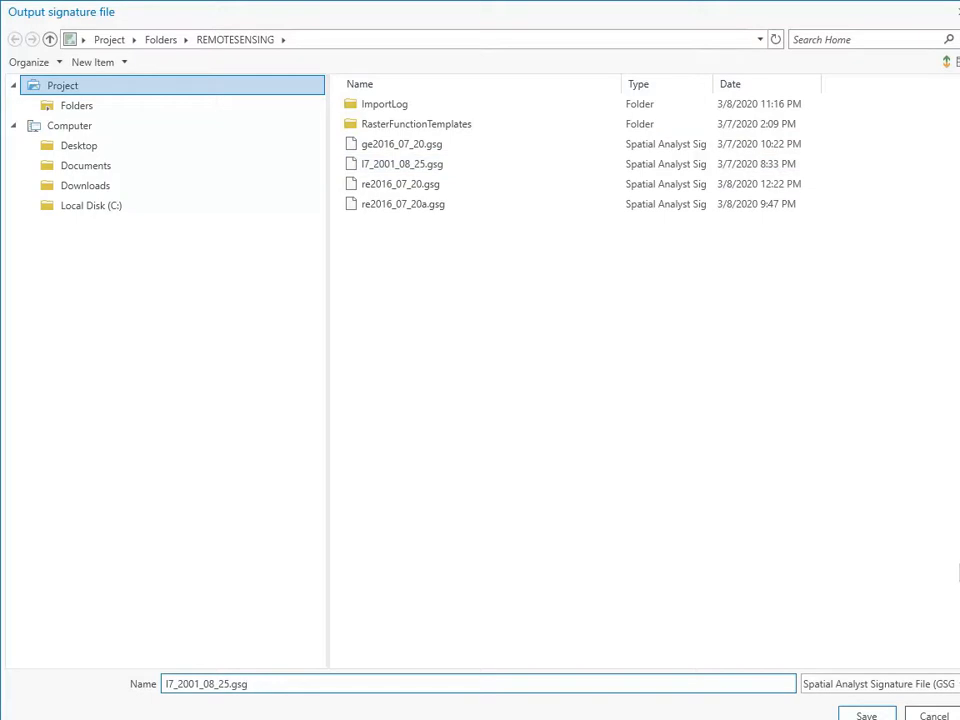
{"action": "left_click", "coordinate": [866, 714]}
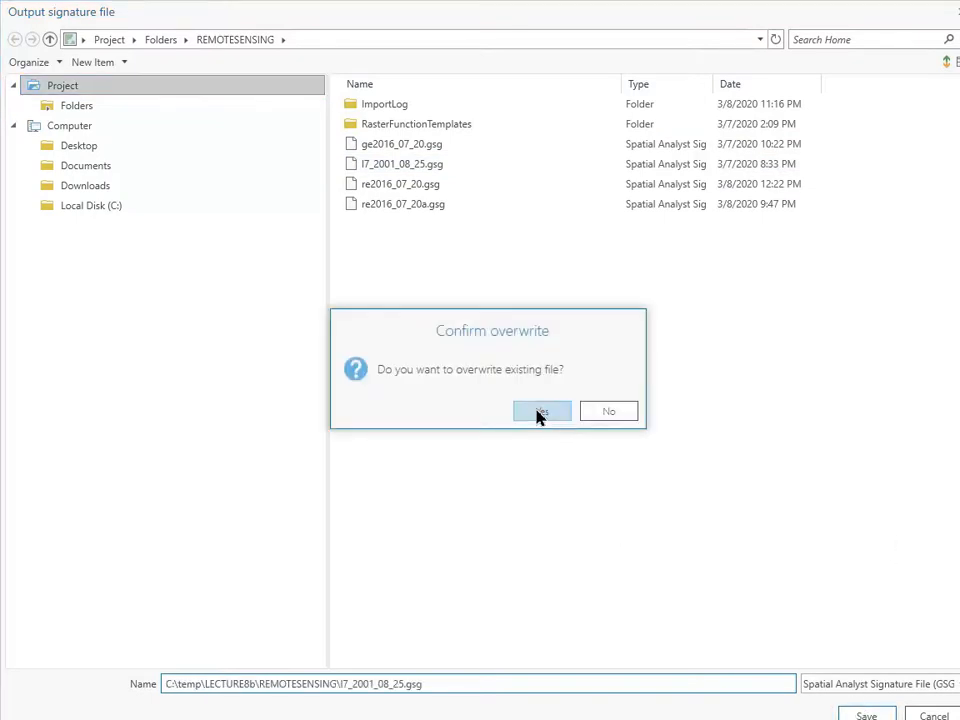
{"action": "left_click", "coordinate": [542, 410]}
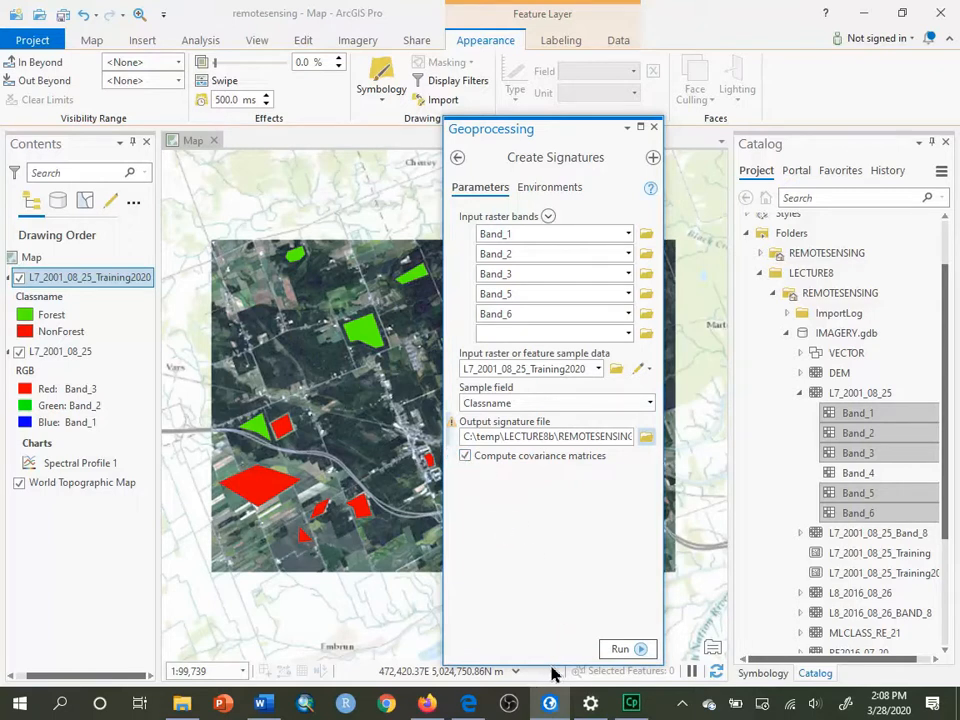
{"action": "mouse_move", "coordinate": [620, 649]}
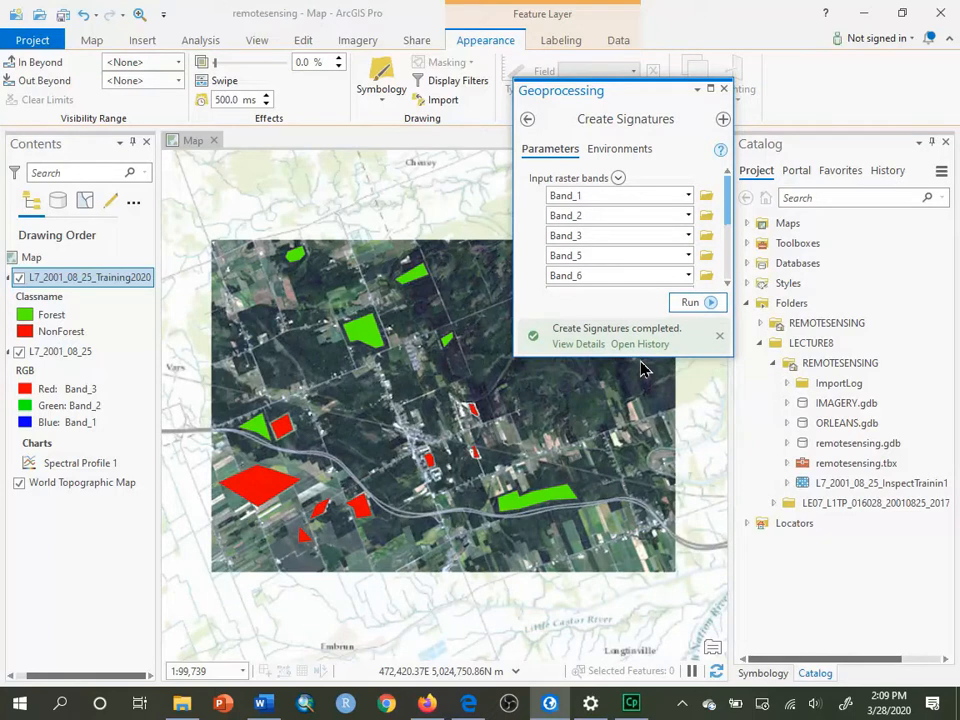
{"action": "mouse_move", "coordinate": [614, 113]}
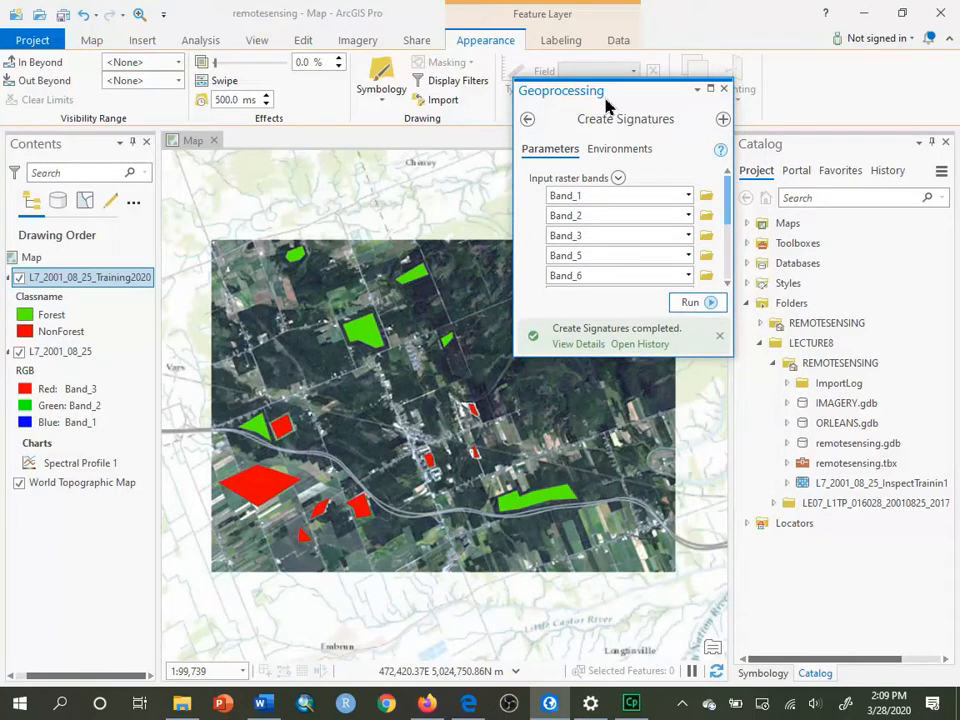
- Open Maximum Likelihood Classification and expand IMAGERY.gdb to list L7_2001_08_25's bands
{"action": "left_click", "coordinate": [578, 344]}
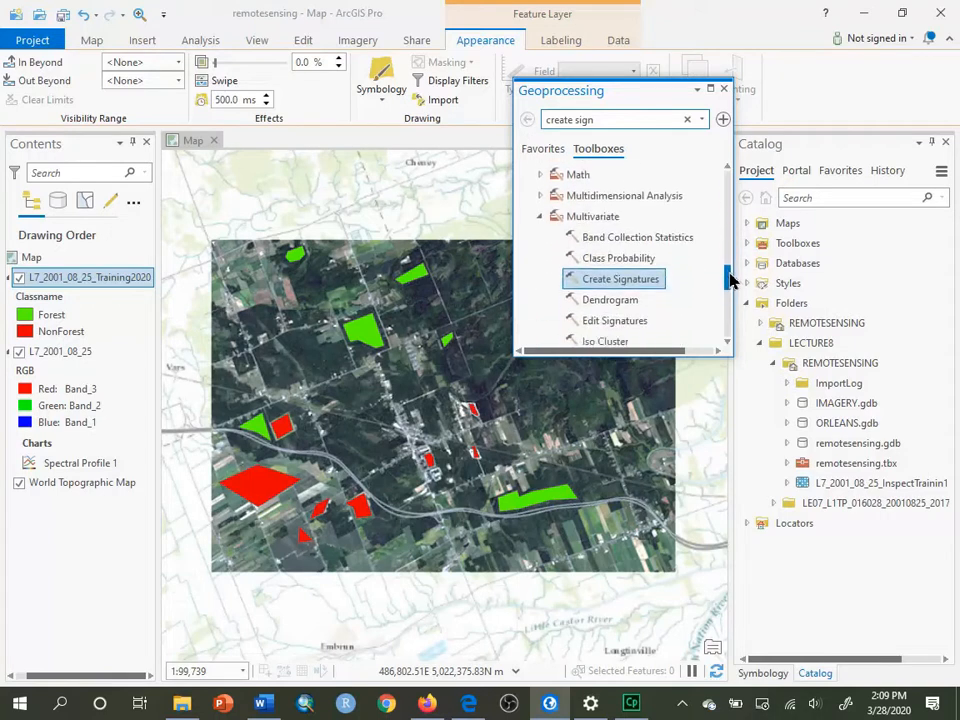
{"action": "scroll", "scroll_direction": "down", "scroll_amount": 3}
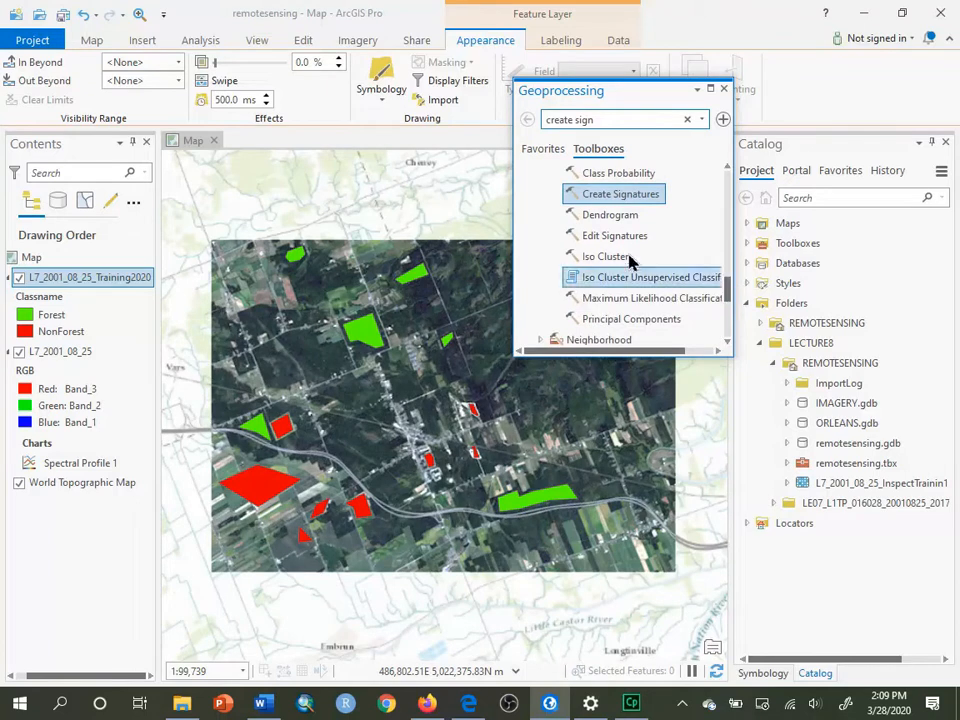
{"action": "mouse_move", "coordinate": [650, 298]}
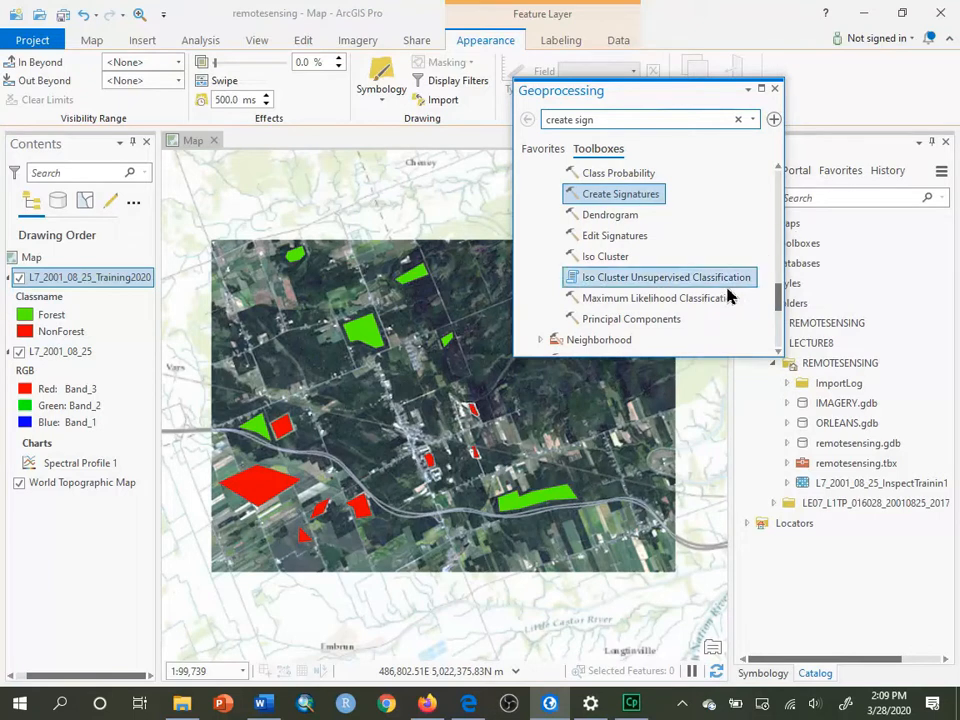
{"action": "mouse_move", "coordinate": [659, 298]}
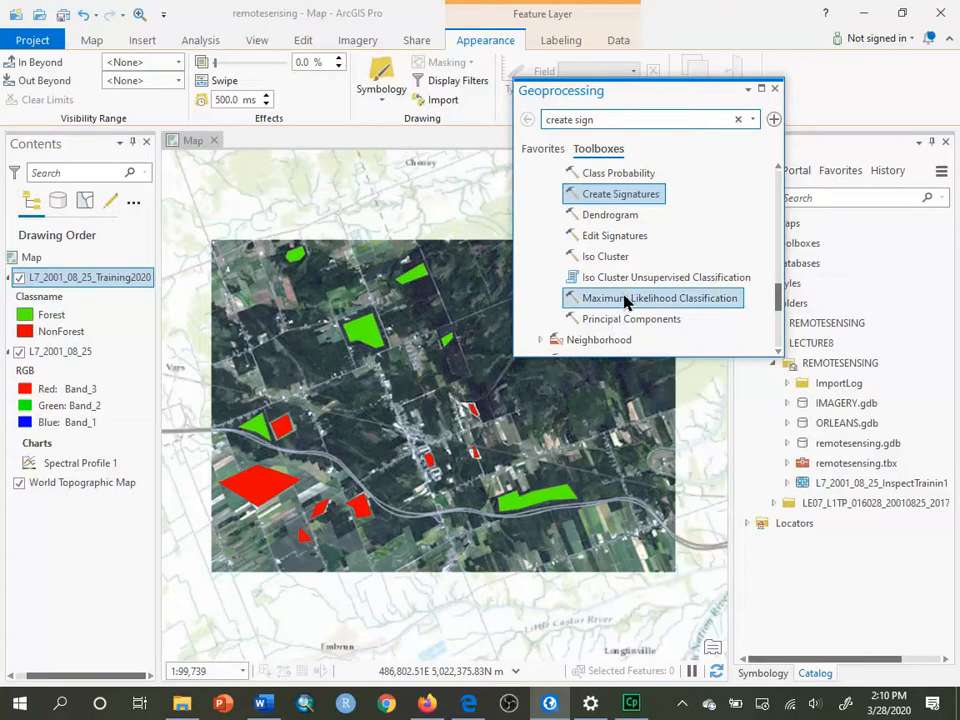
{"action": "left_click", "coordinate": [660, 298]}
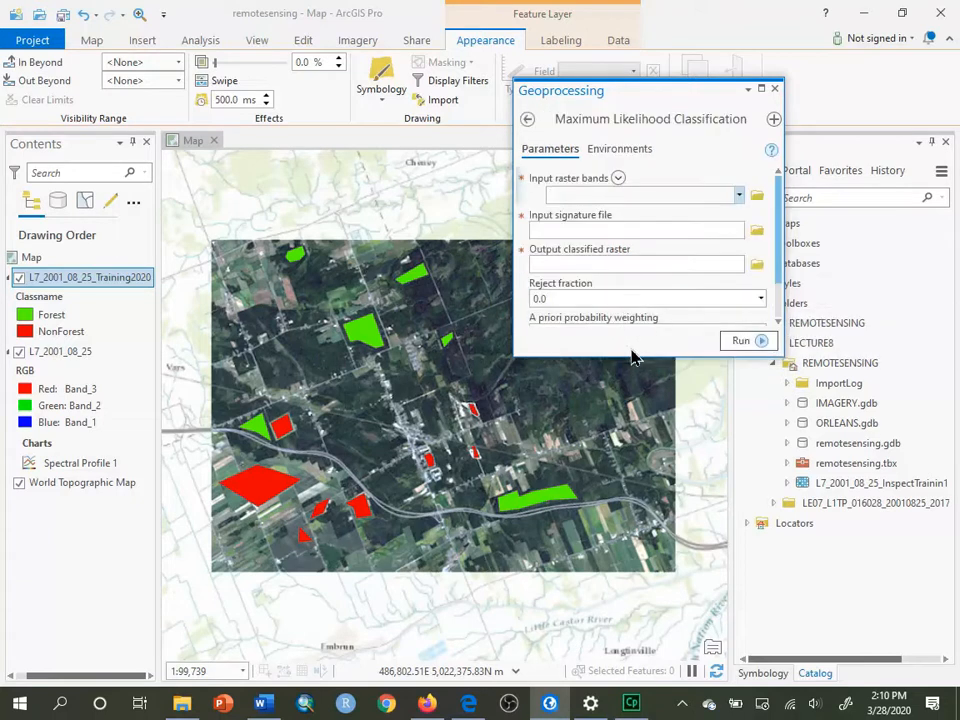
{"action": "mouse_move", "coordinate": [622, 362]}
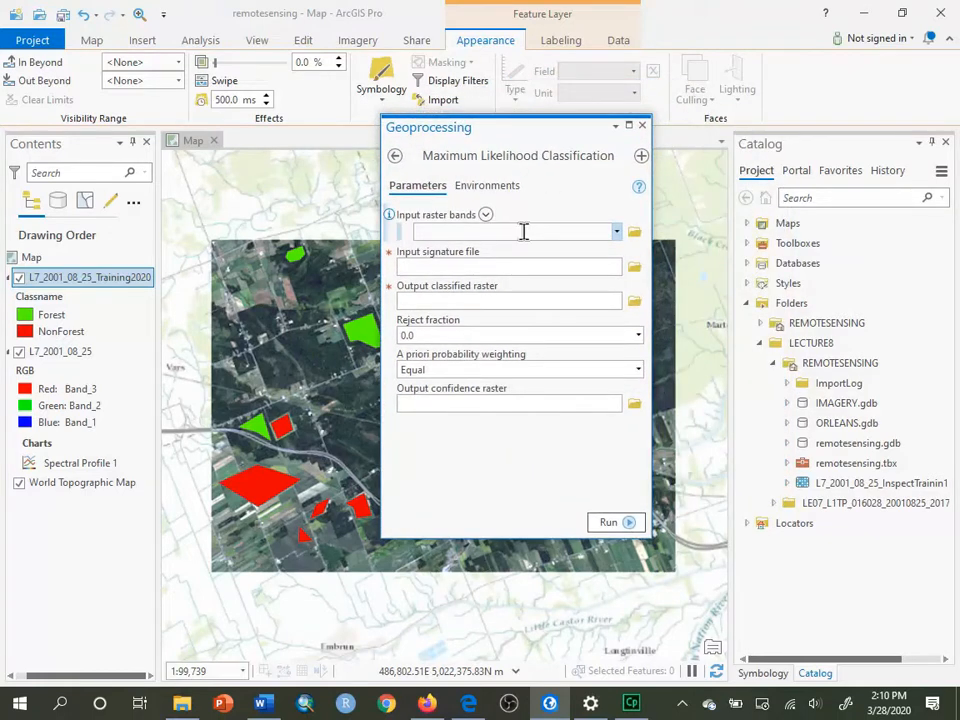
{"action": "left_click", "coordinate": [510, 231]}
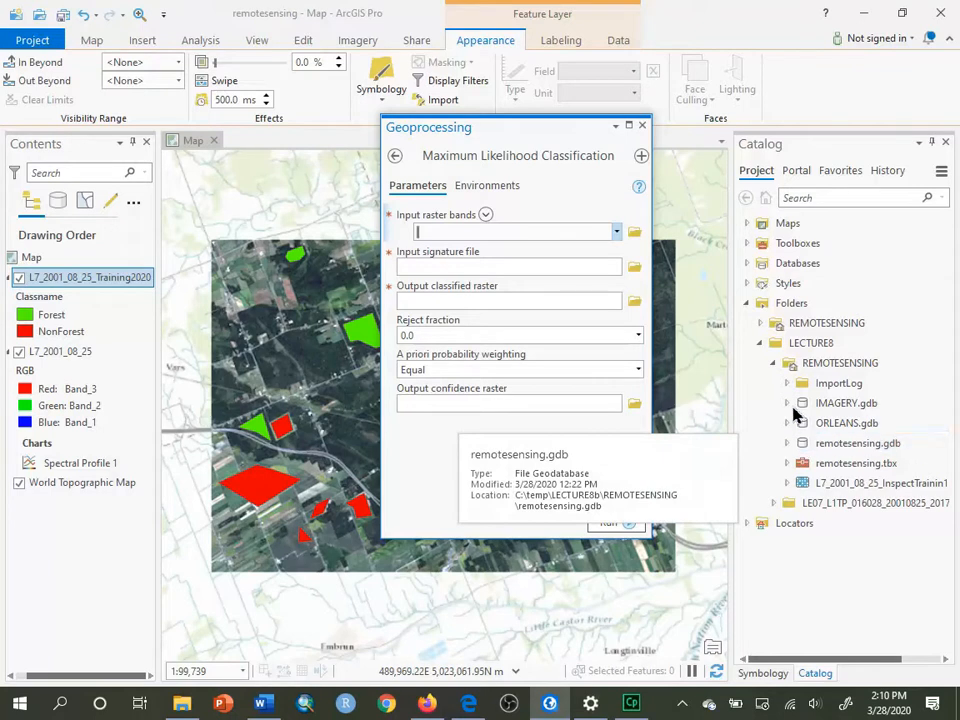
{"action": "left_click", "coordinate": [787, 402]}
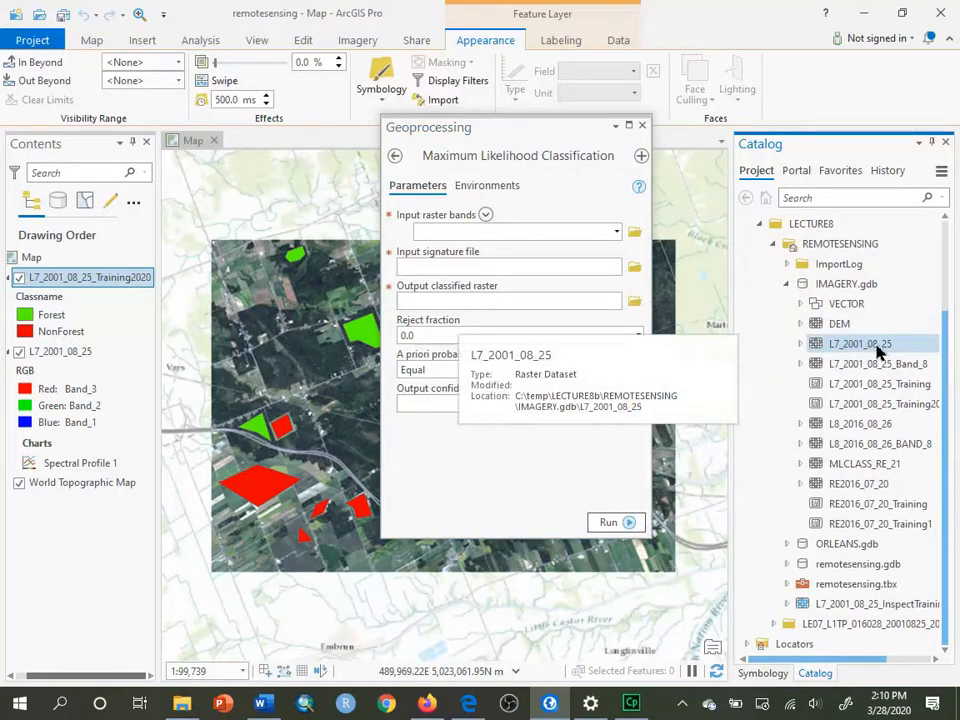
{"action": "mouse_move", "coordinate": [878, 352]}
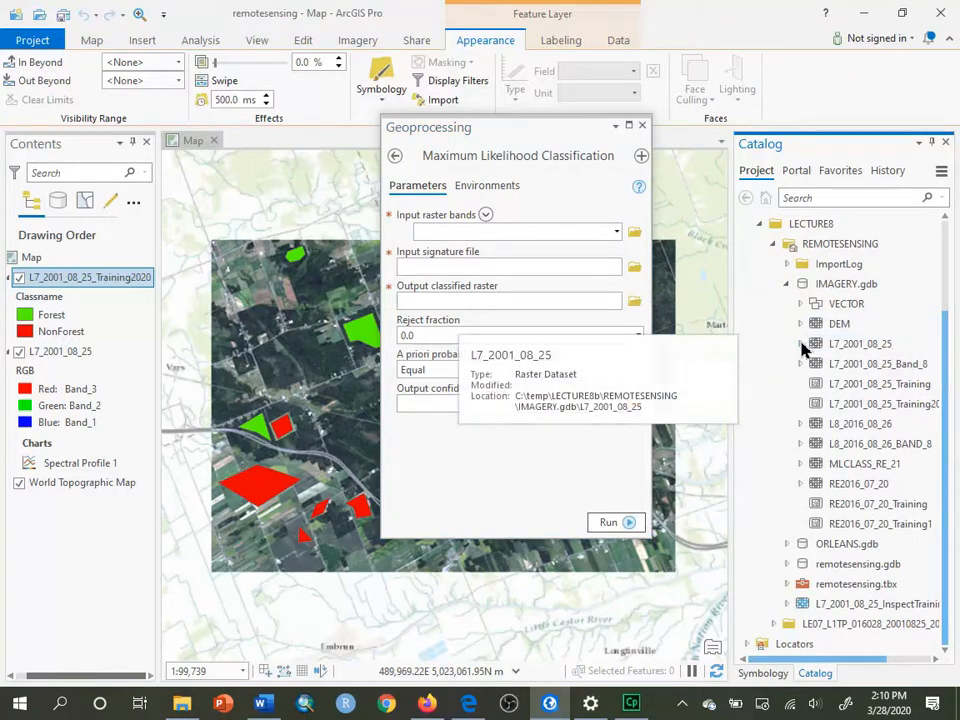
{"action": "left_click", "coordinate": [800, 343]}
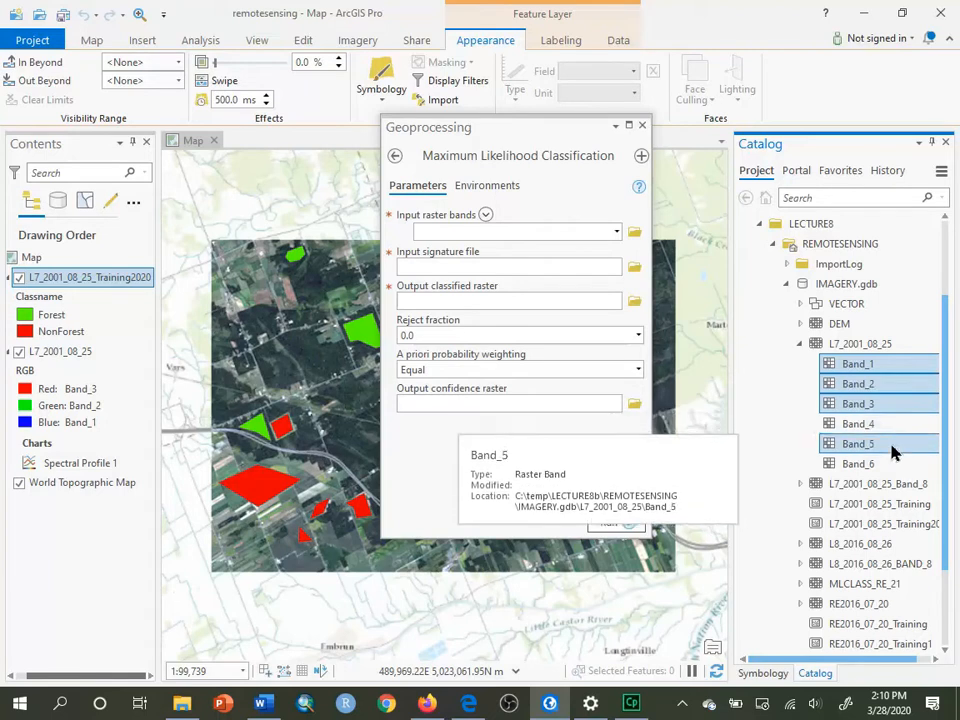
{"action": "mouse_move", "coordinate": [858, 463]}
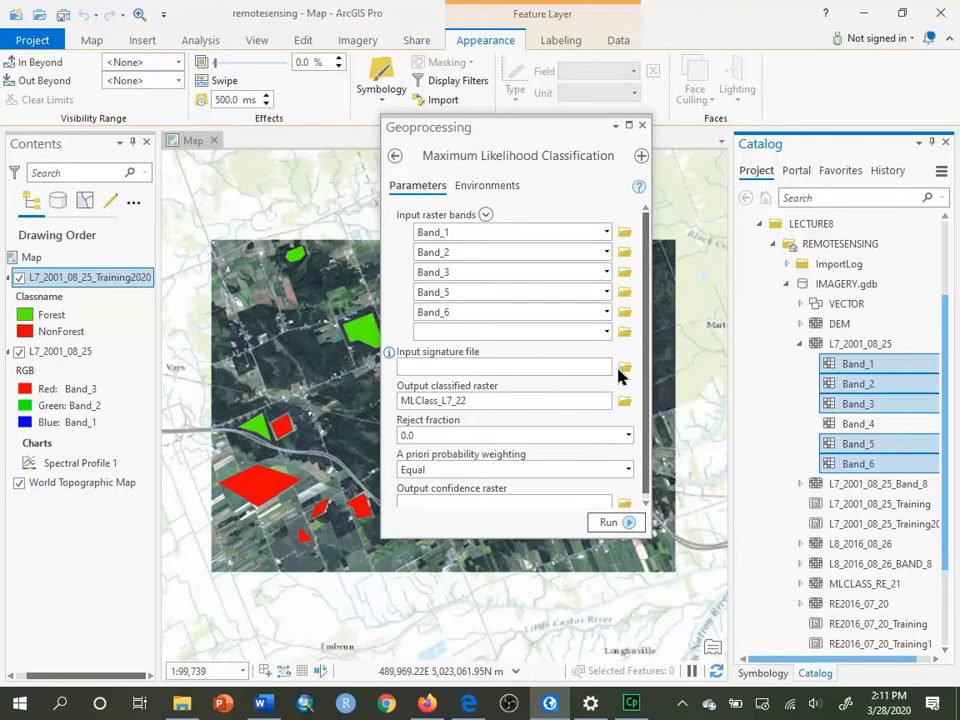
{"action": "mouse_move", "coordinate": [623, 367]}
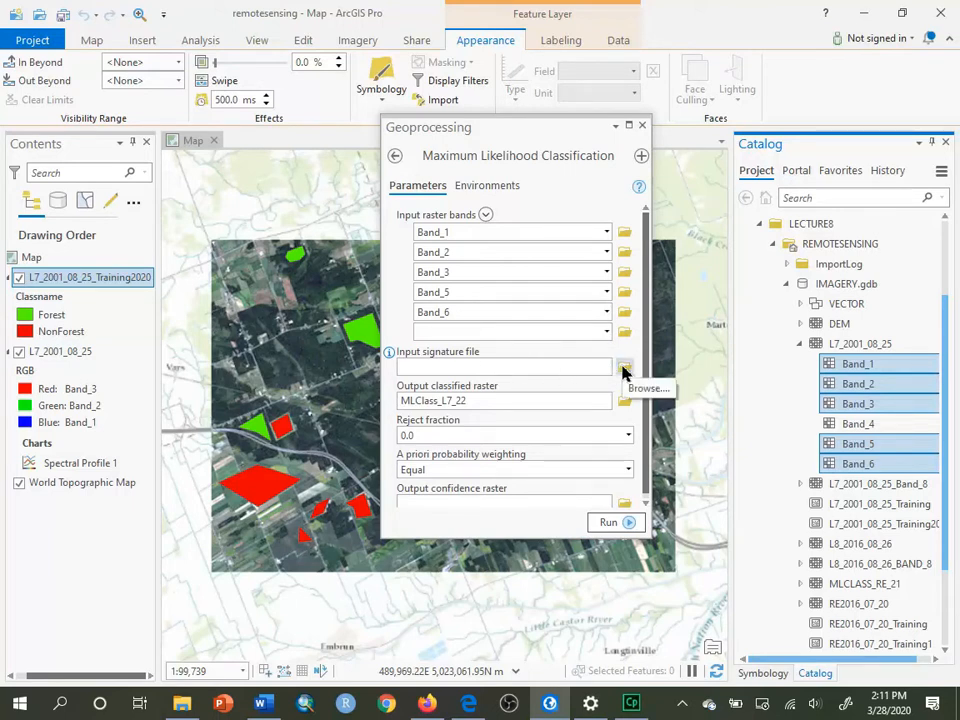
- Select l7_2001_08_25.gsg as the input signature file
{"action": "left_click", "coordinate": [624, 366]}
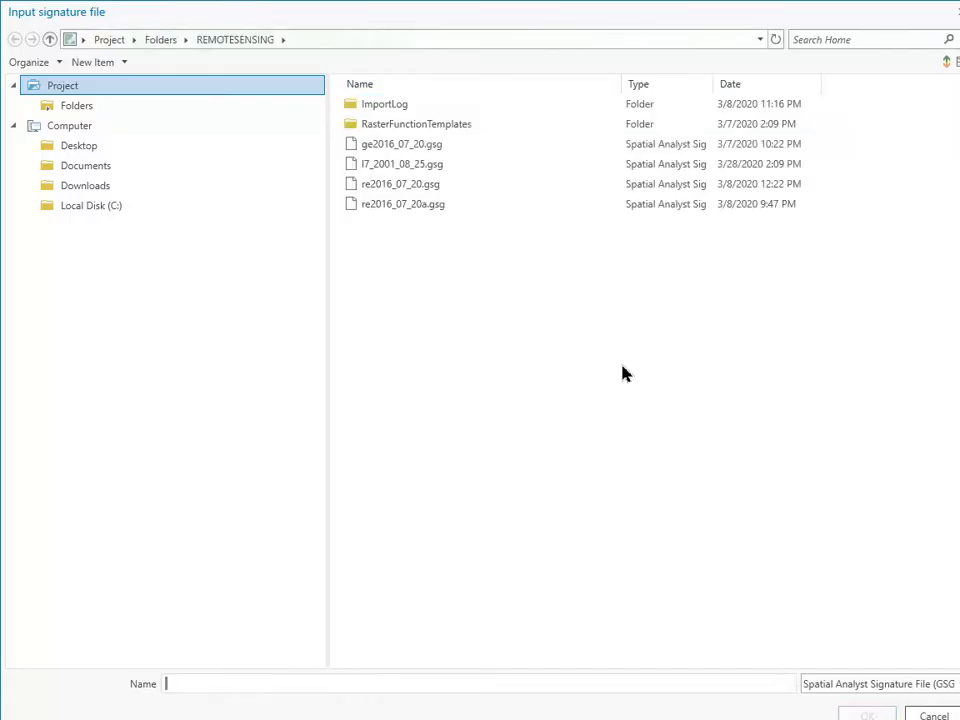
{"action": "mouse_move", "coordinate": [410, 77]}
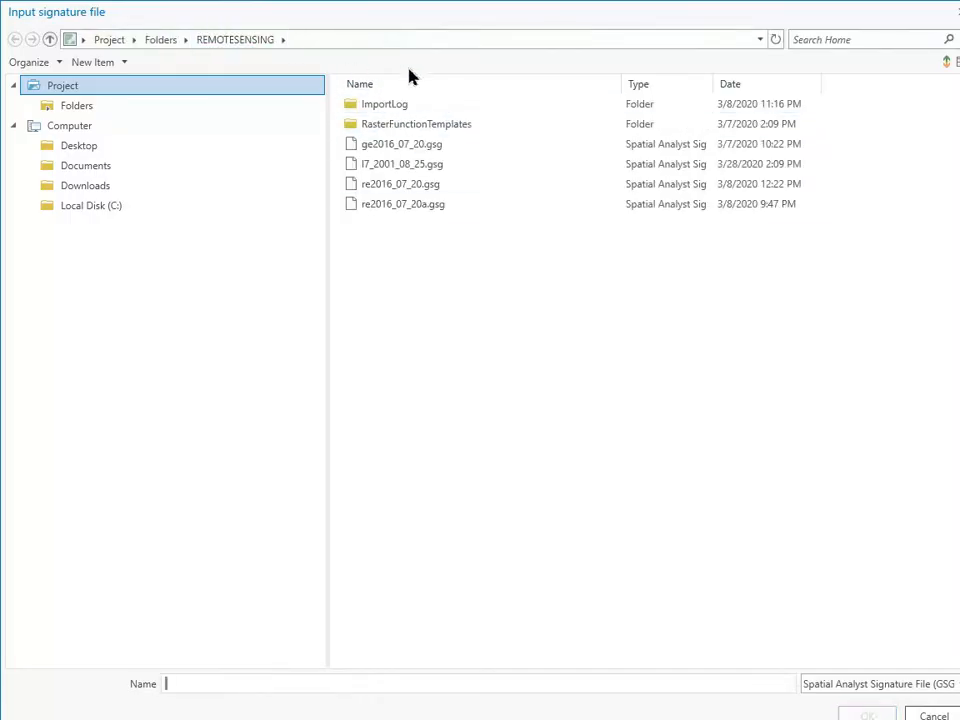
{"action": "left_click", "coordinate": [403, 163]}
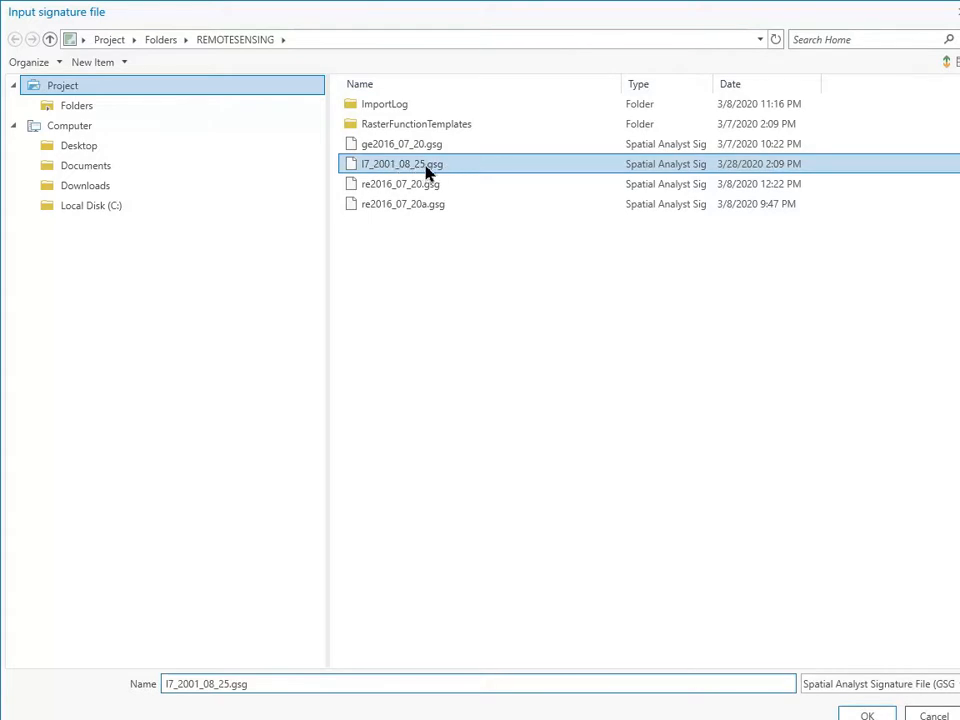
{"action": "mouse_move", "coordinate": [445, 174]}
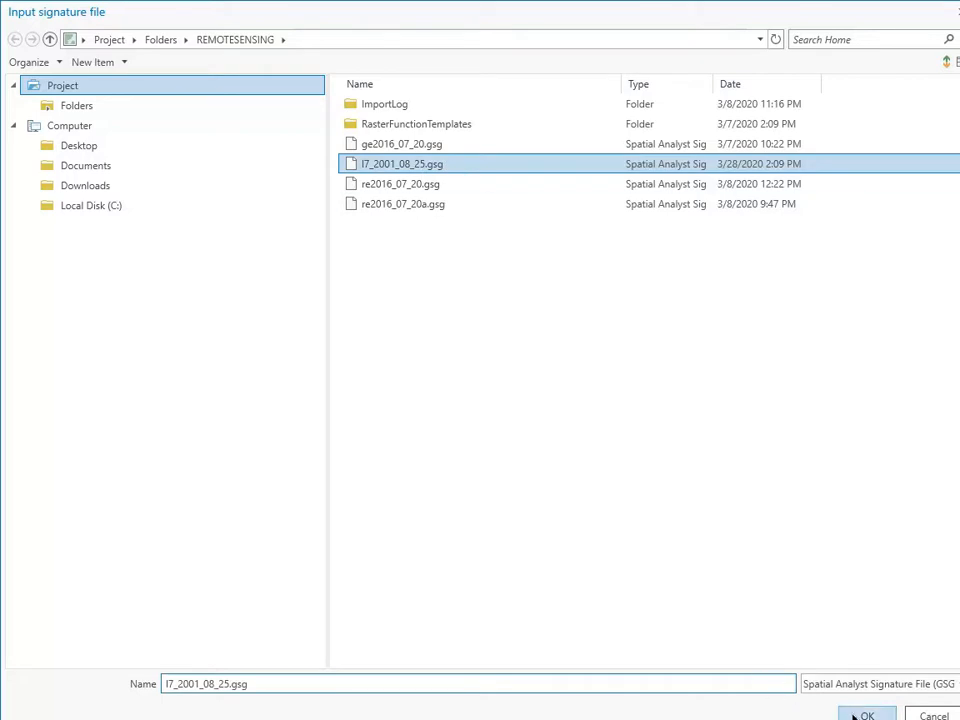
{"action": "left_click", "coordinate": [866, 713]}
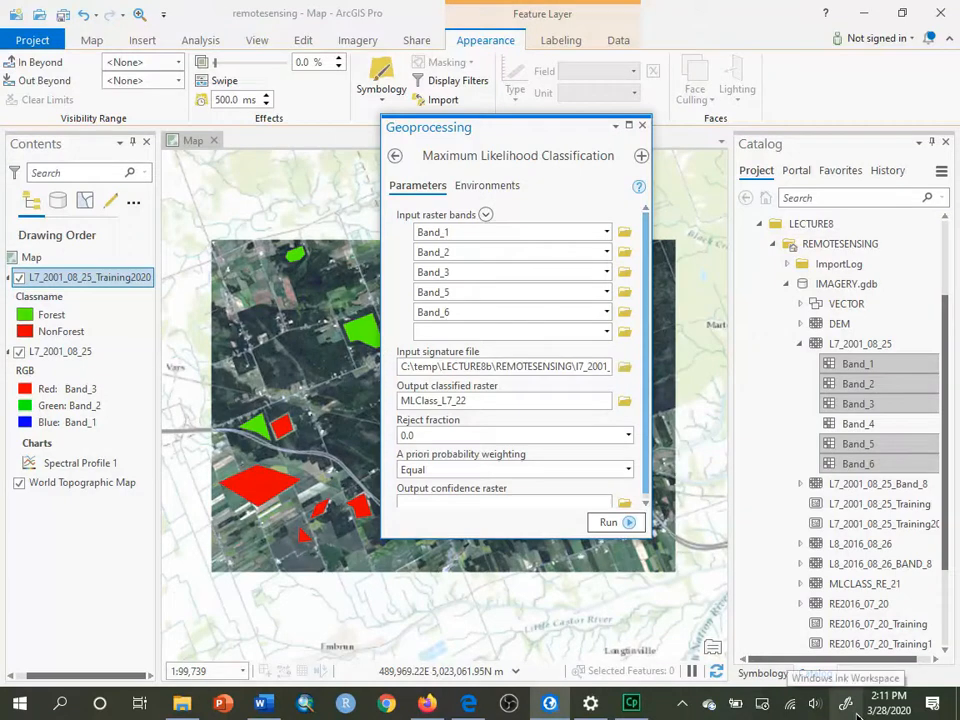
{"action": "mouse_move", "coordinate": [650, 365]}
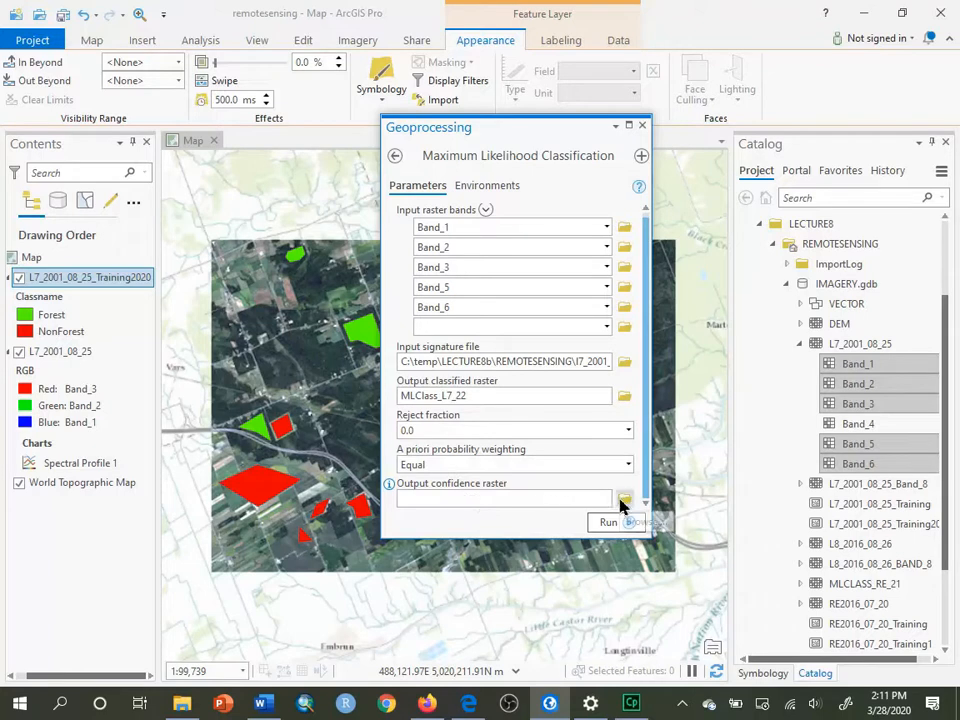
- Save the output confidence raster as L7_2001_08_25_Uncertainty inside IMAGERY.gdb
{"action": "left_click", "coordinate": [624, 497]}
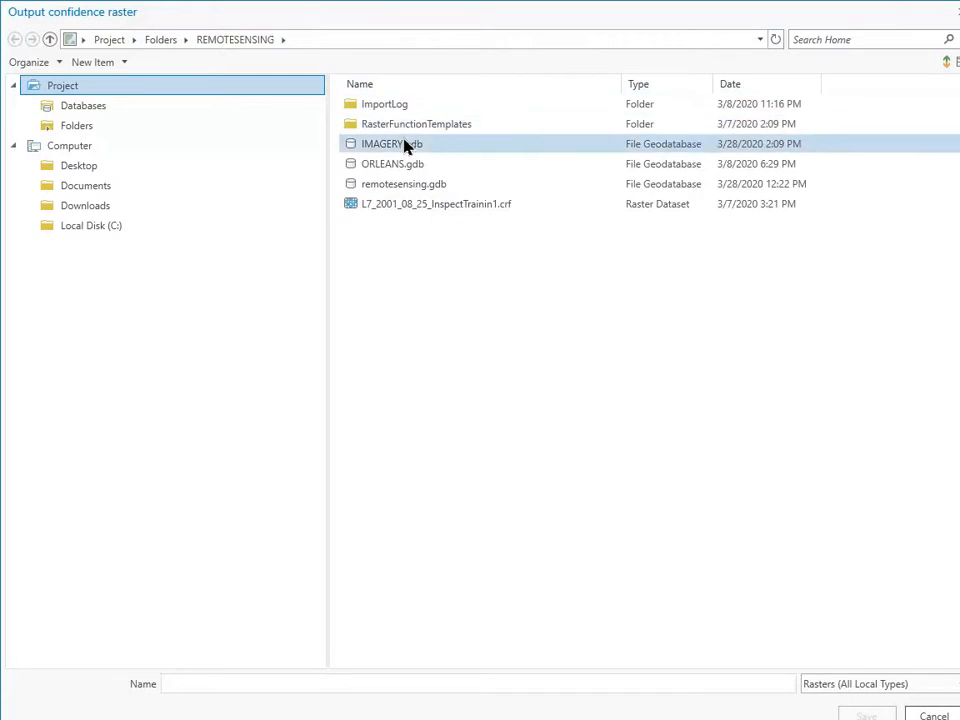
{"action": "double_click", "coordinate": [384, 143]}
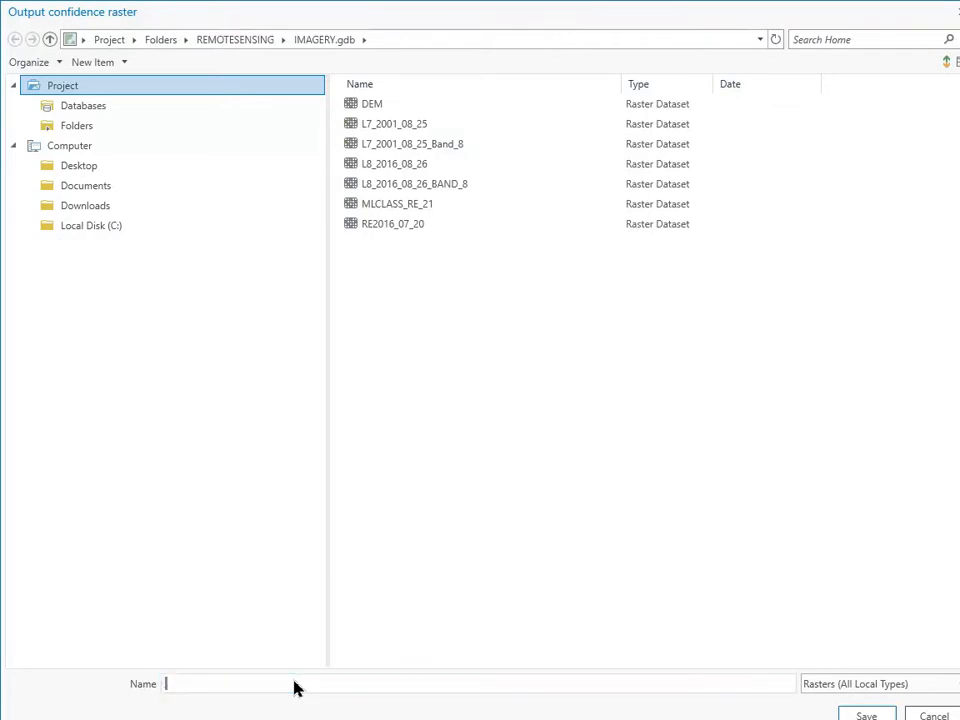
{"action": "type", "text": "L7_"}
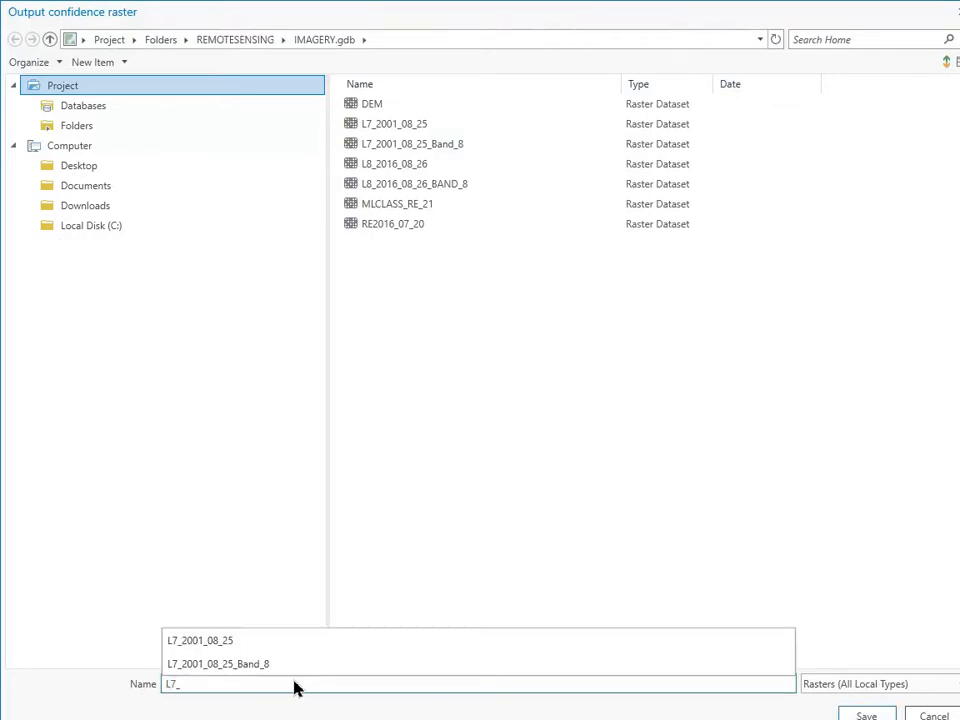
{"action": "type", "text": "2001_08_25_U"}
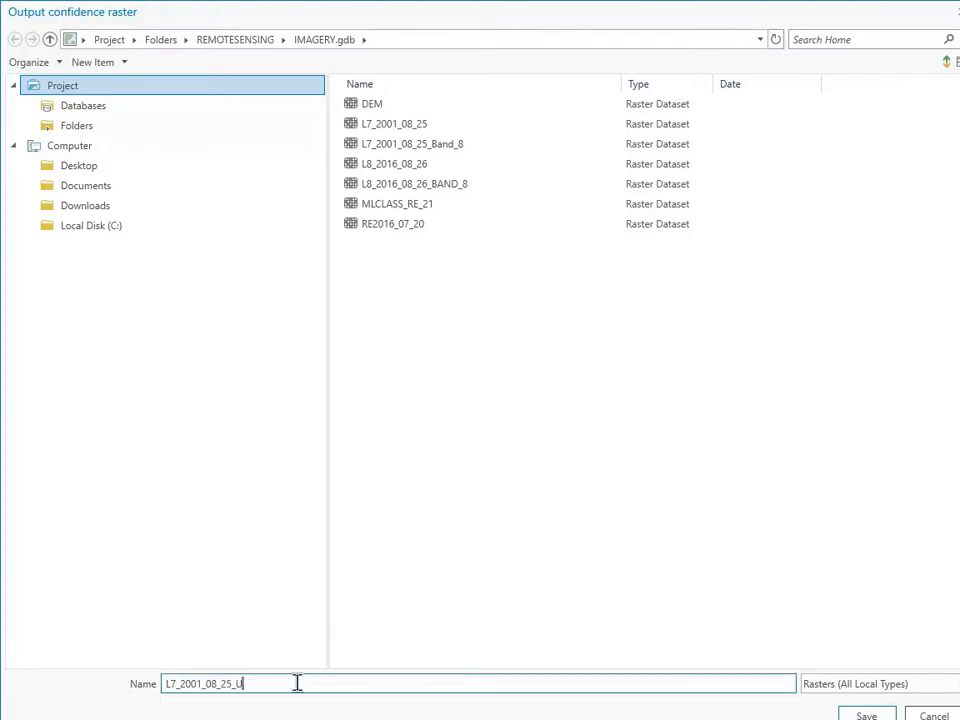
{"action": "type", "text": "ncertainty"}
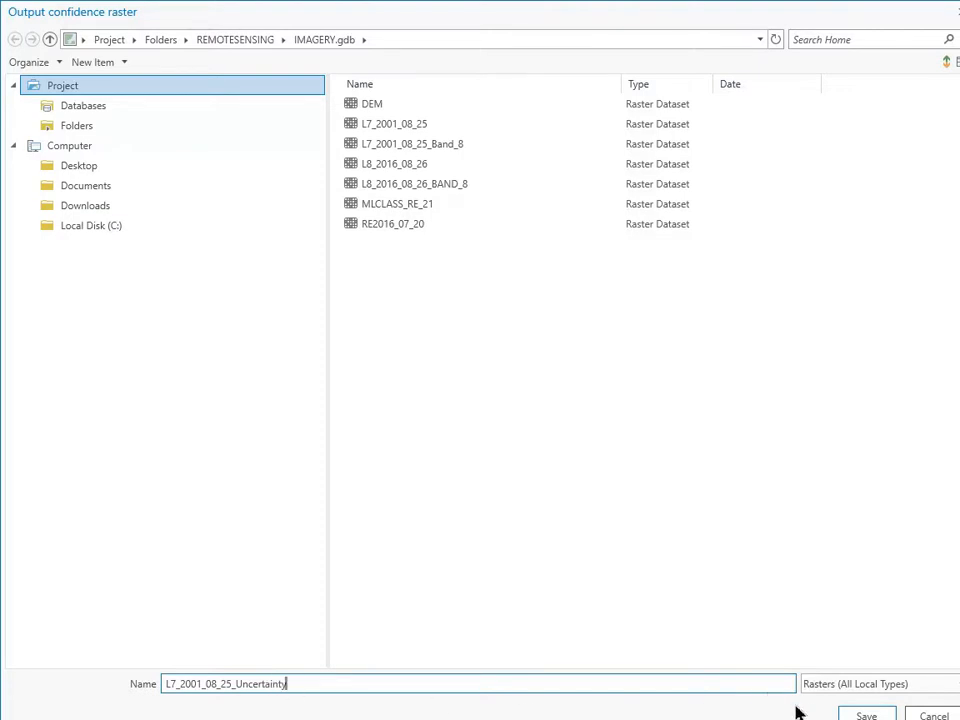
{"action": "left_click", "coordinate": [866, 715]}
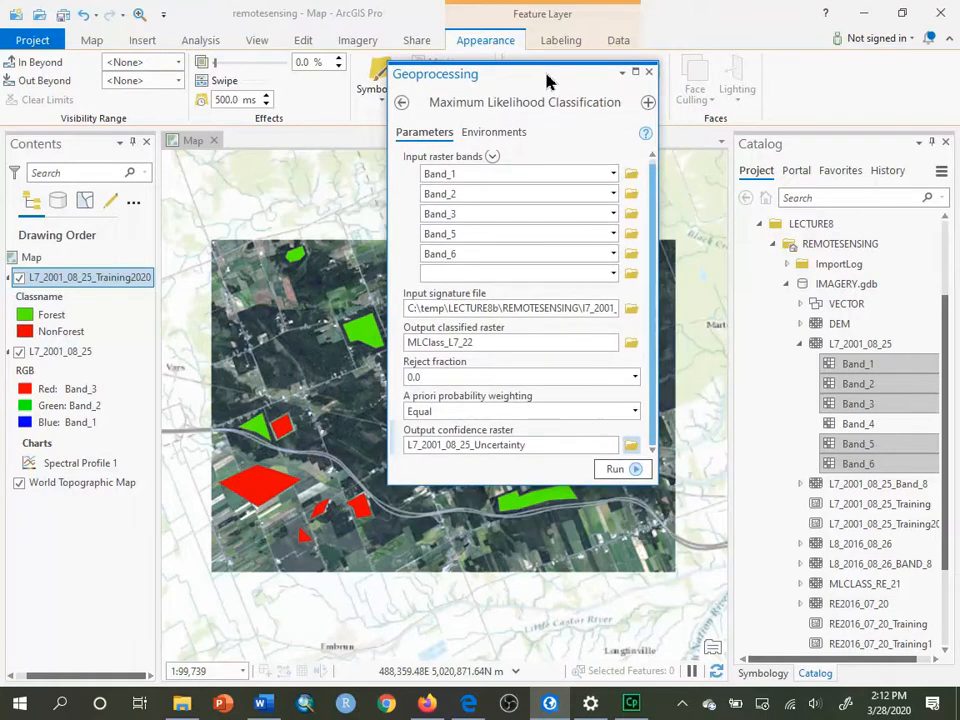
{"action": "mouse_move", "coordinate": [615, 469]}
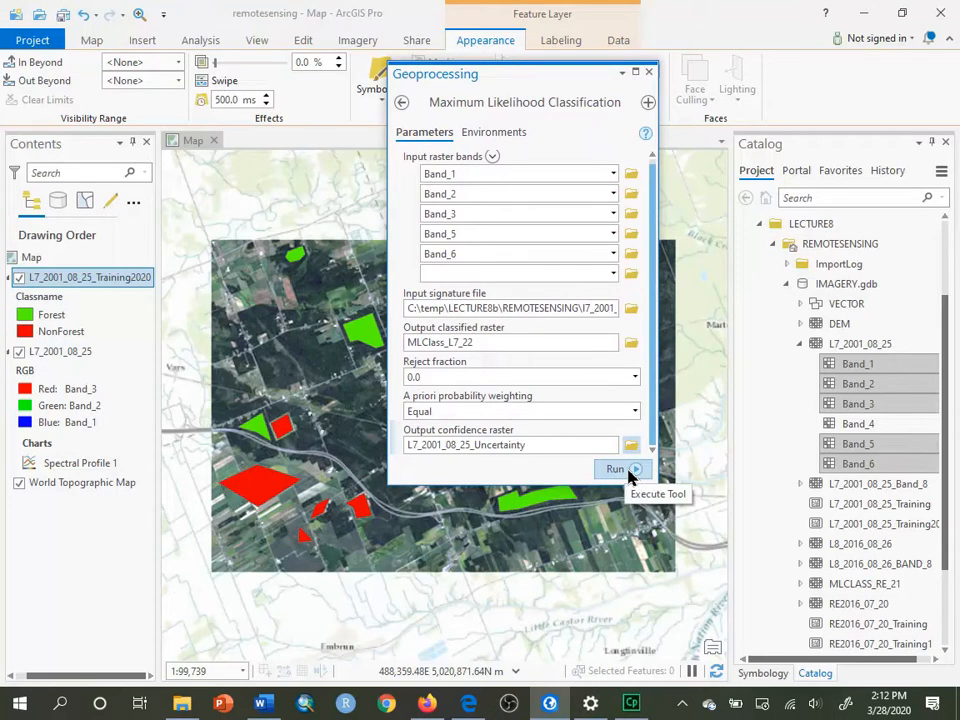
- Run the Maximum Likelihood Classification and hide the training polygons layer
{"action": "left_click", "coordinate": [615, 469]}
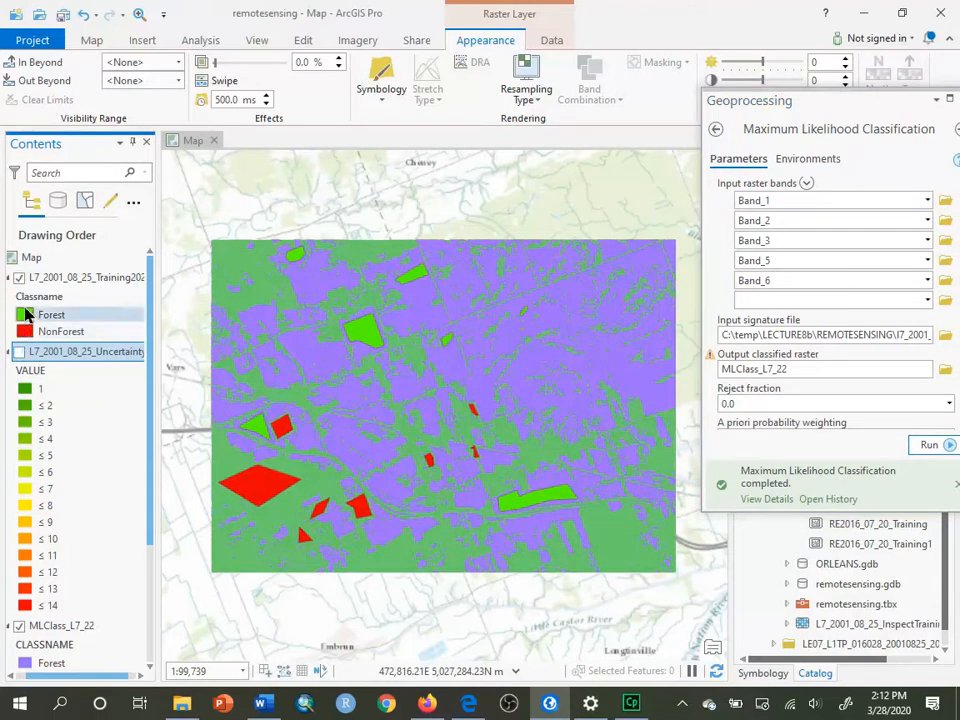
{"action": "left_click", "coordinate": [85, 277]}
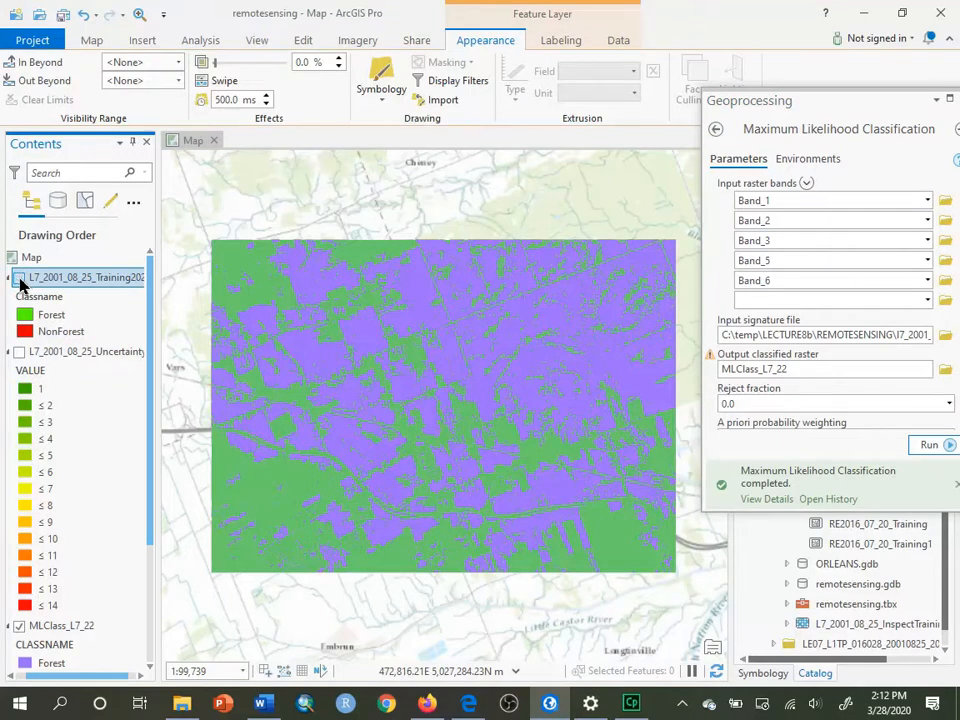
{"action": "left_click", "coordinate": [19, 277]}
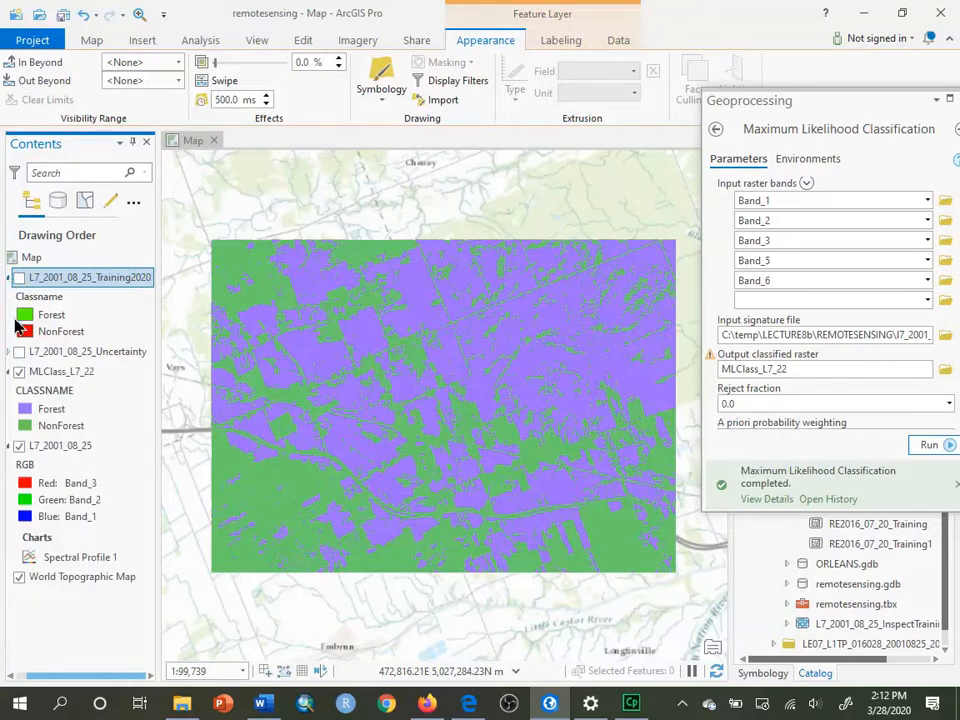
- Colour the Forest class of MLClass_L7_22 green and start recolouring NonForest
{"action": "left_click", "coordinate": [51, 408]}
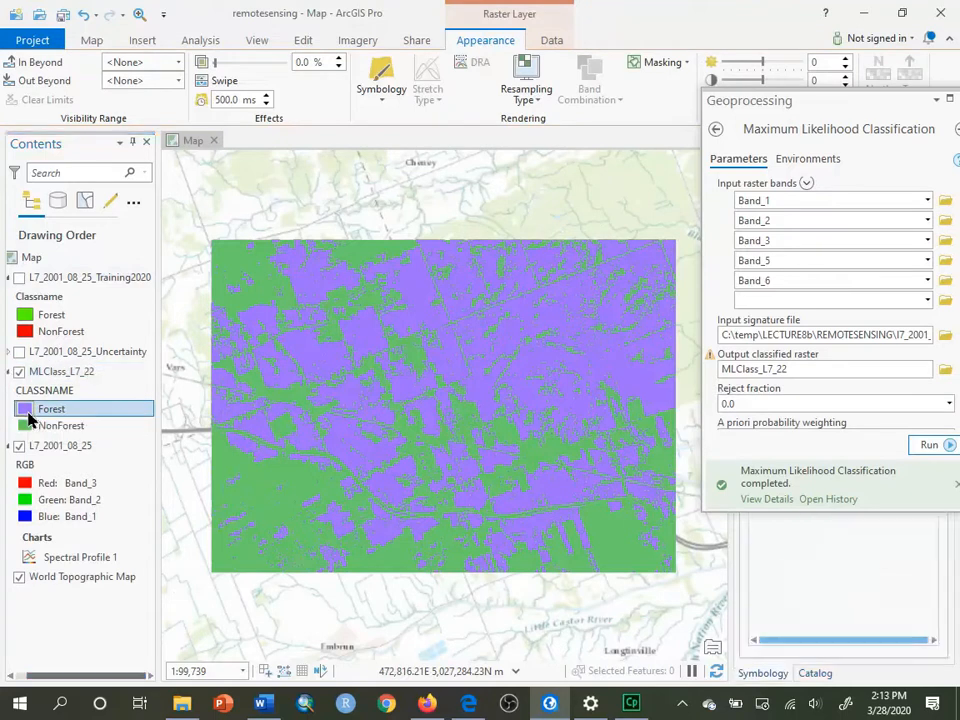
{"action": "left_click", "coordinate": [24, 408]}
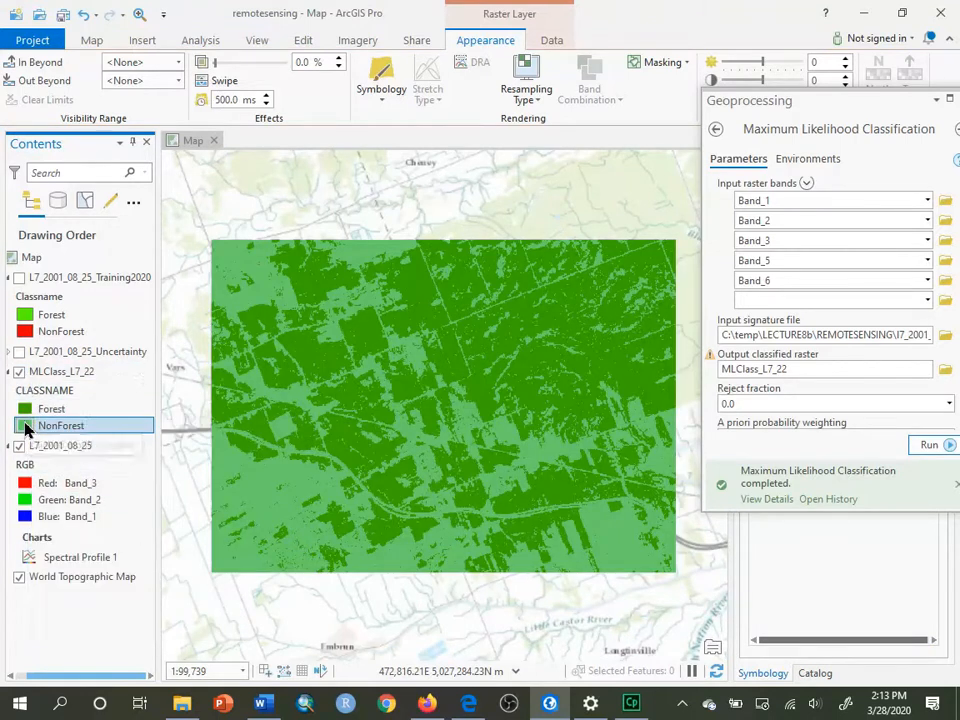
{"action": "left_click", "coordinate": [25, 425]}
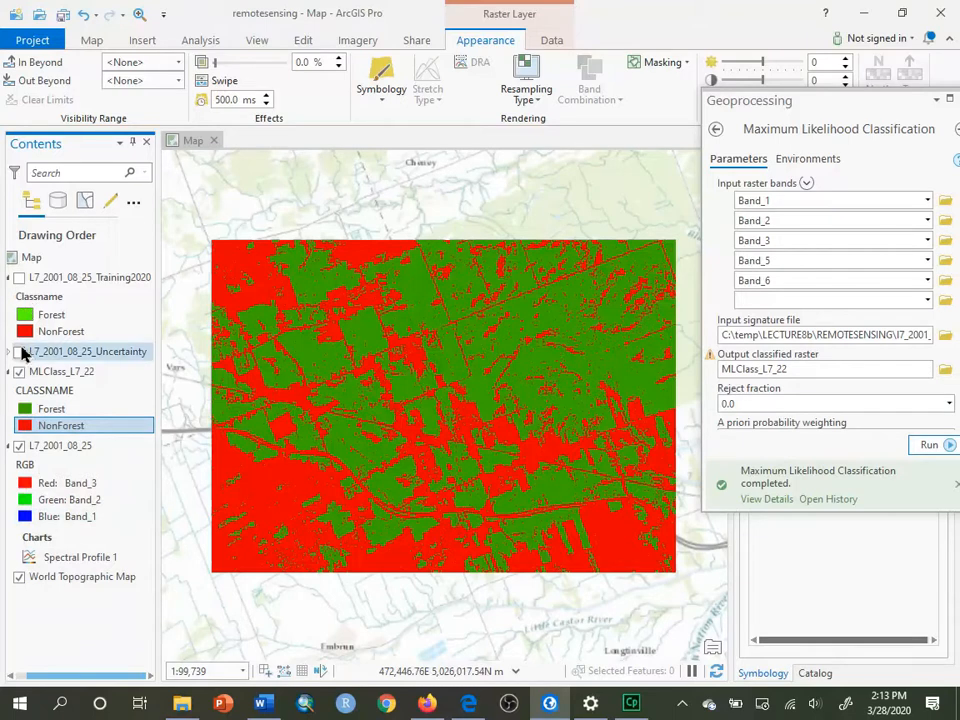
{"action": "mouse_move", "coordinate": [18, 351]}
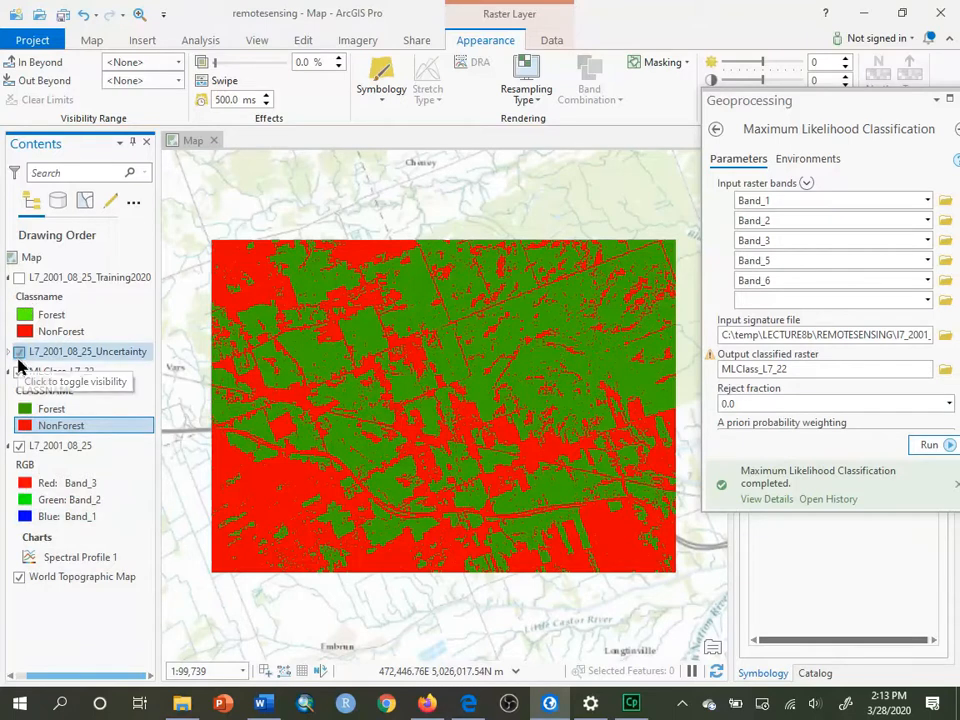
- Toggle the L7_2001_08_25_Uncertainty raster on and off to compare it with MLClass_L7_22
{"action": "left_click", "coordinate": [18, 371]}
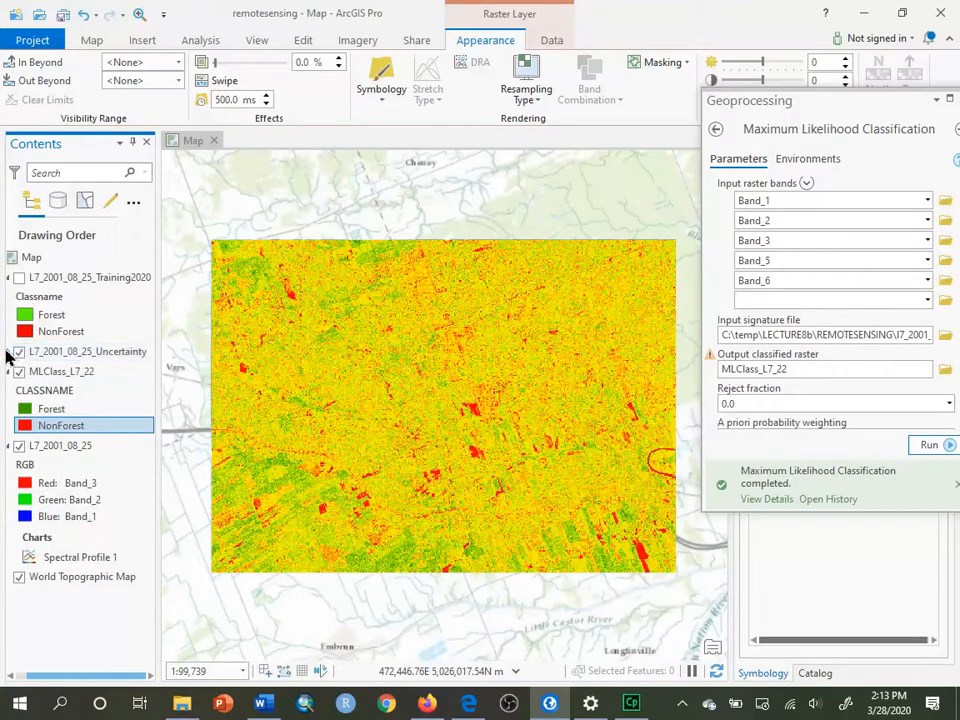
{"action": "left_click", "coordinate": [10, 351]}
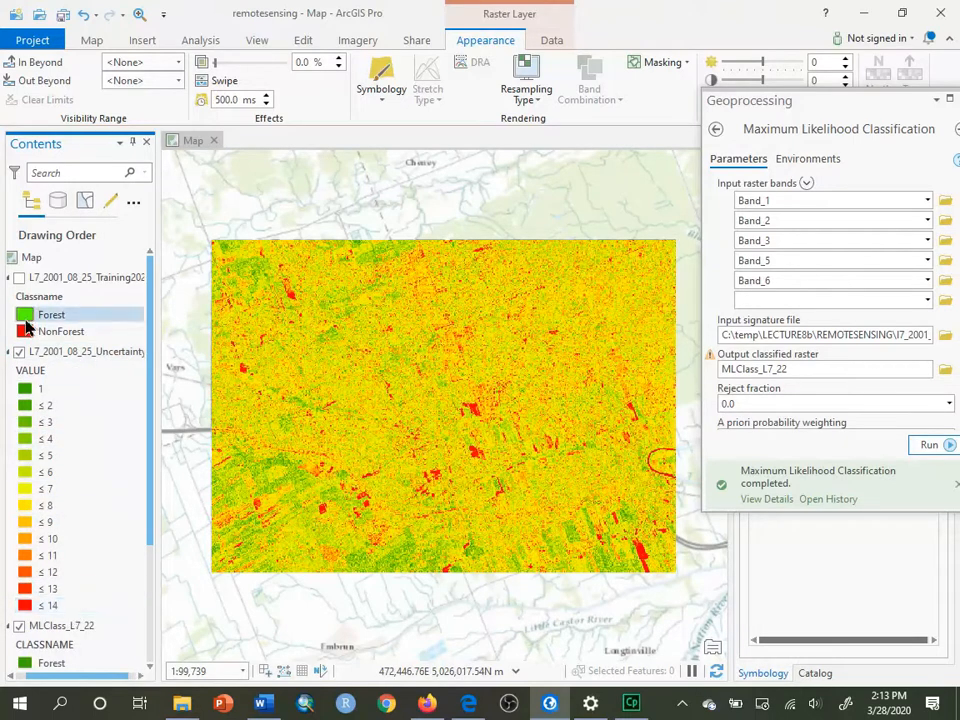
{"action": "left_click", "coordinate": [19, 351]}
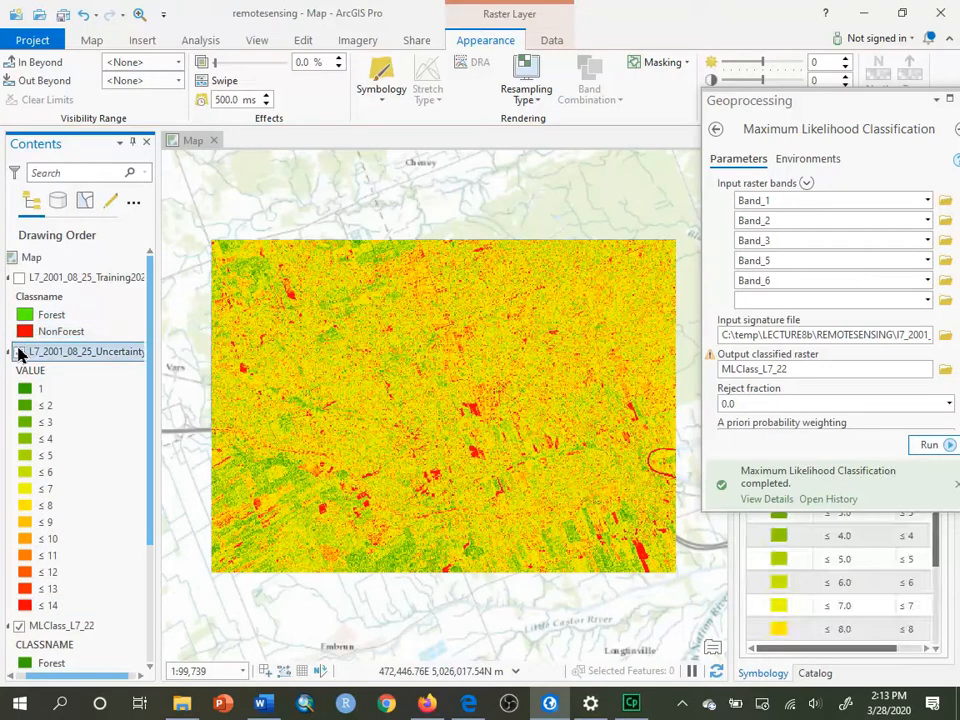
{"action": "left_click", "coordinate": [18, 351]}
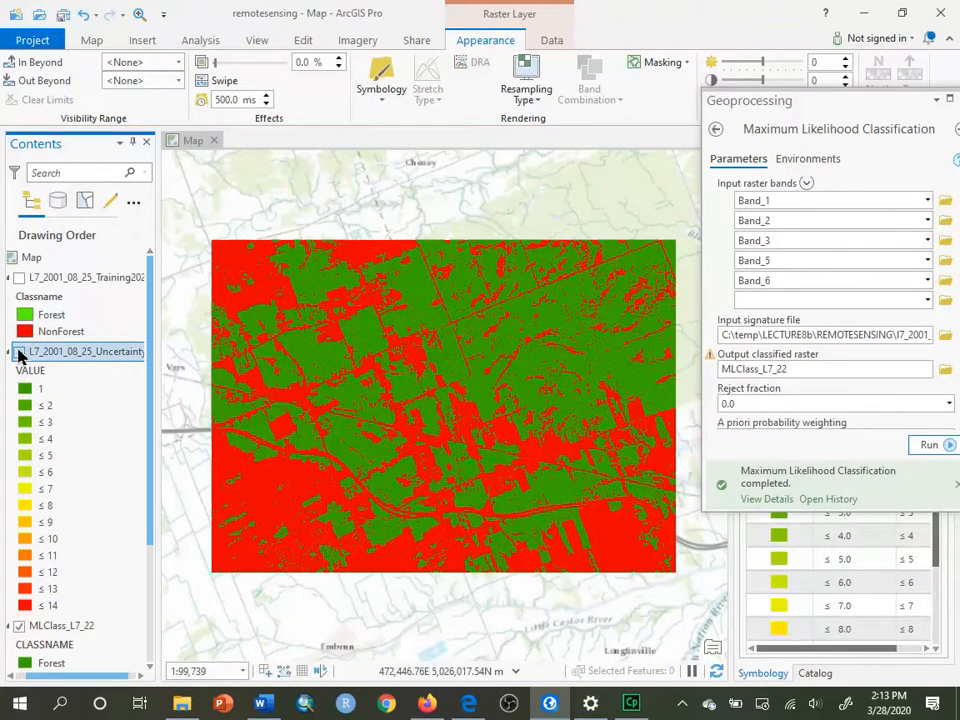
{"action": "left_click", "coordinate": [19, 351]}
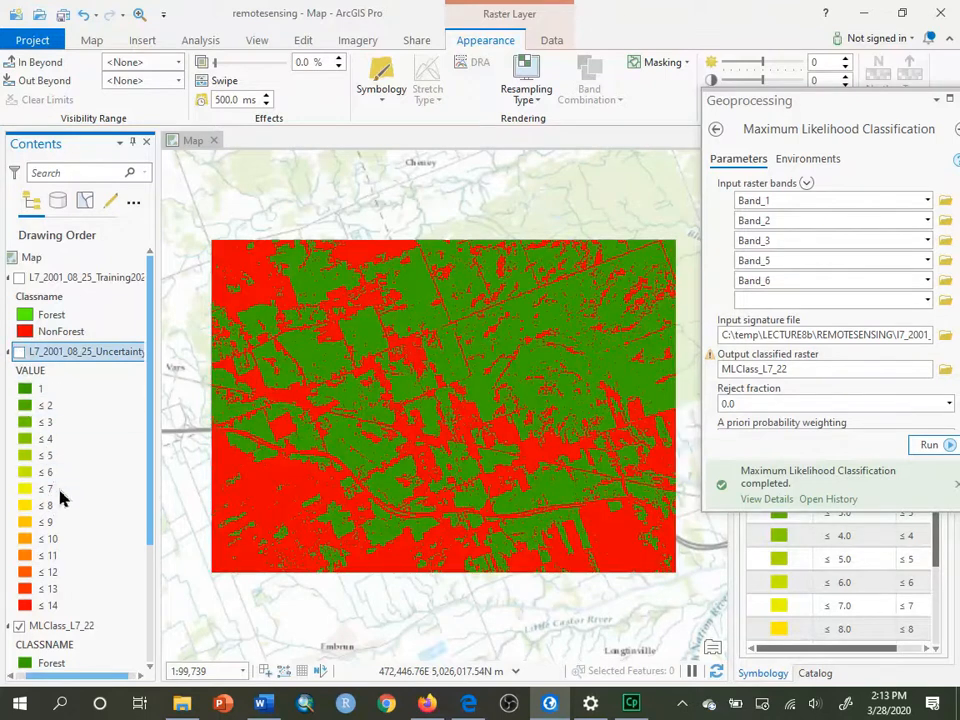
{"action": "left_click", "coordinate": [18, 351]}
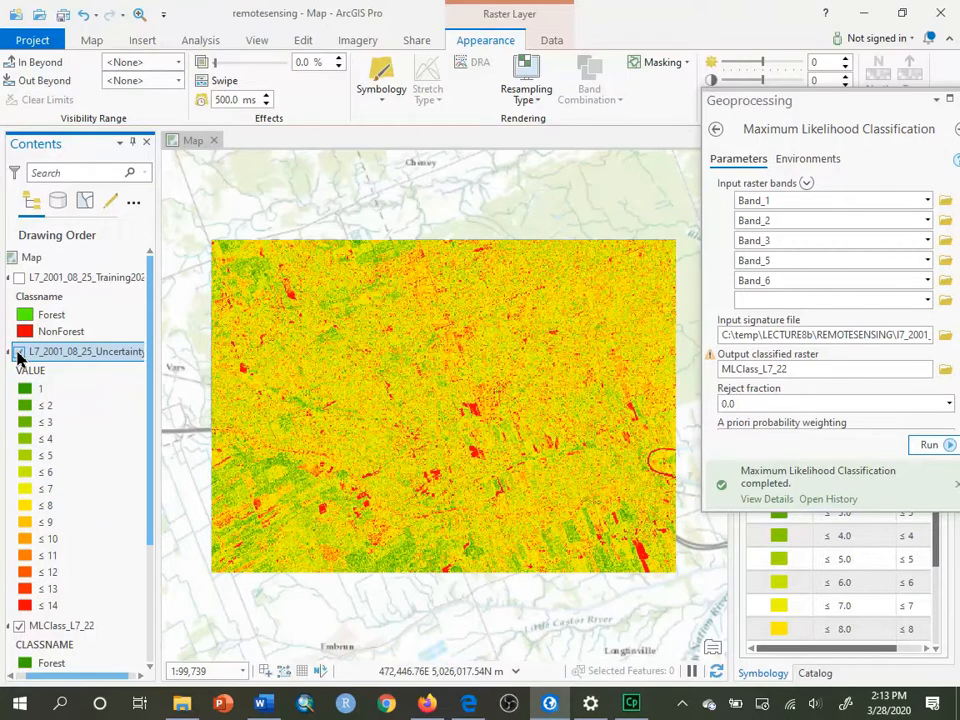
{"action": "mouse_move", "coordinate": [18, 356]}
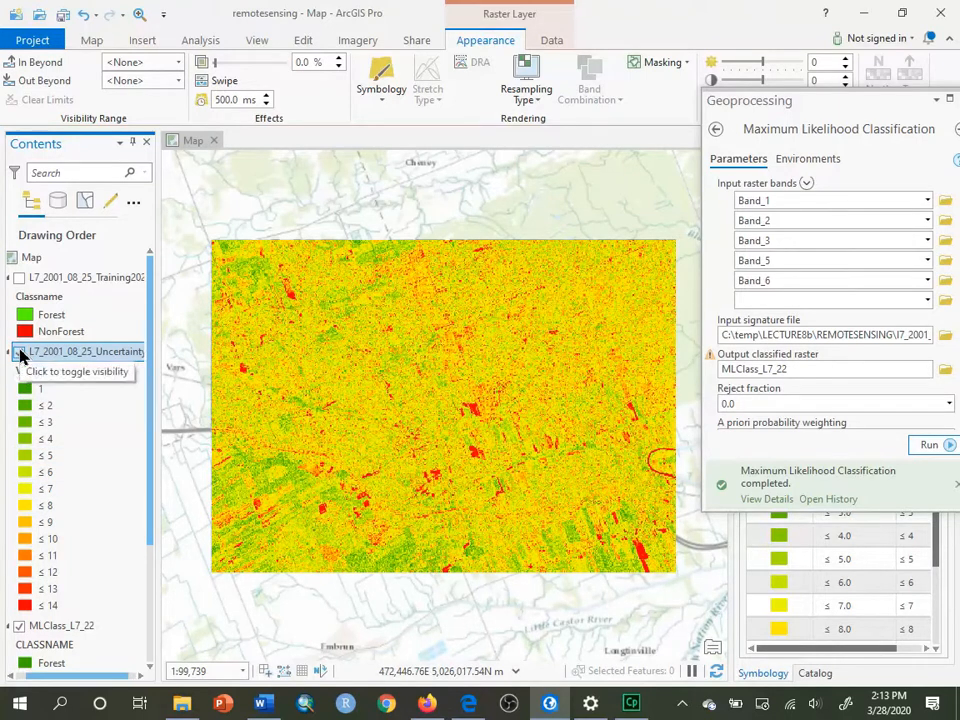
{"action": "left_click", "coordinate": [18, 351]}
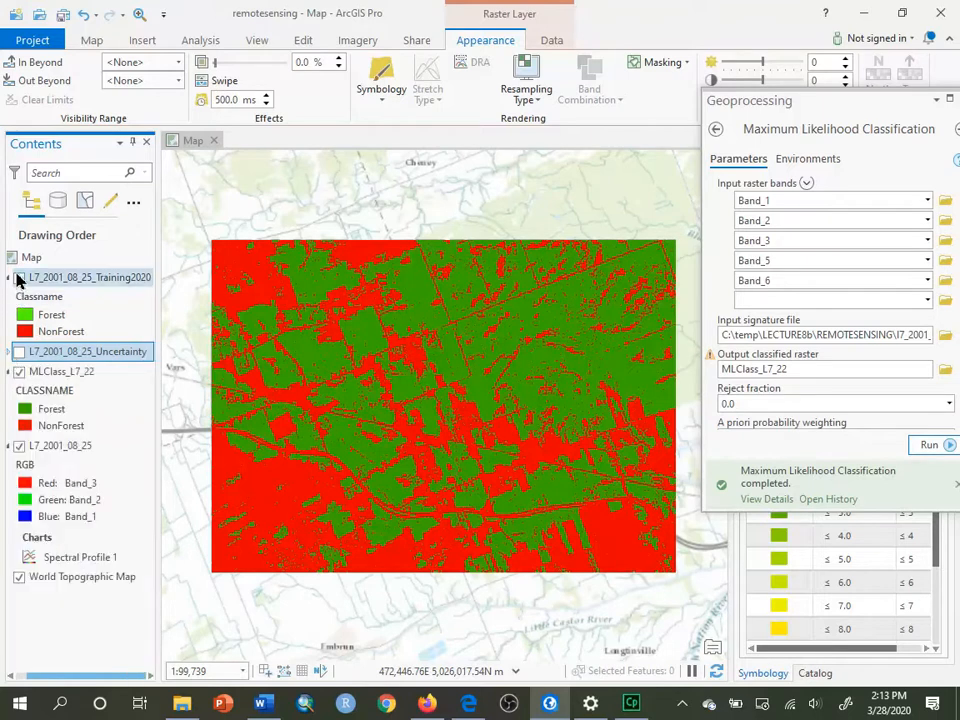
{"action": "mouse_move", "coordinate": [18, 277]}
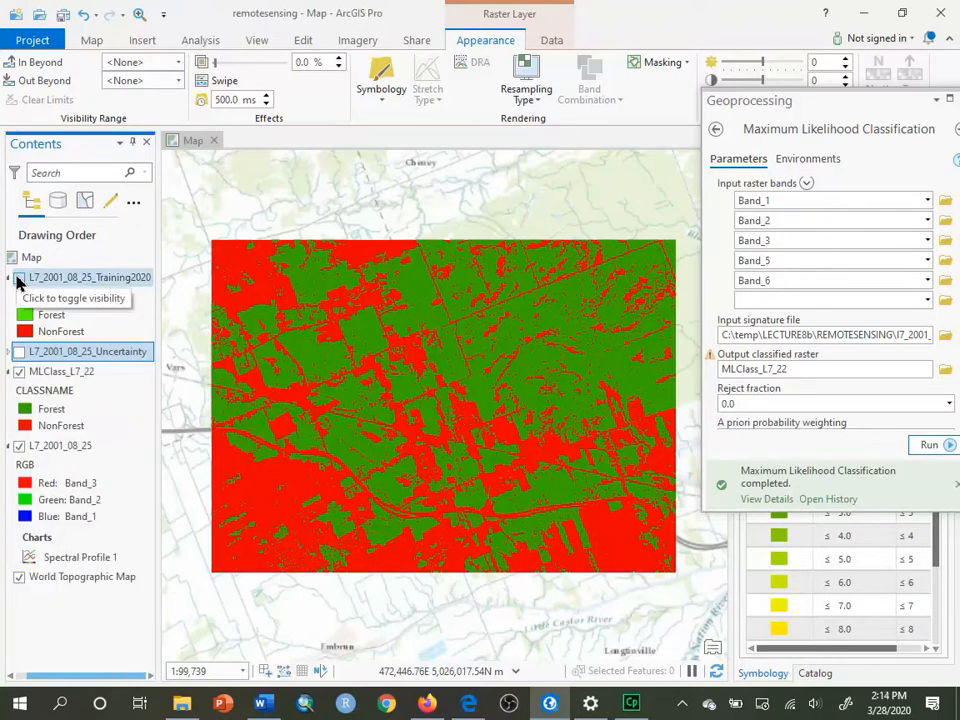
{"action": "left_click", "coordinate": [18, 277]}
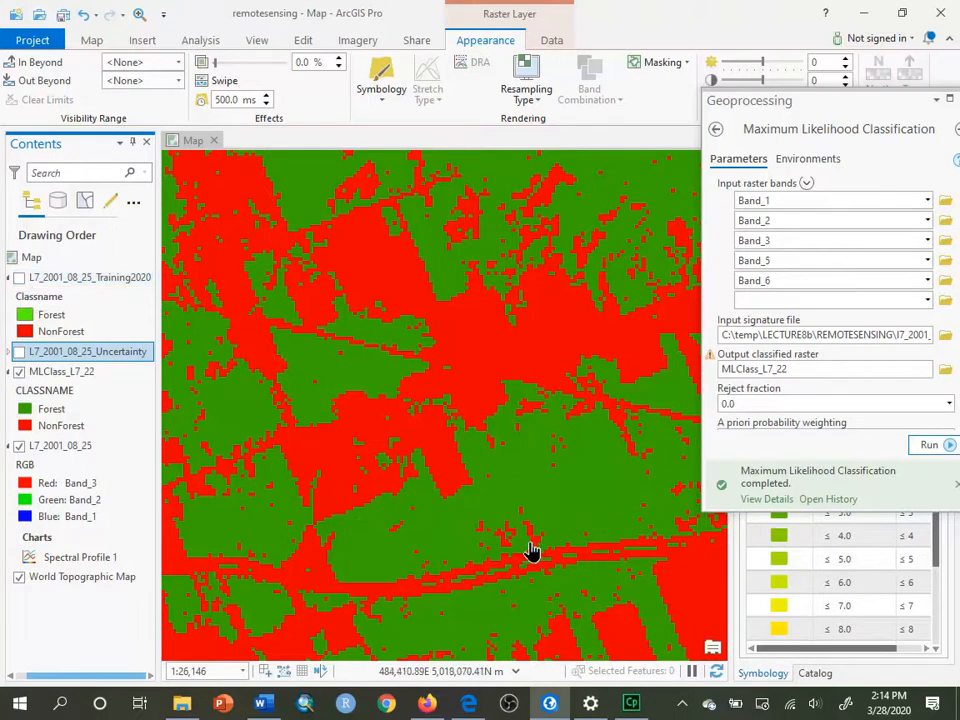
{"action": "mouse_move", "coordinate": [535, 542]}
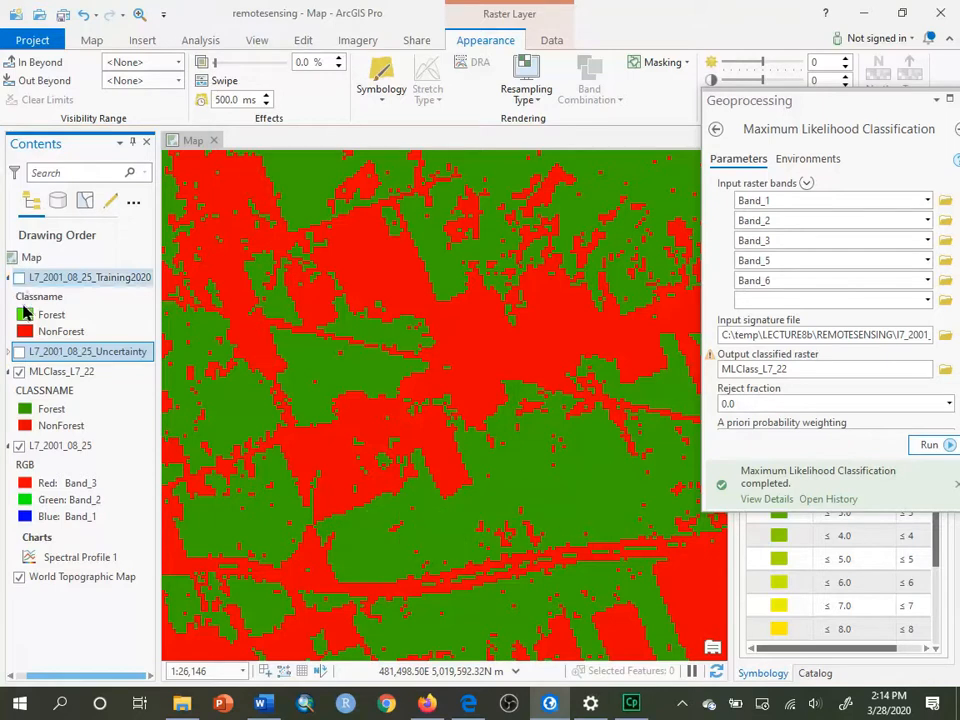
- Briefly show the Training2020 polygons for comparison, then hide them again
{"action": "left_click", "coordinate": [19, 371]}
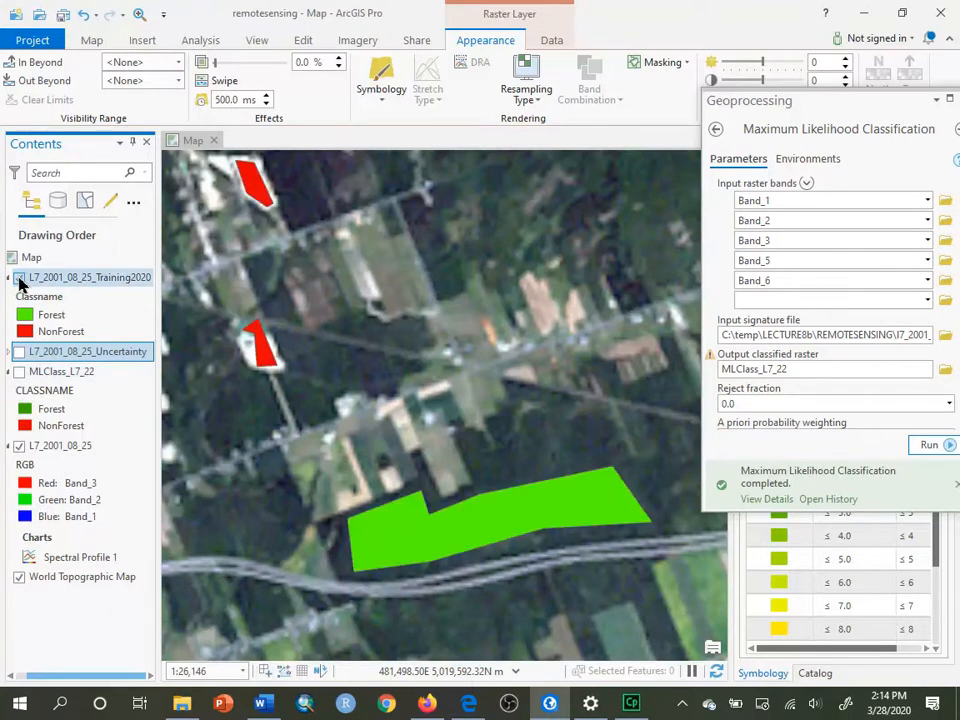
{"action": "left_click", "coordinate": [18, 277]}
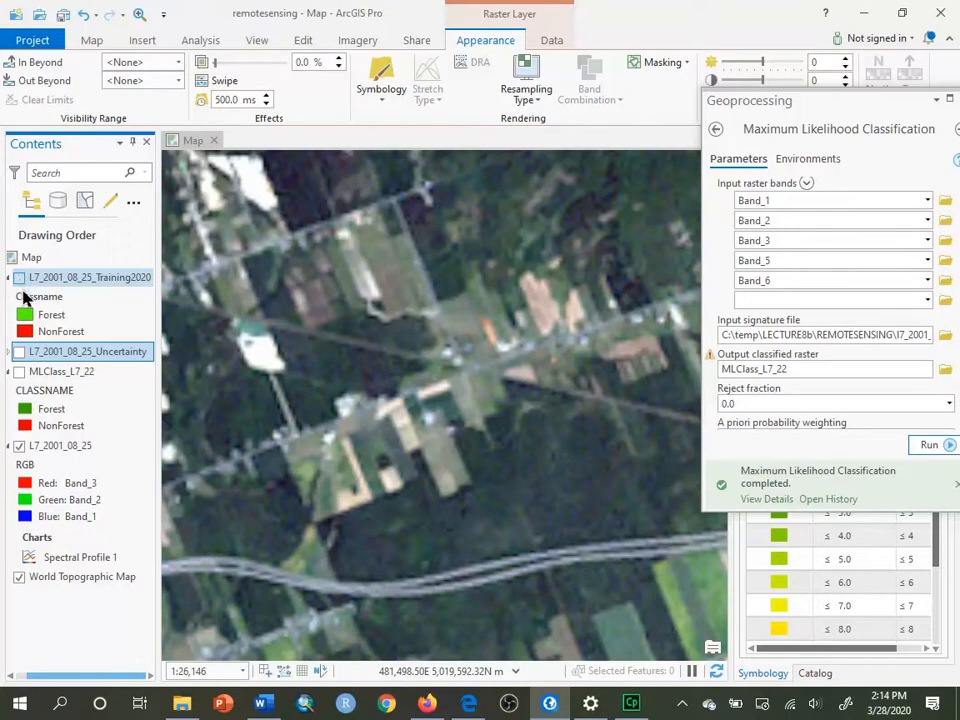